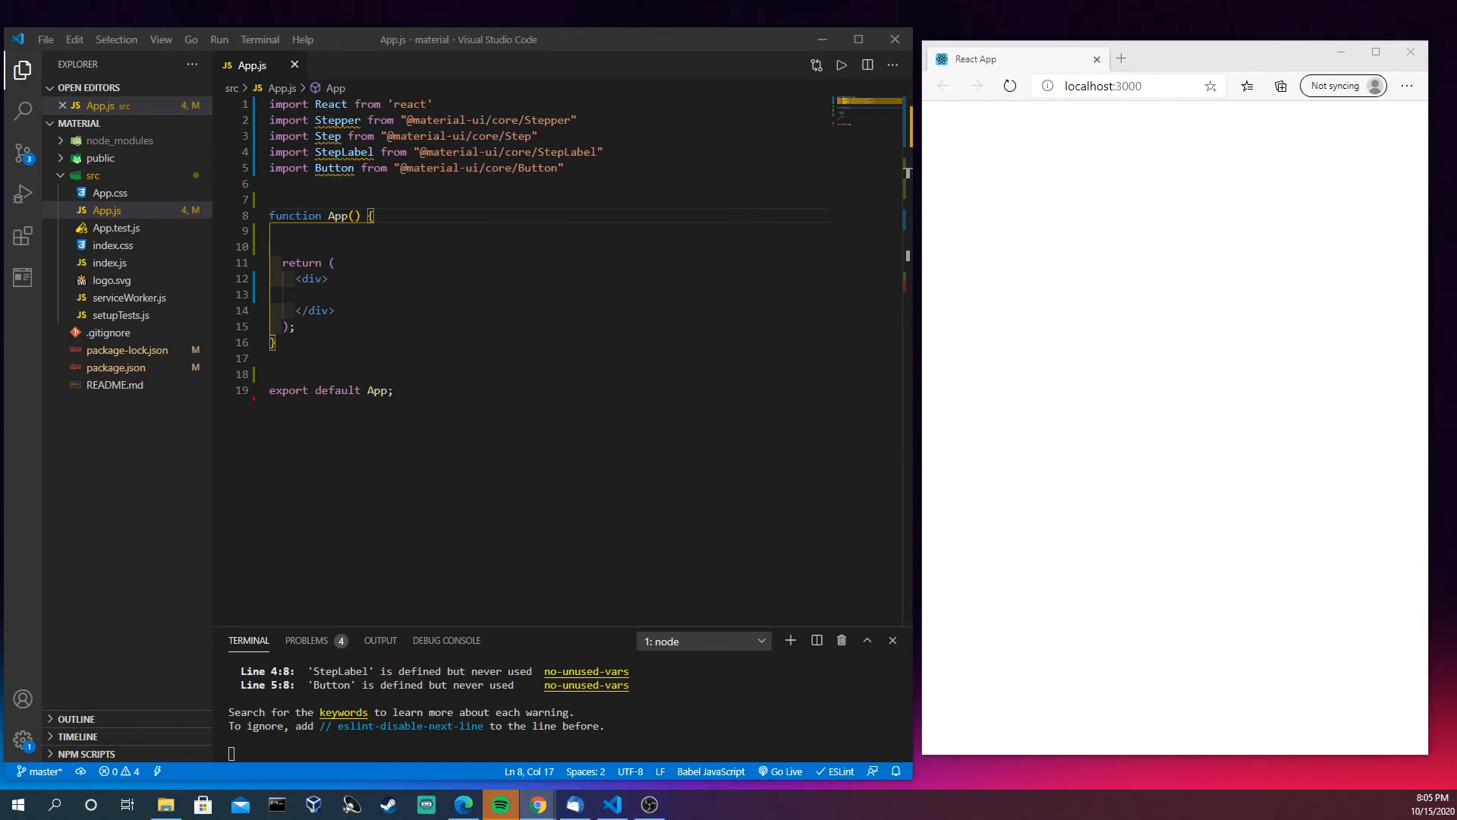
pyautogui.moveTo(339, 119)
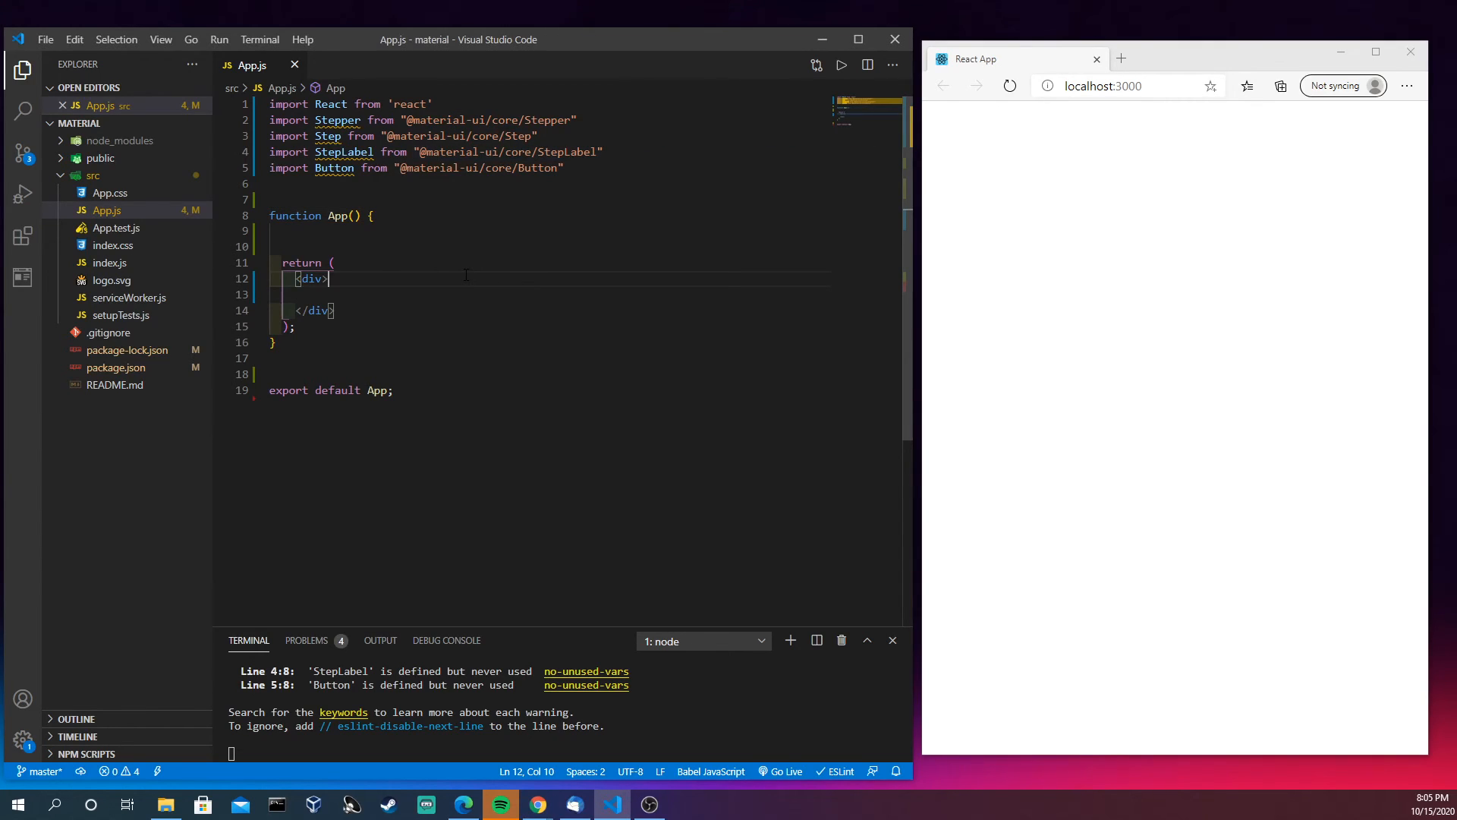
# Add a <Stepper> holding one <Step> with <StepLabel>First</StepLabel> to App.js and save
pyautogui.write('<St')
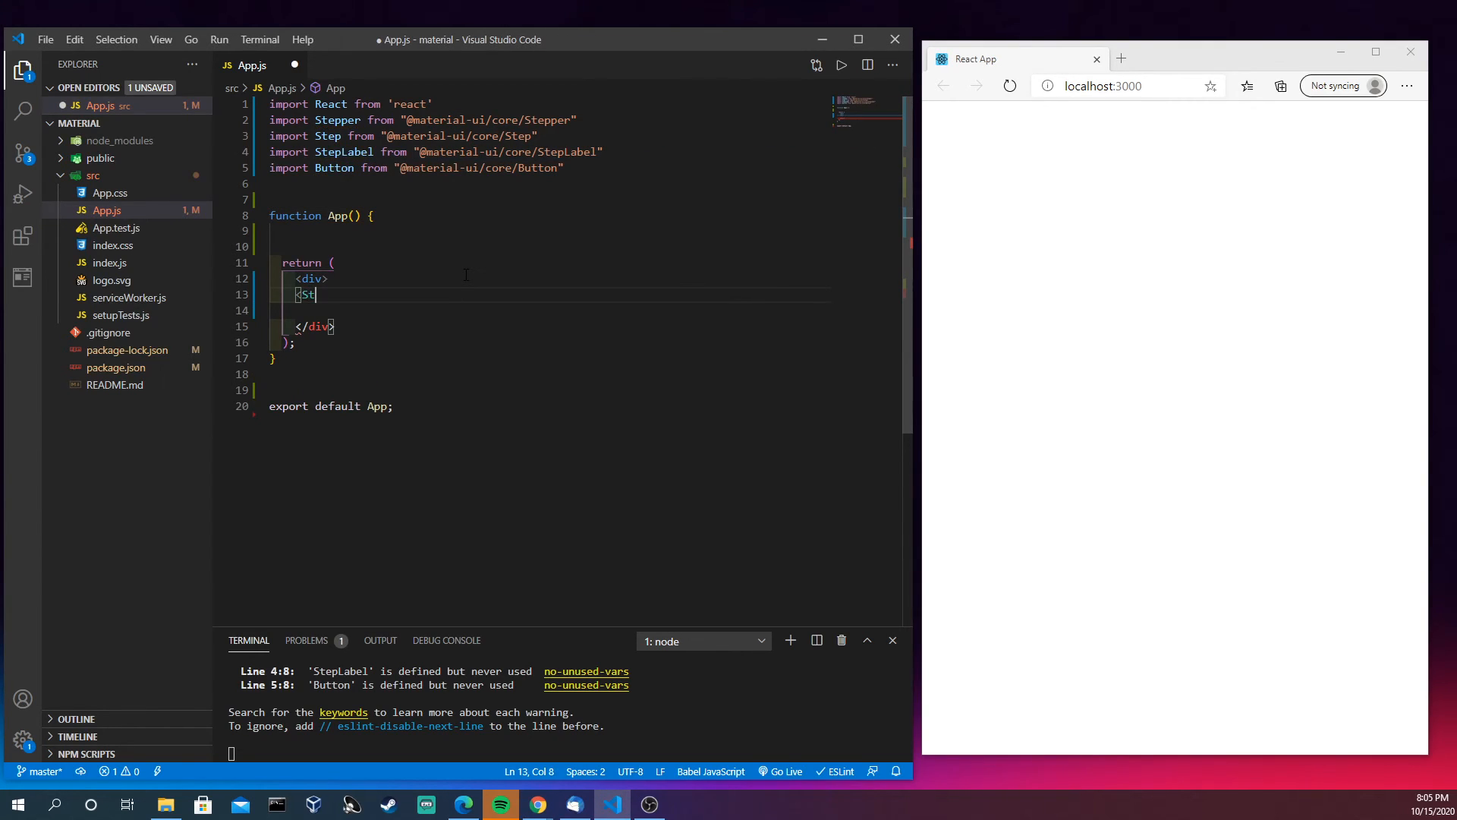
pyautogui.write('e')
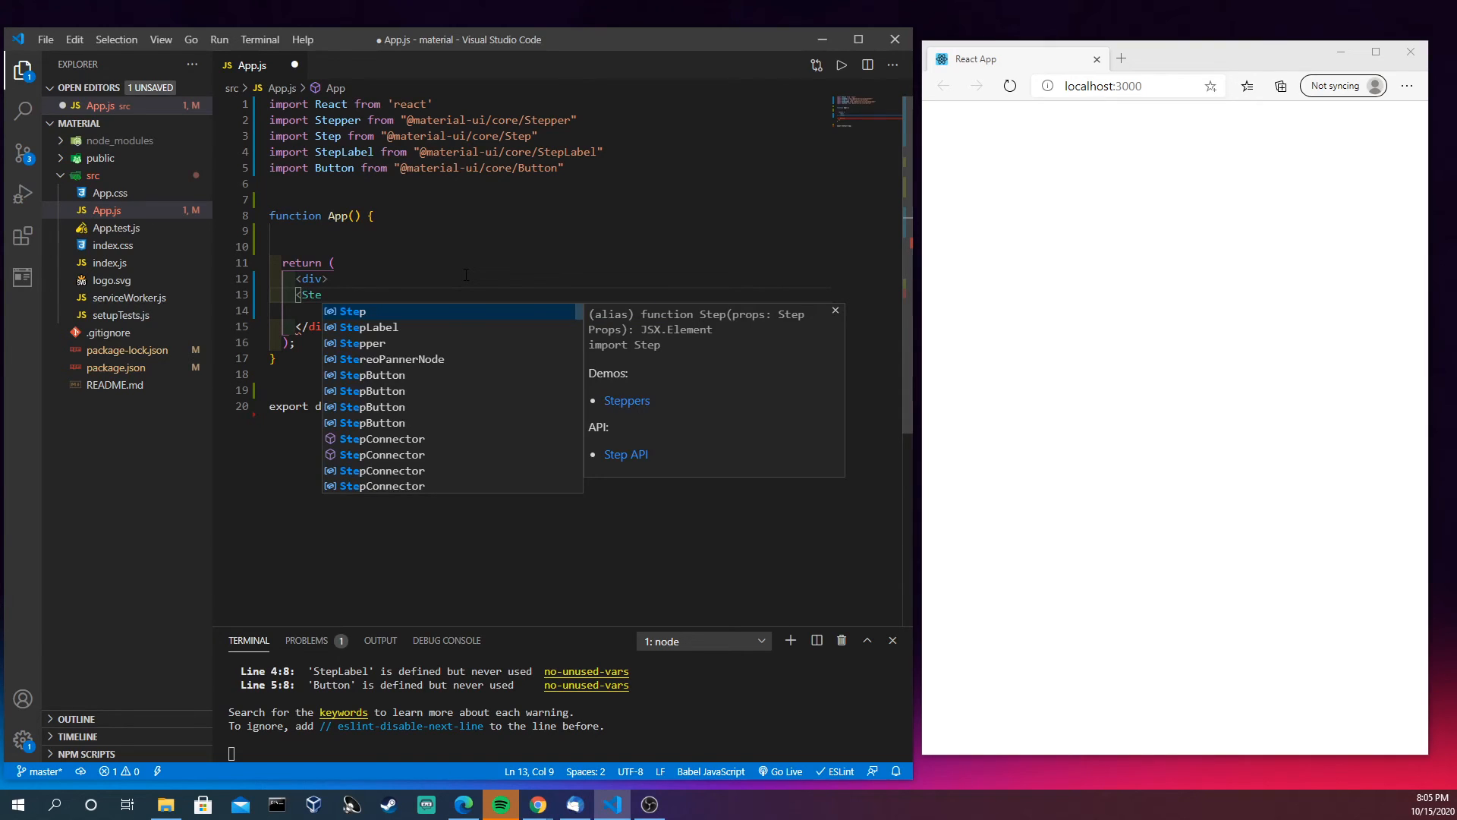
pyautogui.write('pper>')
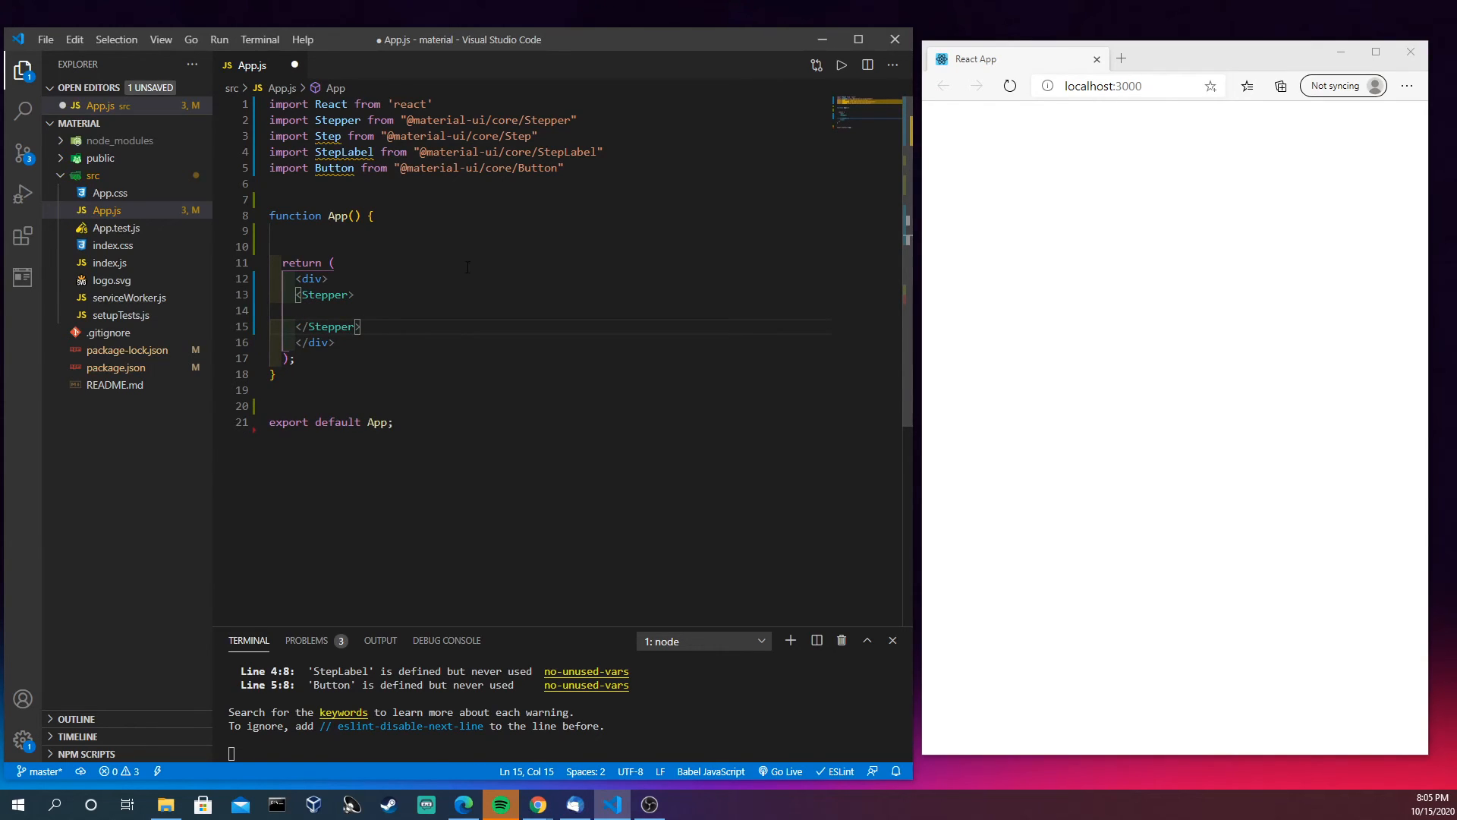
pyautogui.click(297, 310)
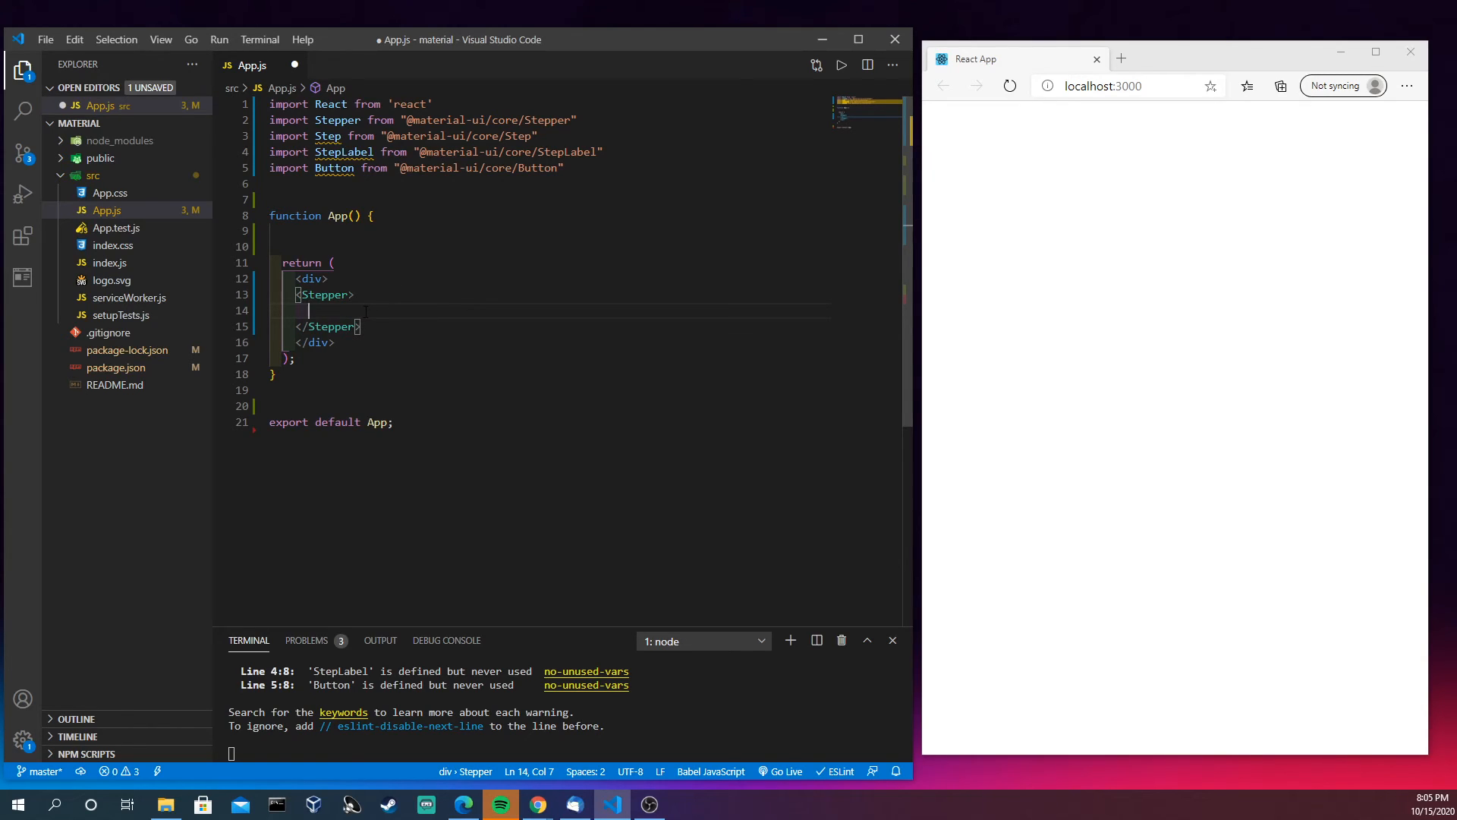
pyautogui.moveTo(325, 294)
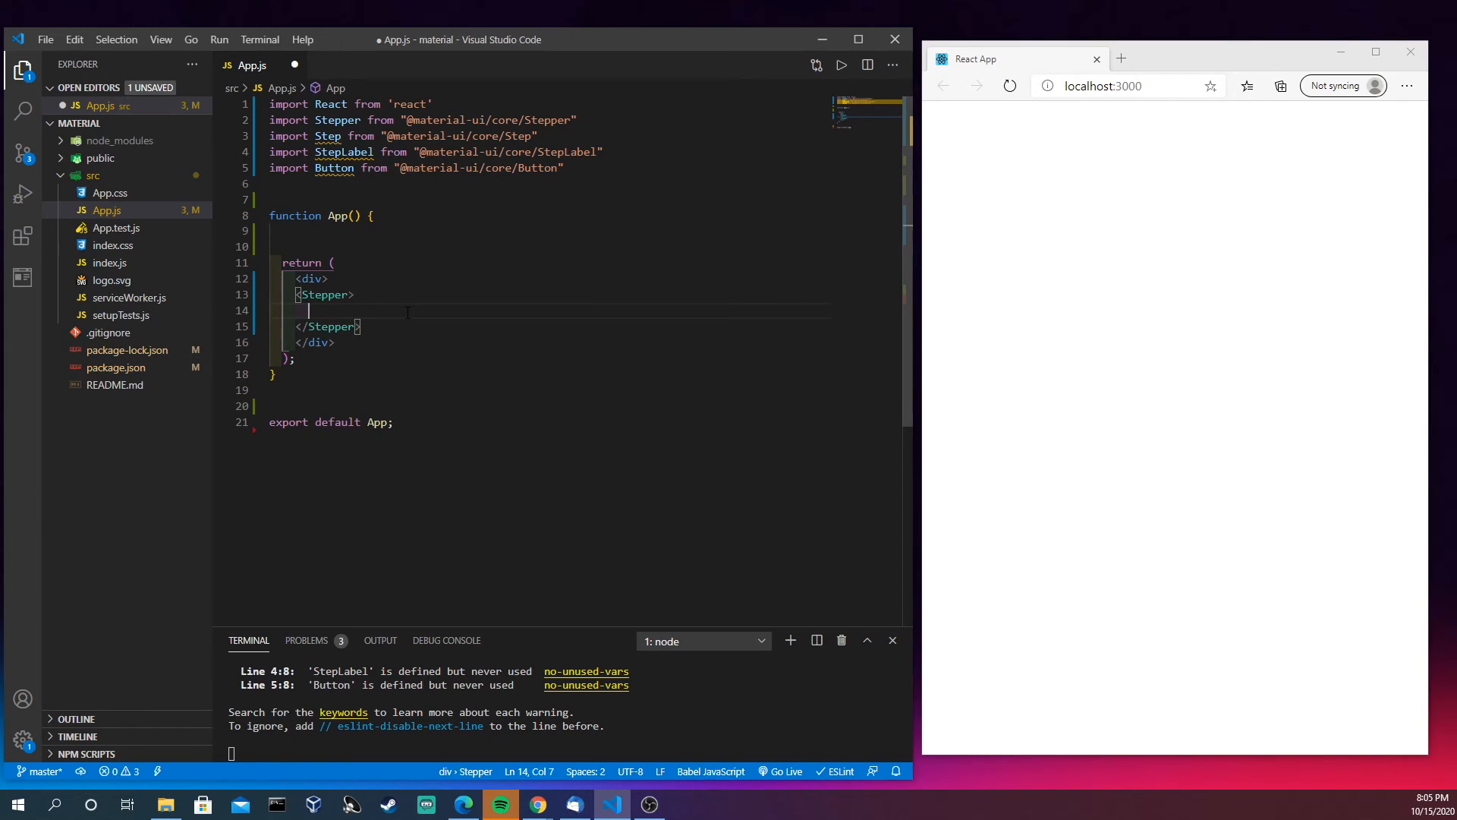
pyautogui.write('<StepLabel></StepLabel>')
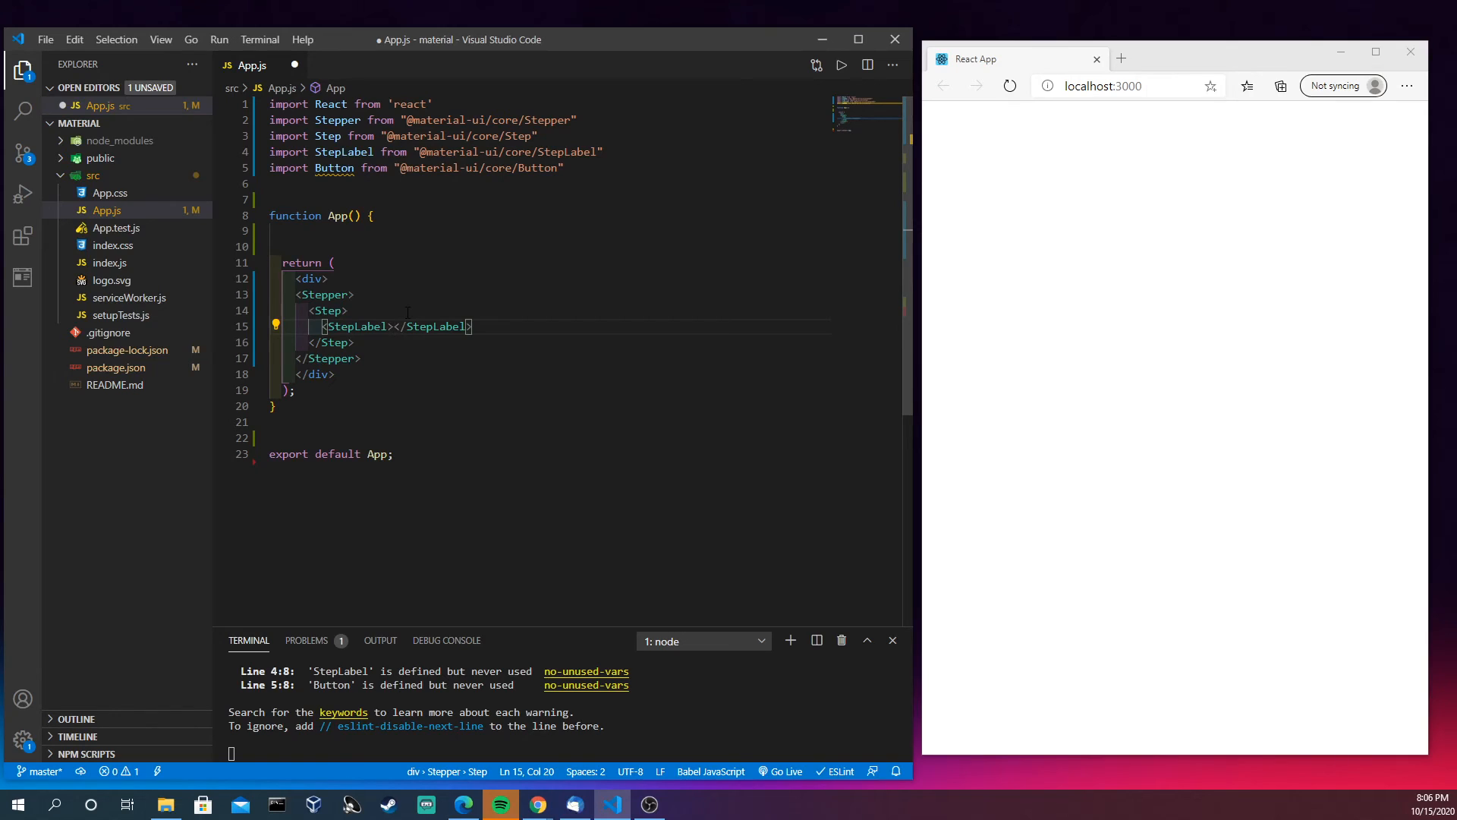
pyautogui.write('First')
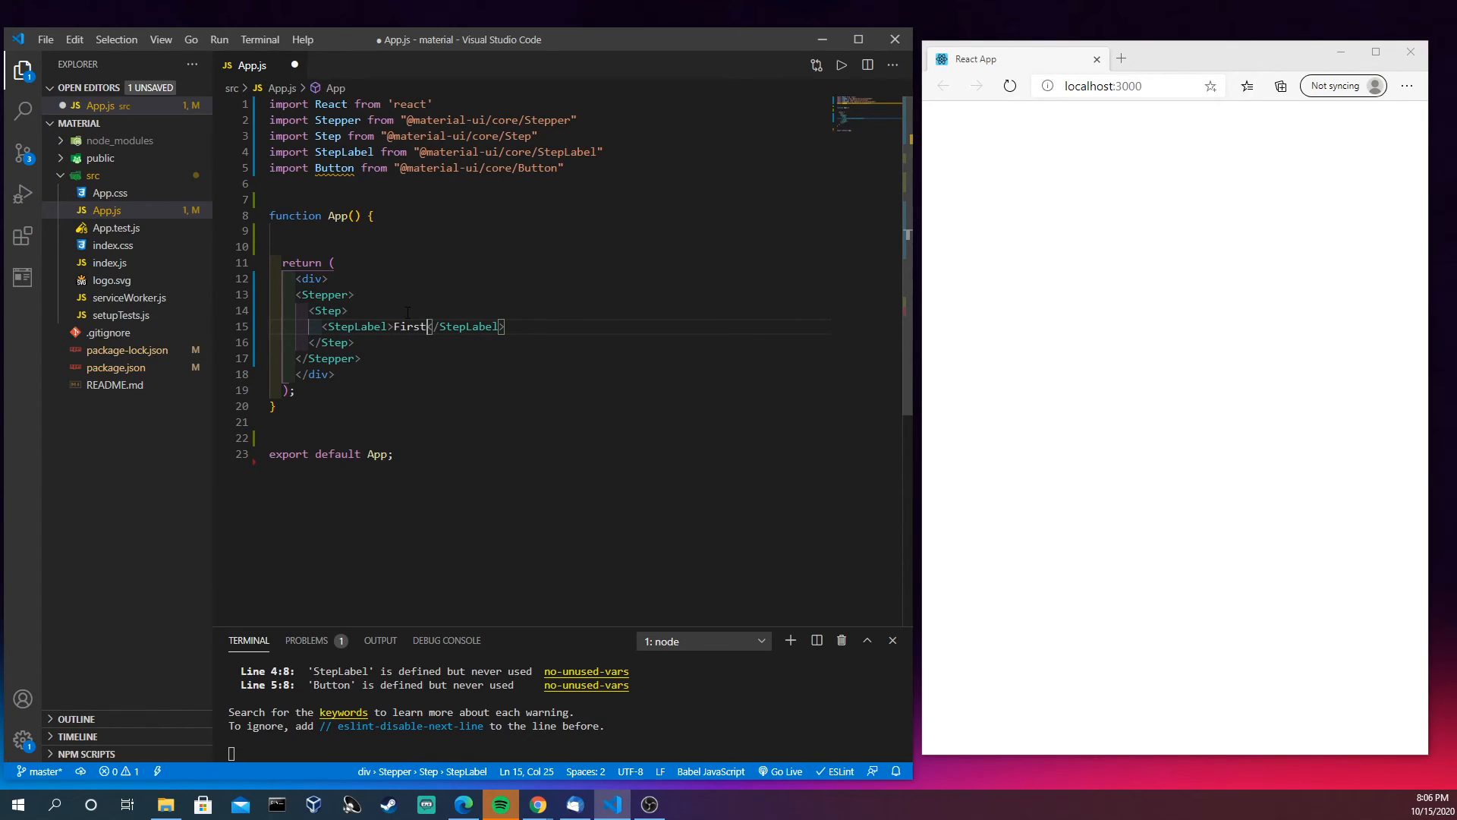
pyautogui.press('ctrl+s')
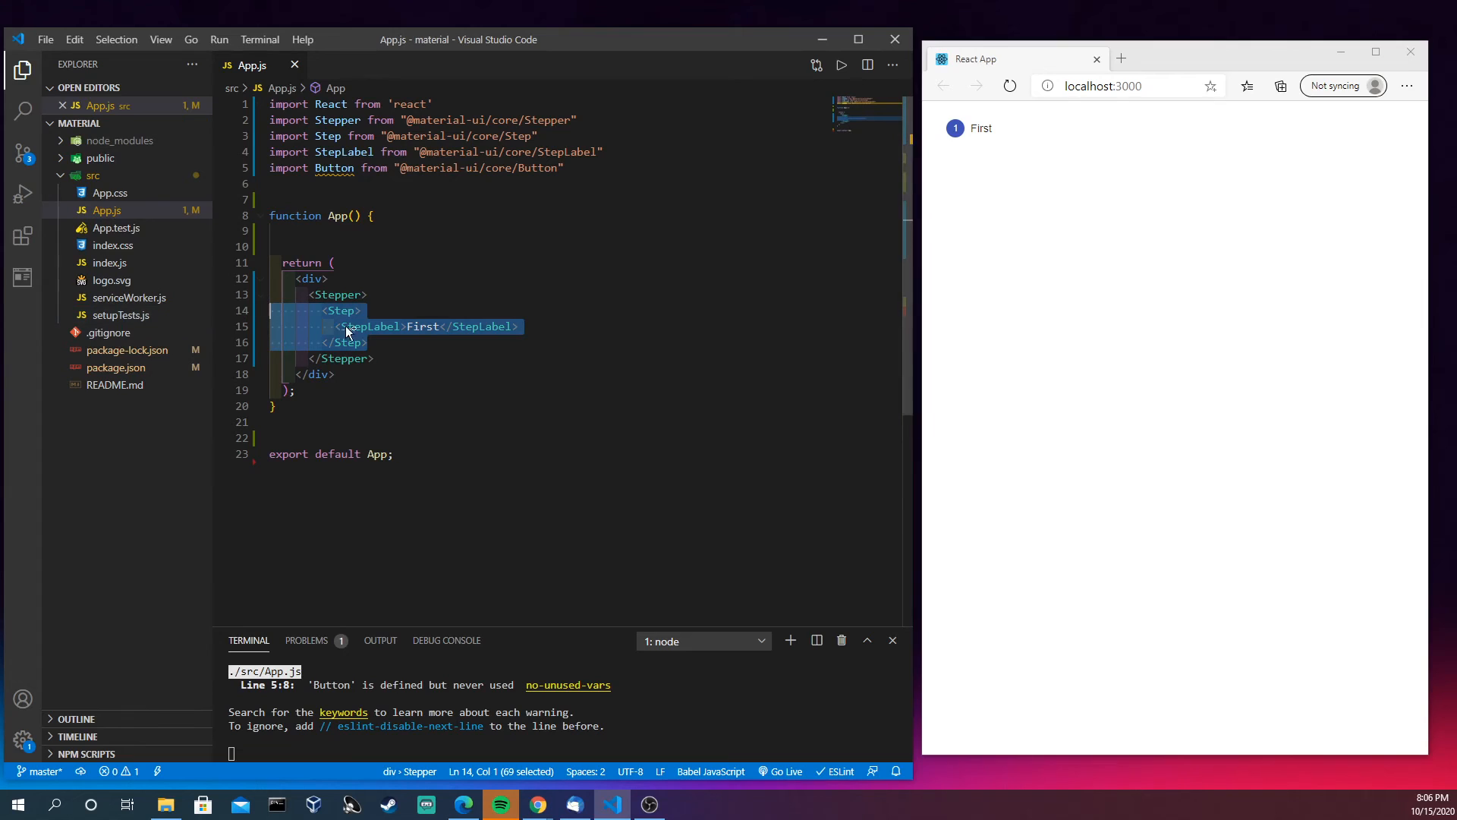
# Paste two more Step blocks, relabel them Second and Third, and save
pyautogui.click(367, 342)
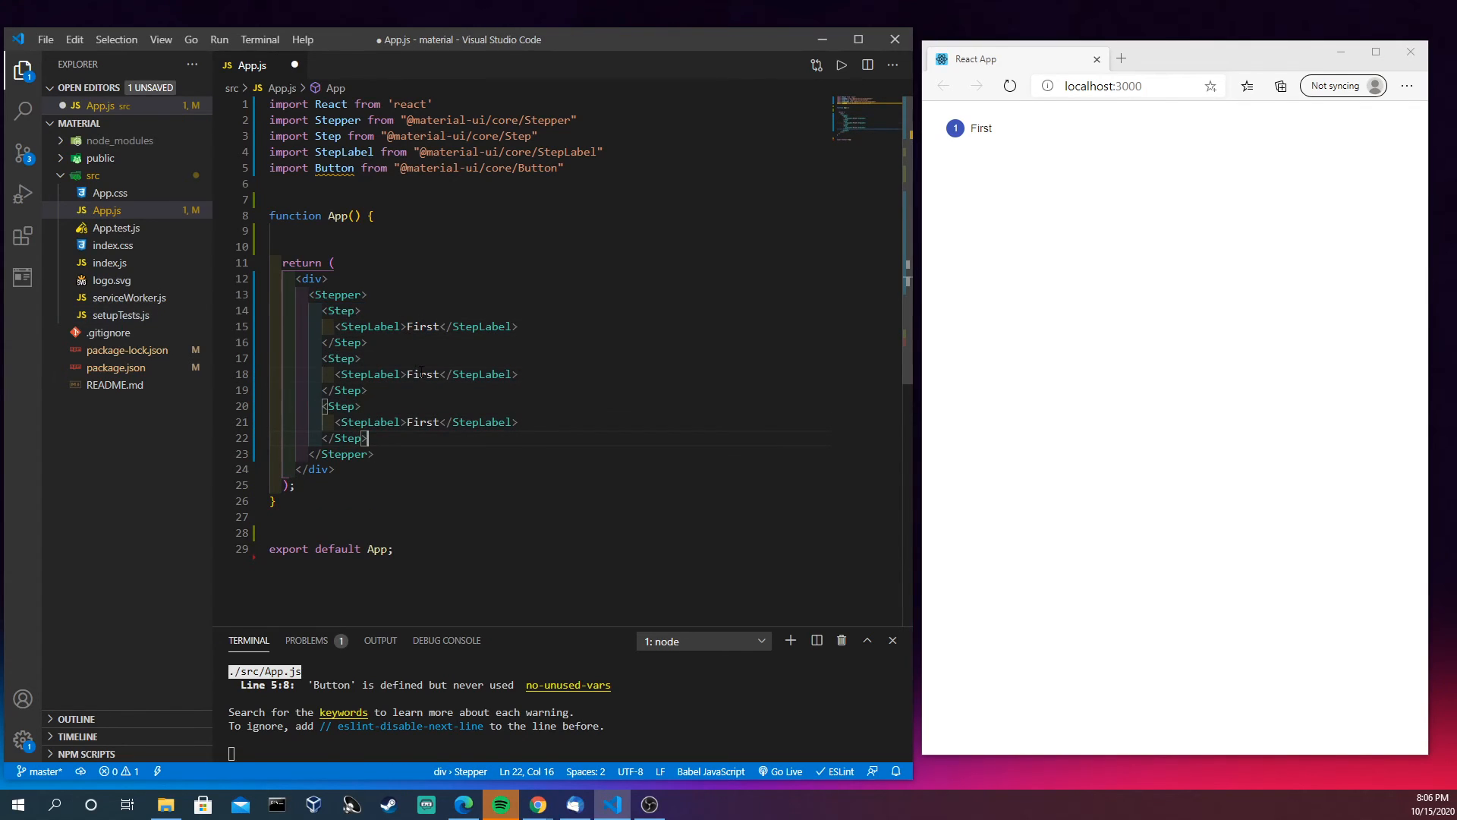
pyautogui.write('Second')
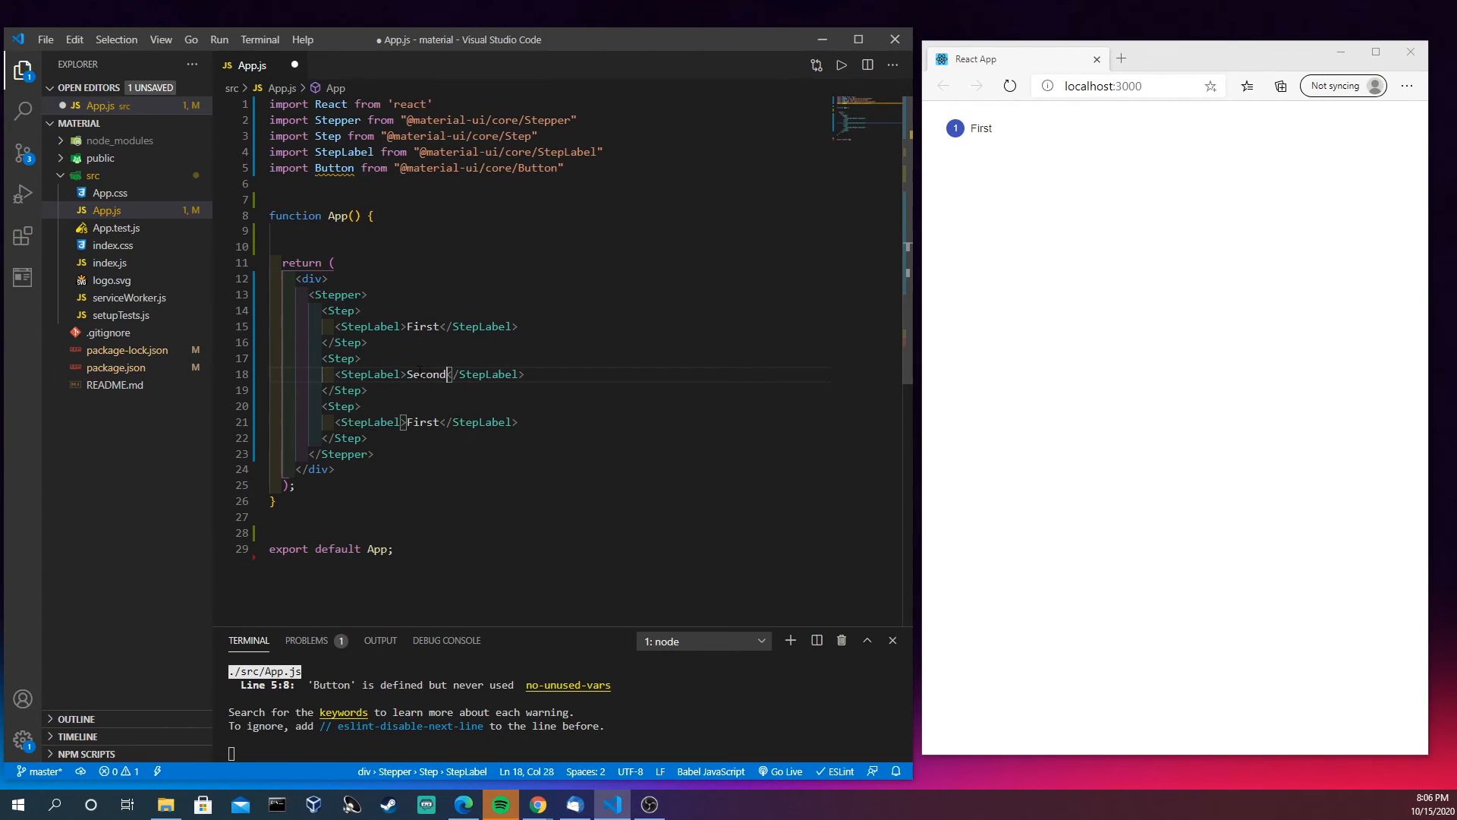
pyautogui.doubleClick(422, 421)
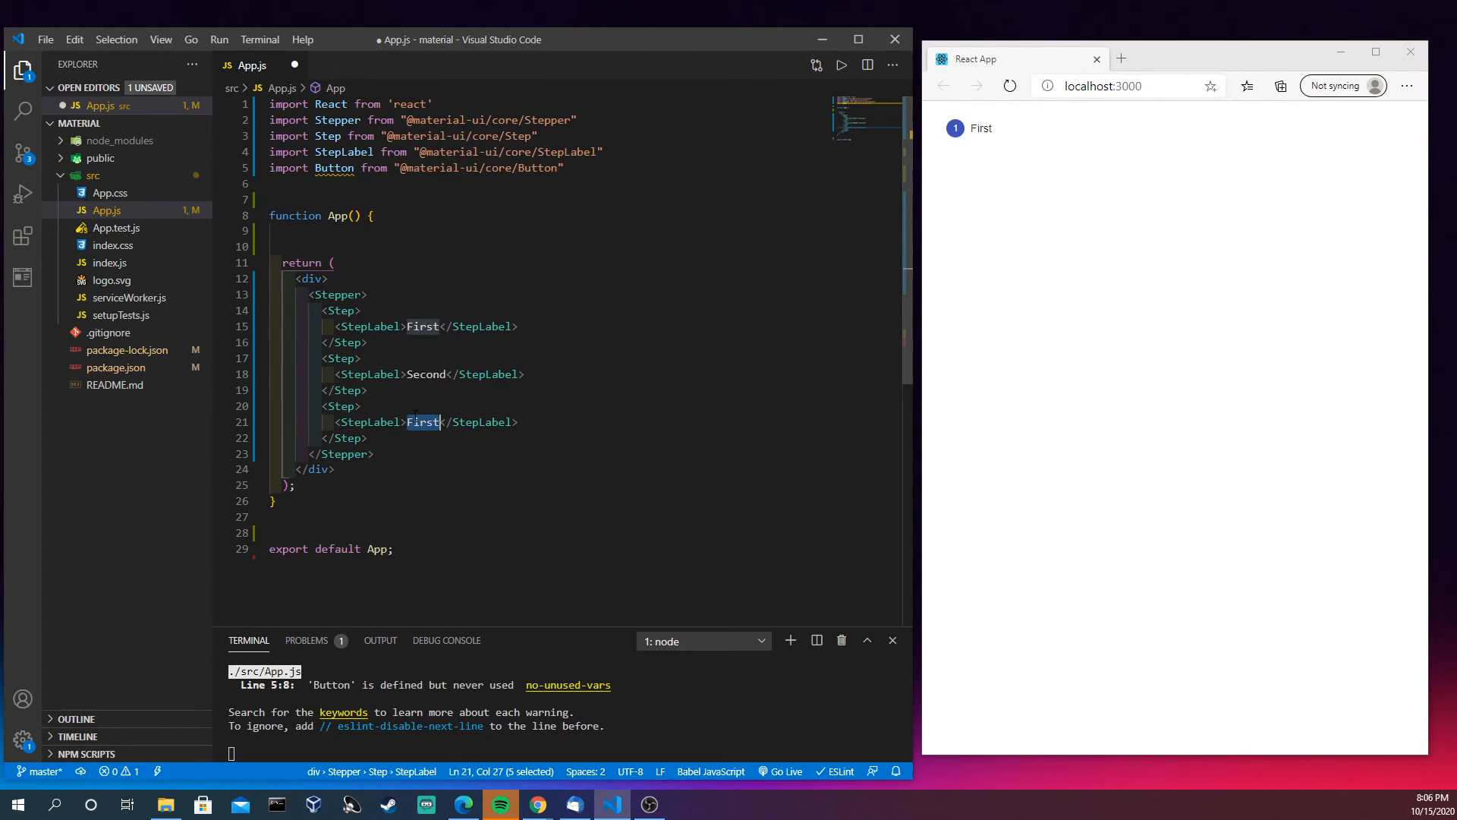
pyautogui.write('Third')
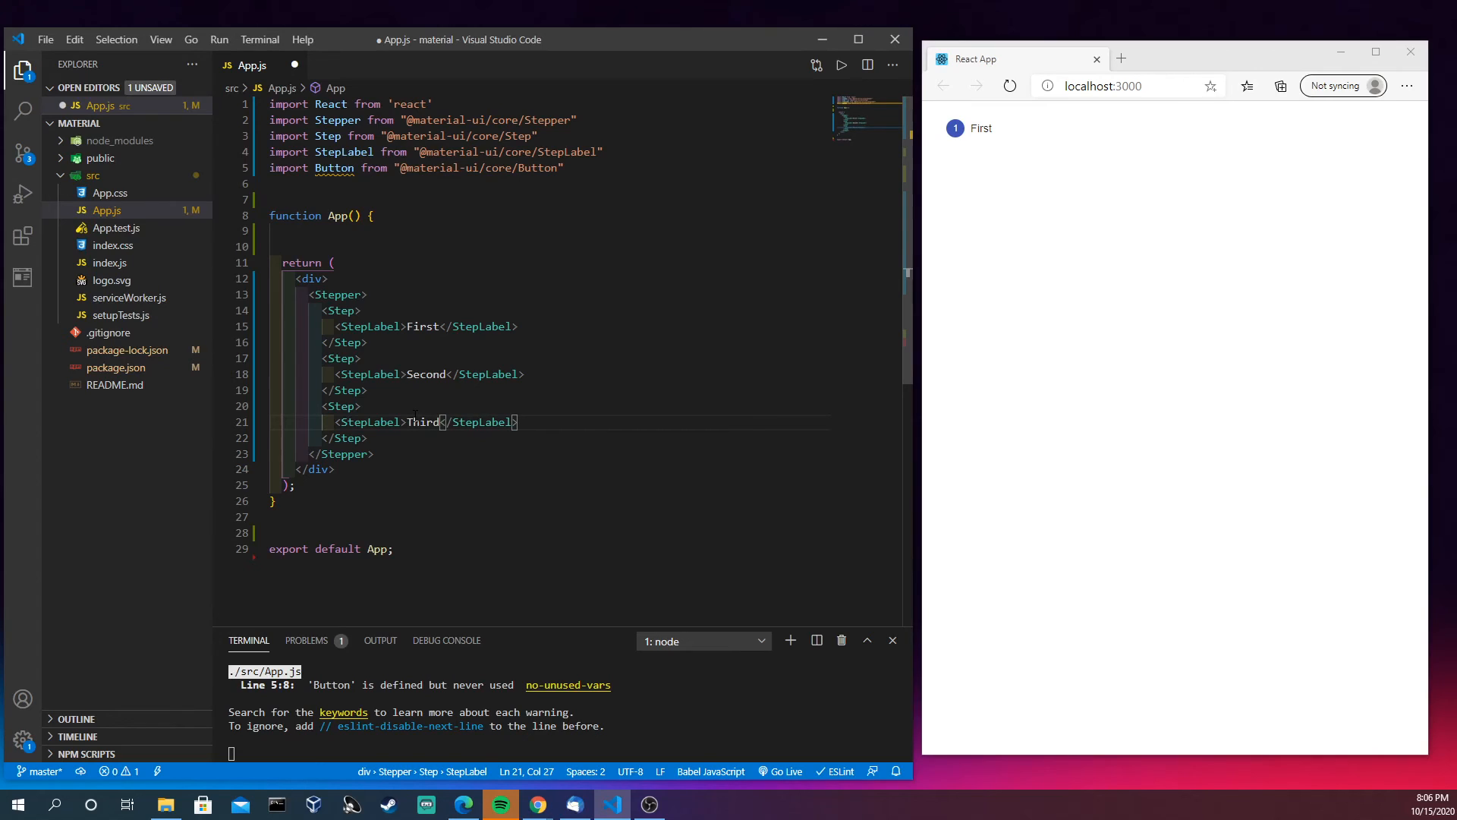
pyautogui.press('ctrl+s')
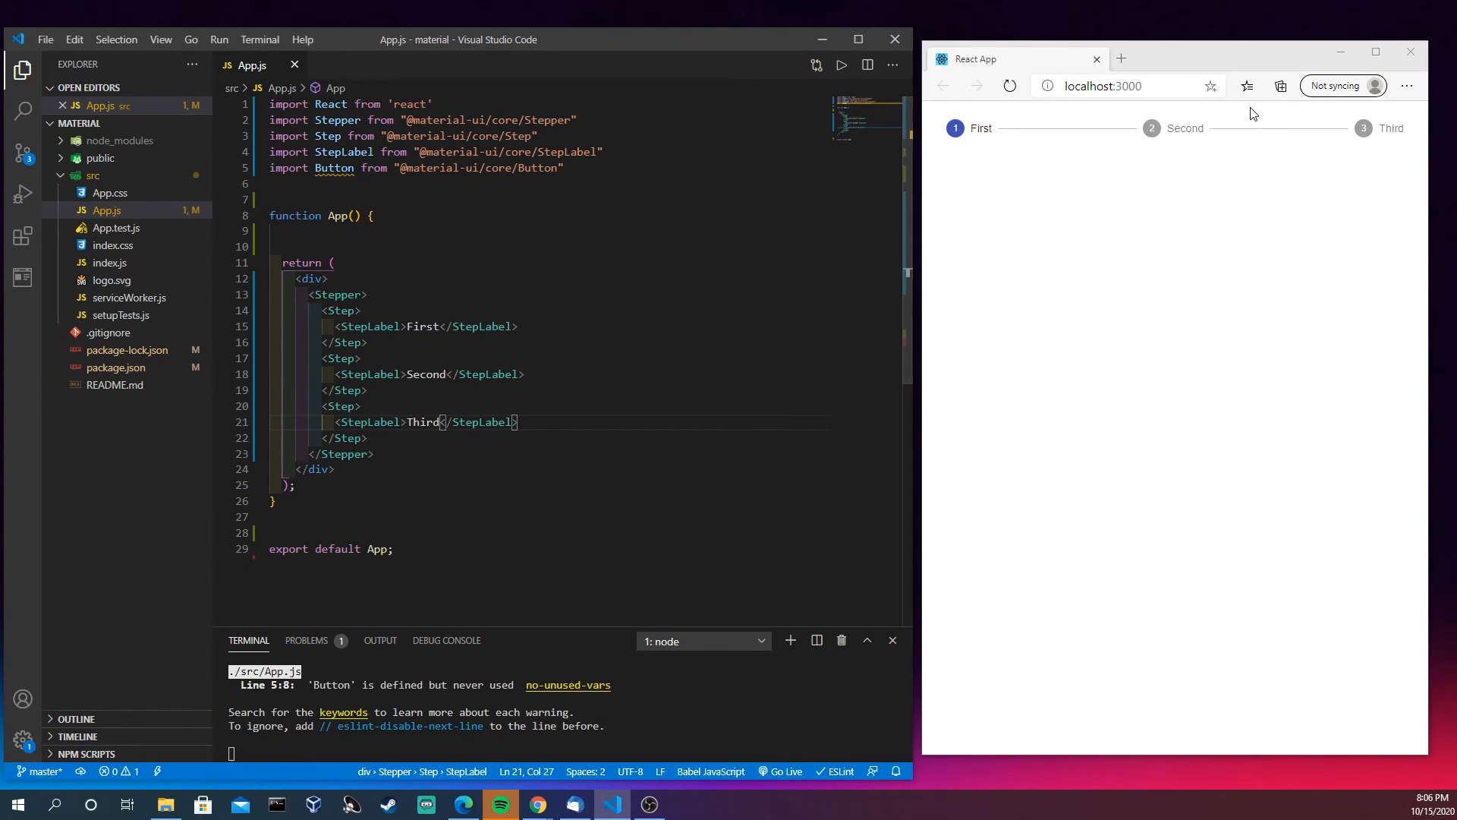
pyautogui.moveTo(1326, 129)
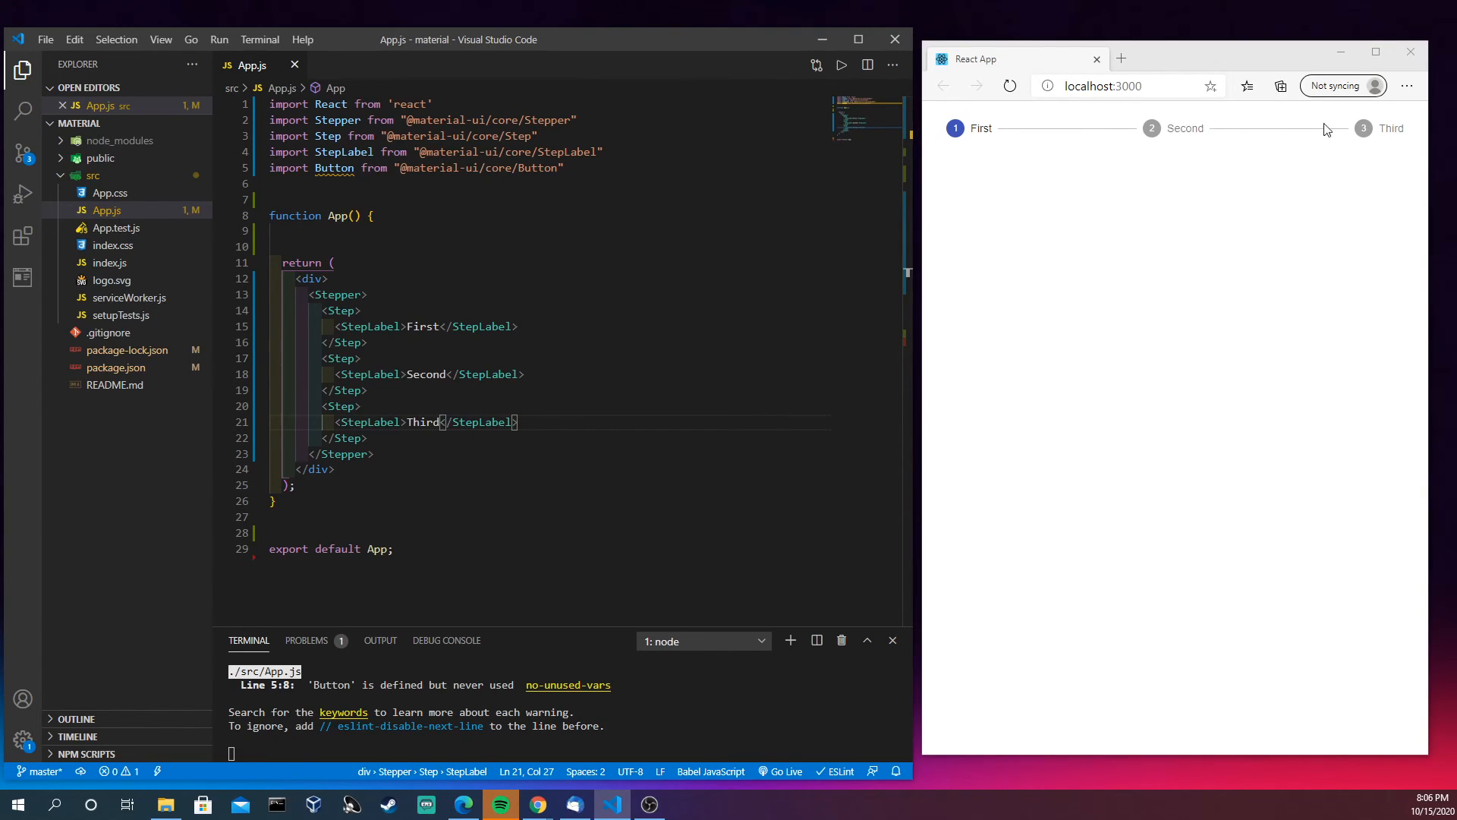
pyautogui.moveTo(1346, 150)
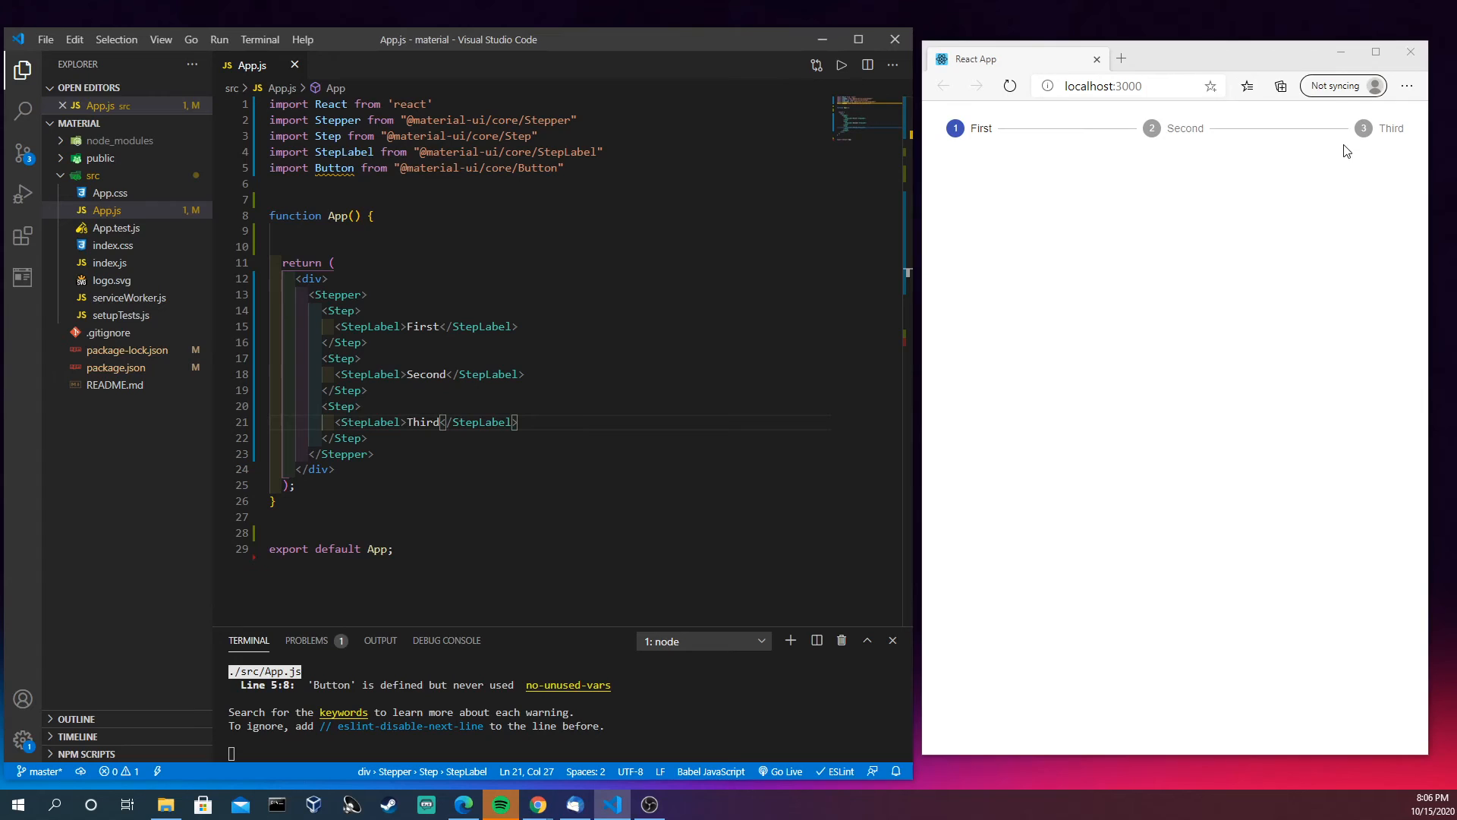
pyautogui.moveTo(962, 144)
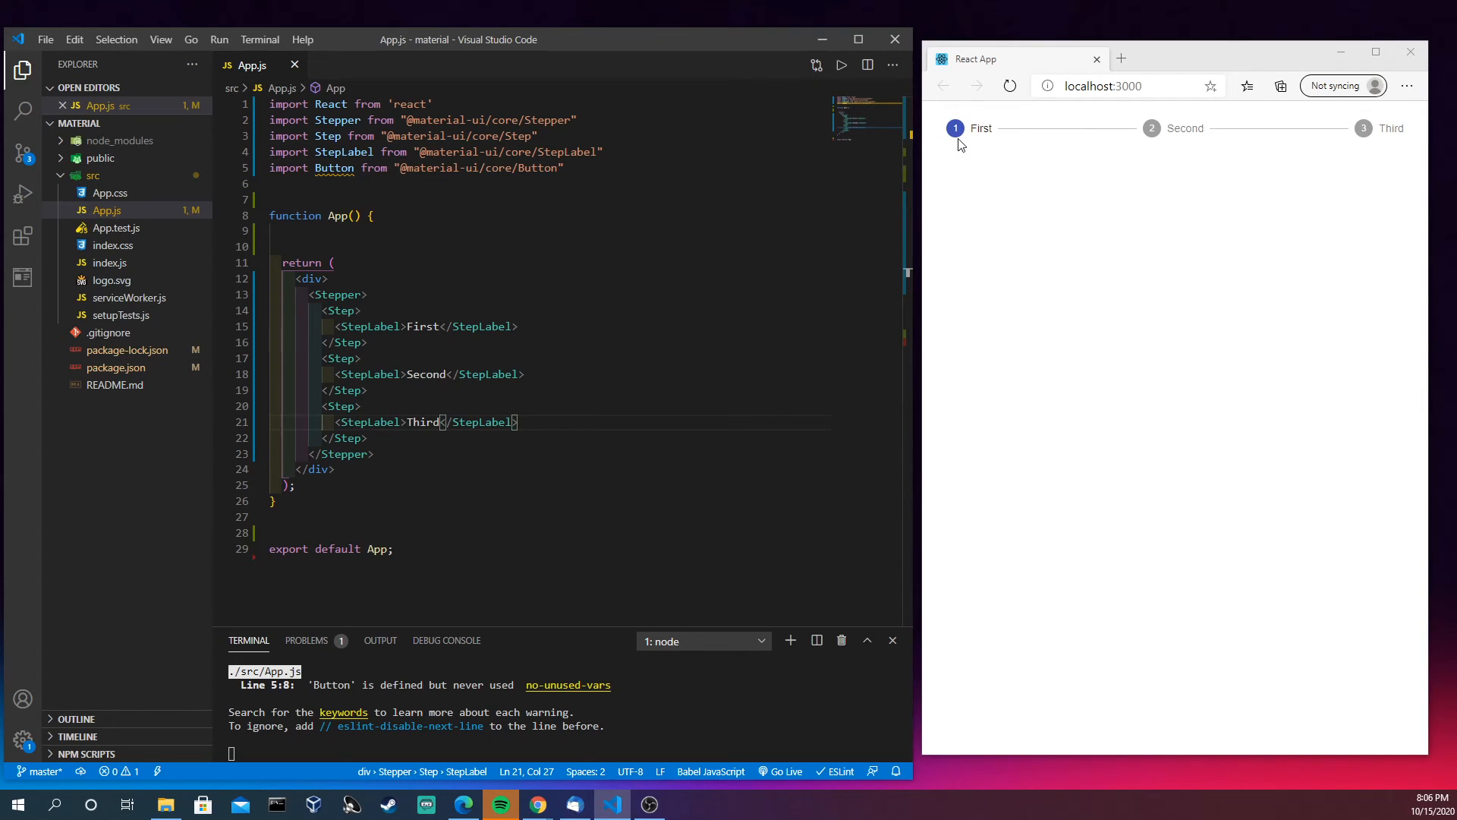
pyautogui.moveTo(1164, 133)
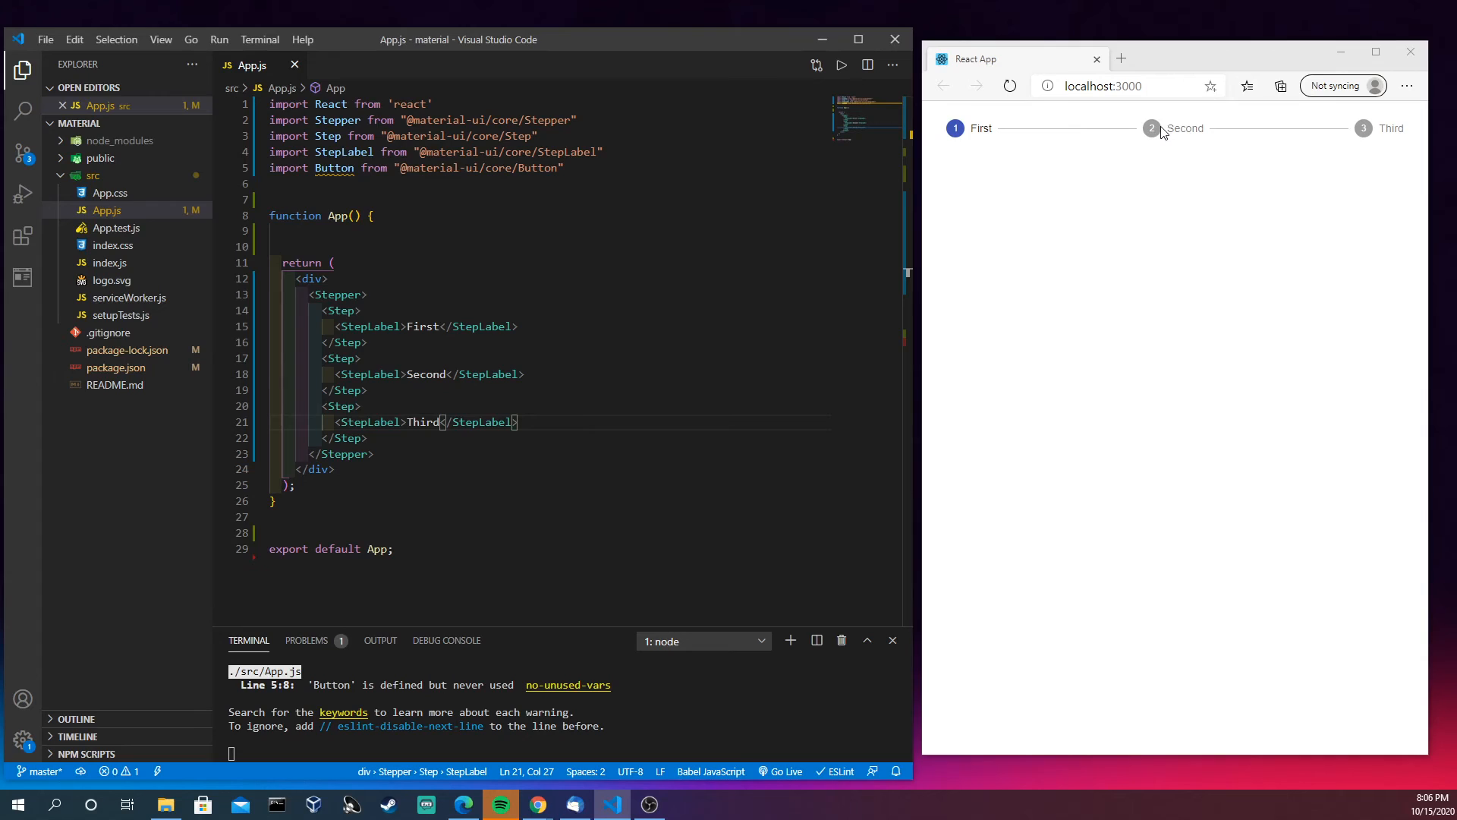
pyautogui.moveTo(1378, 125)
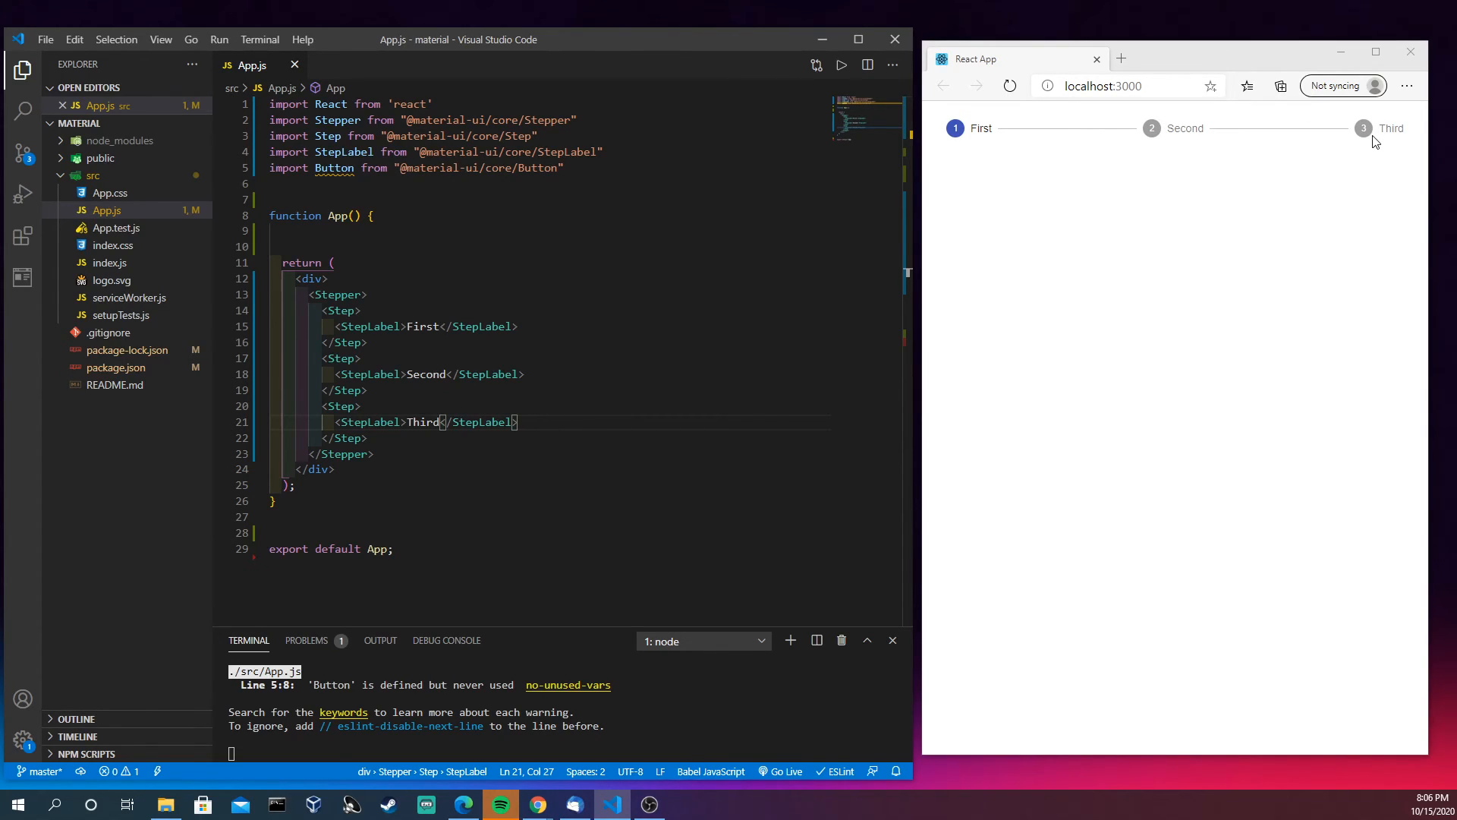
pyautogui.moveTo(1191, 141)
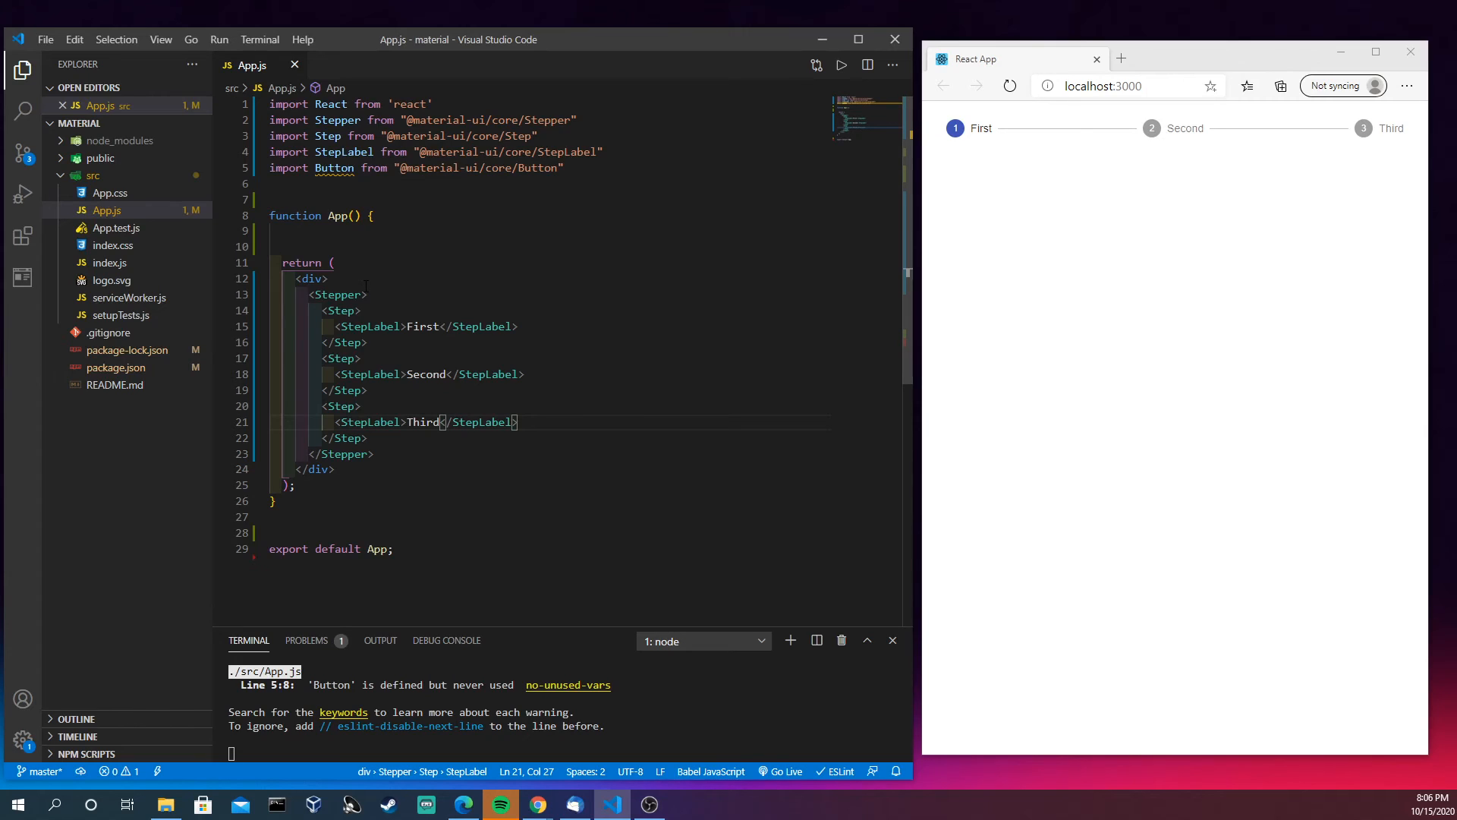
pyautogui.moveTo(894, 174)
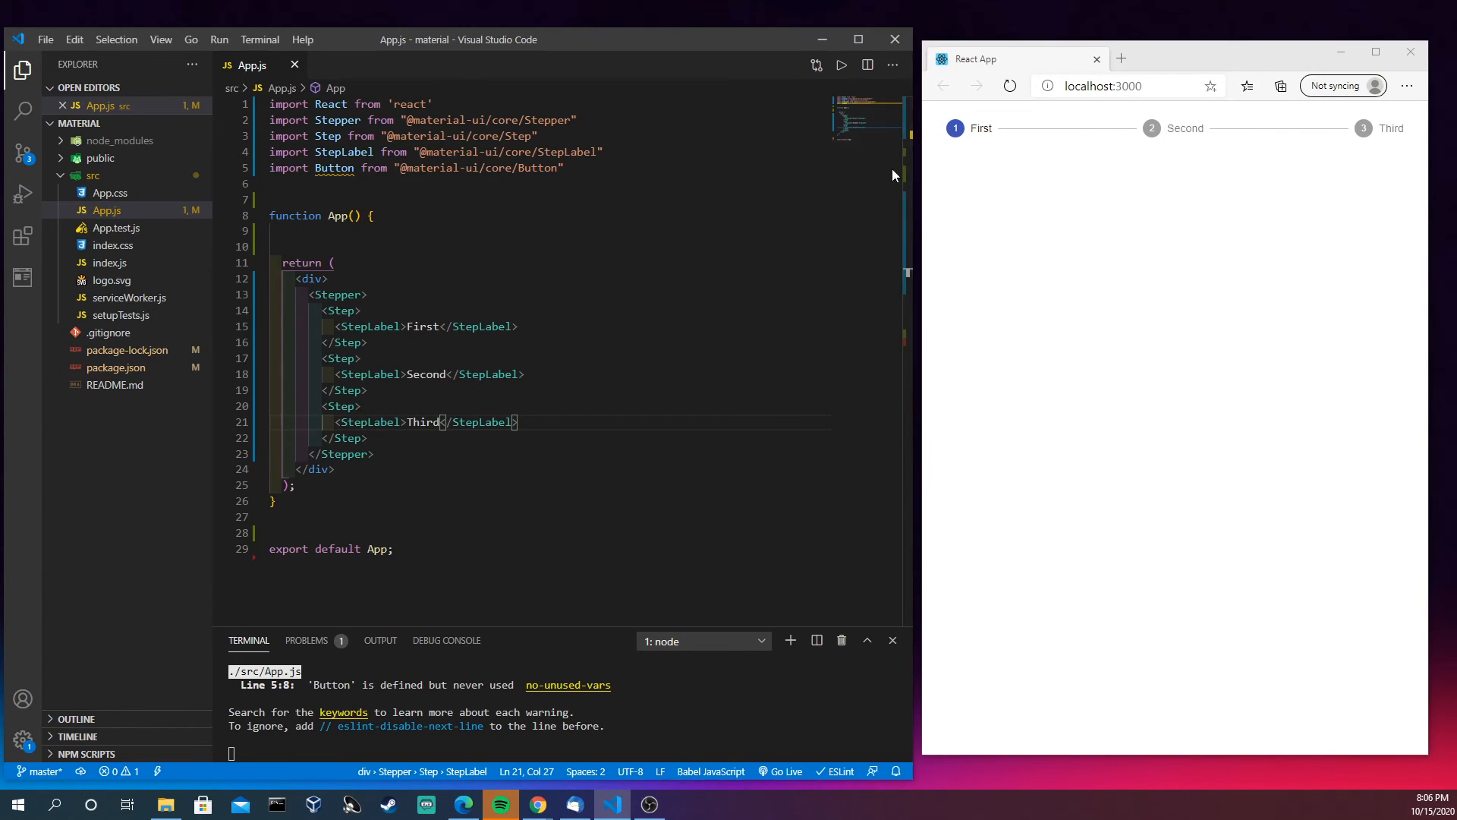
pyautogui.moveTo(1036, 174)
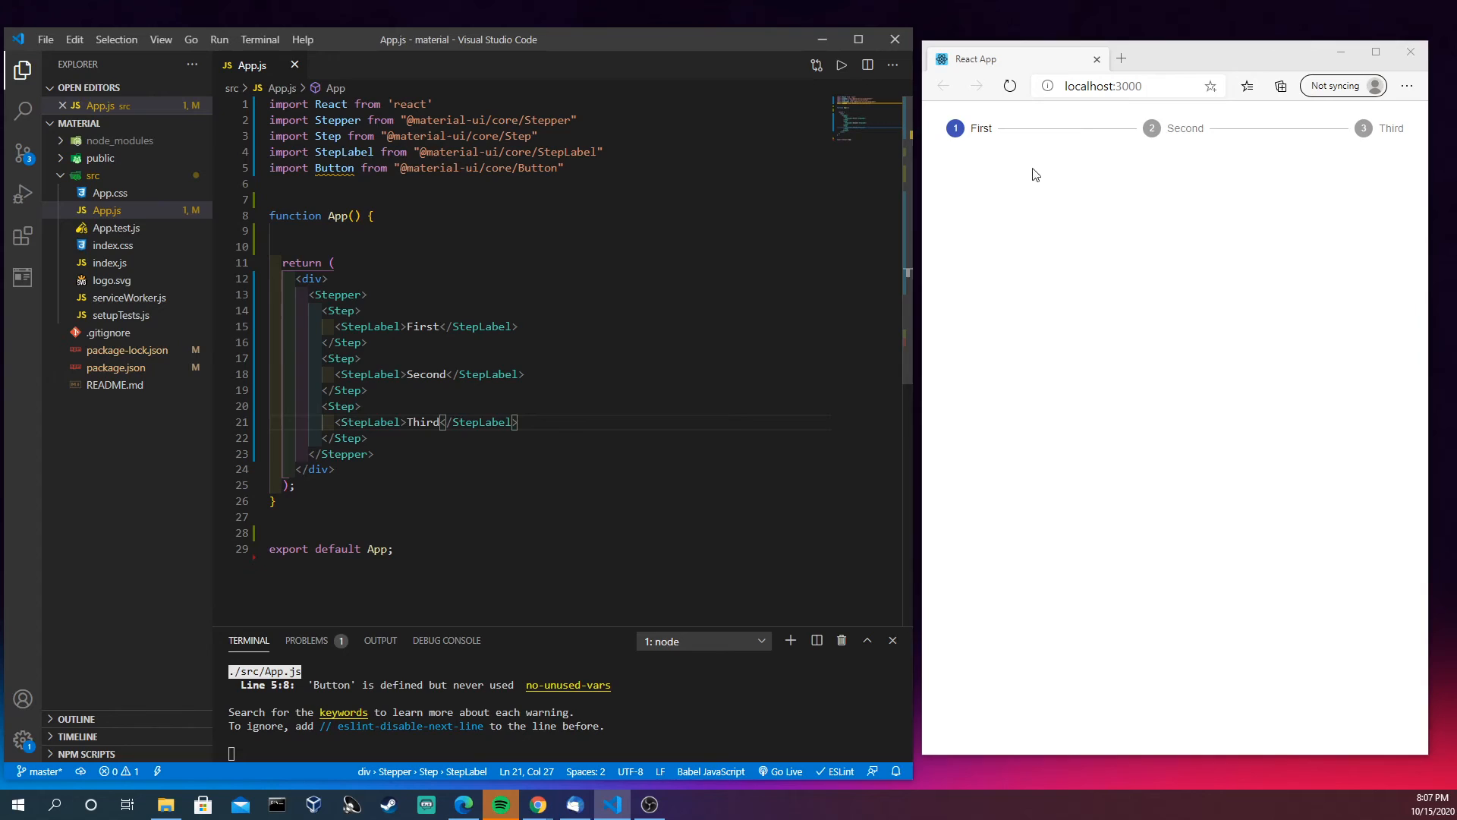
pyautogui.moveTo(658, 301)
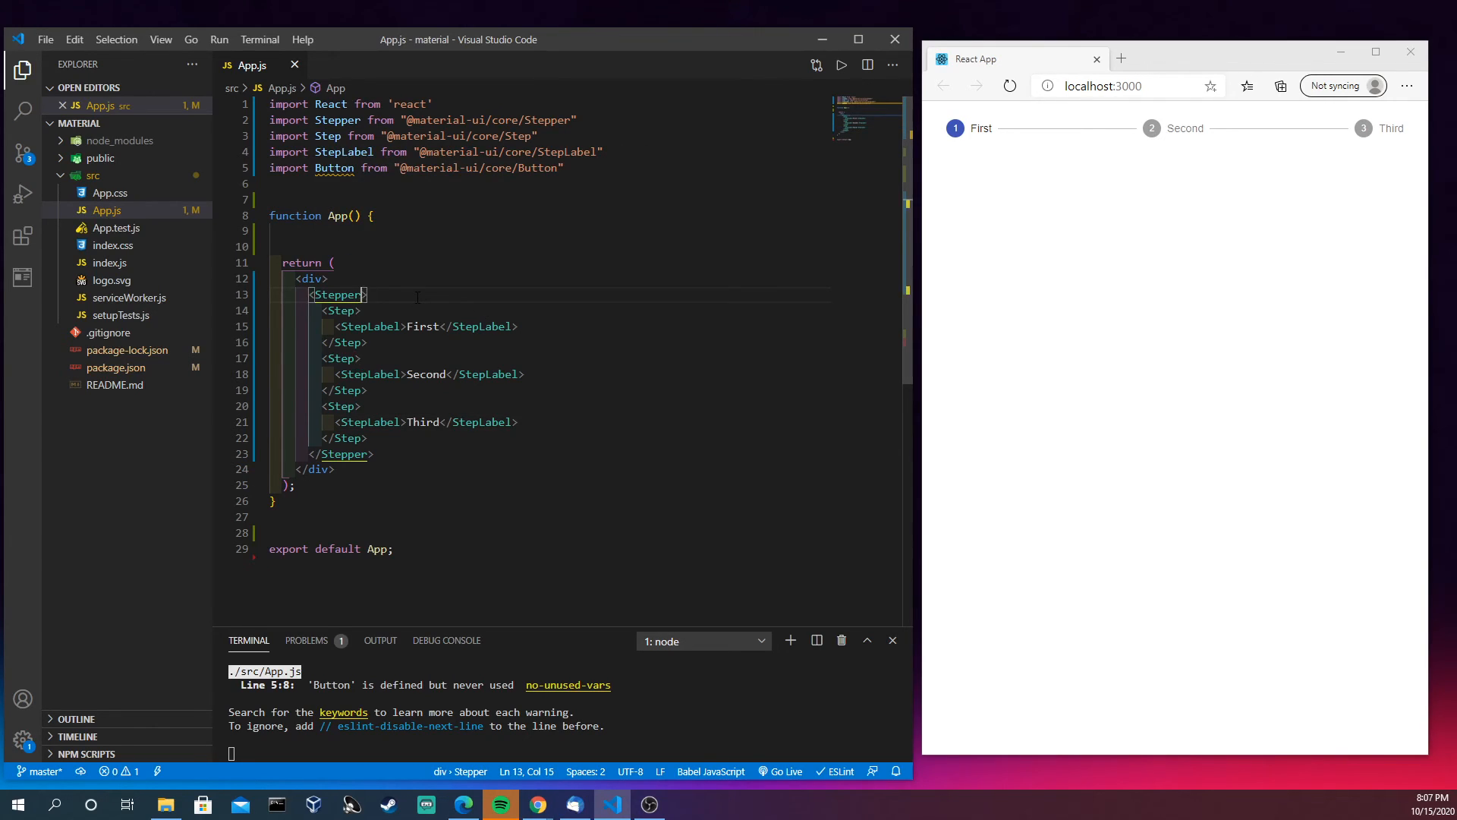
# Declare const [activeStep, setActiveStep] with React.useState on line 10
pyautogui.write('av')
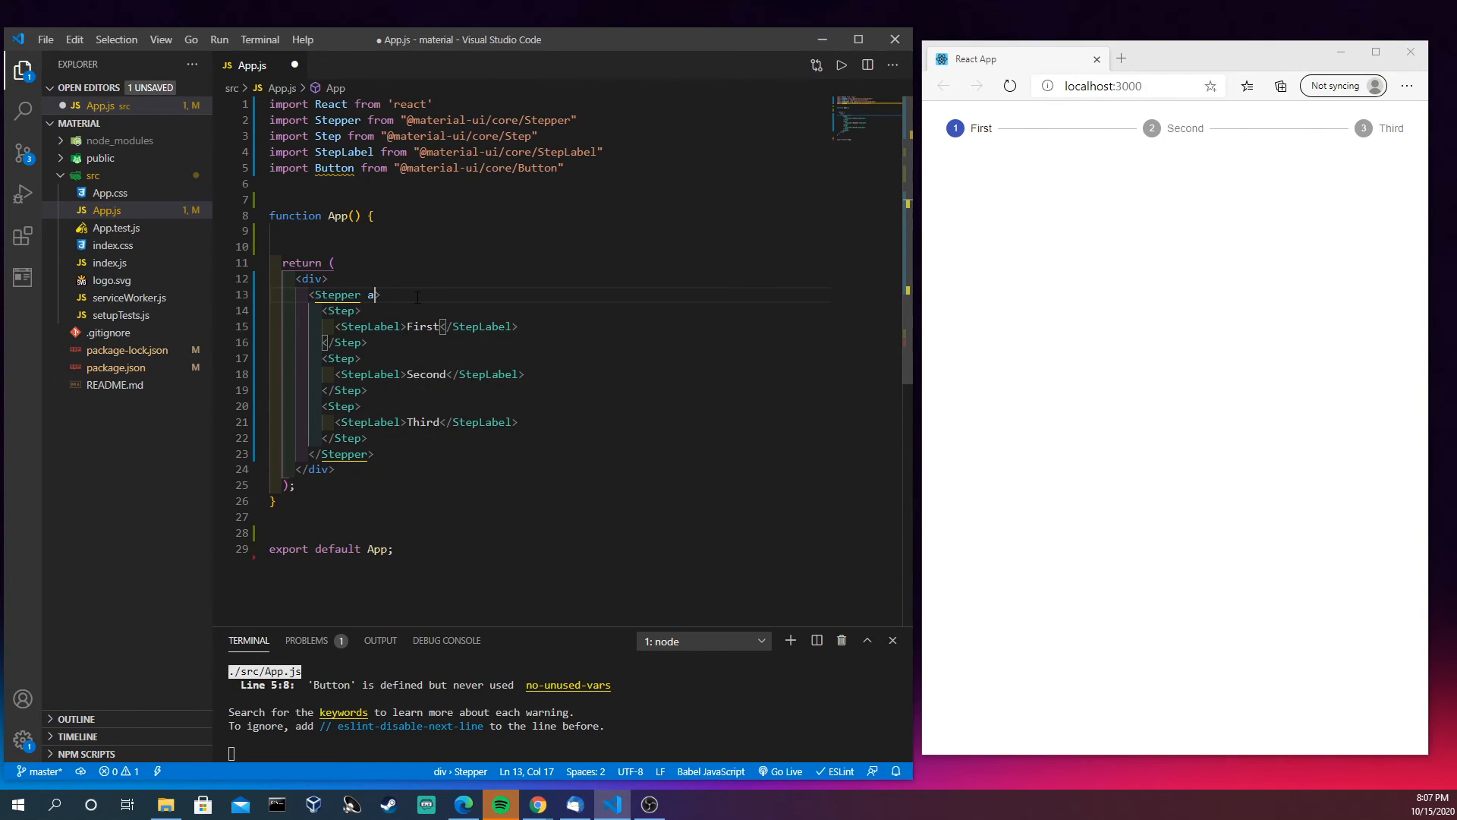
pyautogui.write('ctiveStep')
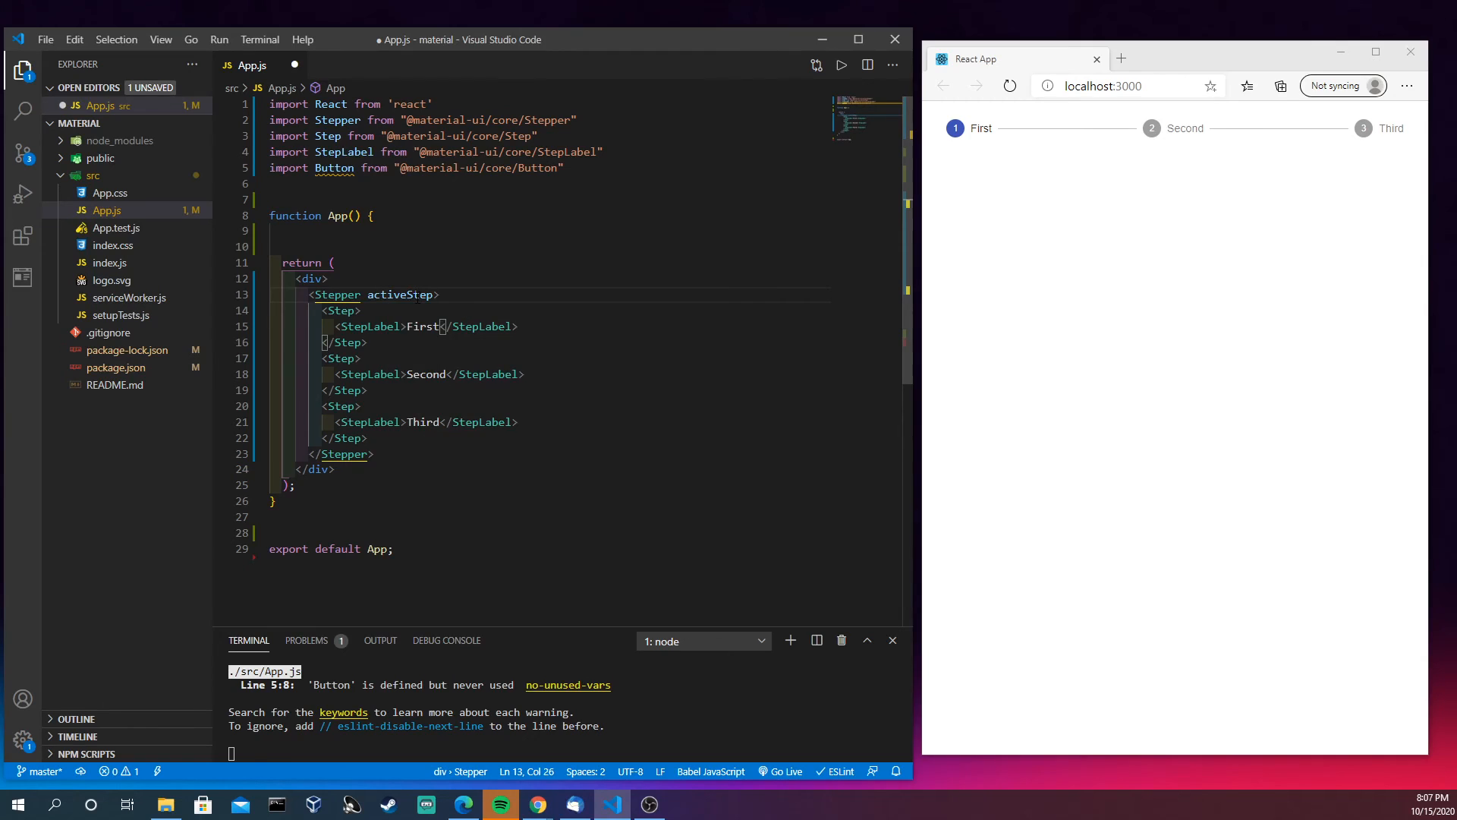
pyautogui.write('={')
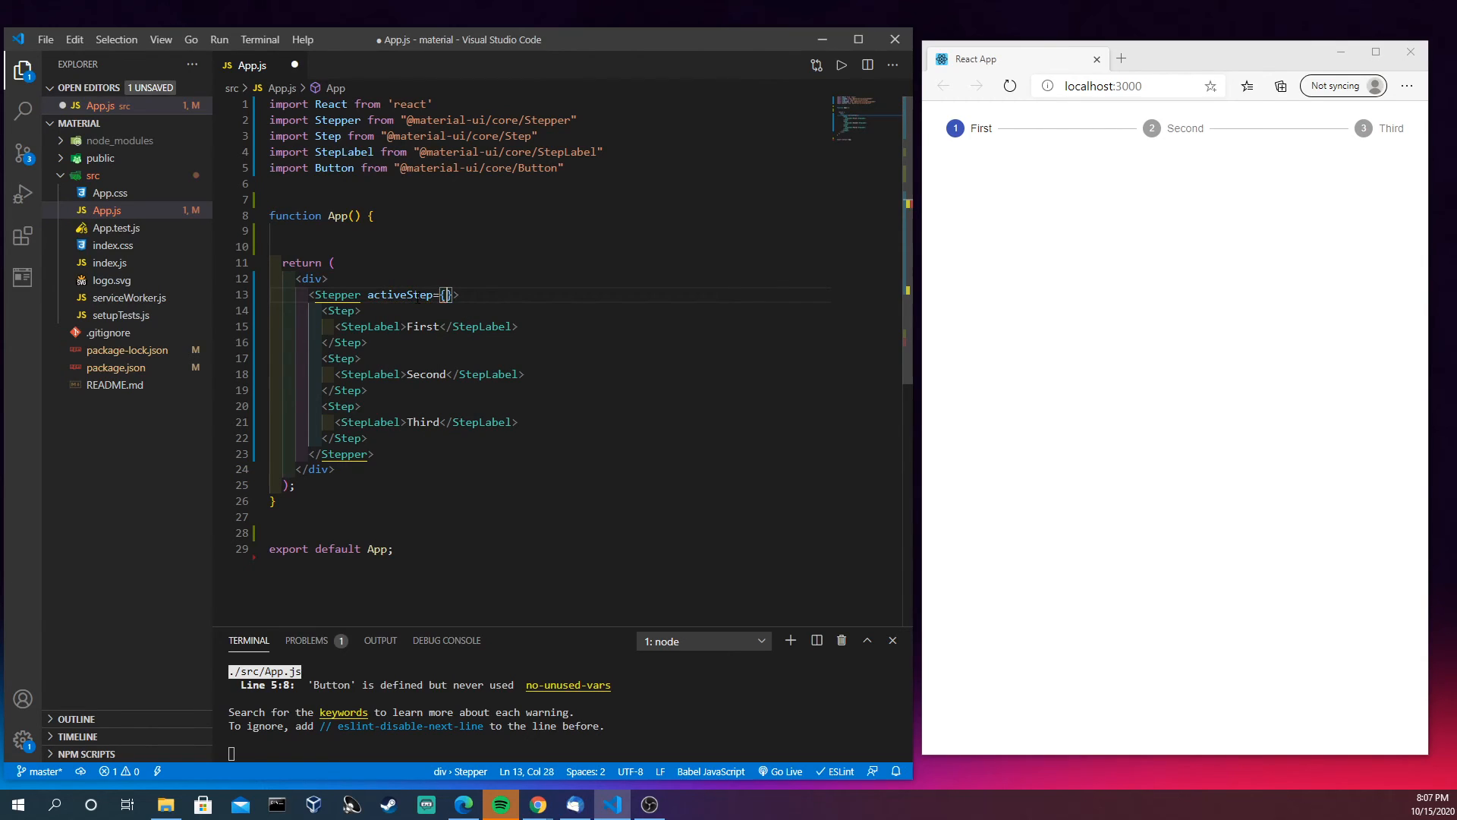
pyautogui.write('a')
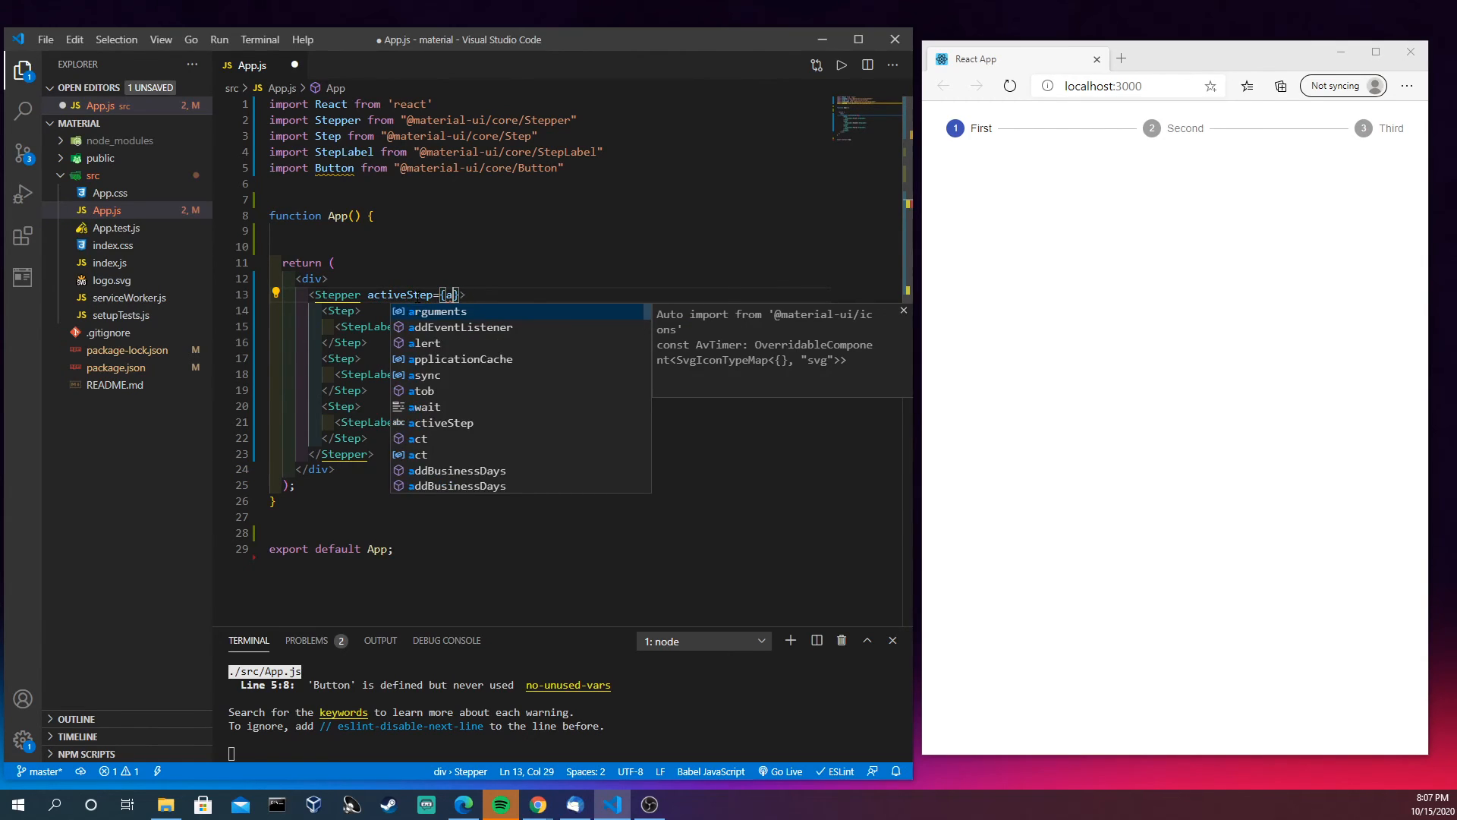
pyautogui.write('ctiveStep')
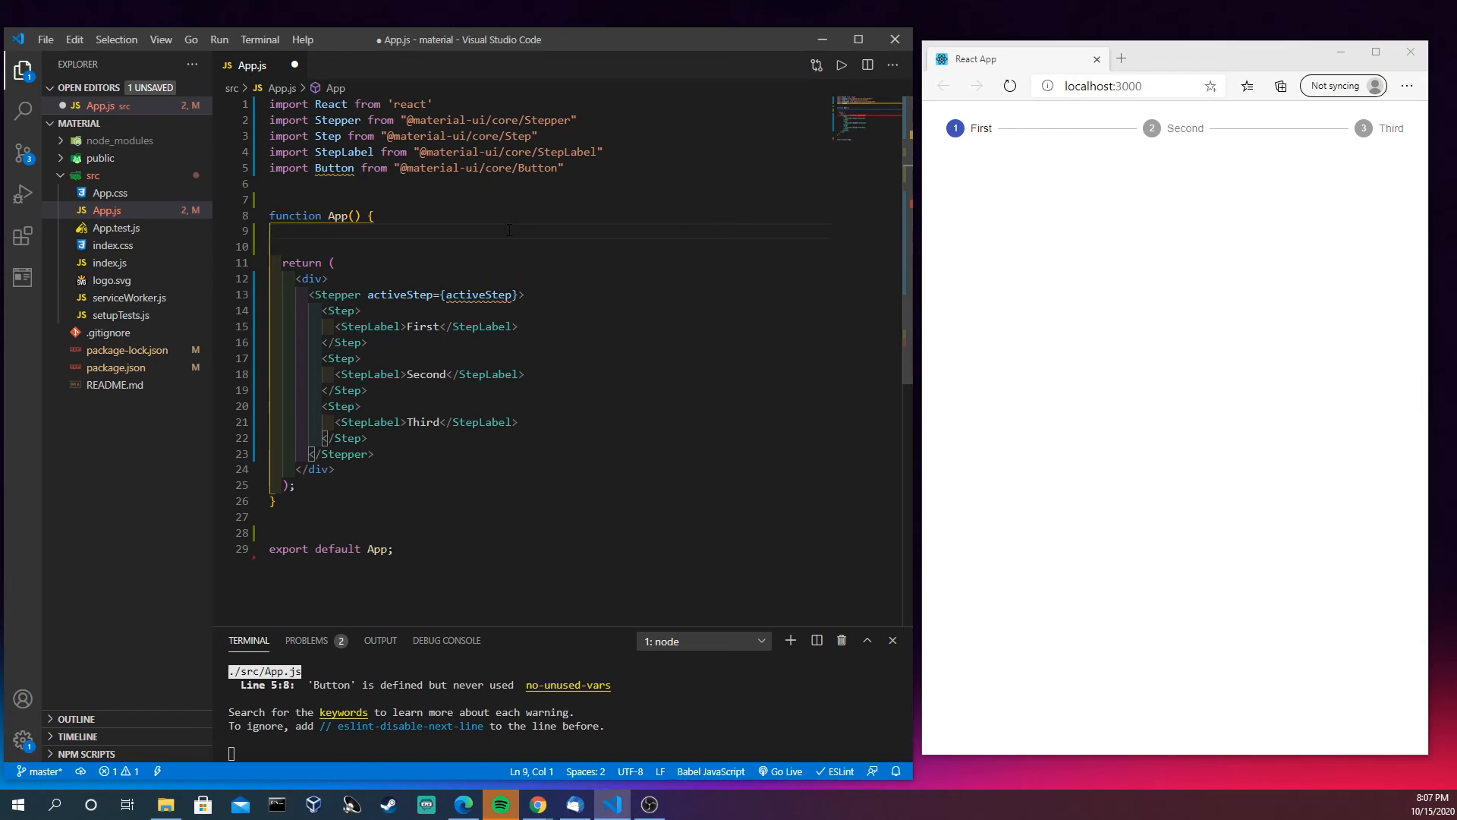
pyautogui.write('const')
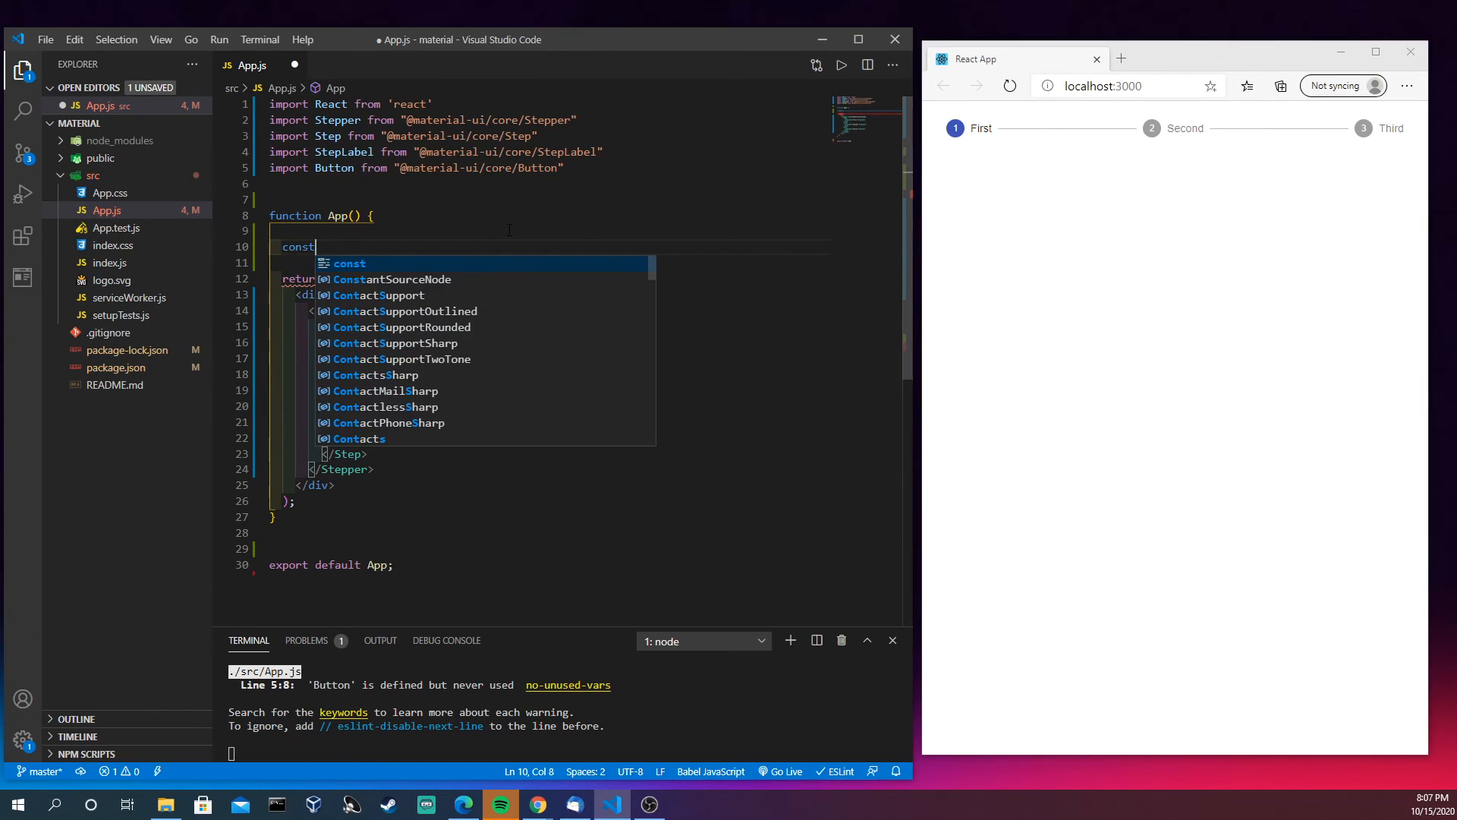
pyautogui.press('Escape')
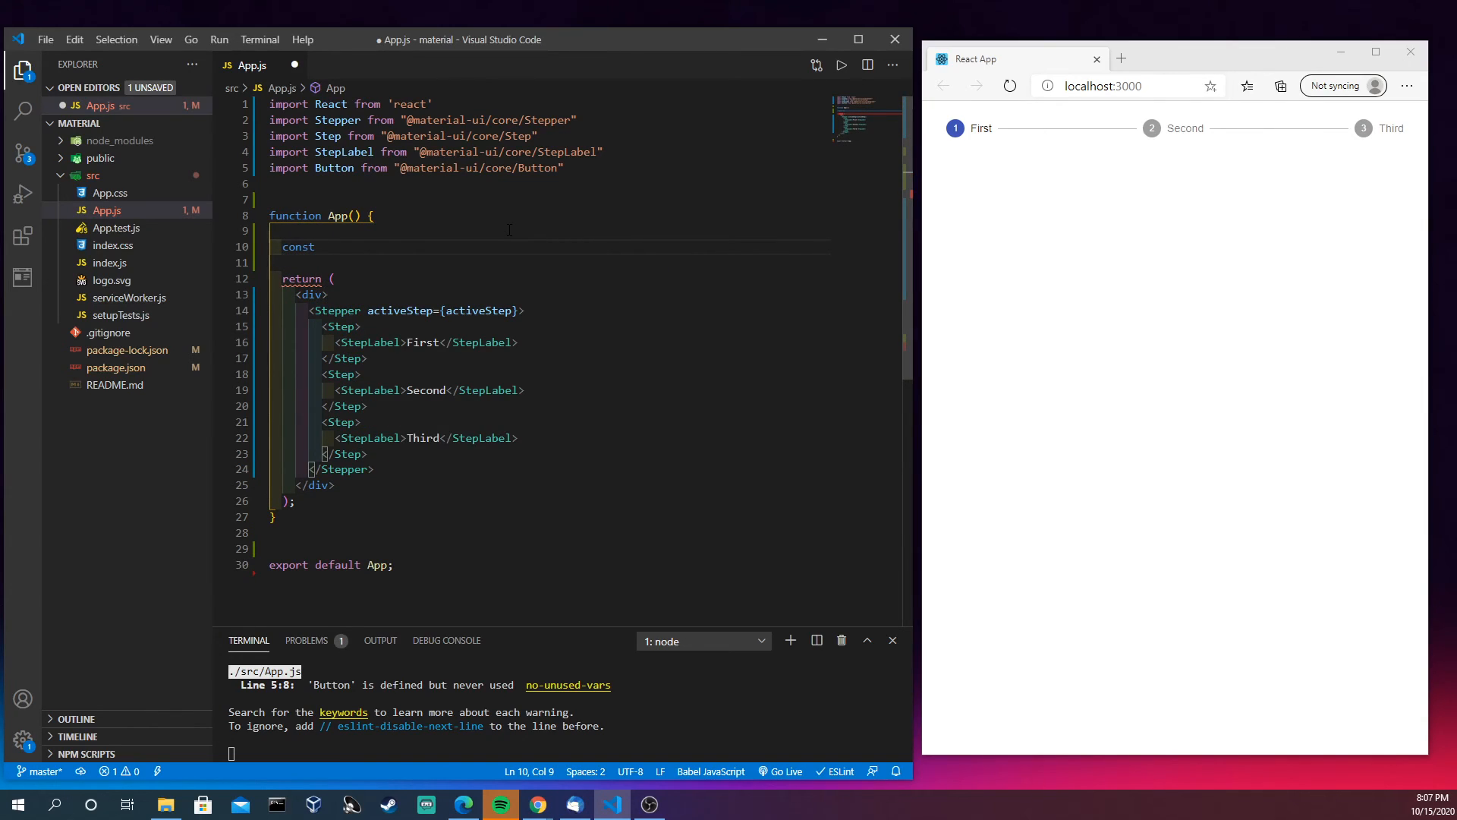
pyautogui.write('[active')
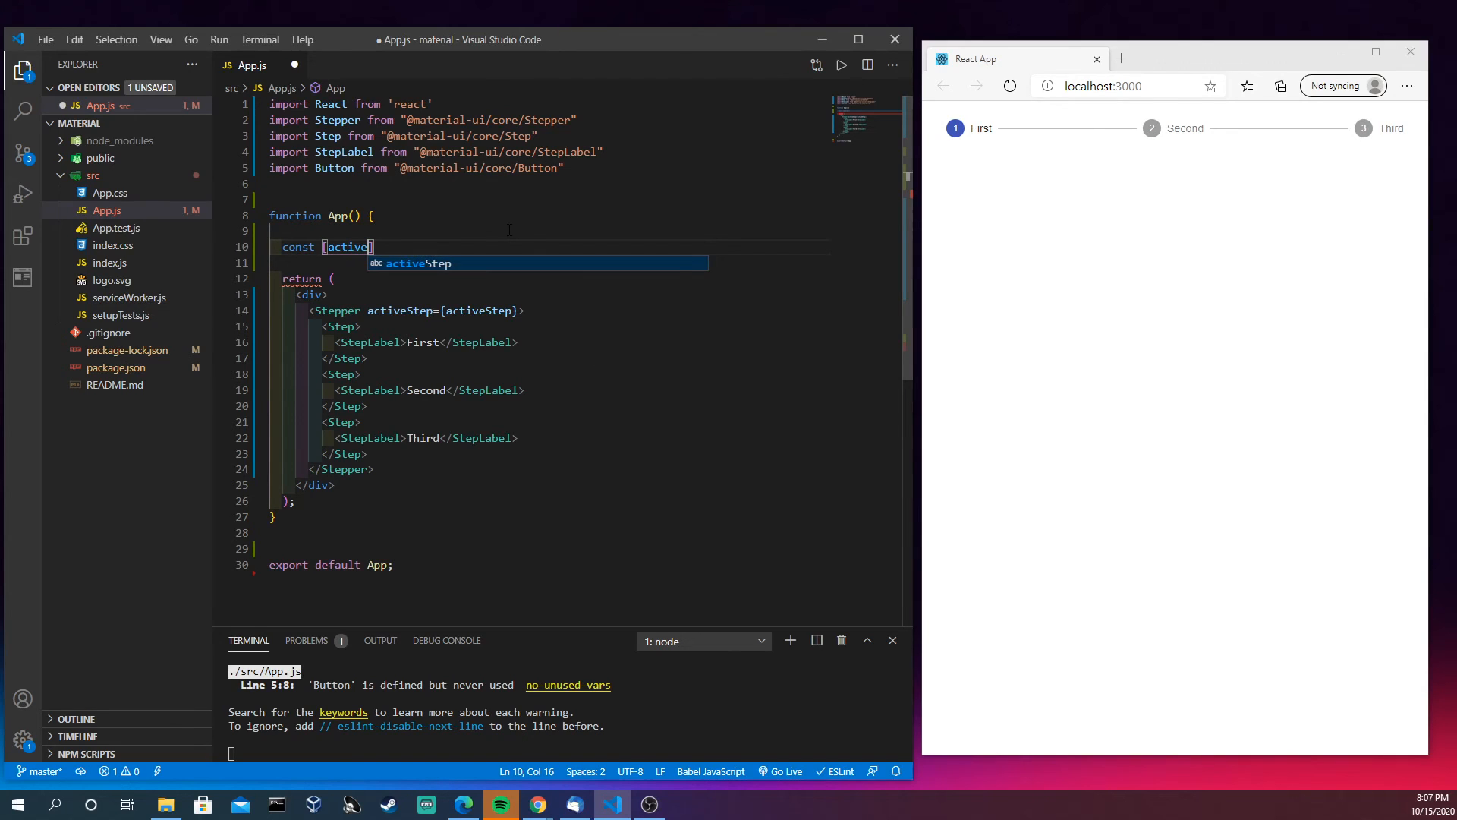
pyautogui.press('Backspace')
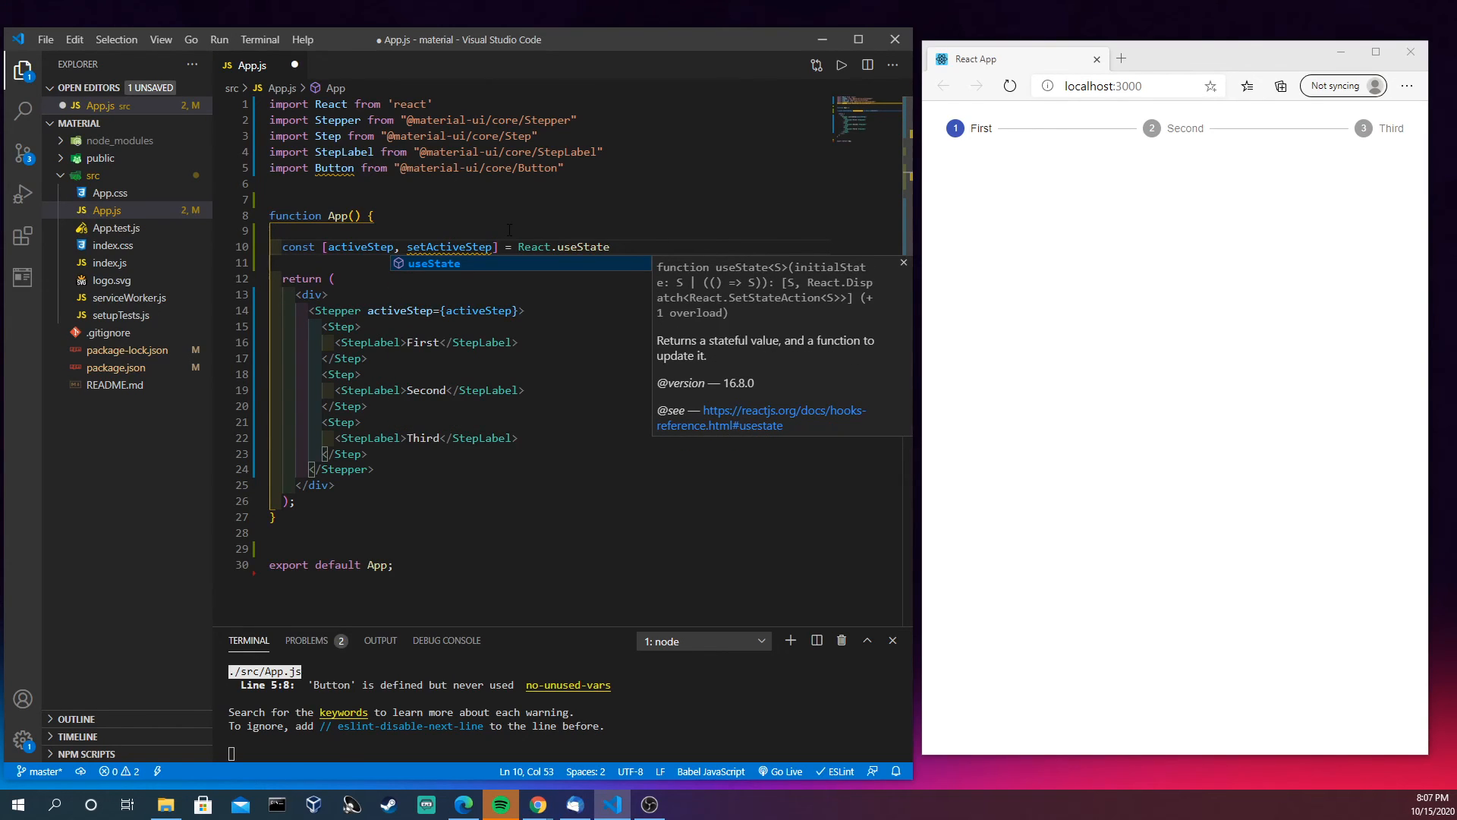
# Try 1 as the initial useState value, then set it back to 0 and save
pyautogui.write('(0)')
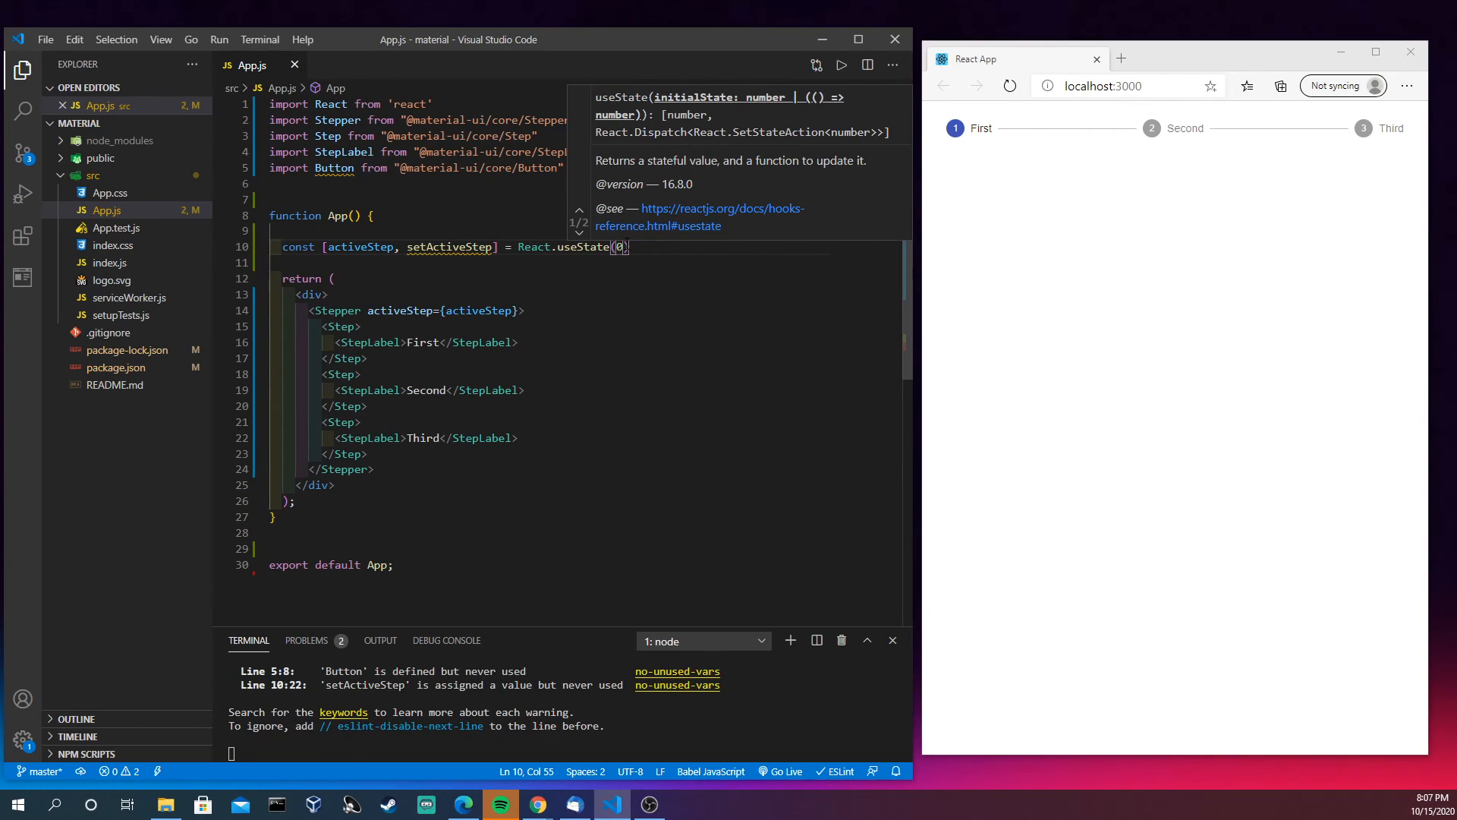
pyautogui.write('1')
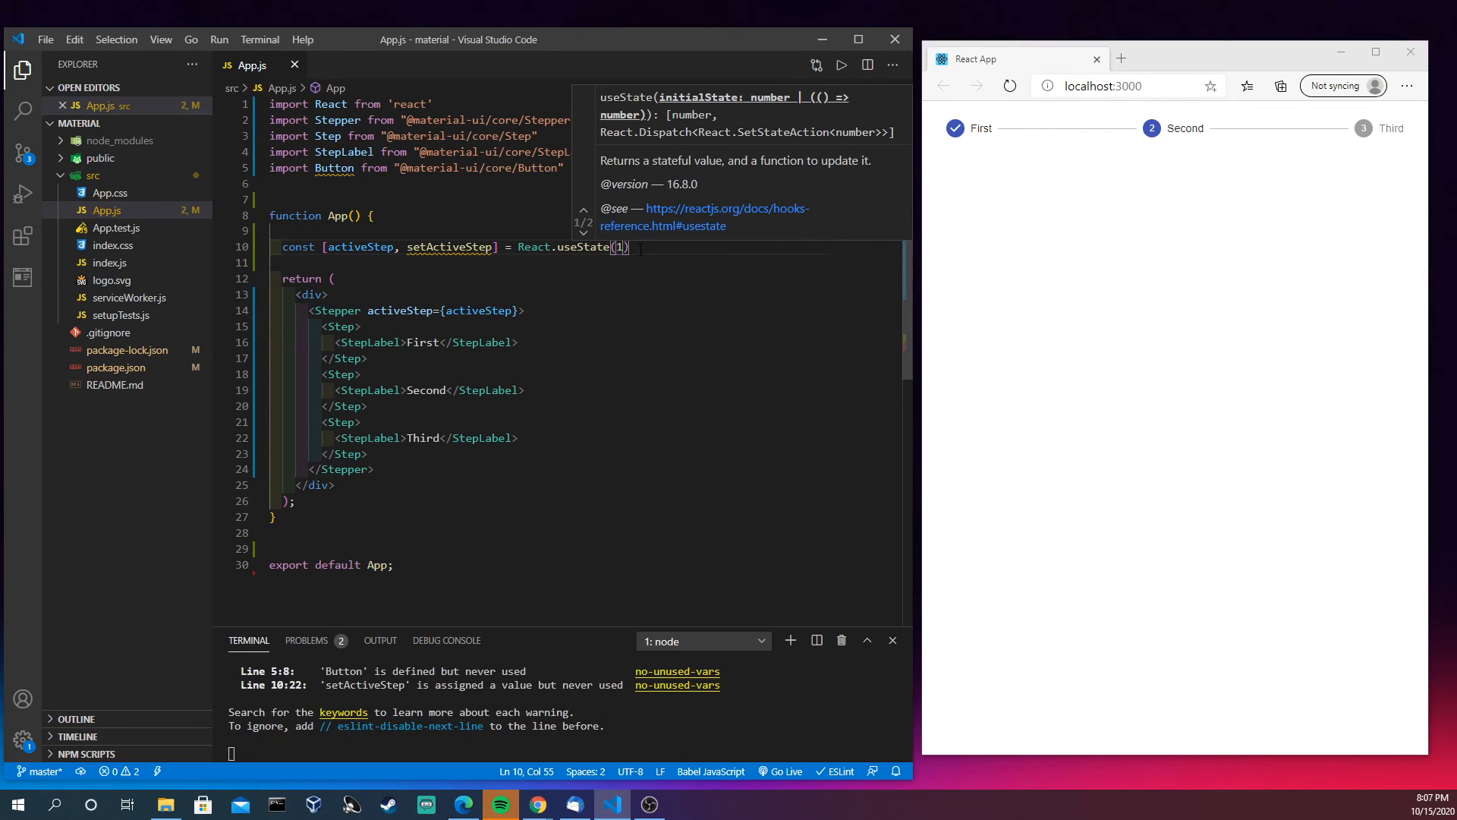
pyautogui.moveTo(1250, 190)
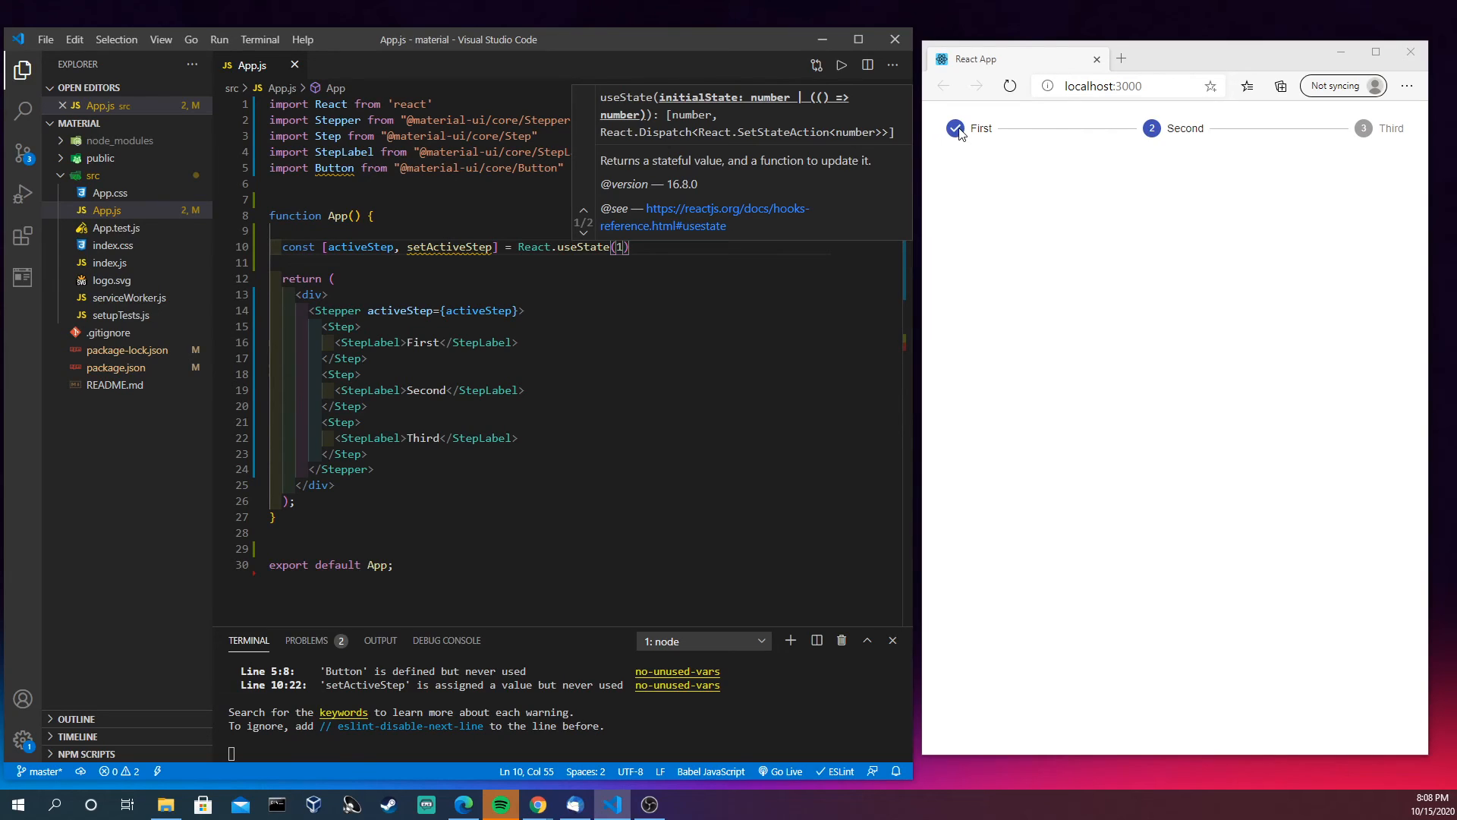
pyautogui.moveTo(618, 232)
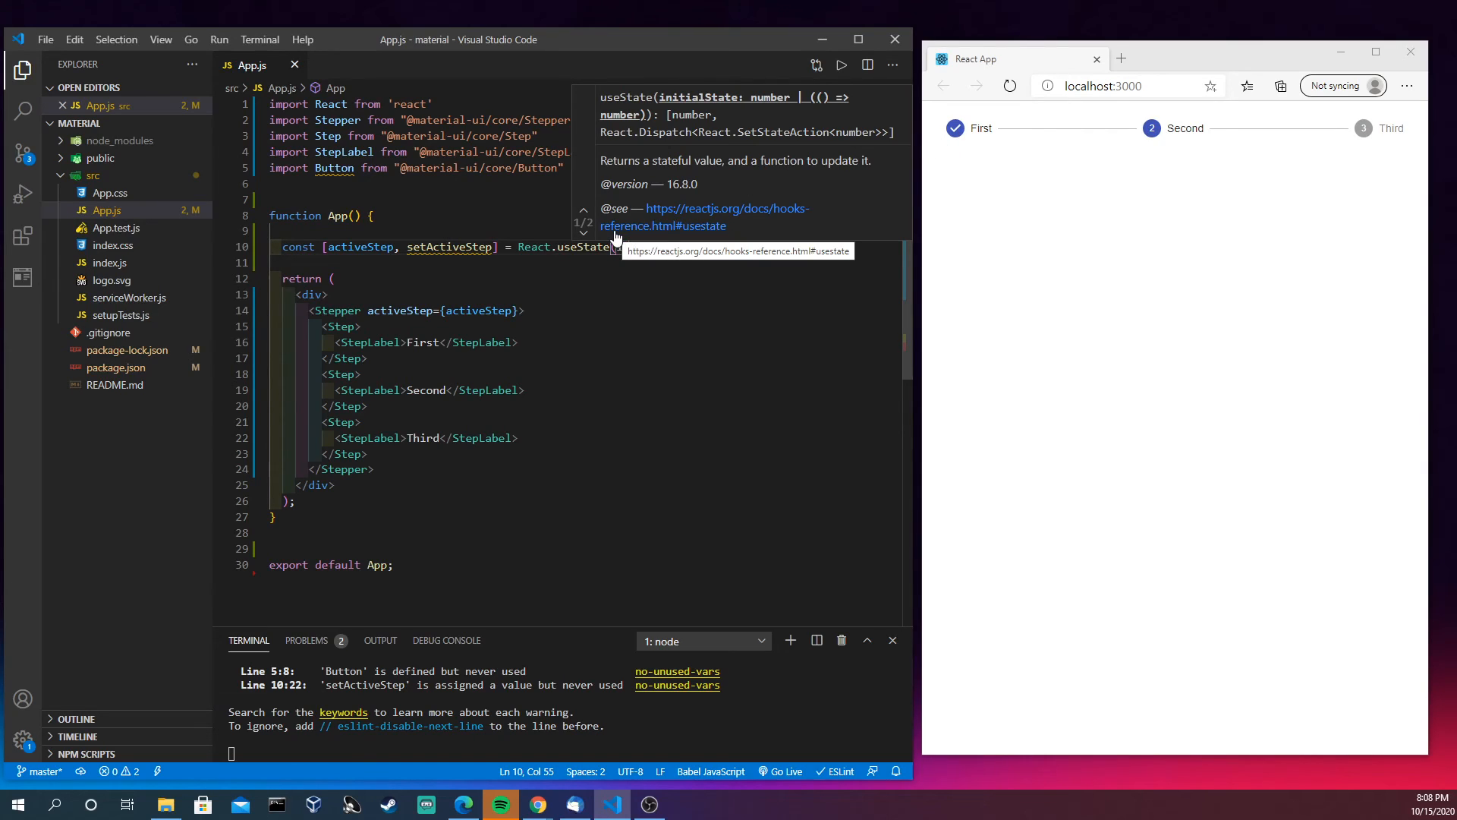
pyautogui.write('1')
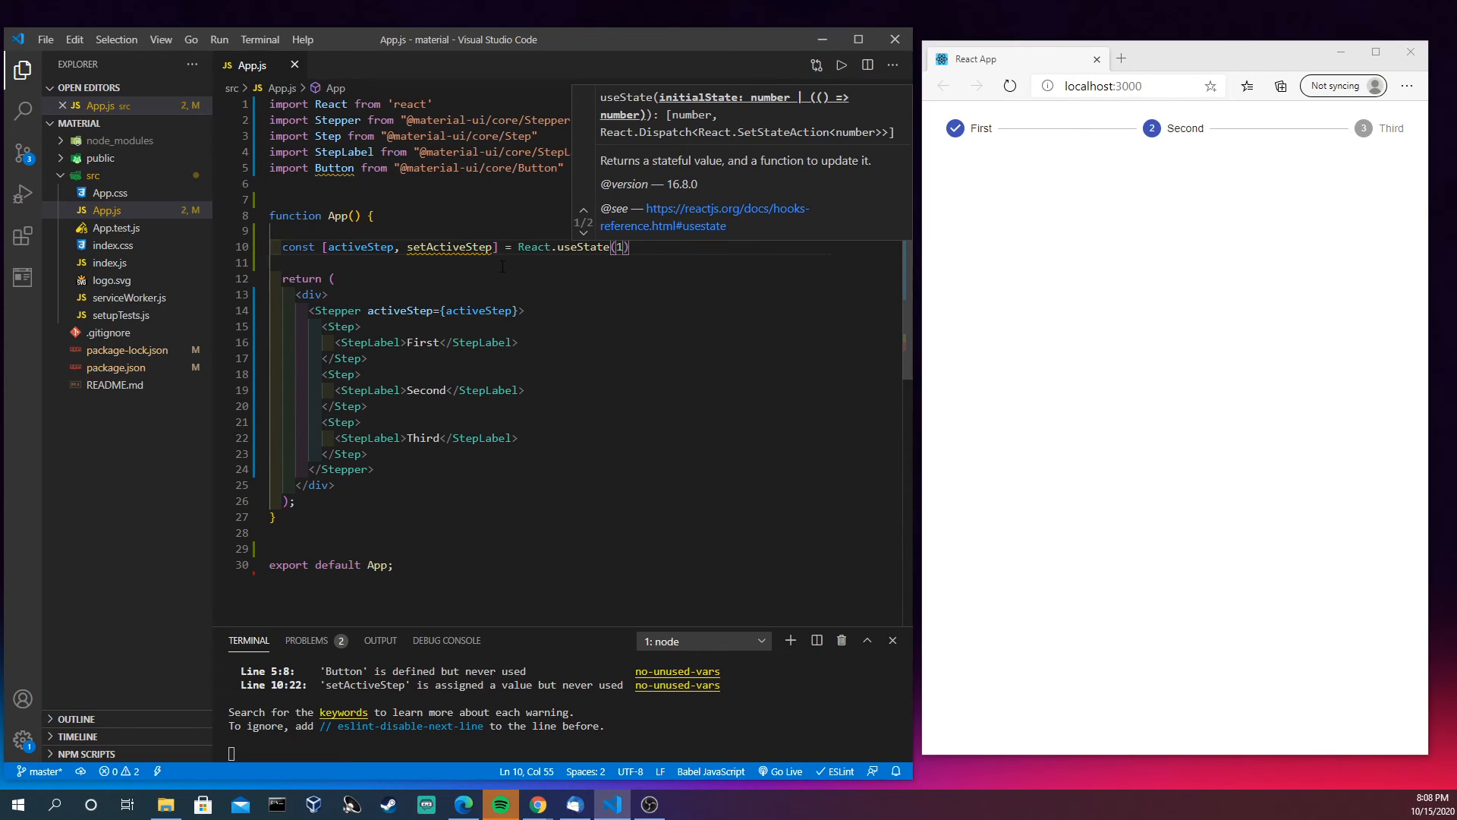
pyautogui.write('0')
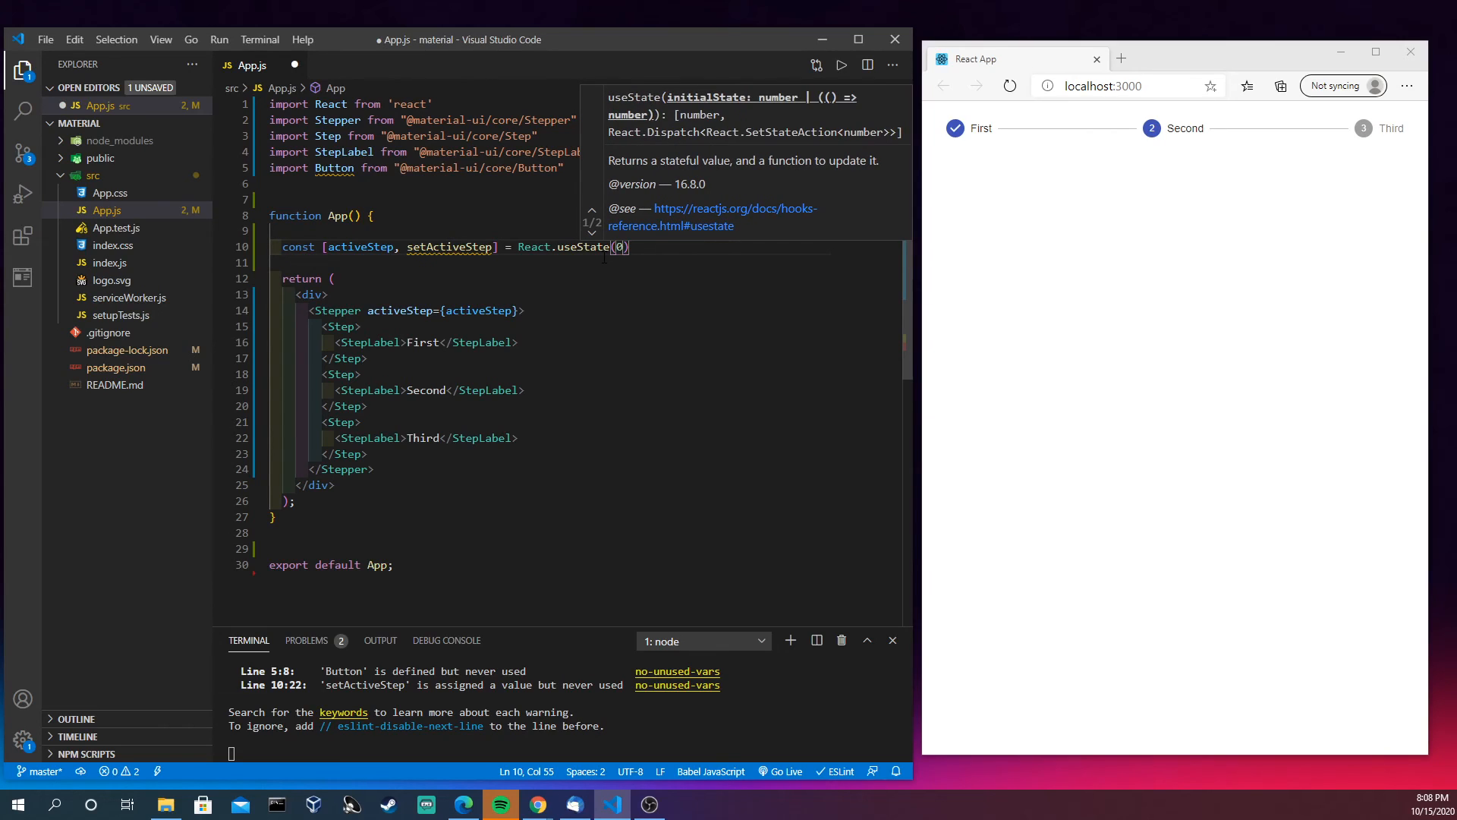
pyautogui.press('ctrl+s')
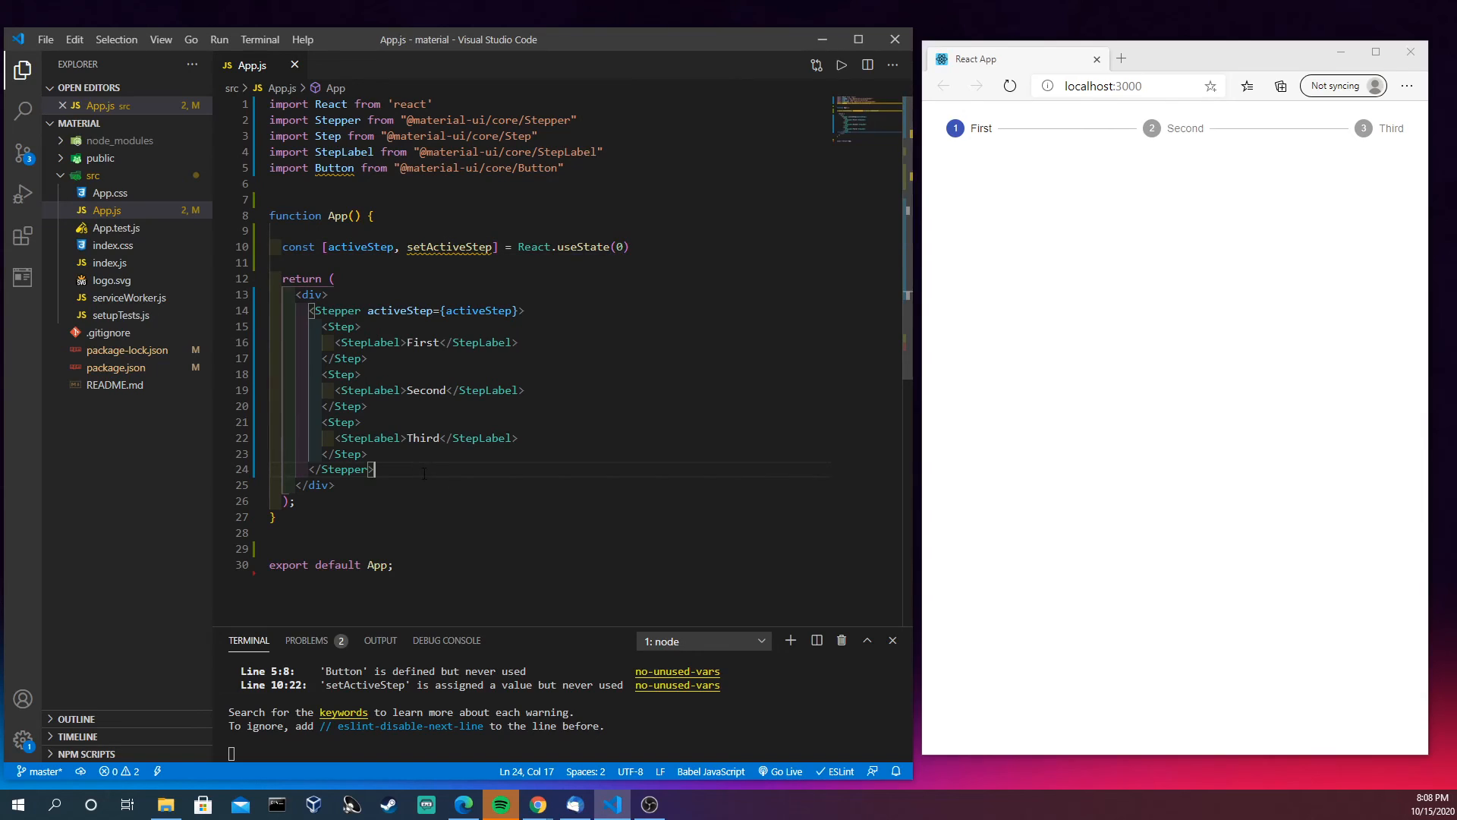
# Add a Button labelled Next Step below the Stepper
pyautogui.press('Enter')
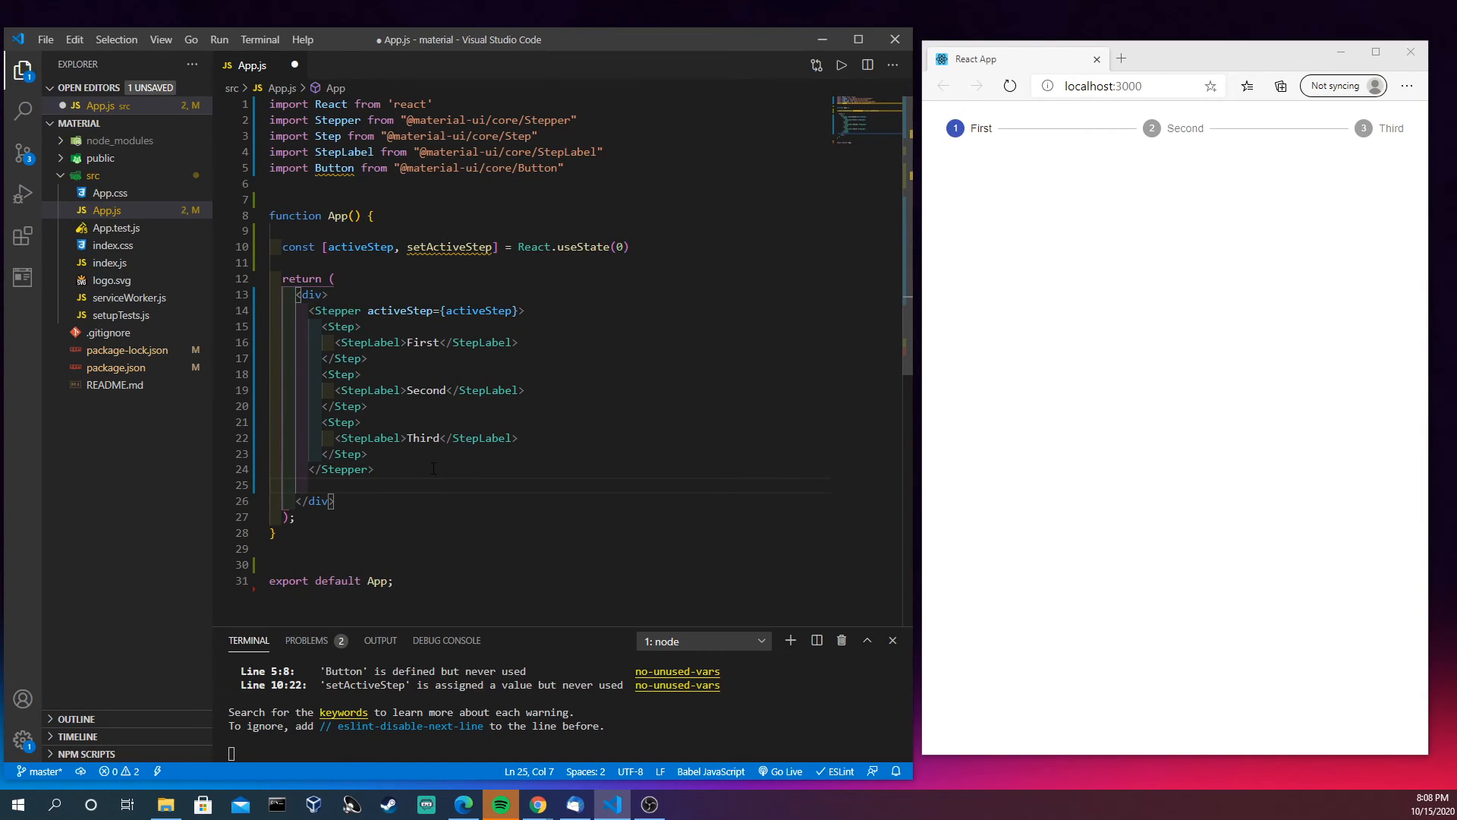
pyautogui.write('<b')
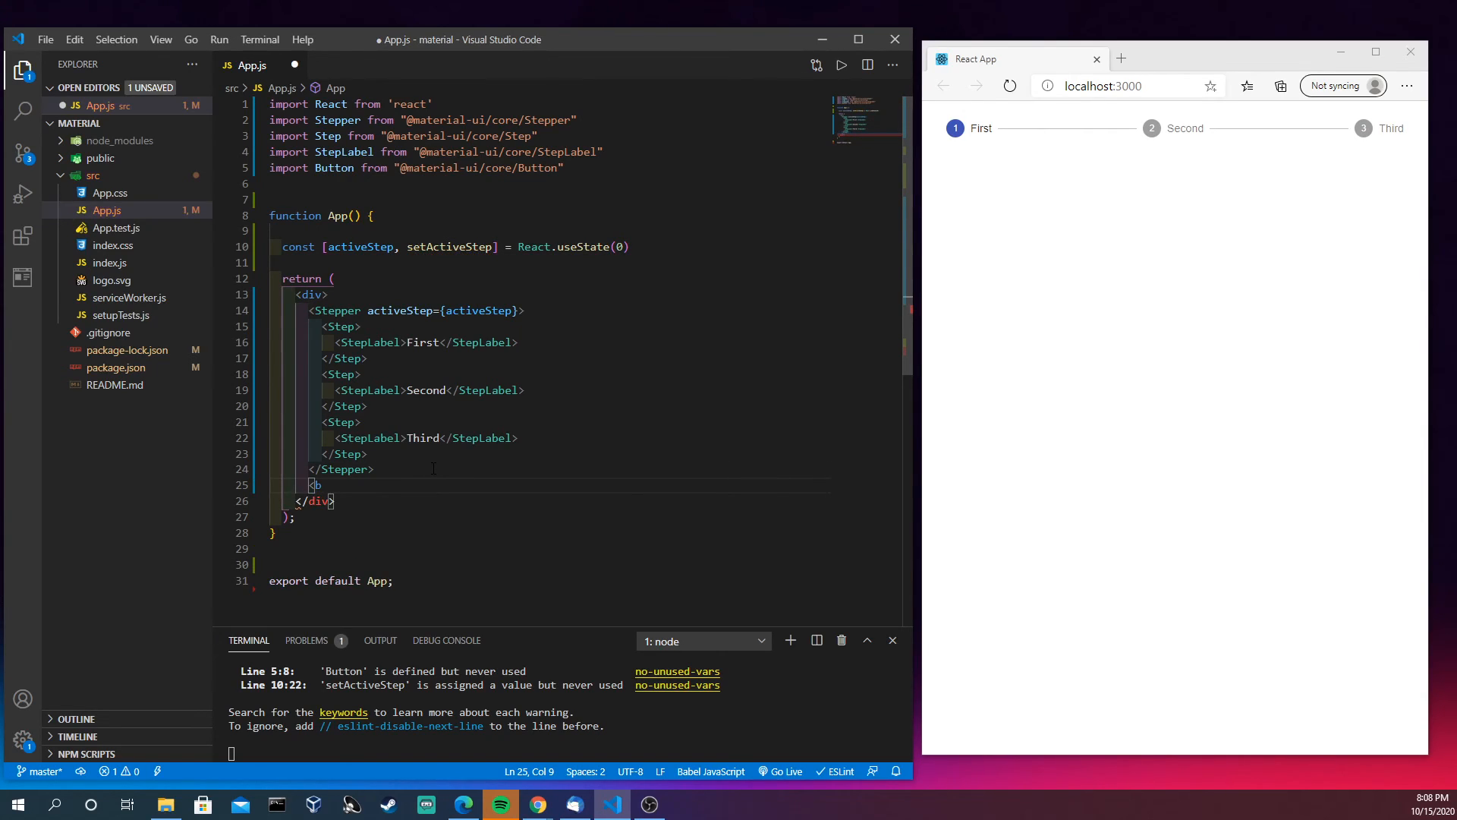
pyautogui.write('Button>Cli</Button>')
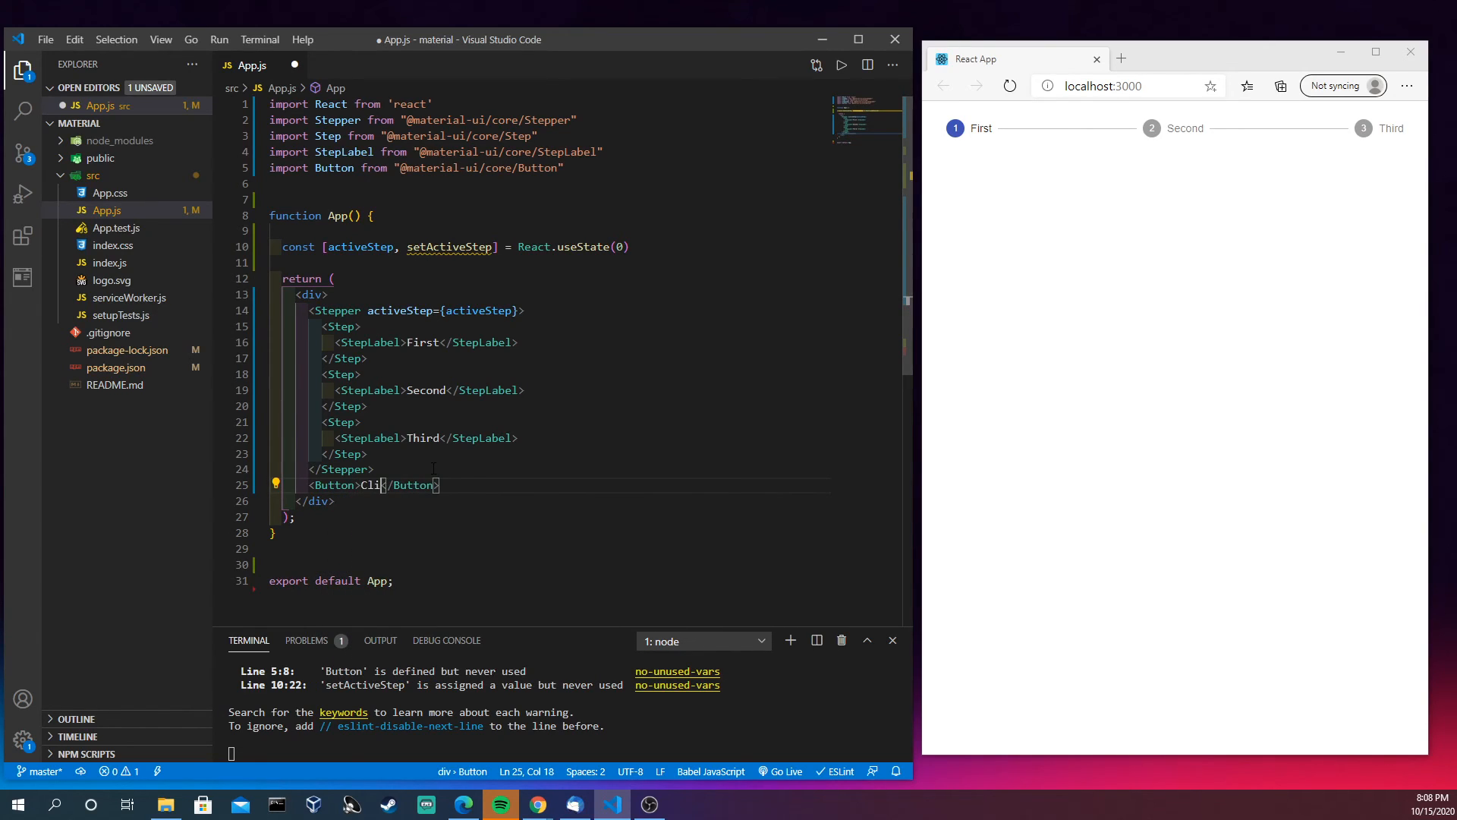
pyautogui.press('Backspace')
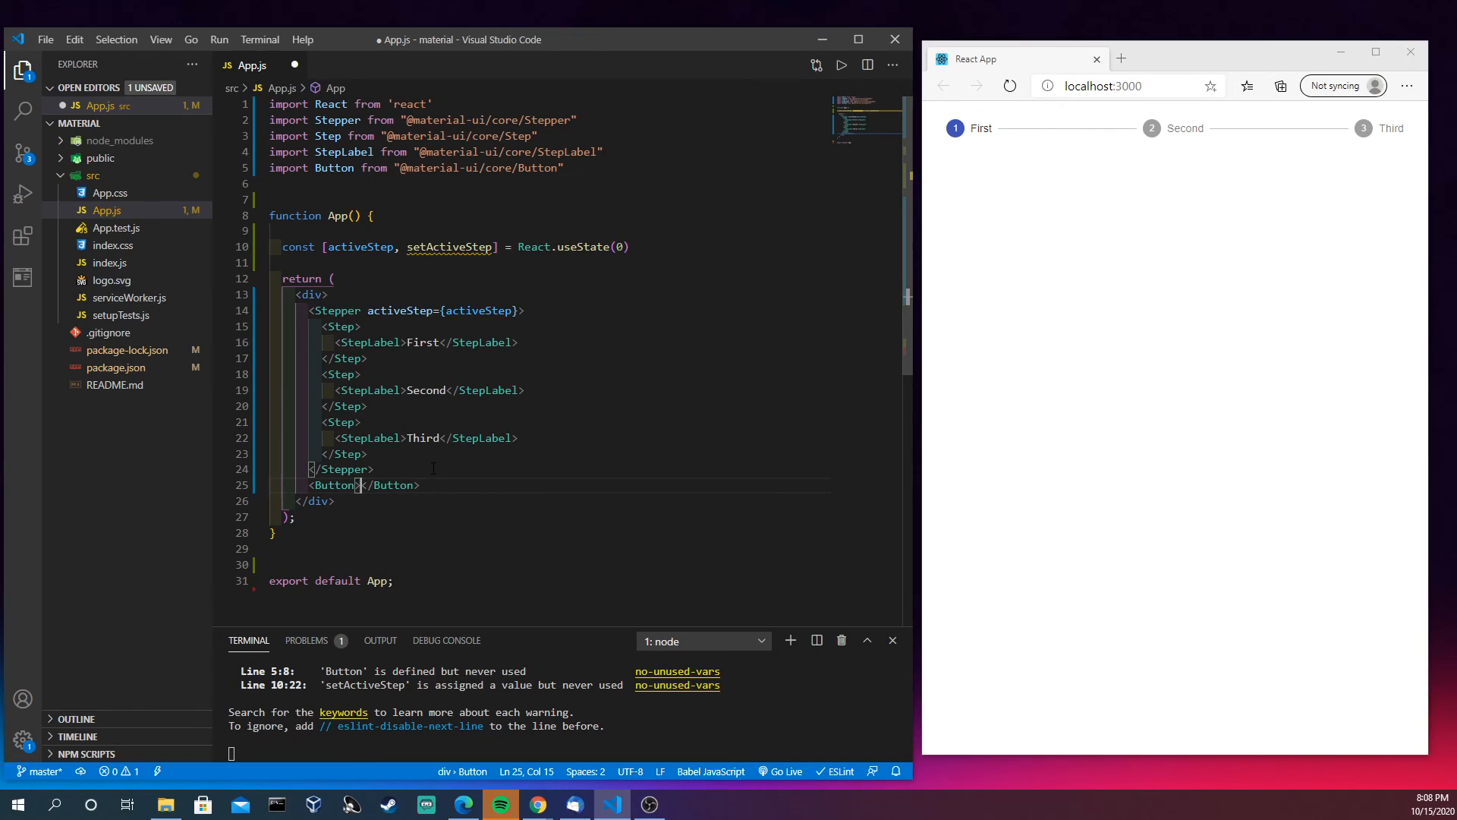
pyautogui.write('Next Step')
pyautogui.write('<Button>Previous Step</Button>')
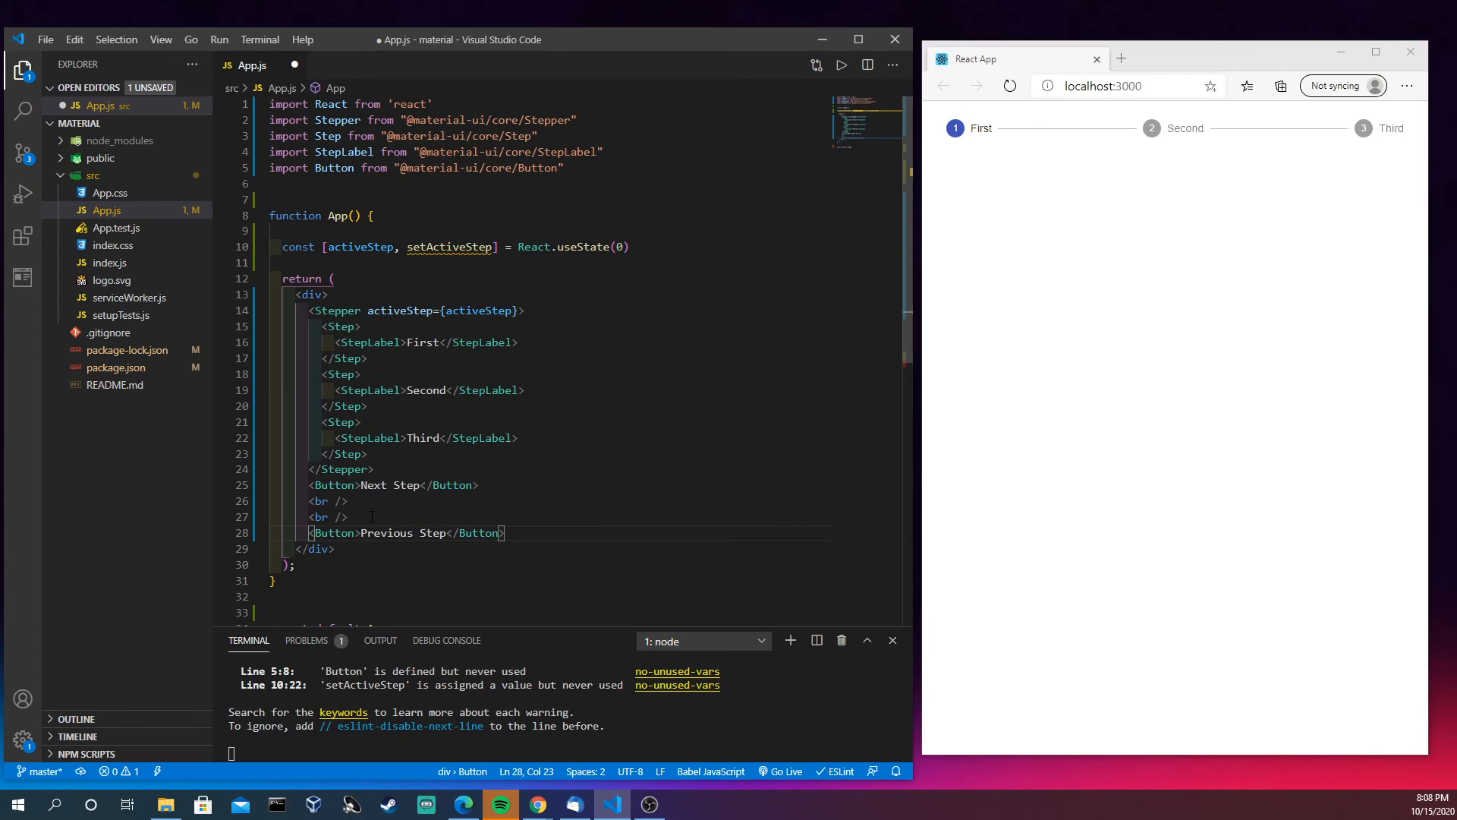
# Give the Next Step and Previous Step buttons variant="outlined" and color="primary"
pyautogui.click(356, 484)
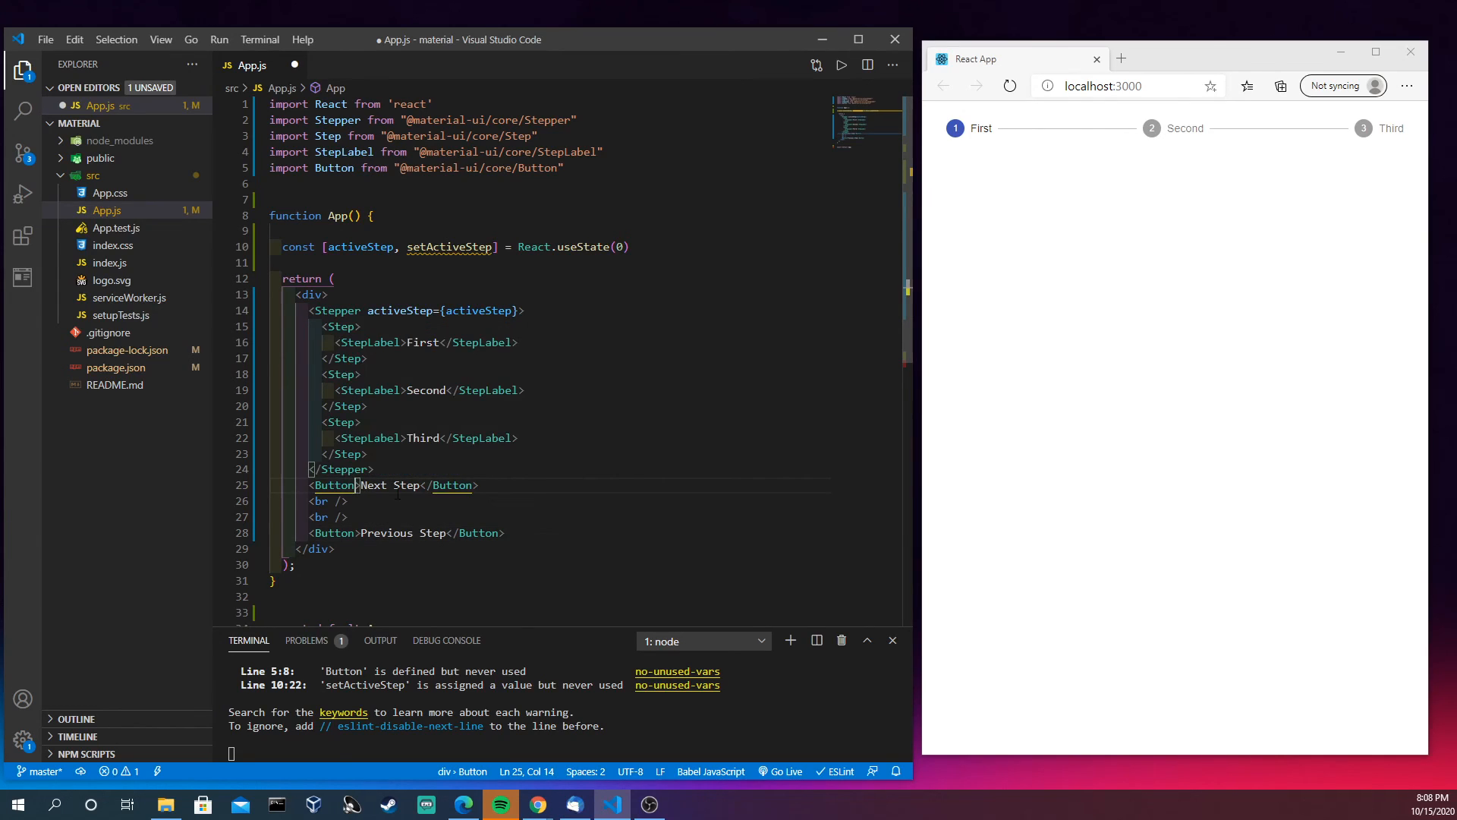
pyautogui.write('con')
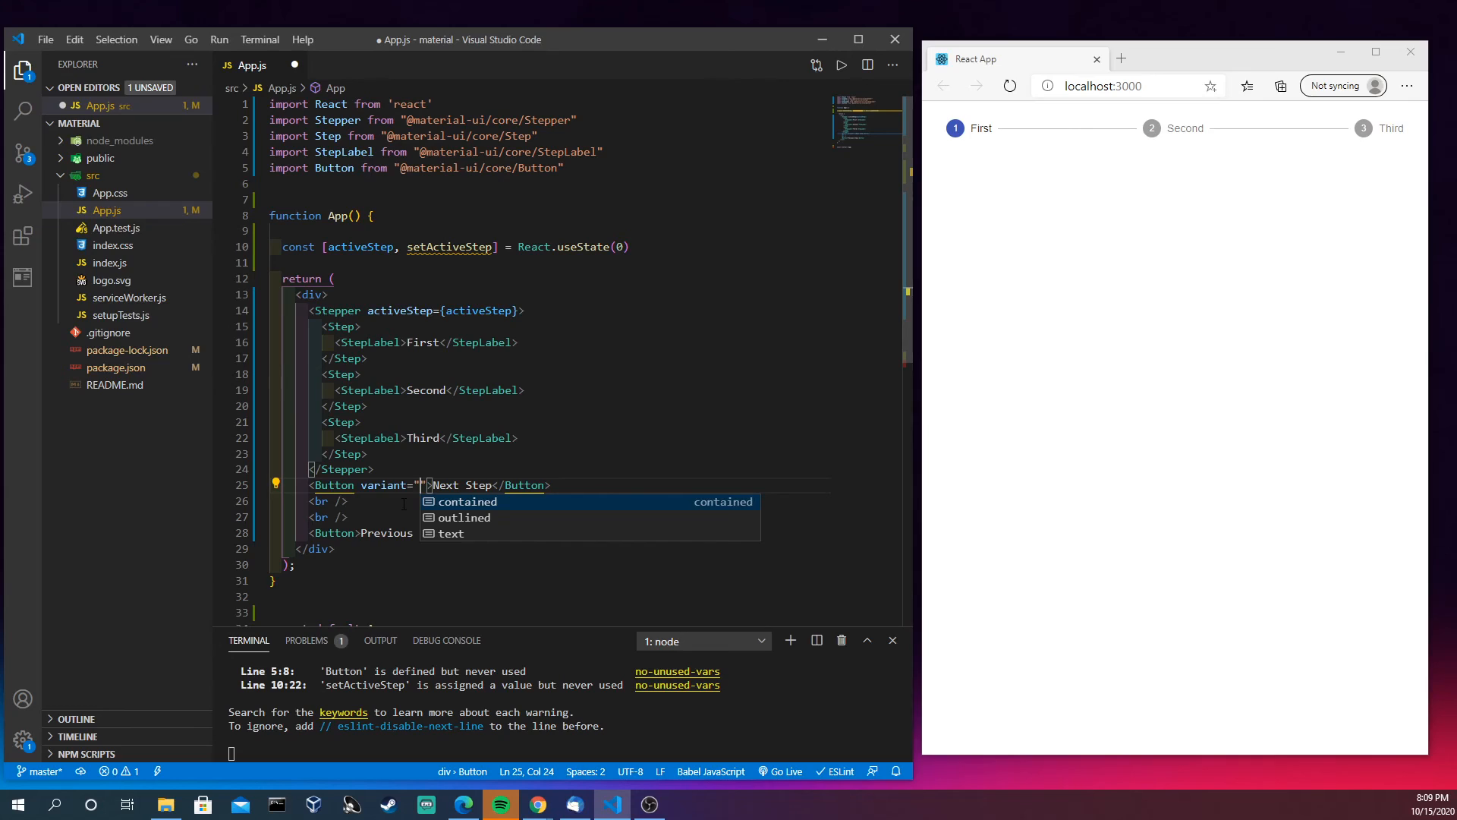
pyautogui.click(464, 518)
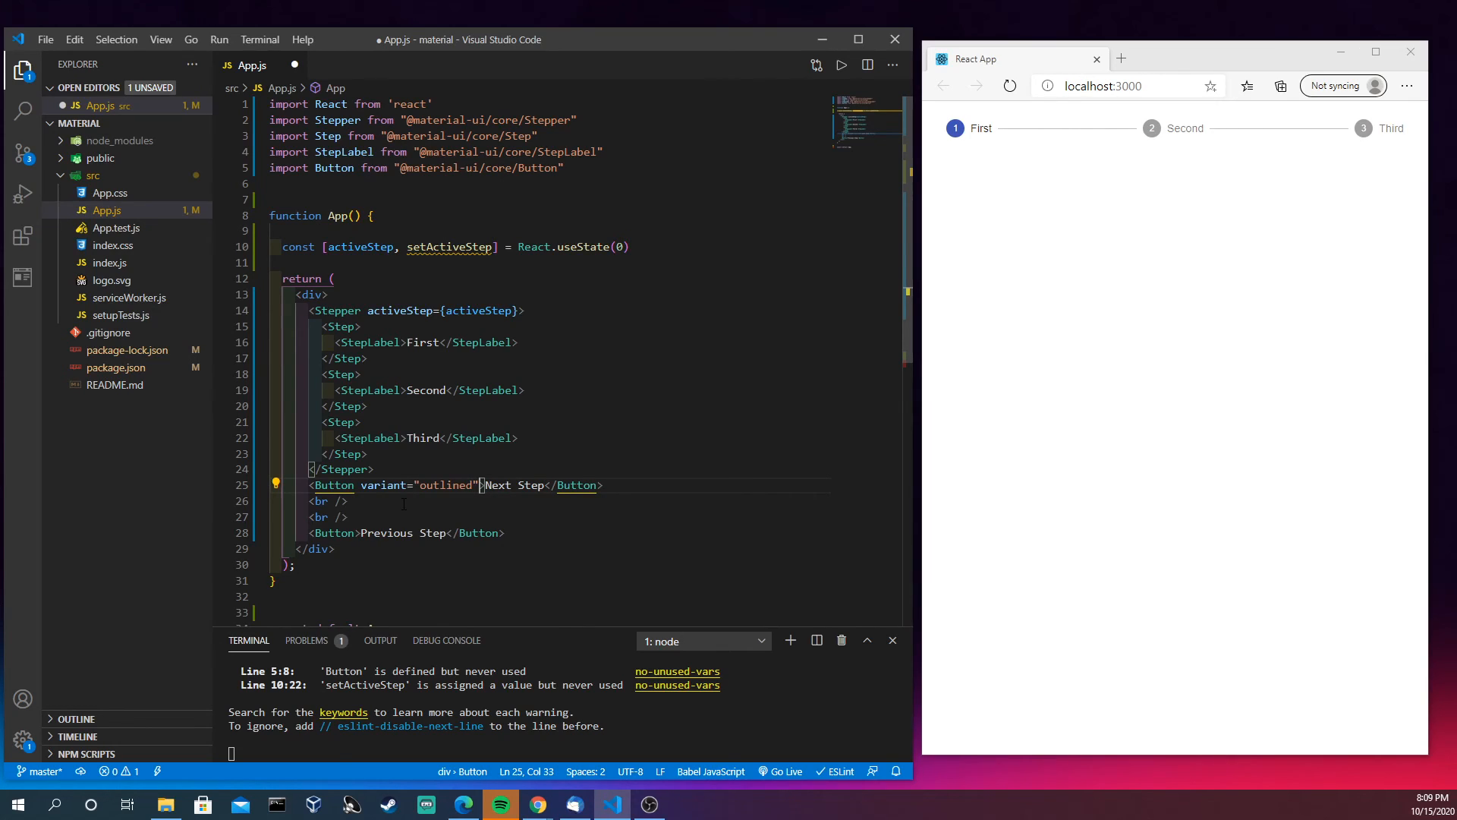
pyautogui.write('color=')
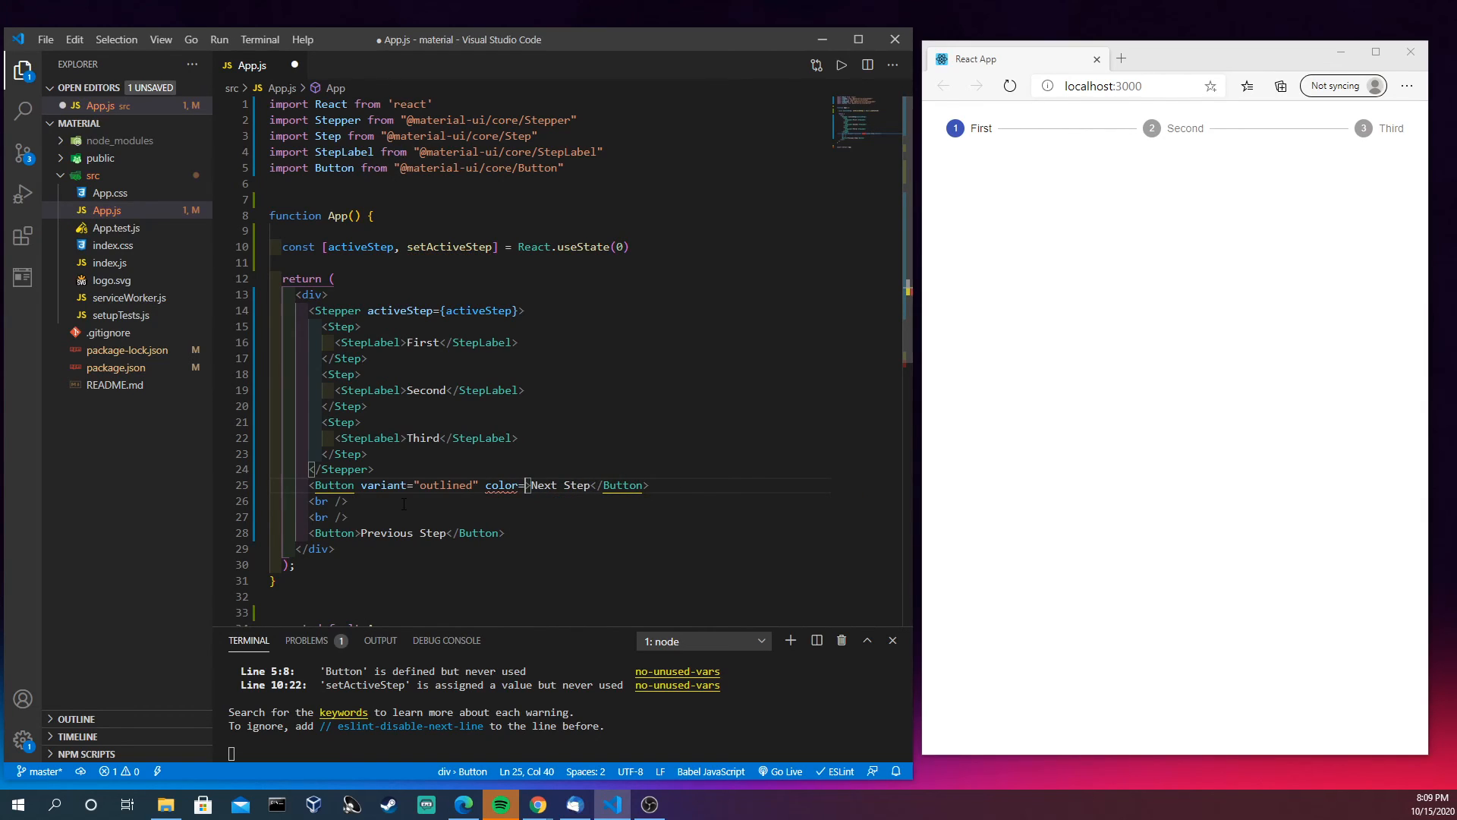
pyautogui.write('primary"')
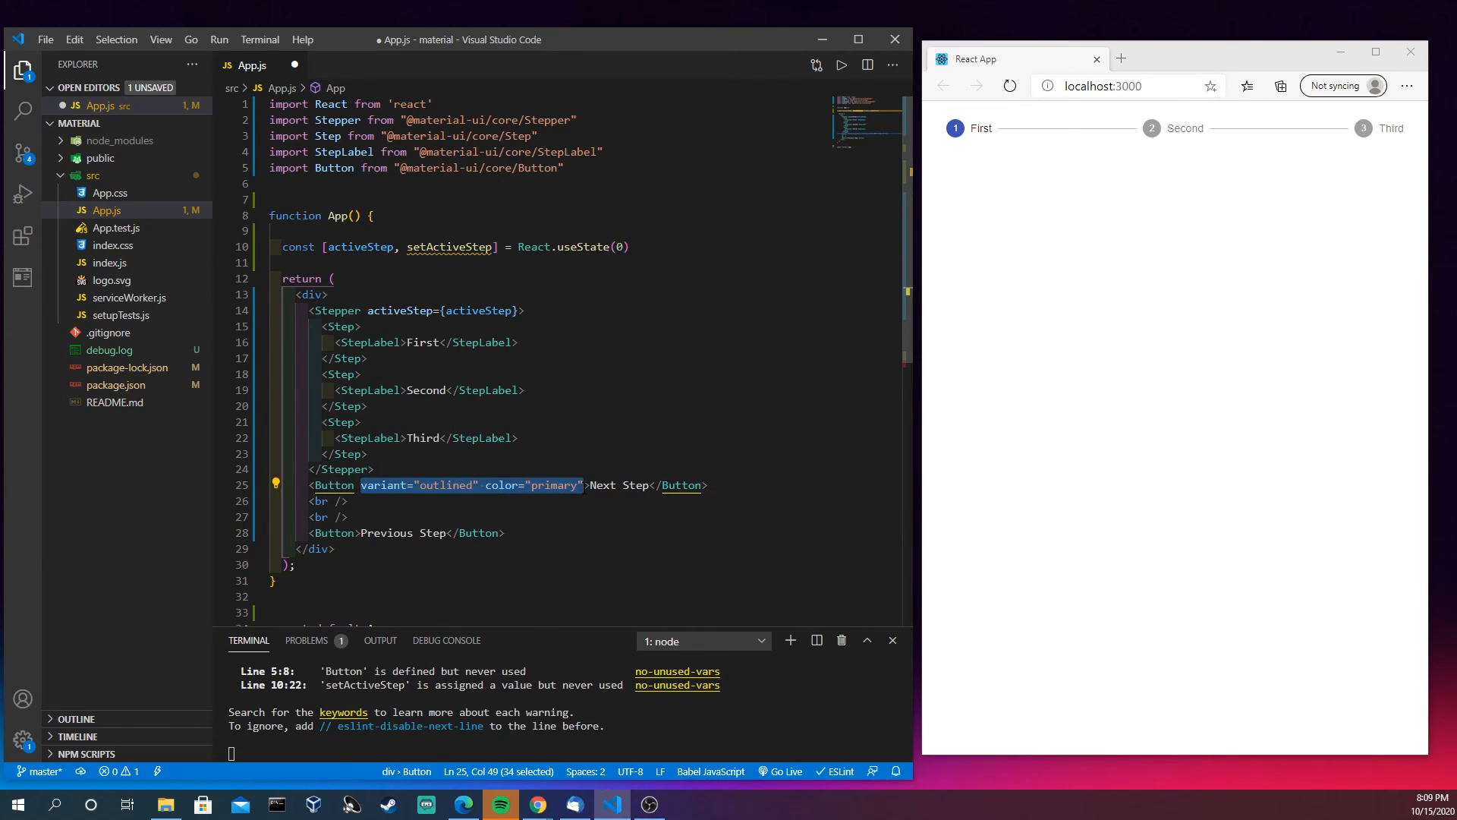
pyautogui.click(356, 533)
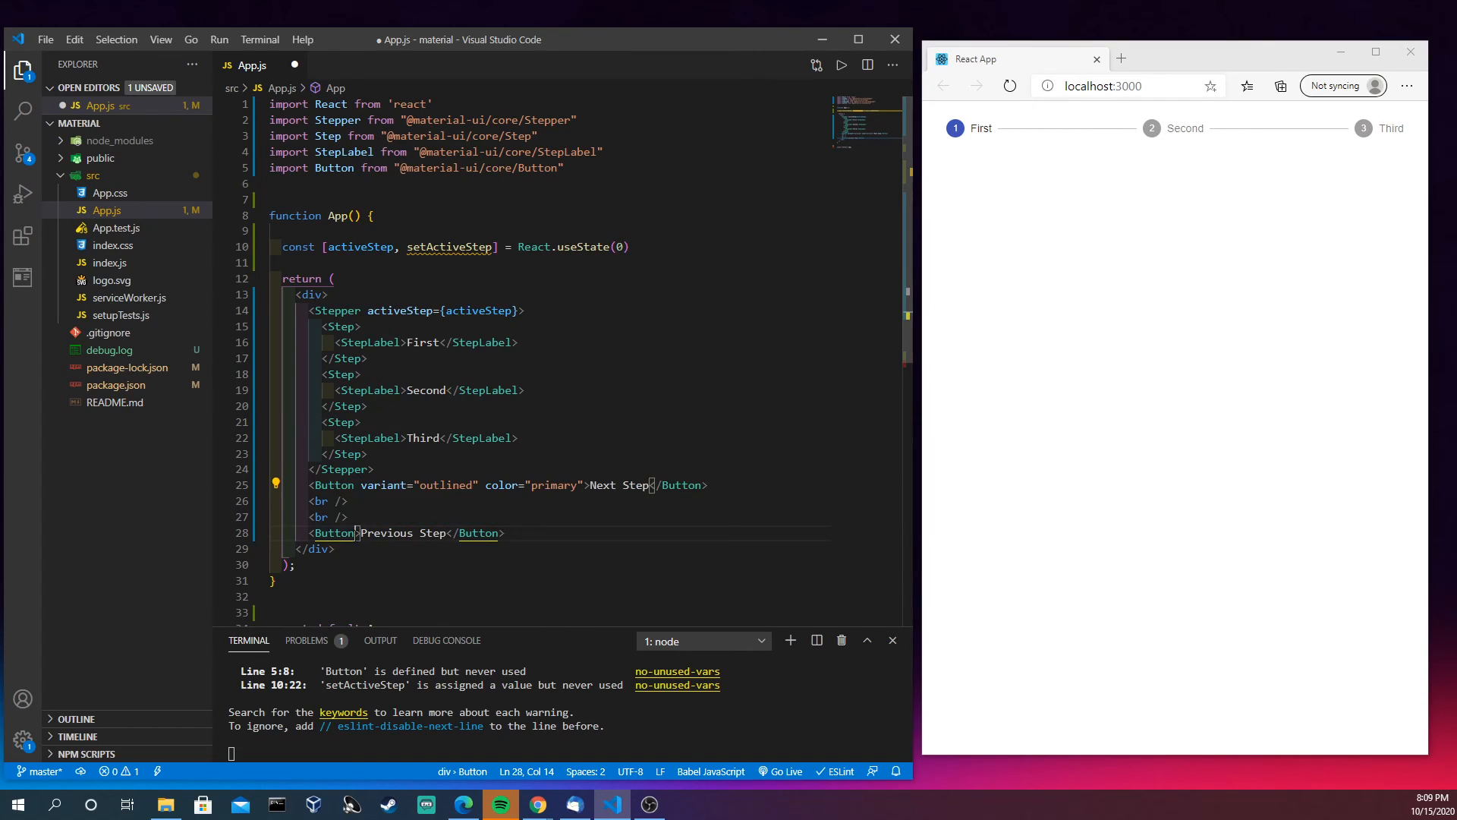
pyautogui.write('variant="outlined" color="primary"')
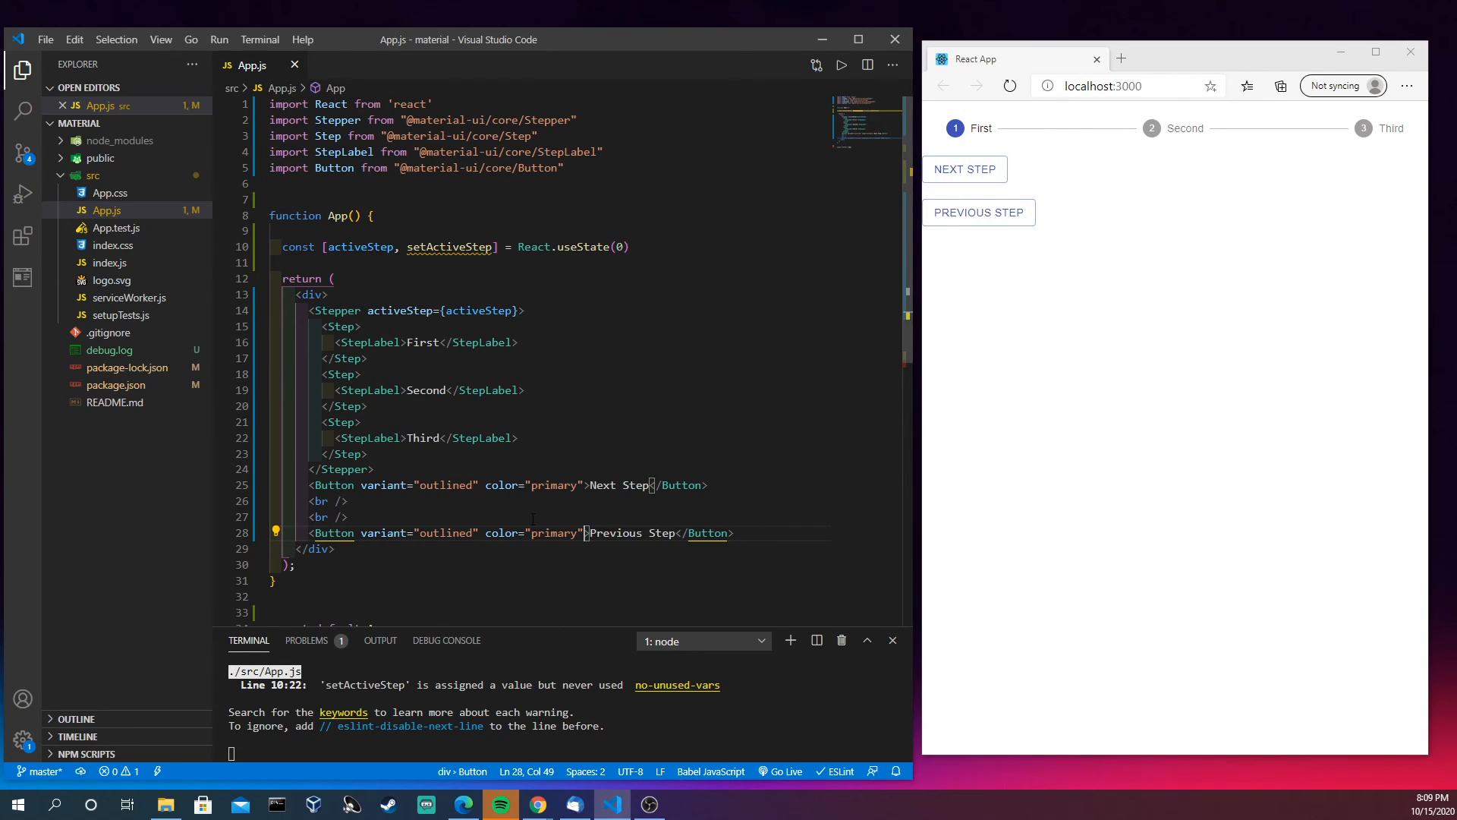
pyautogui.moveTo(502, 485)
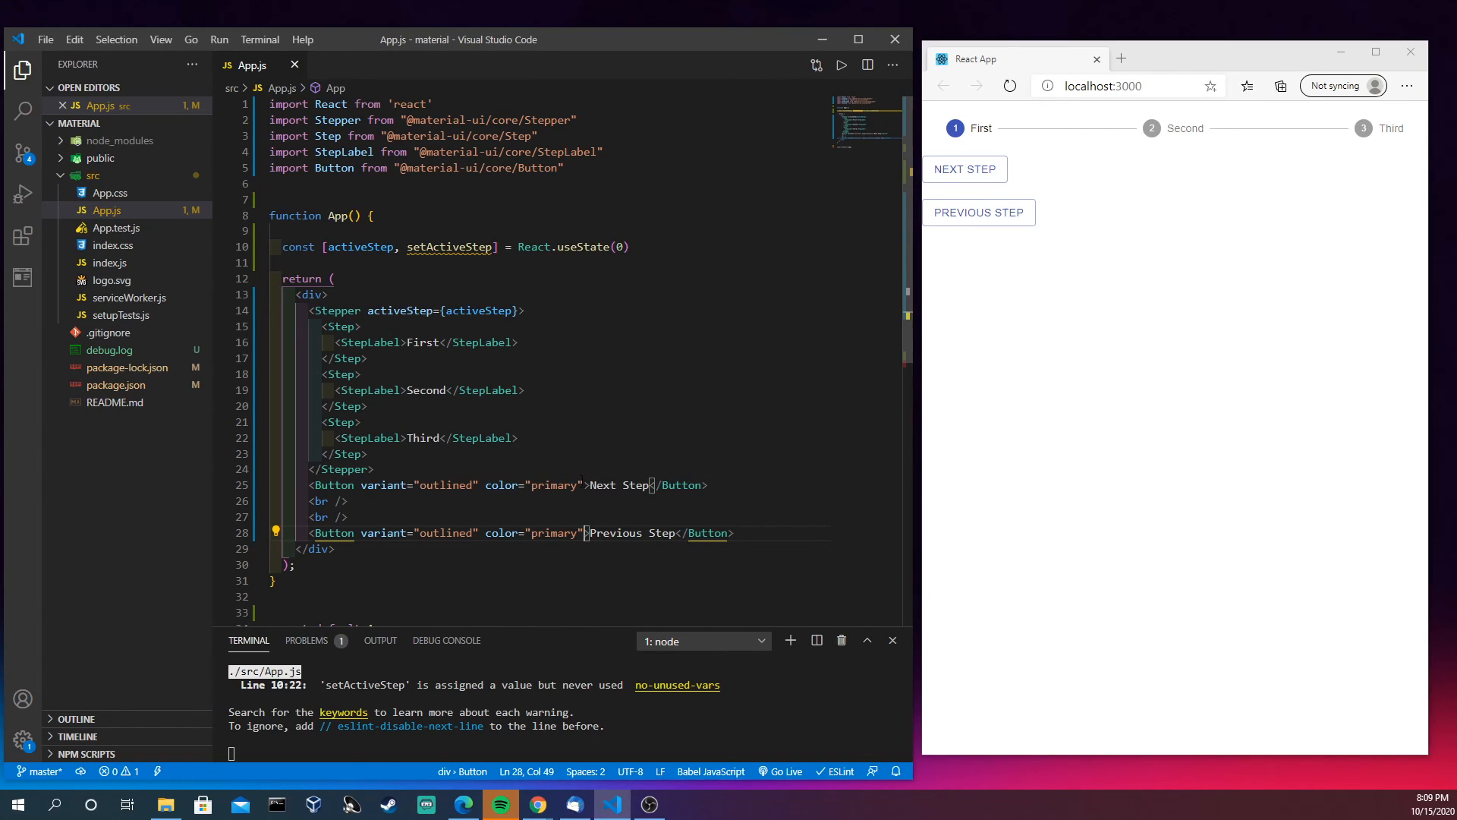
# Split the Next Step button's attributes onto lines and add onClick={() => nextStep()}
pyautogui.click(588, 484)
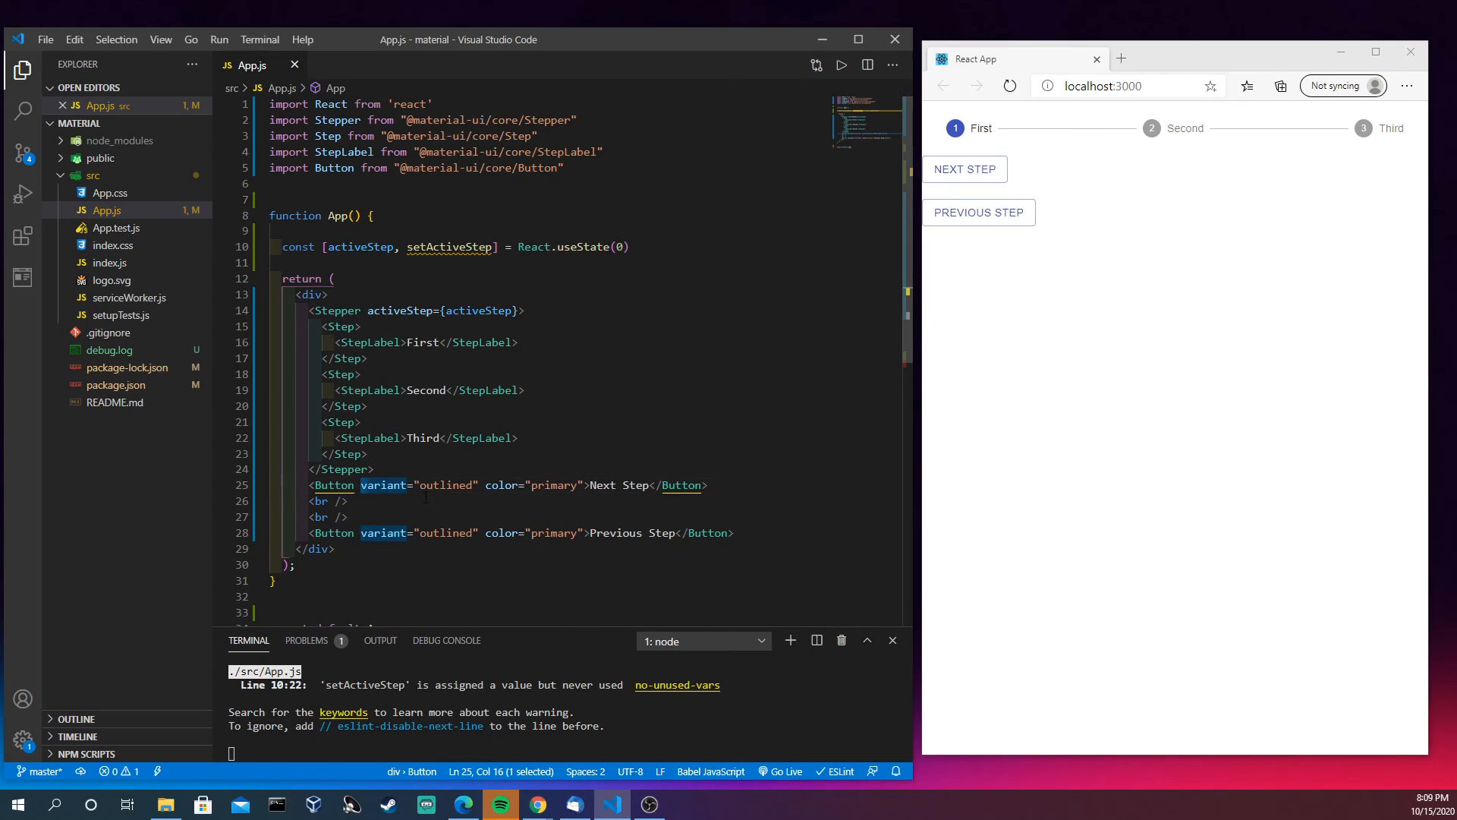
pyautogui.press('Enter')
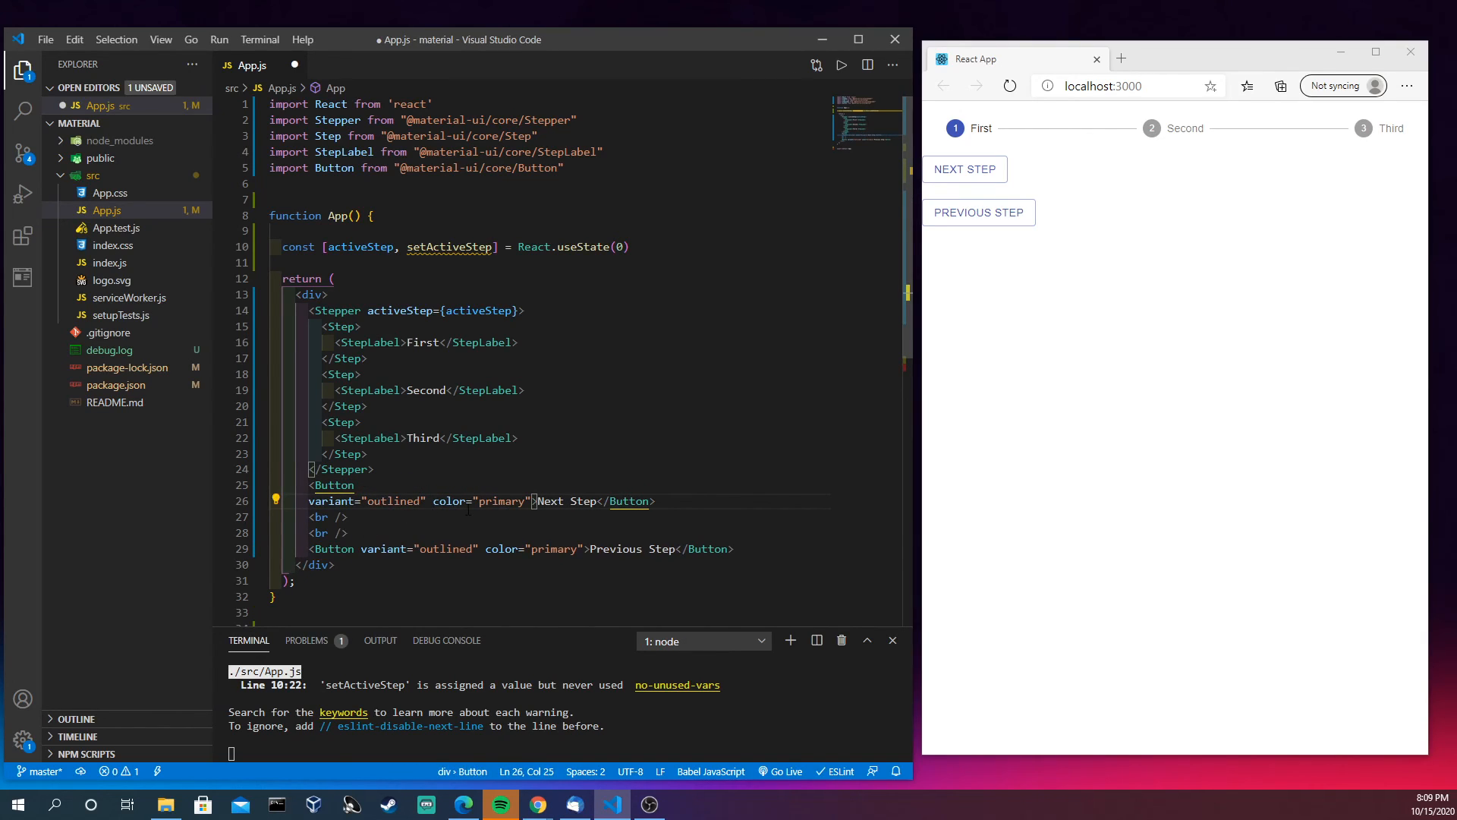
pyautogui.press('Enter')
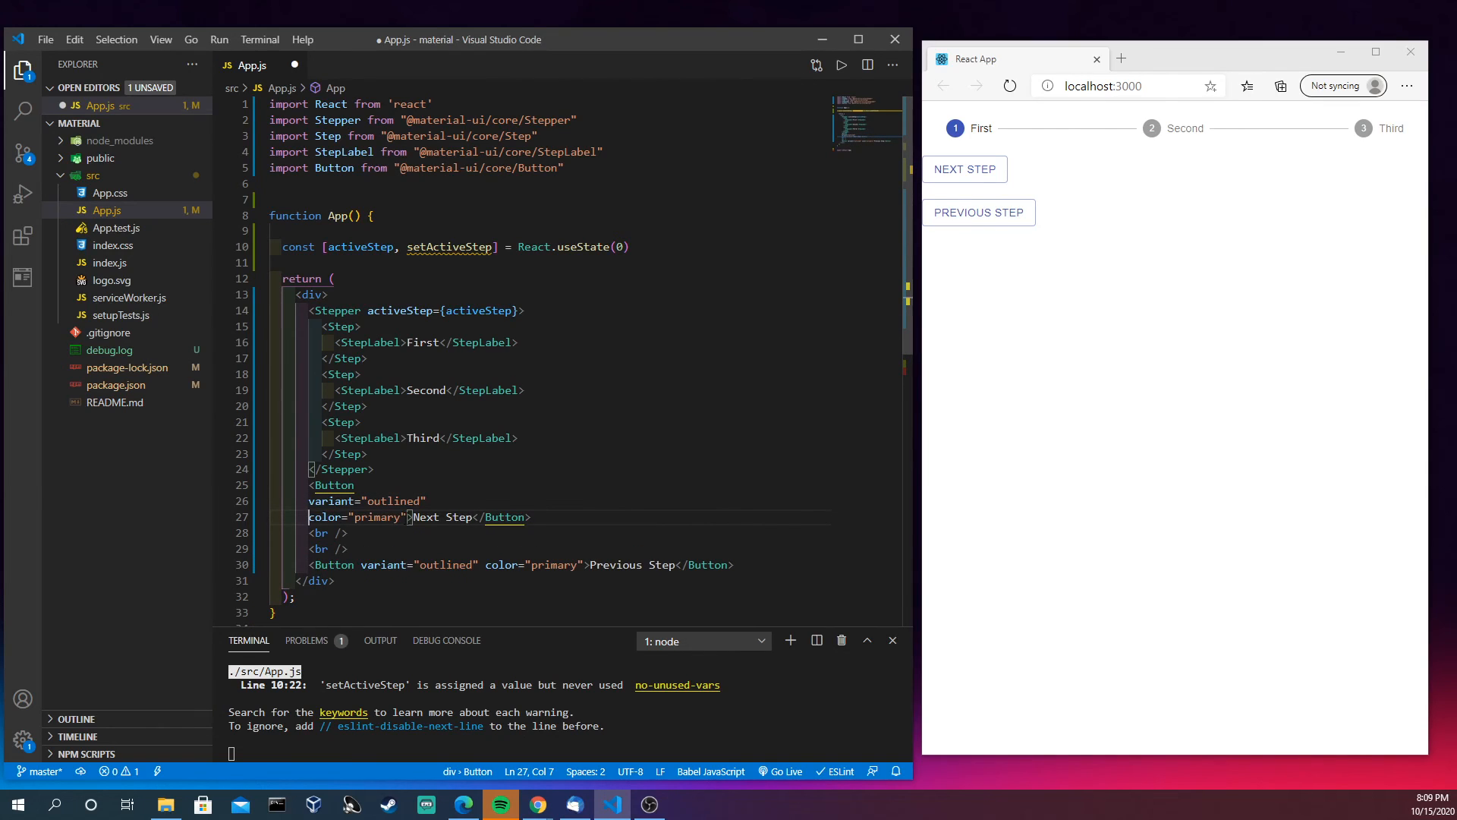
pyautogui.press('Enter')
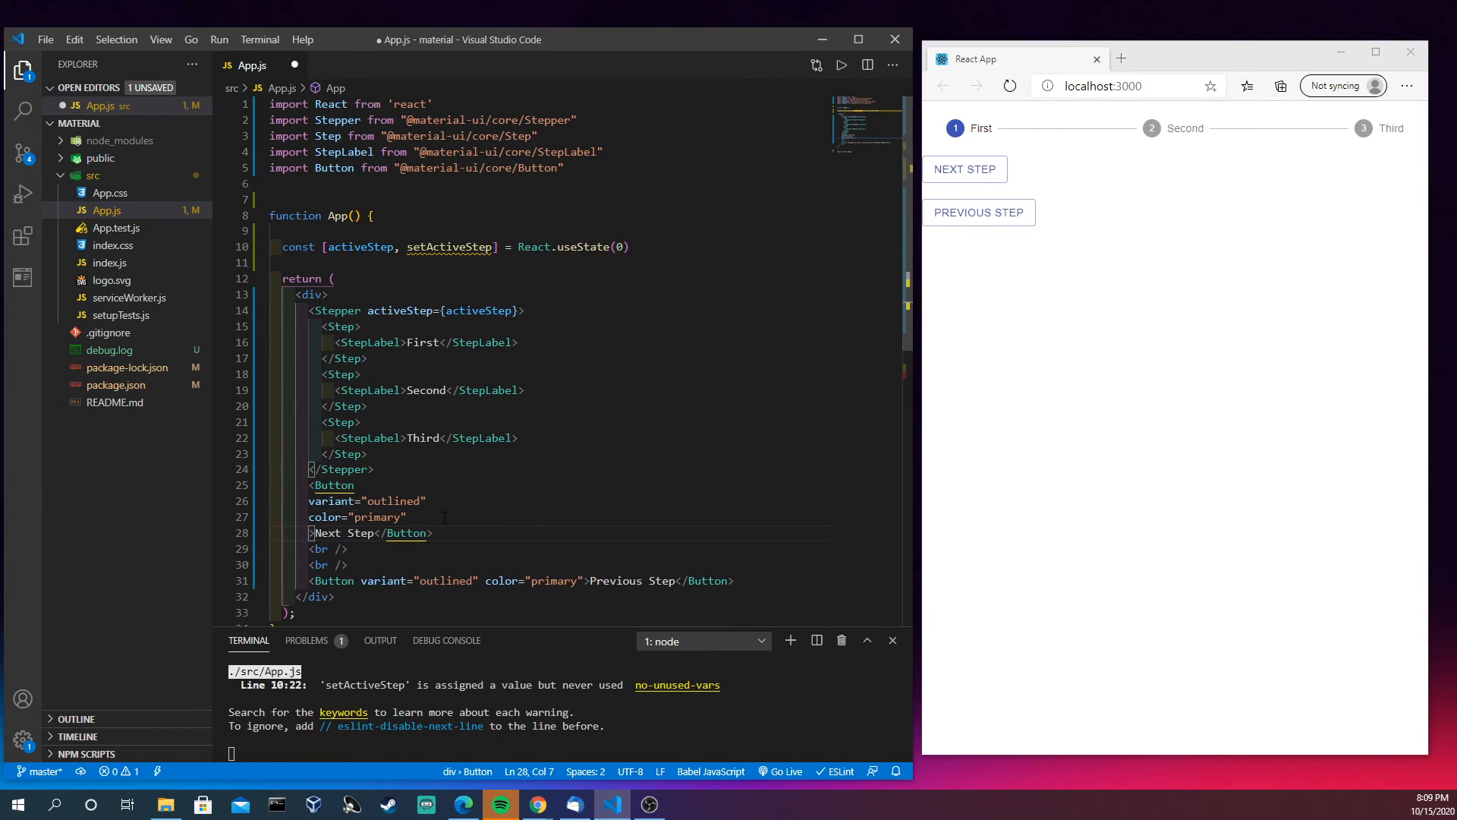
pyautogui.write('onClick={')
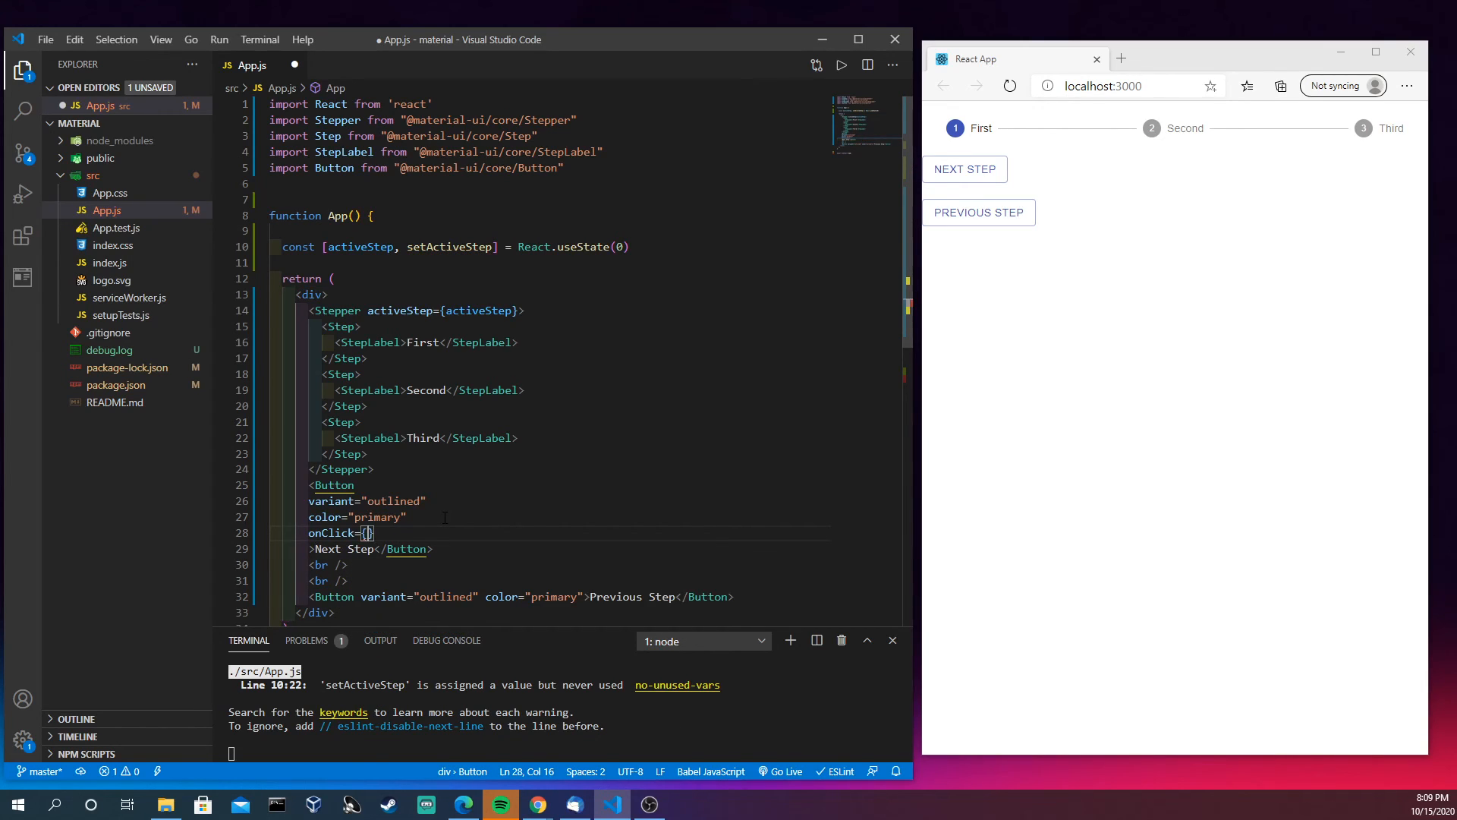
pyautogui.write('() =>')
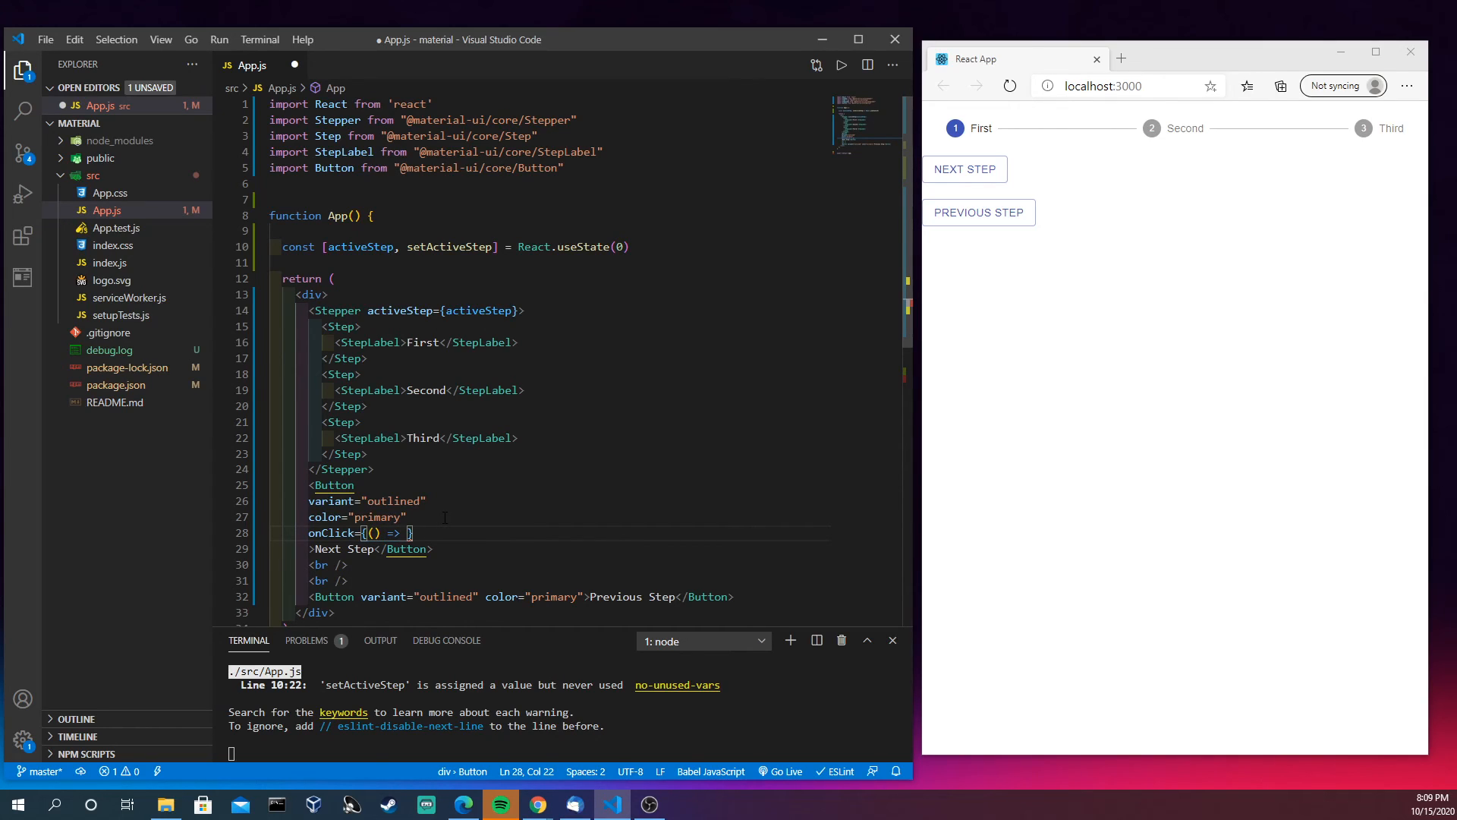
pyautogui.write('nextStep(')
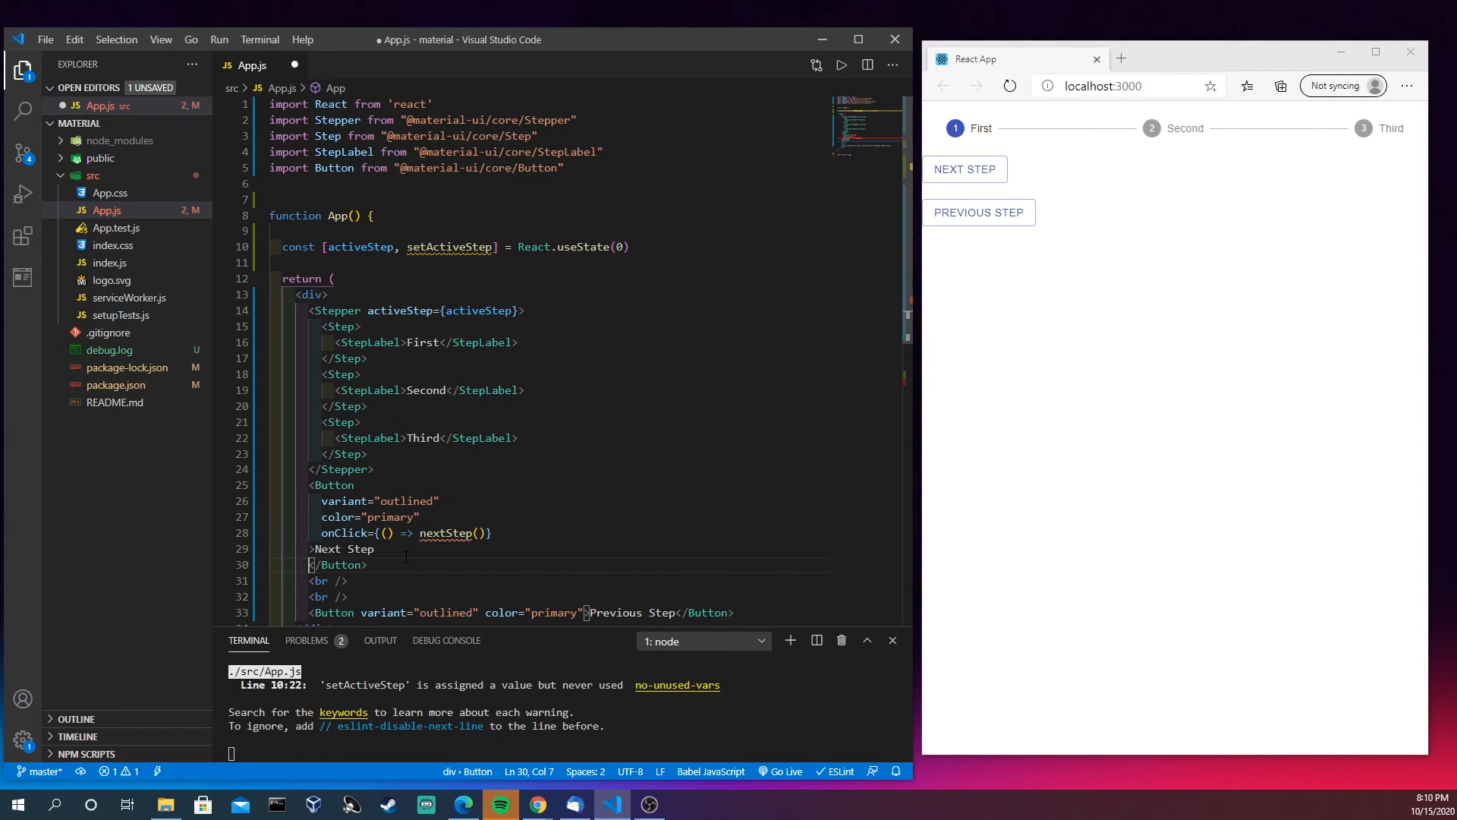
# Split the Previous Step button's attributes onto lines and add onClick={() => previousStep()}
pyautogui.click(314, 548)
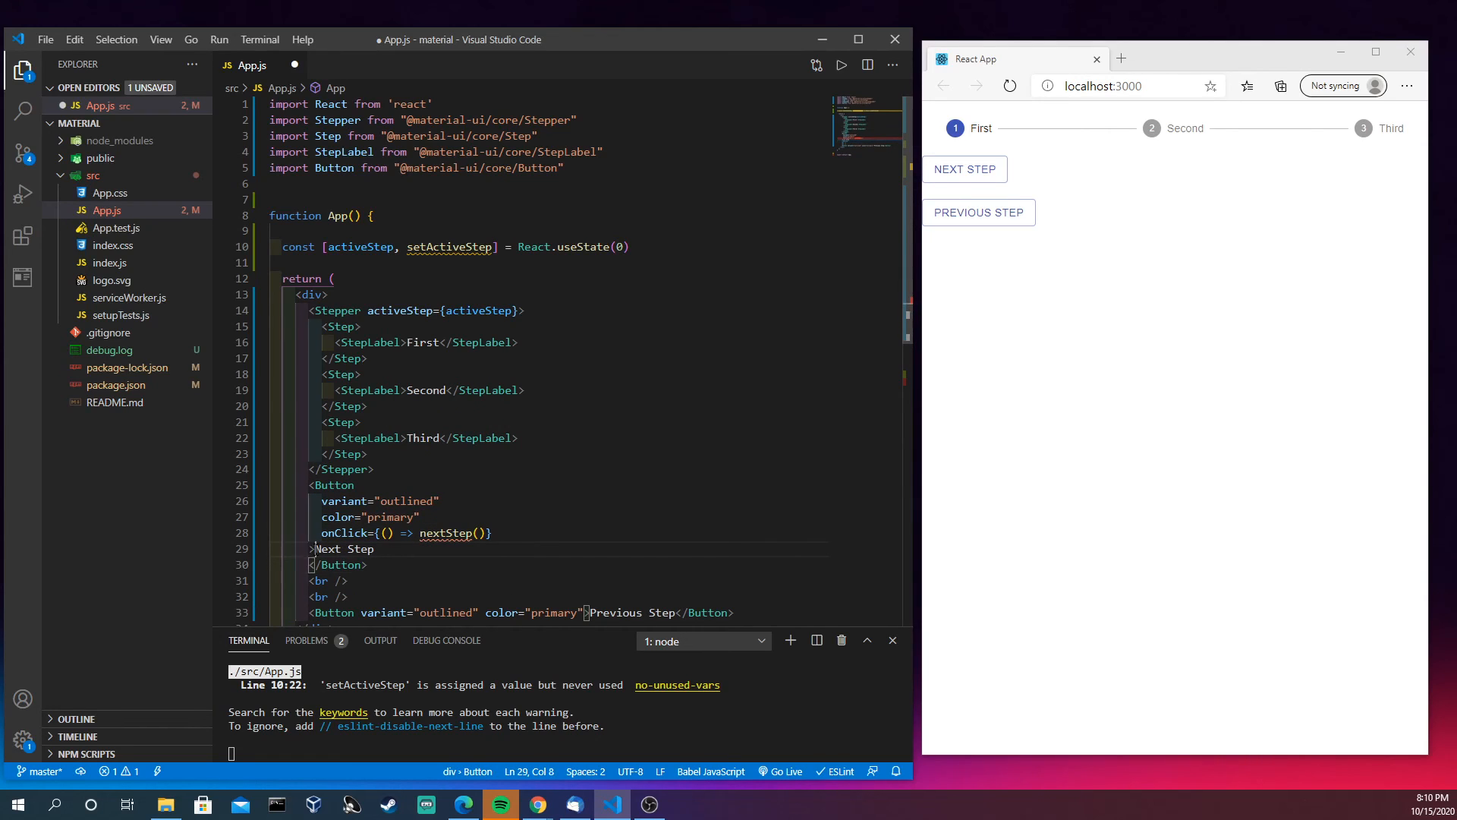
pyautogui.press('Enter')
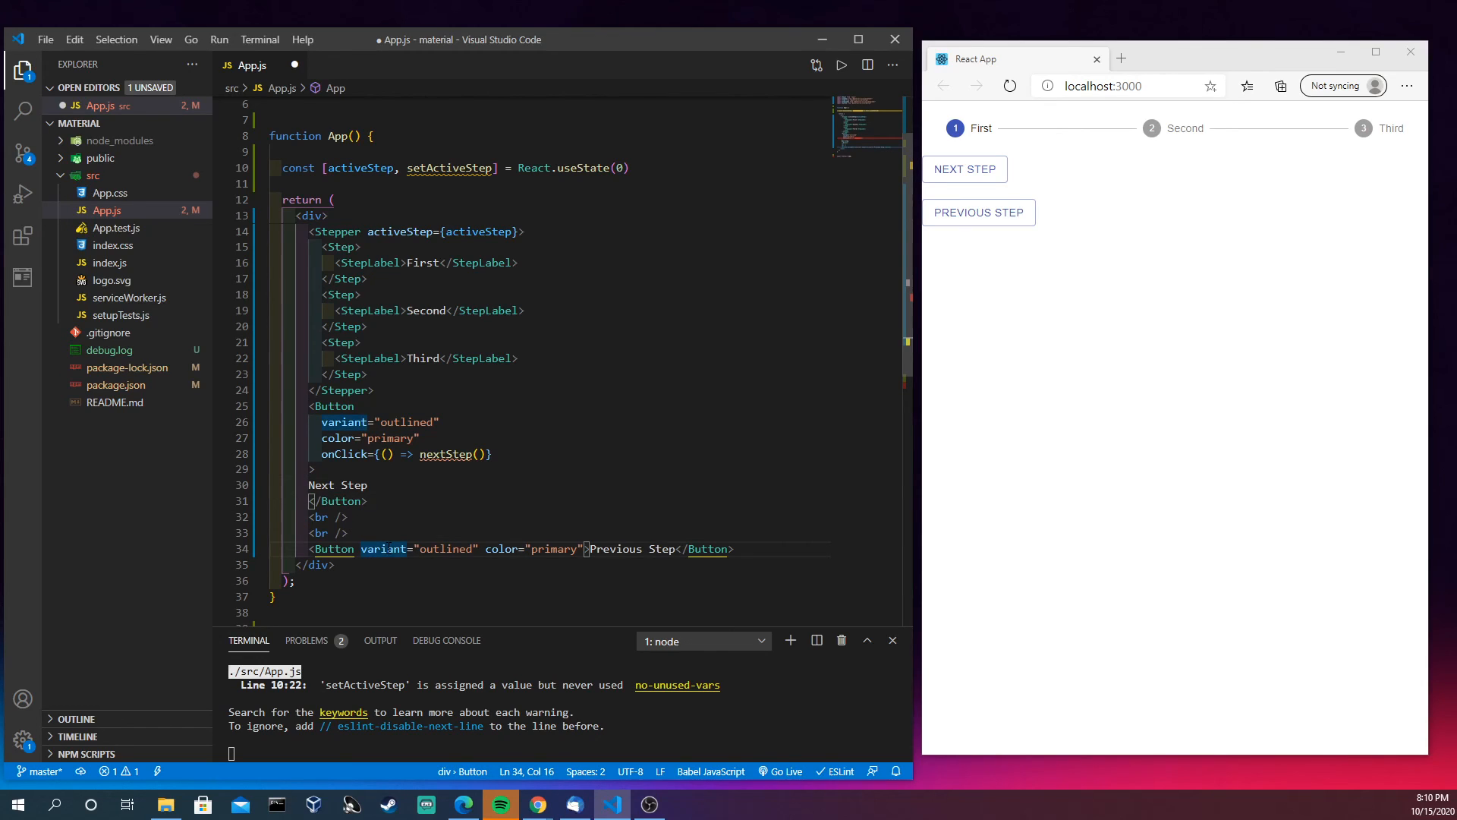
pyautogui.press('Enter')
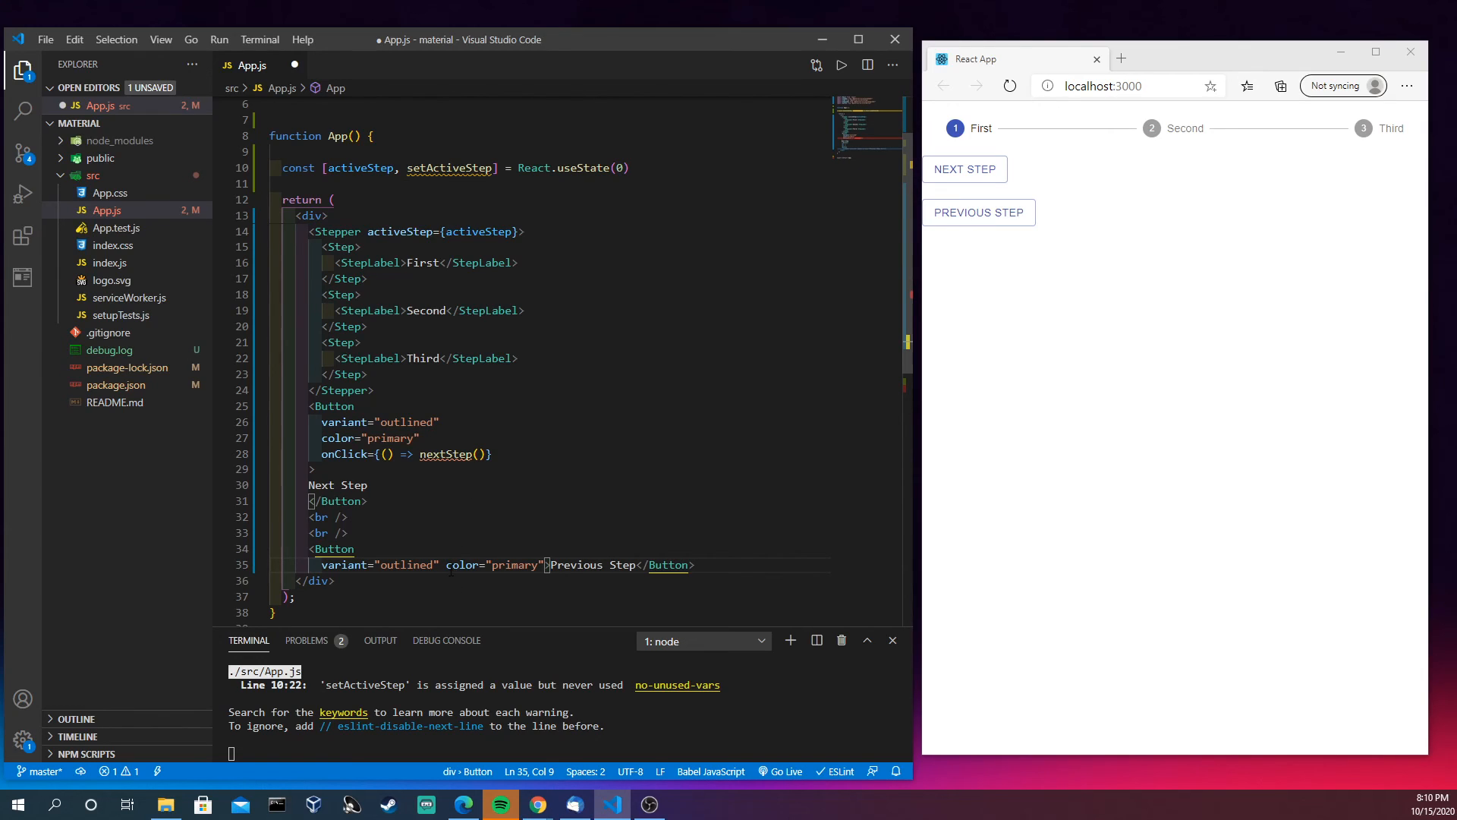
pyautogui.press('Enter')
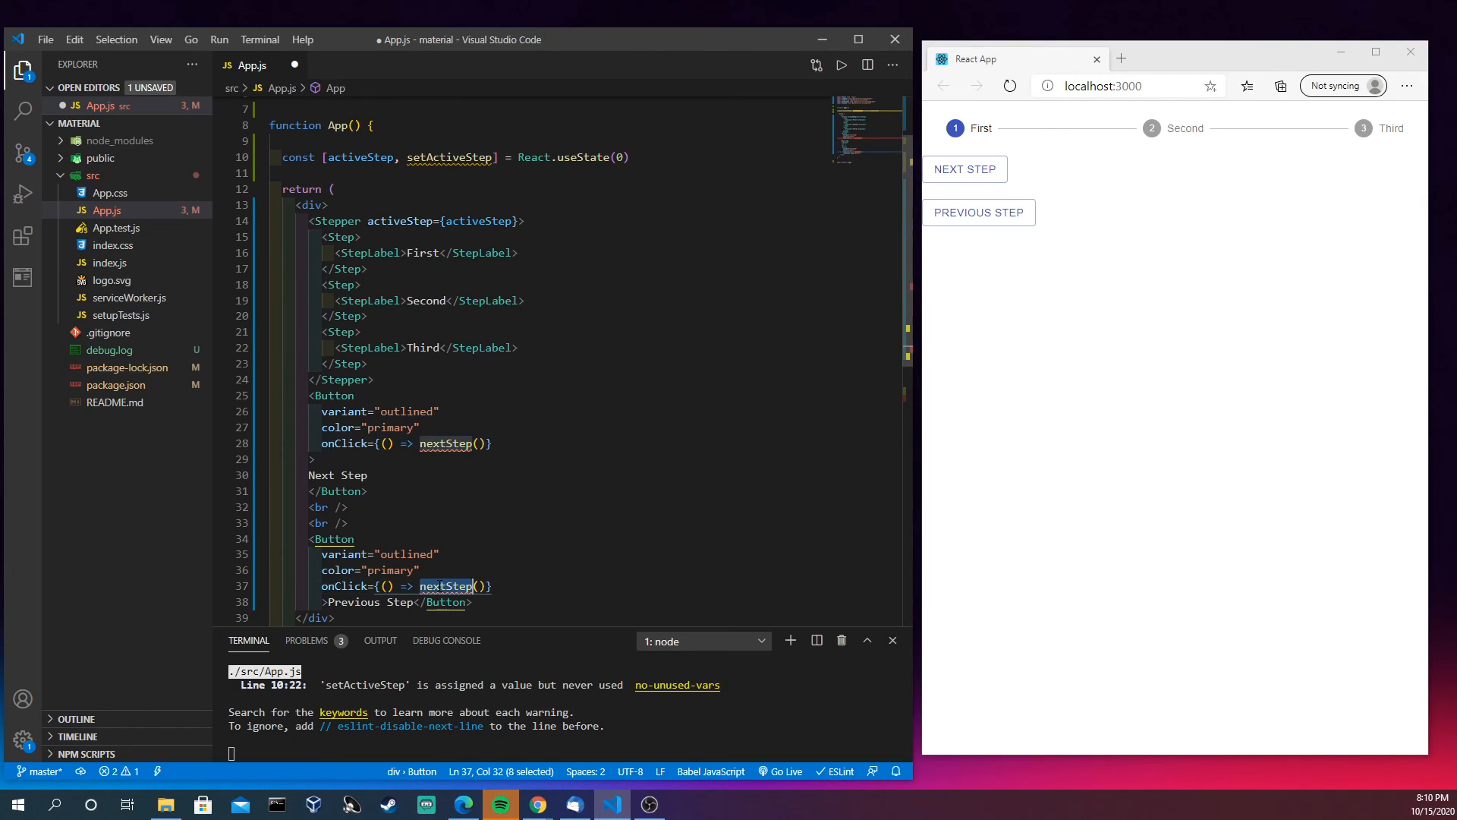
pyautogui.write('previous')
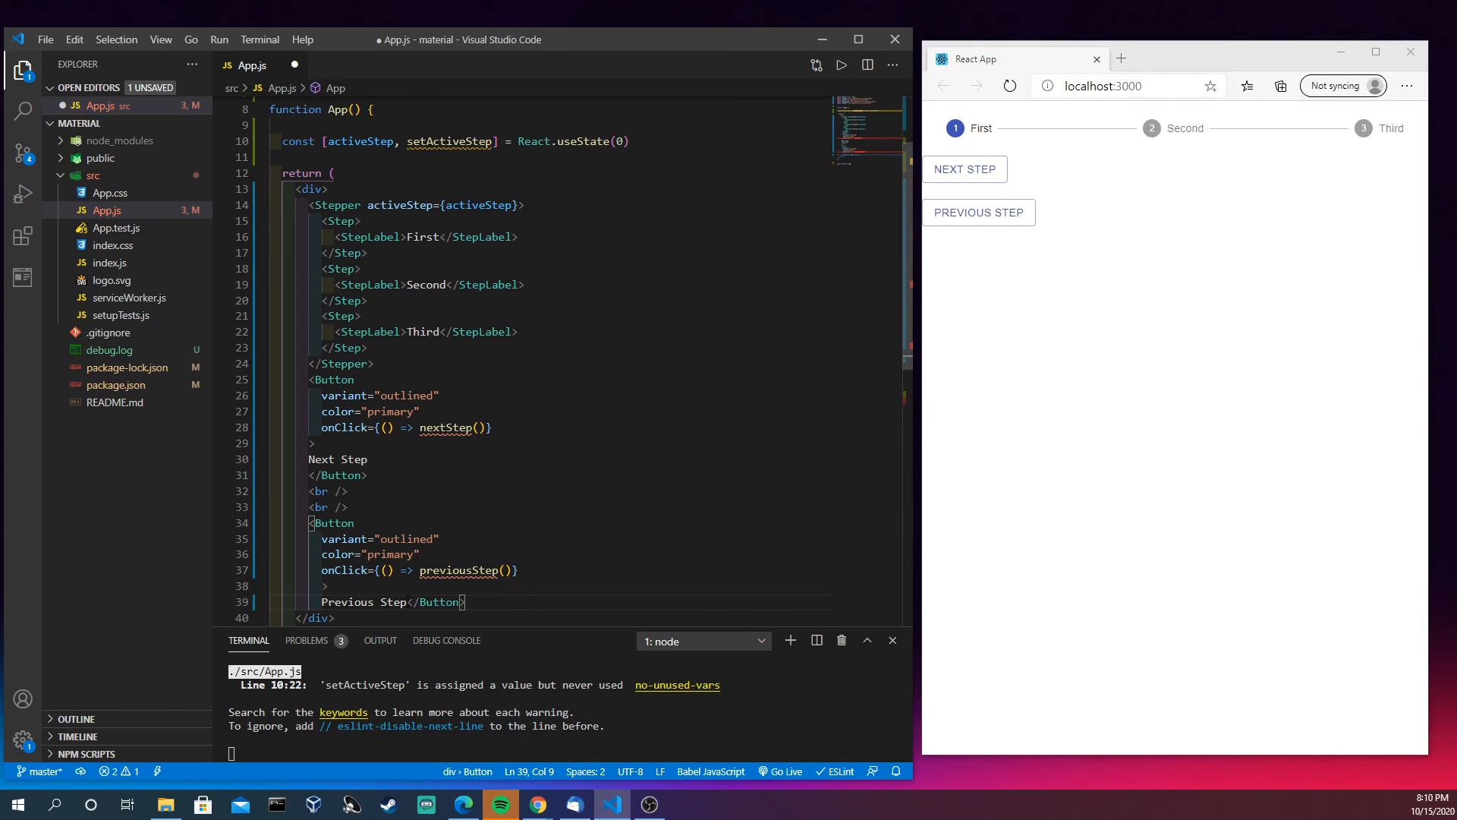
# Write const nextStep = () => { setActiveStep((currentStep) => currentStep + 1) } below useState
pyautogui.scroll(-3)
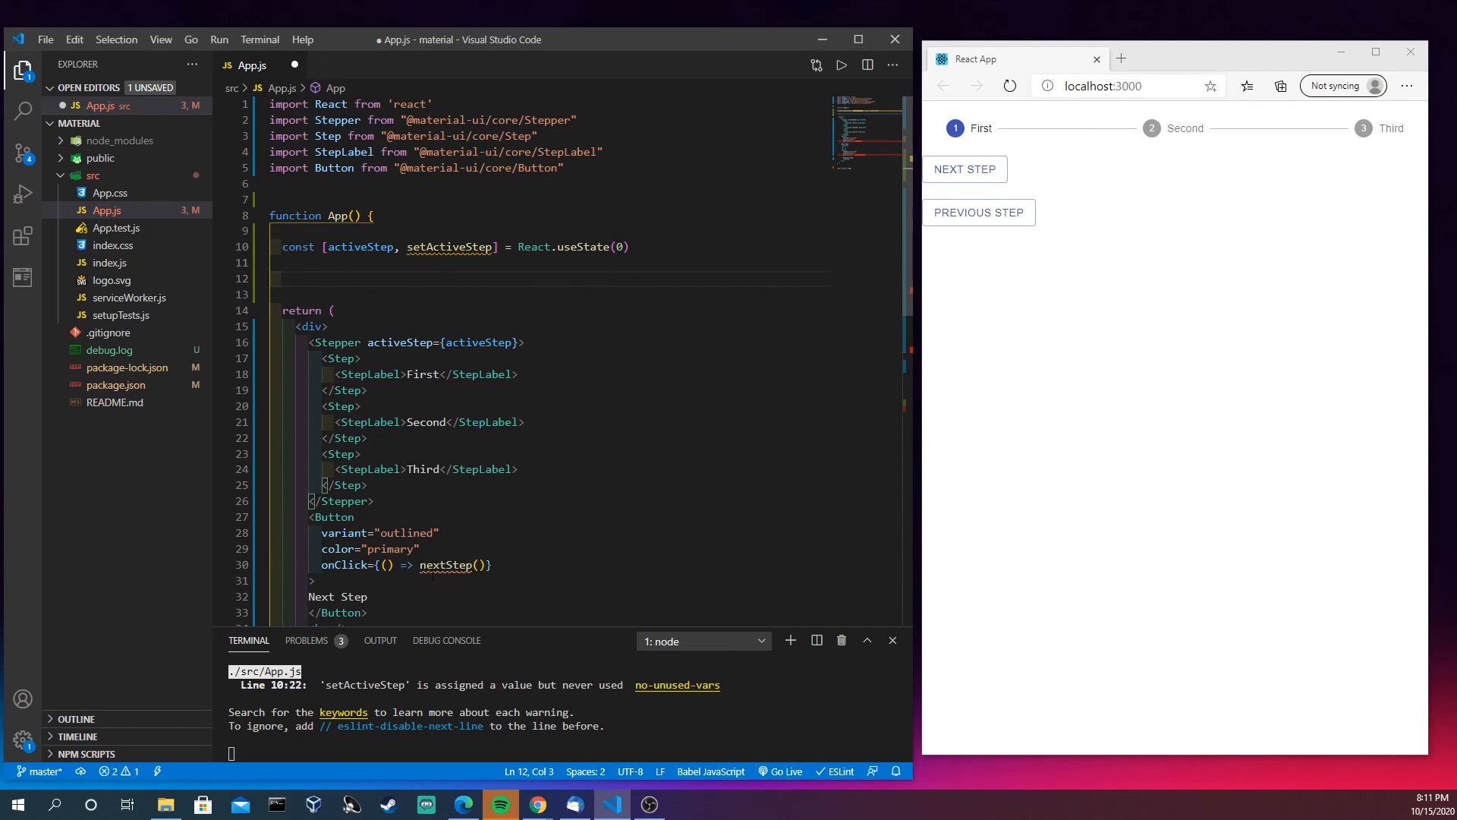
pyautogui.moveTo(1150, 128)
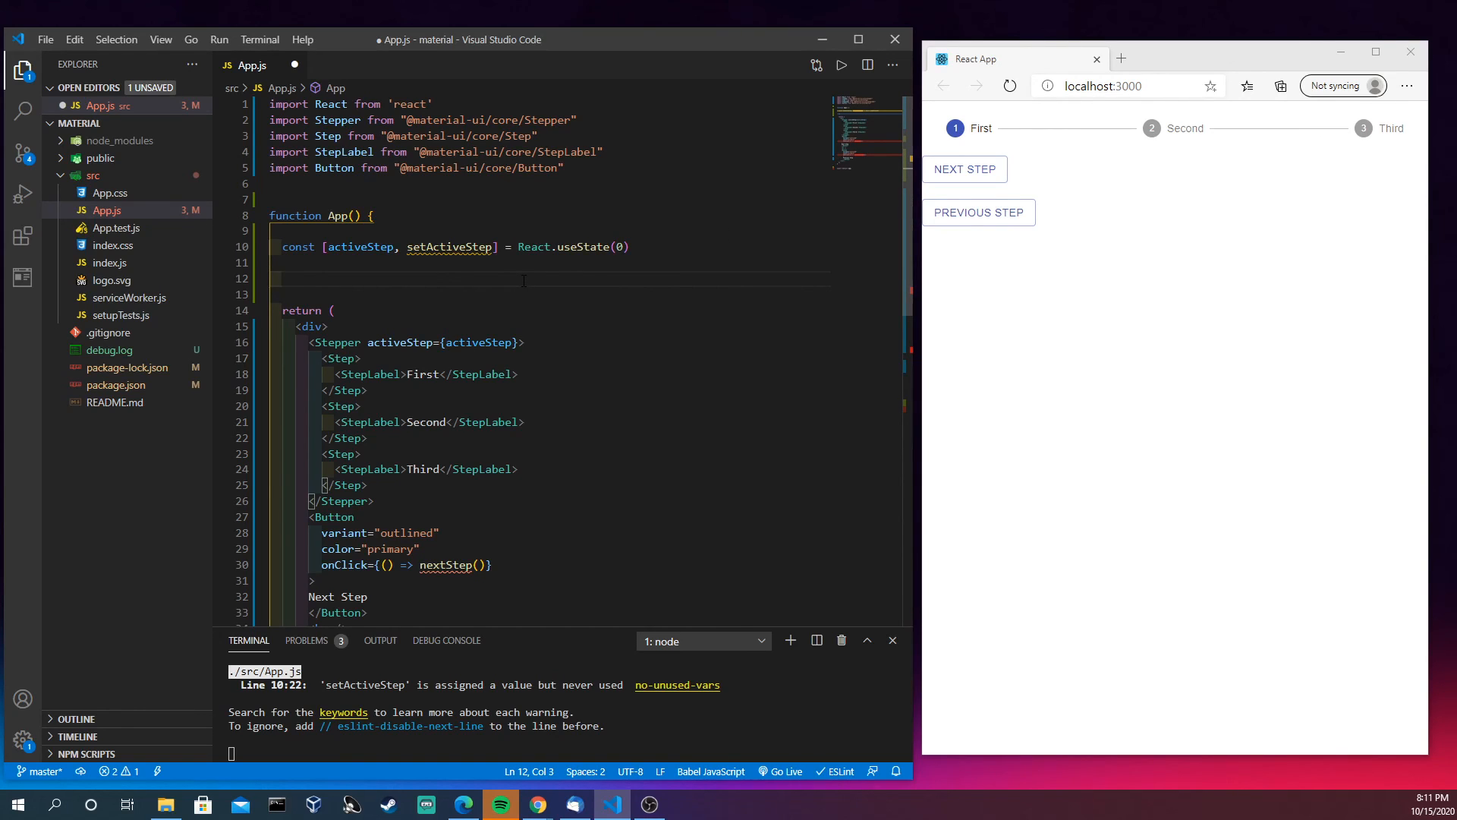
pyautogui.write('const')
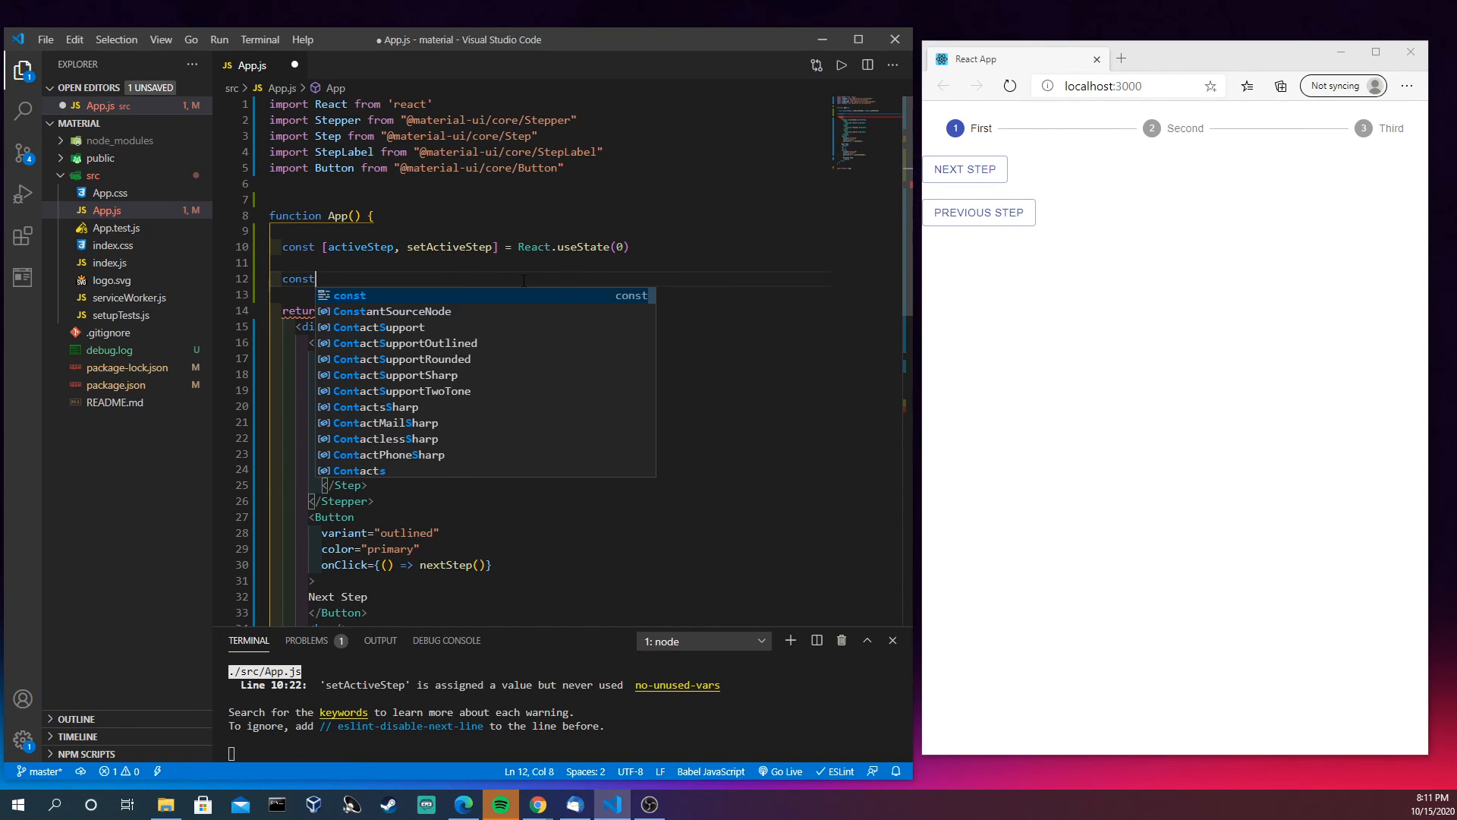
pyautogui.write('nextStep =')
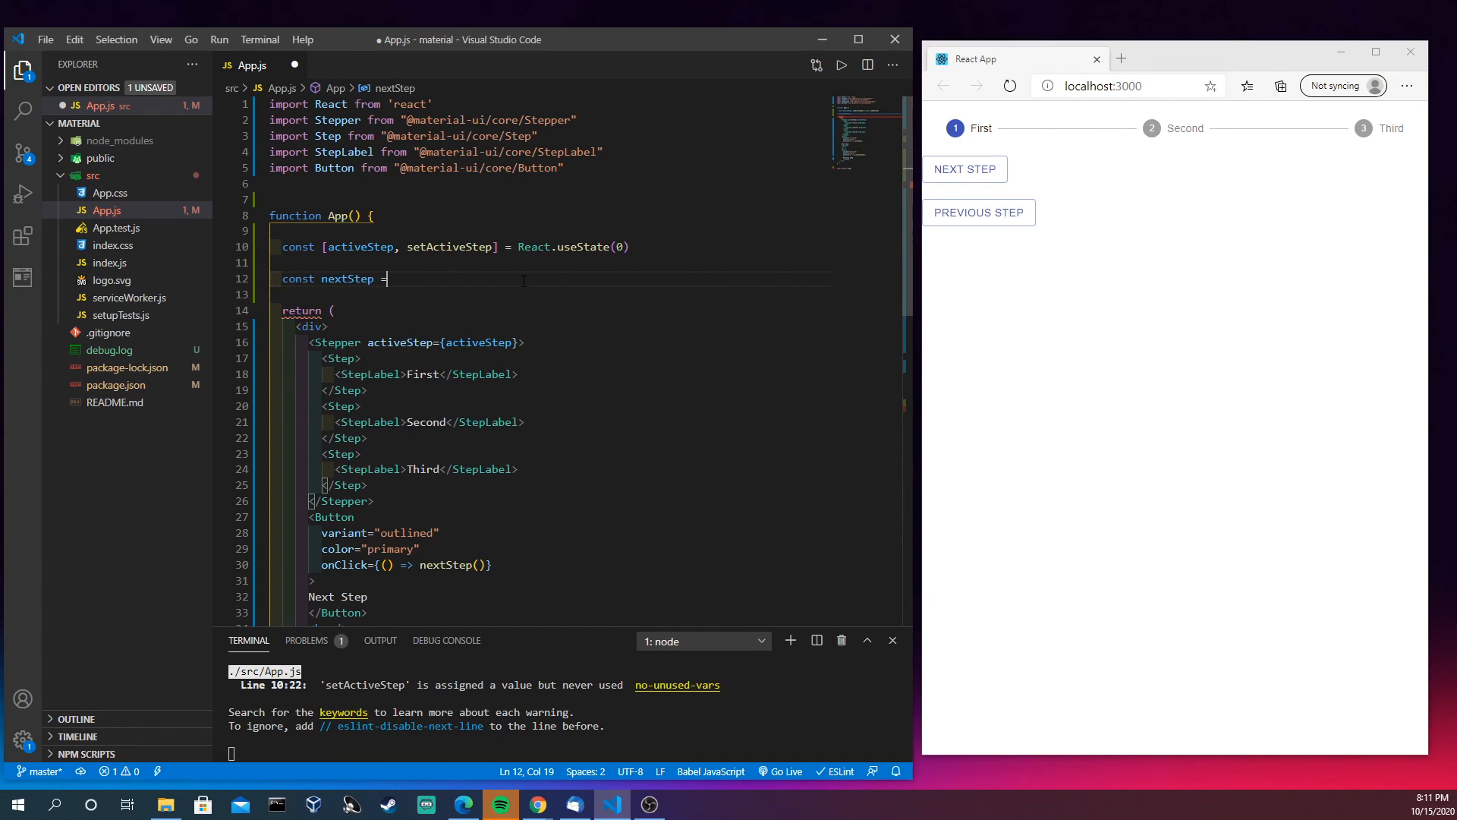
pyautogui.write('() =')
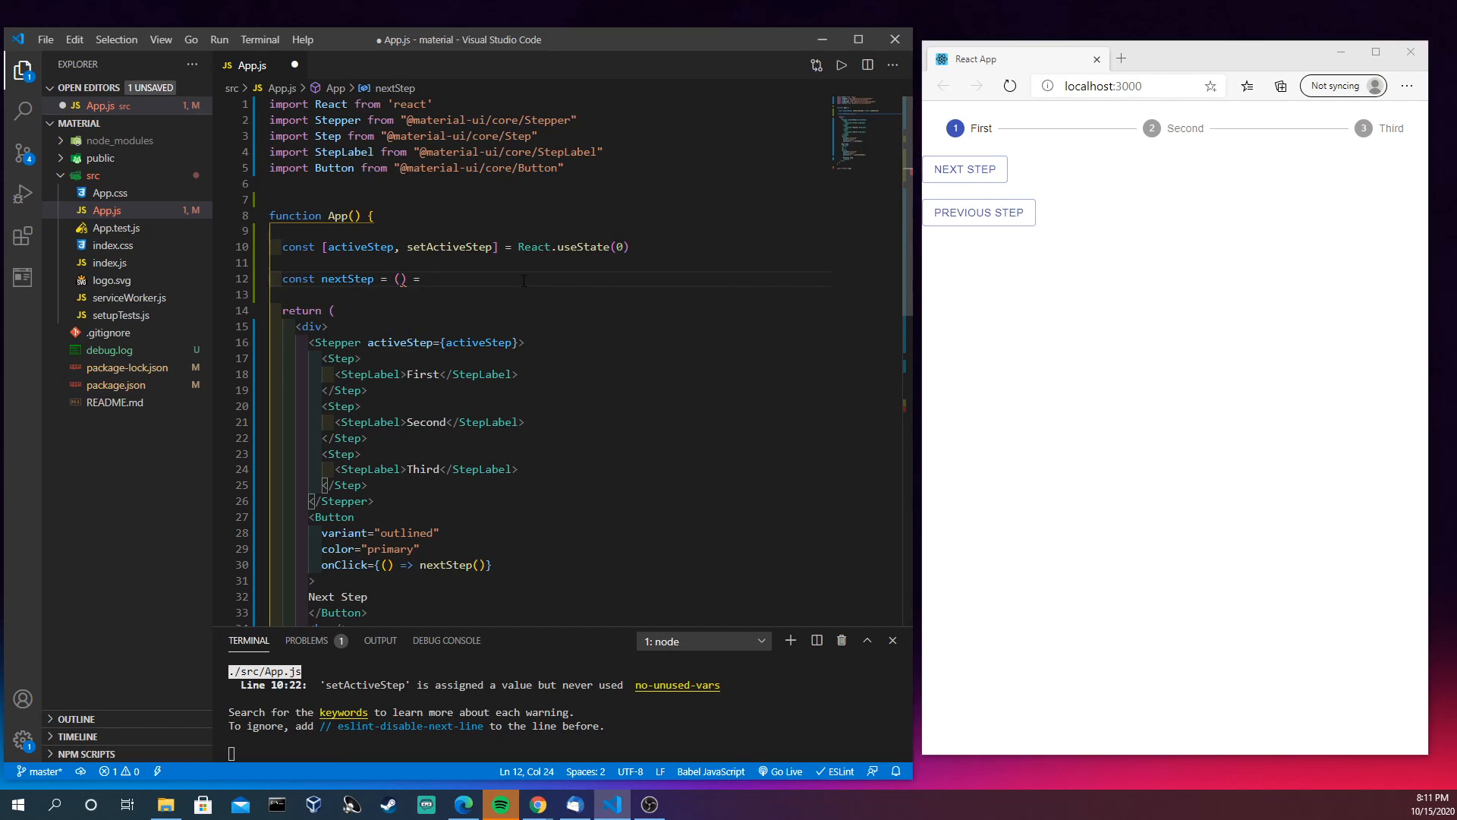
pyautogui.write('> {')
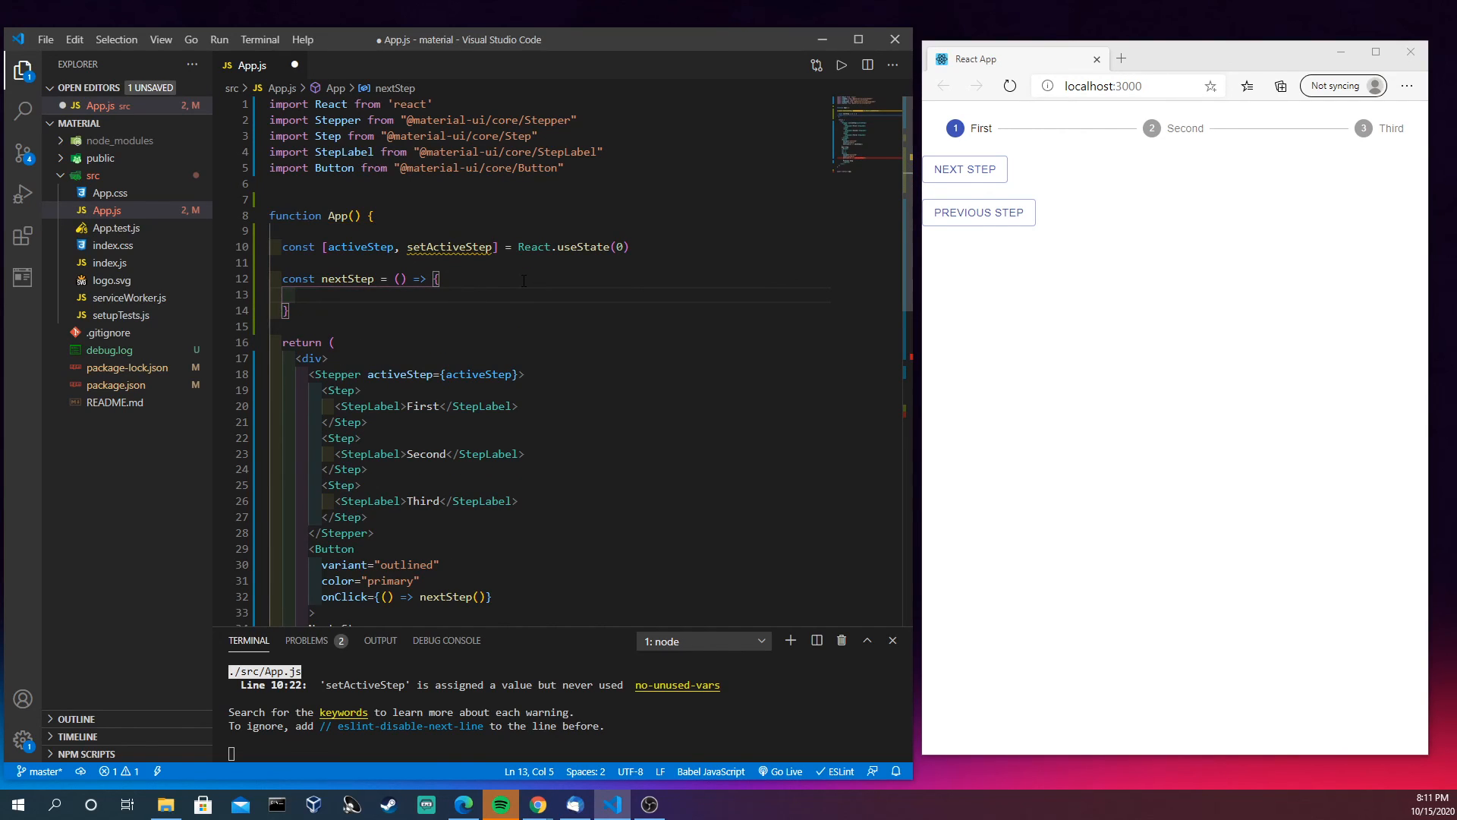
pyautogui.write('setActiveStep((c')
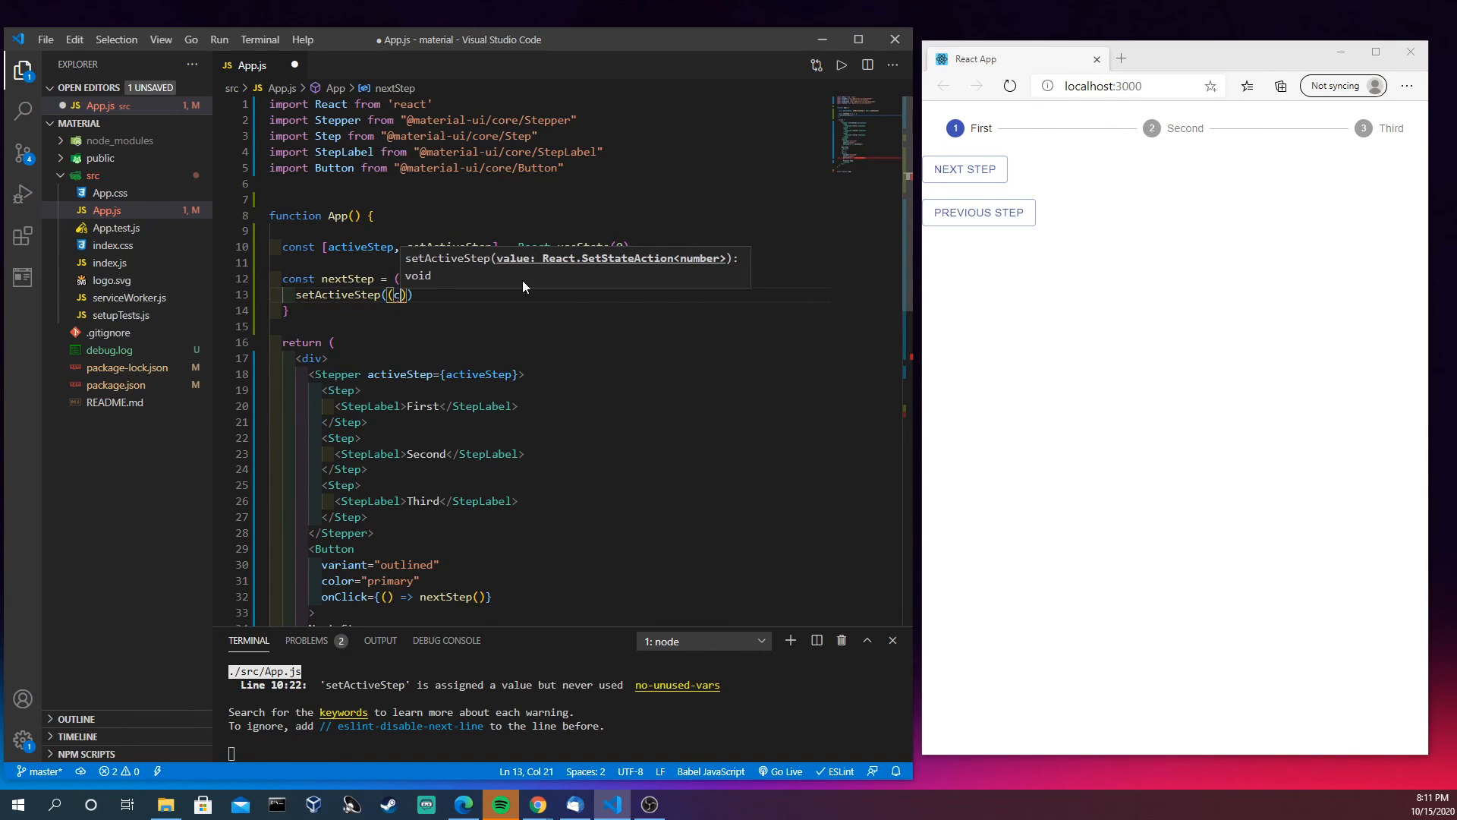
pyautogui.write('currentStep')
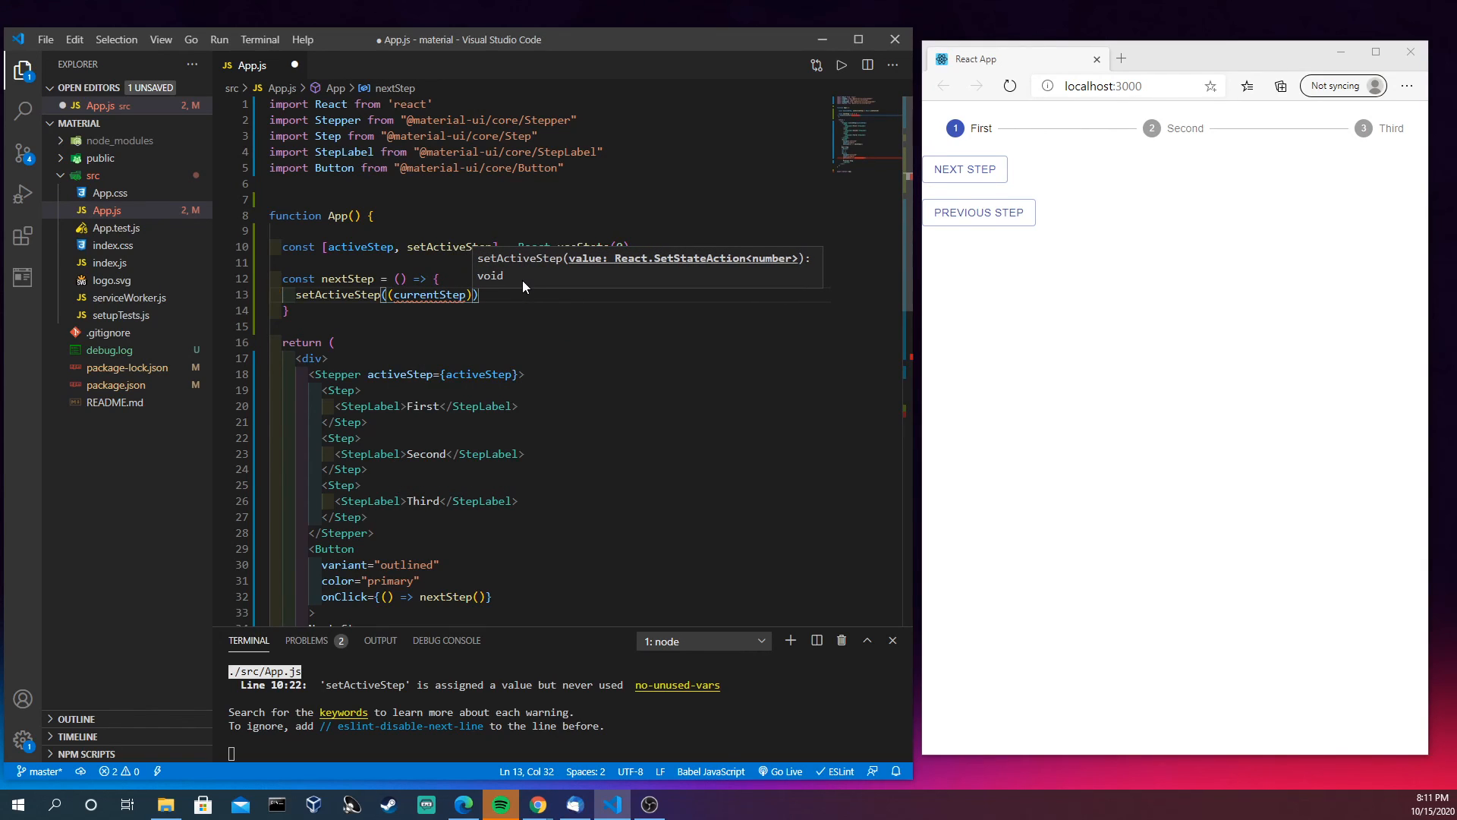
pyautogui.write('=>')
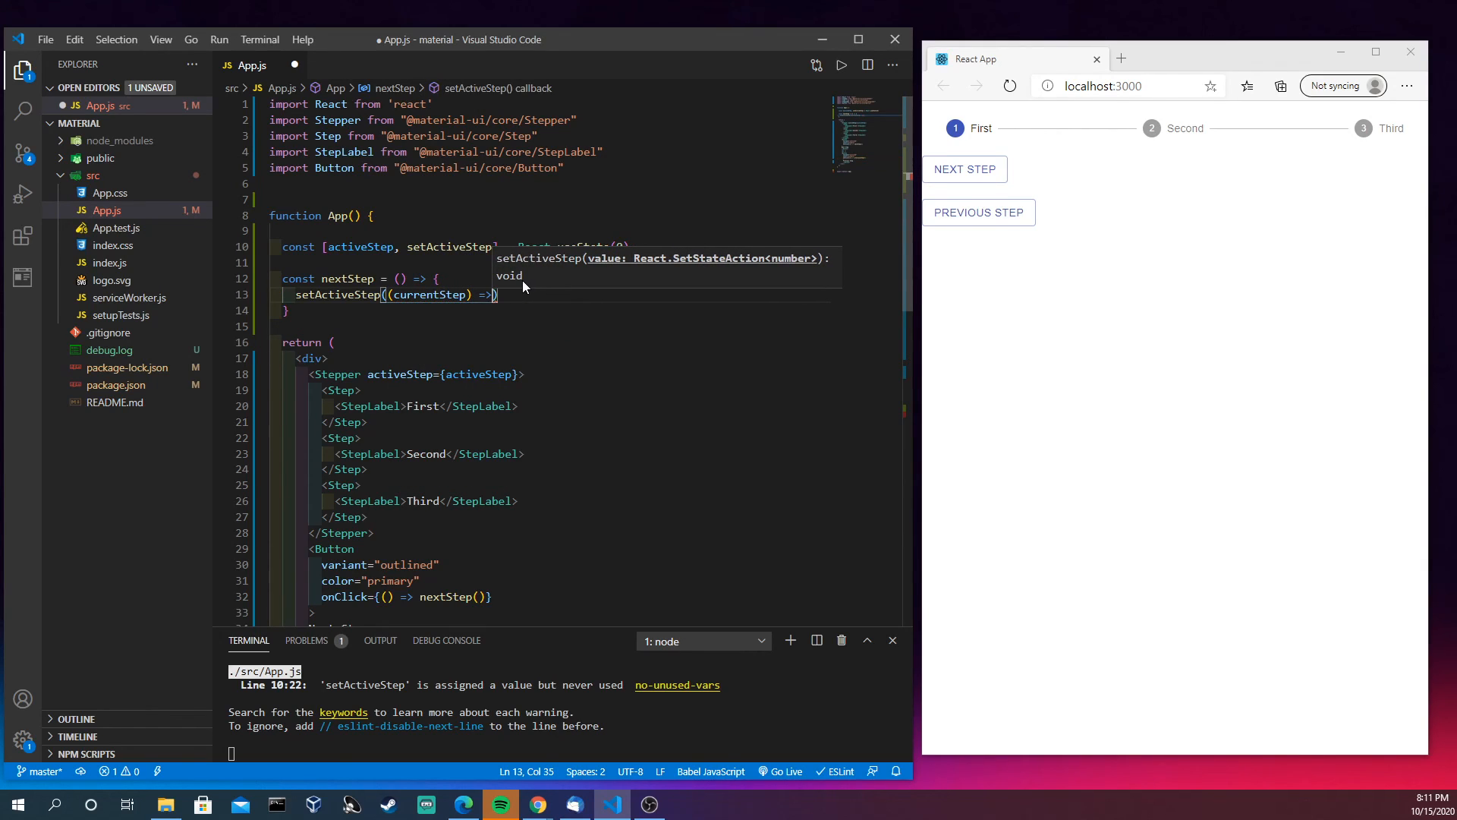
pyautogui.write('currentStep')
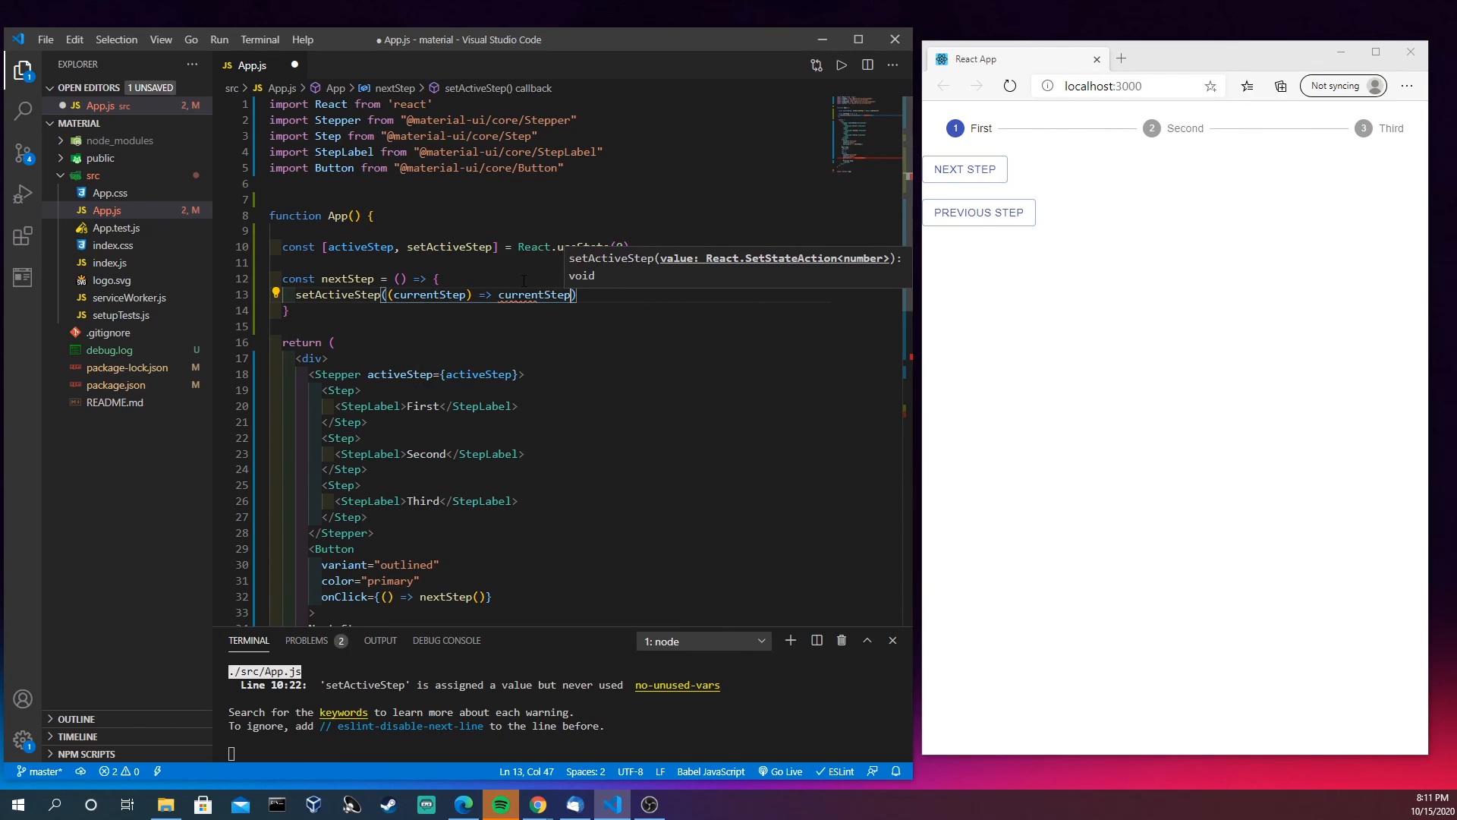
pyautogui.write('+ 1')
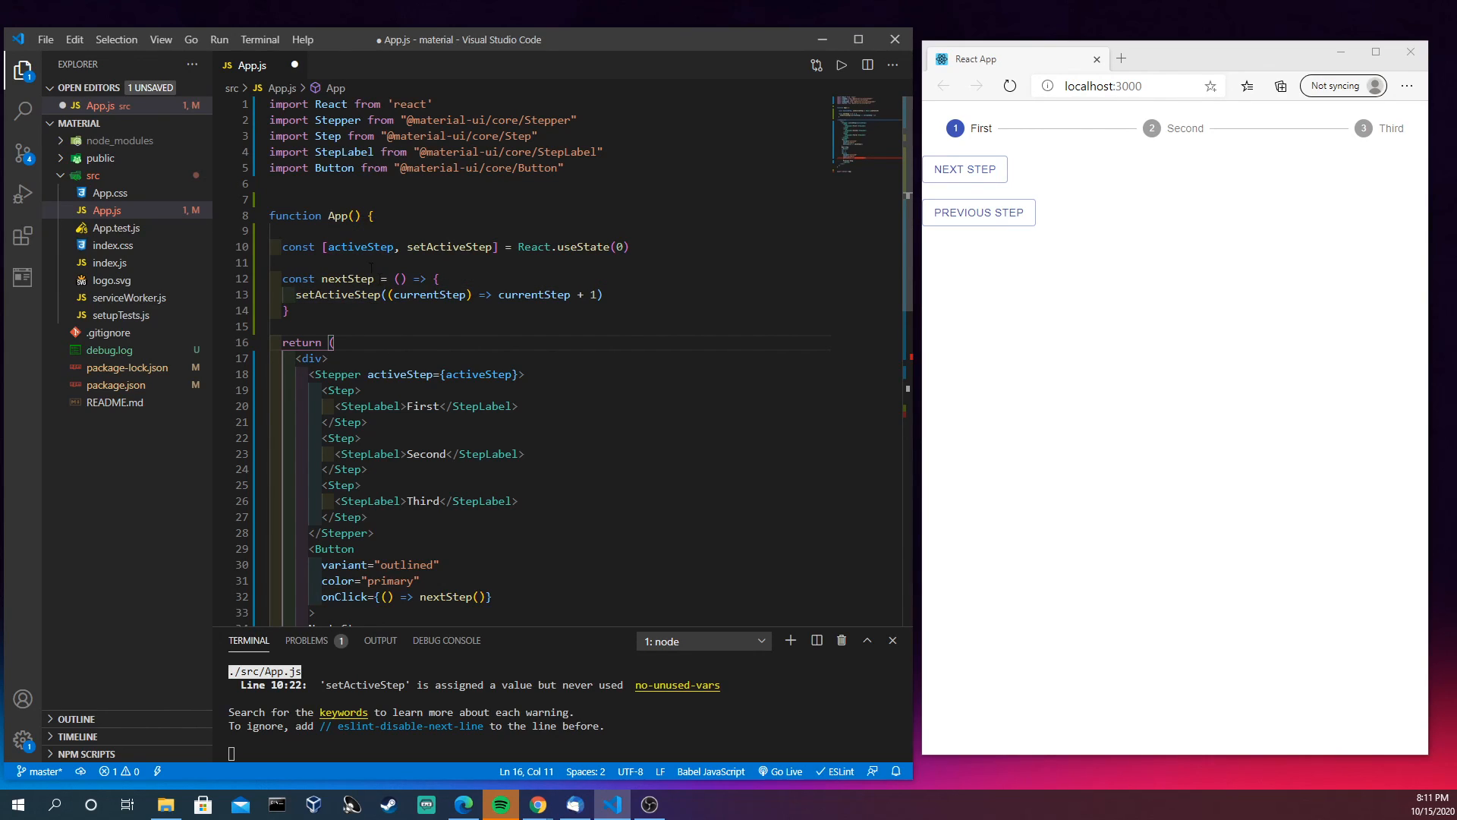
pyautogui.moveTo(359, 246)
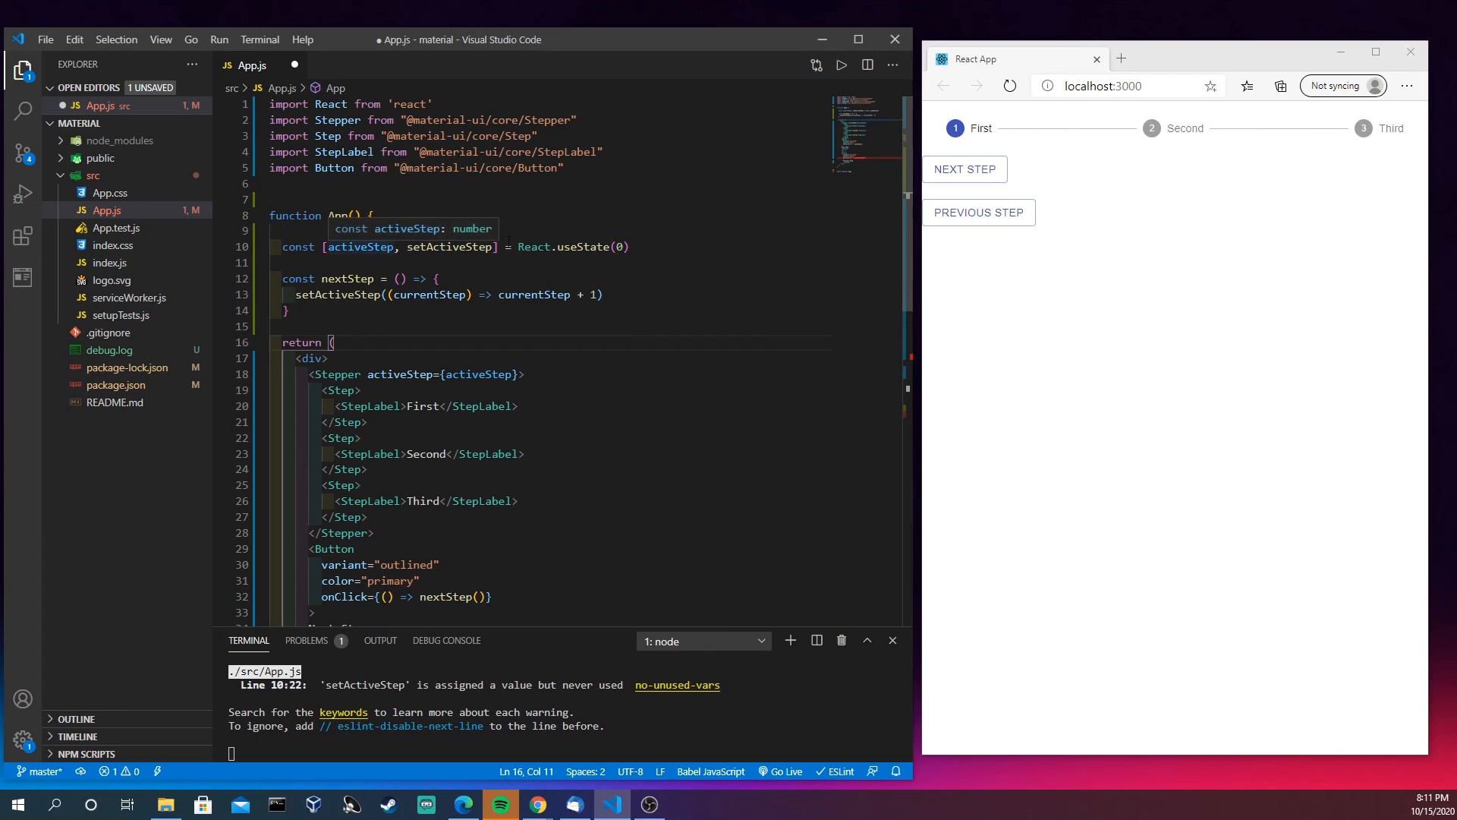
pyautogui.moveTo(518, 314)
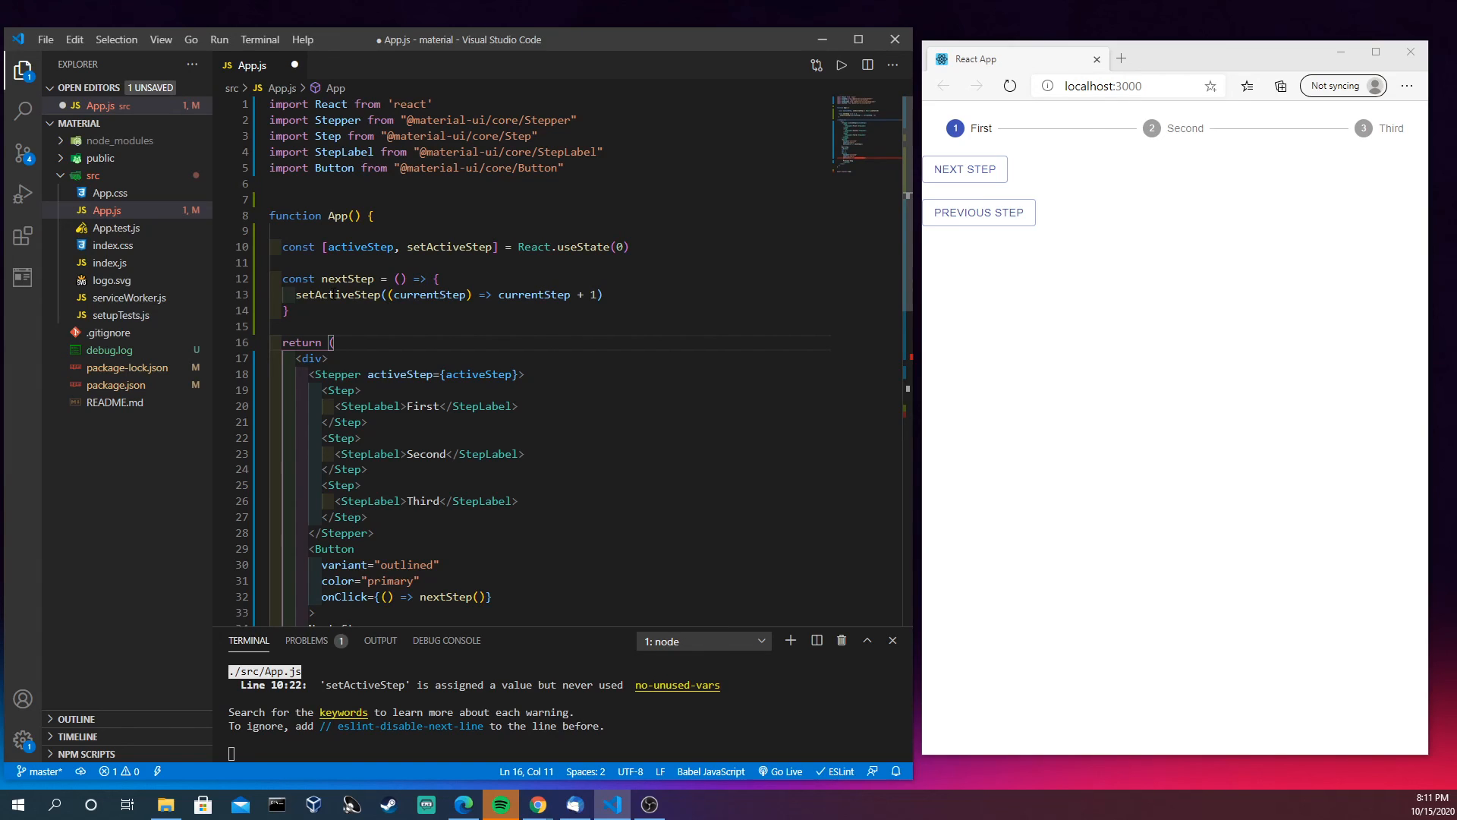
pyautogui.moveTo(428, 295)
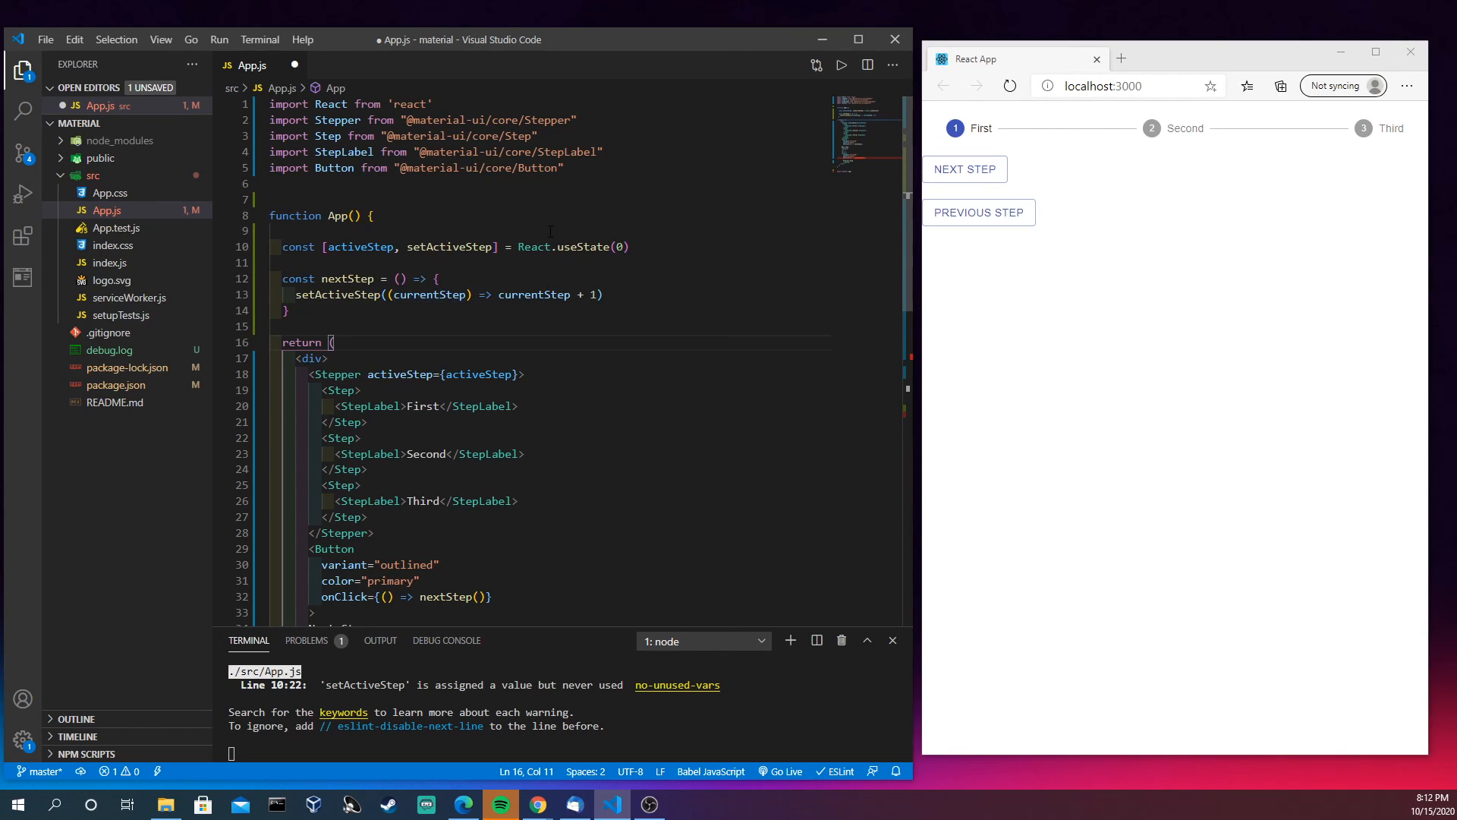
pyautogui.moveTo(450, 245)
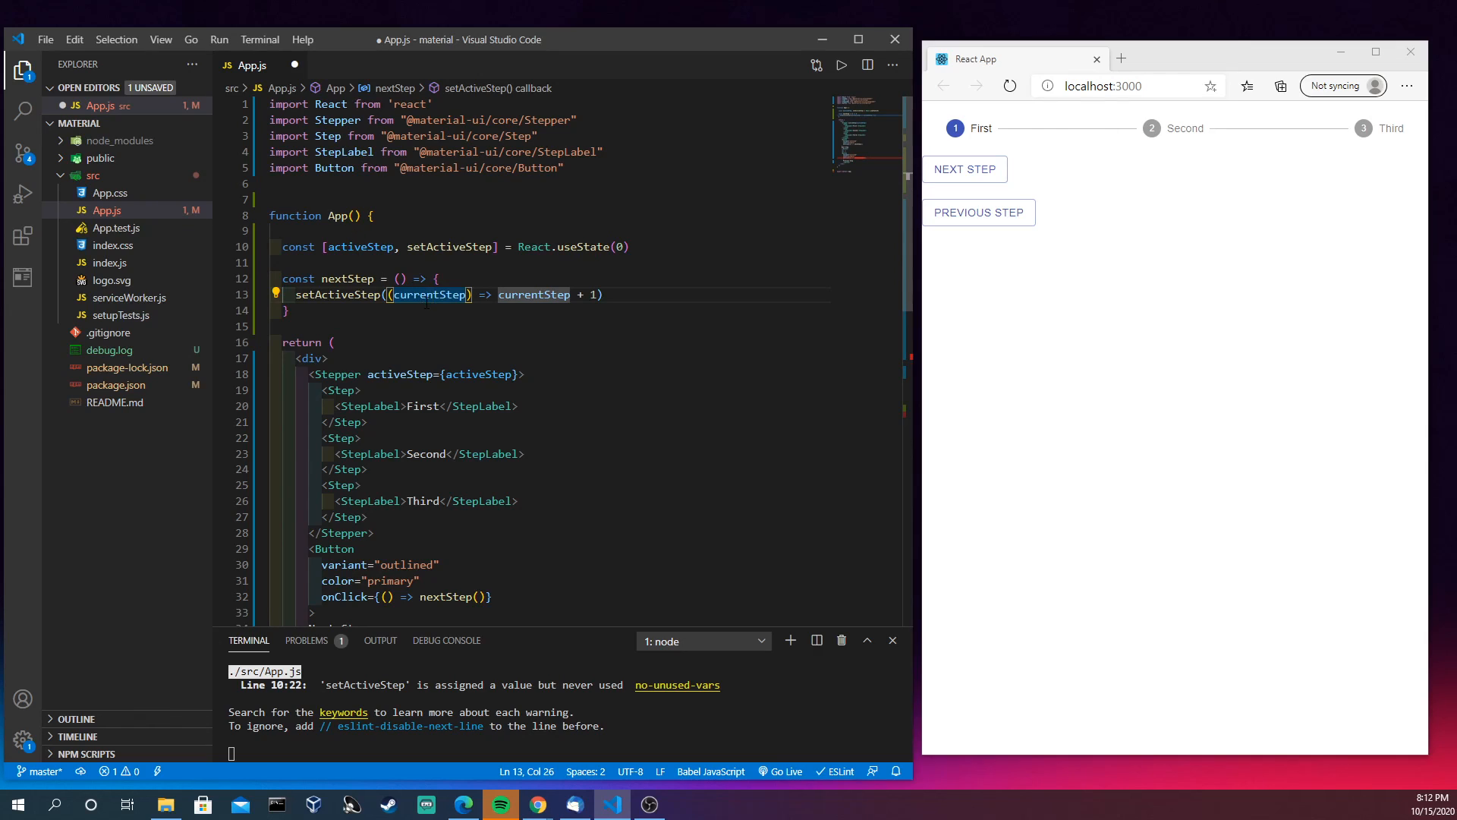
pyautogui.moveTo(428, 294)
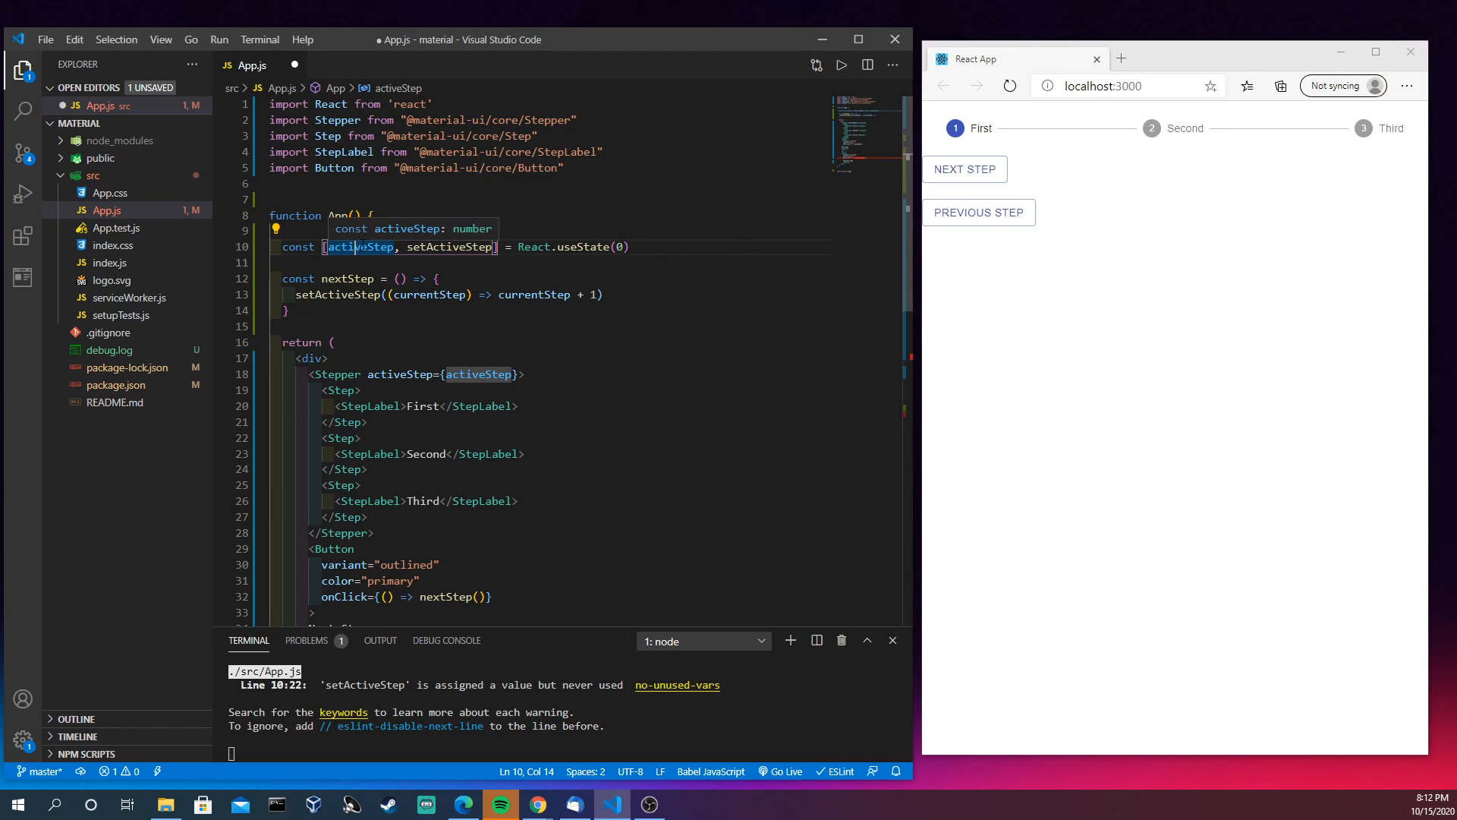
pyautogui.moveTo(629, 291)
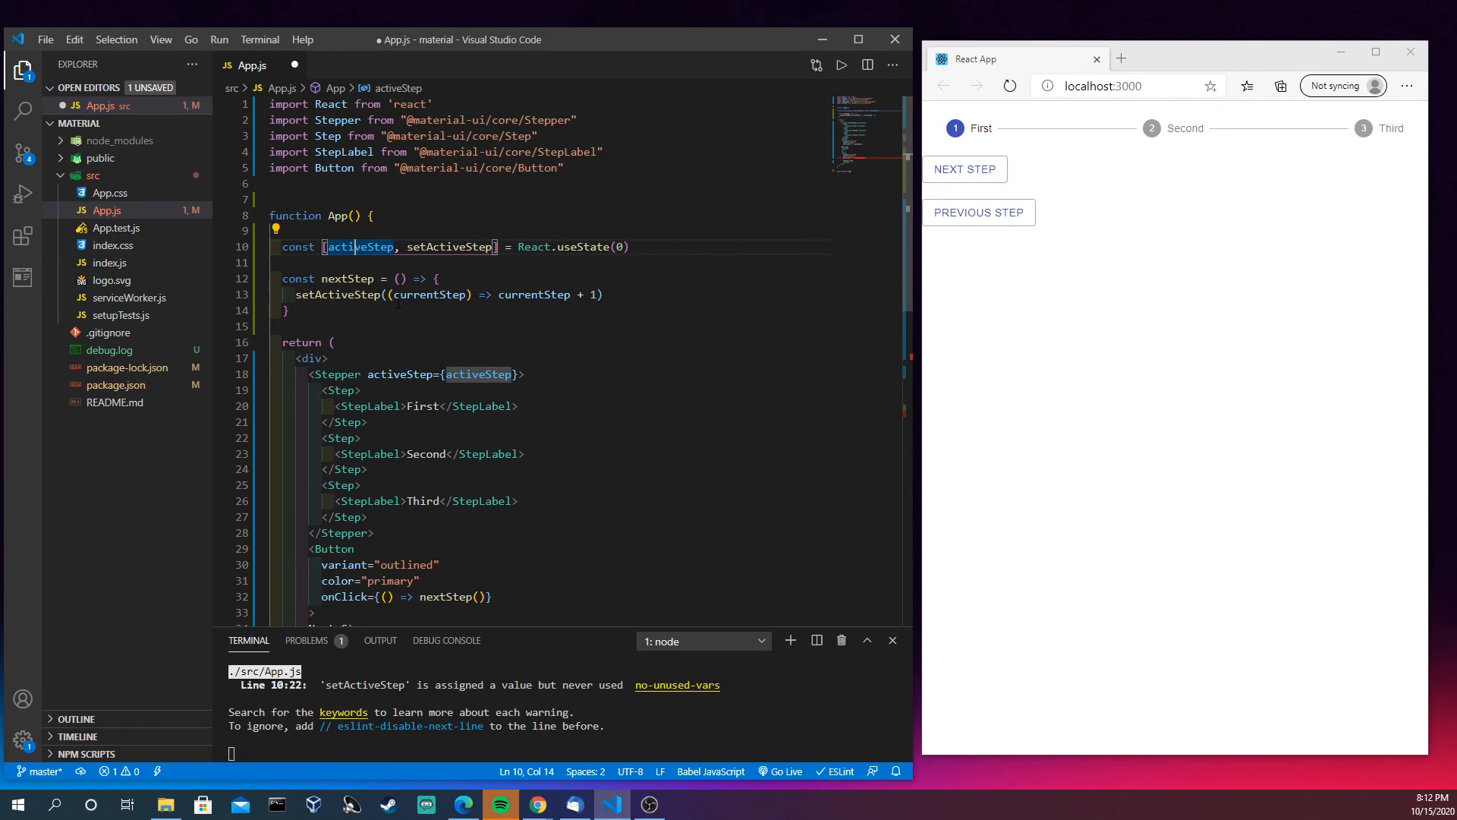
# Use Next Step three times in the browser until First, Second and Third are complete
pyautogui.scroll(-3)
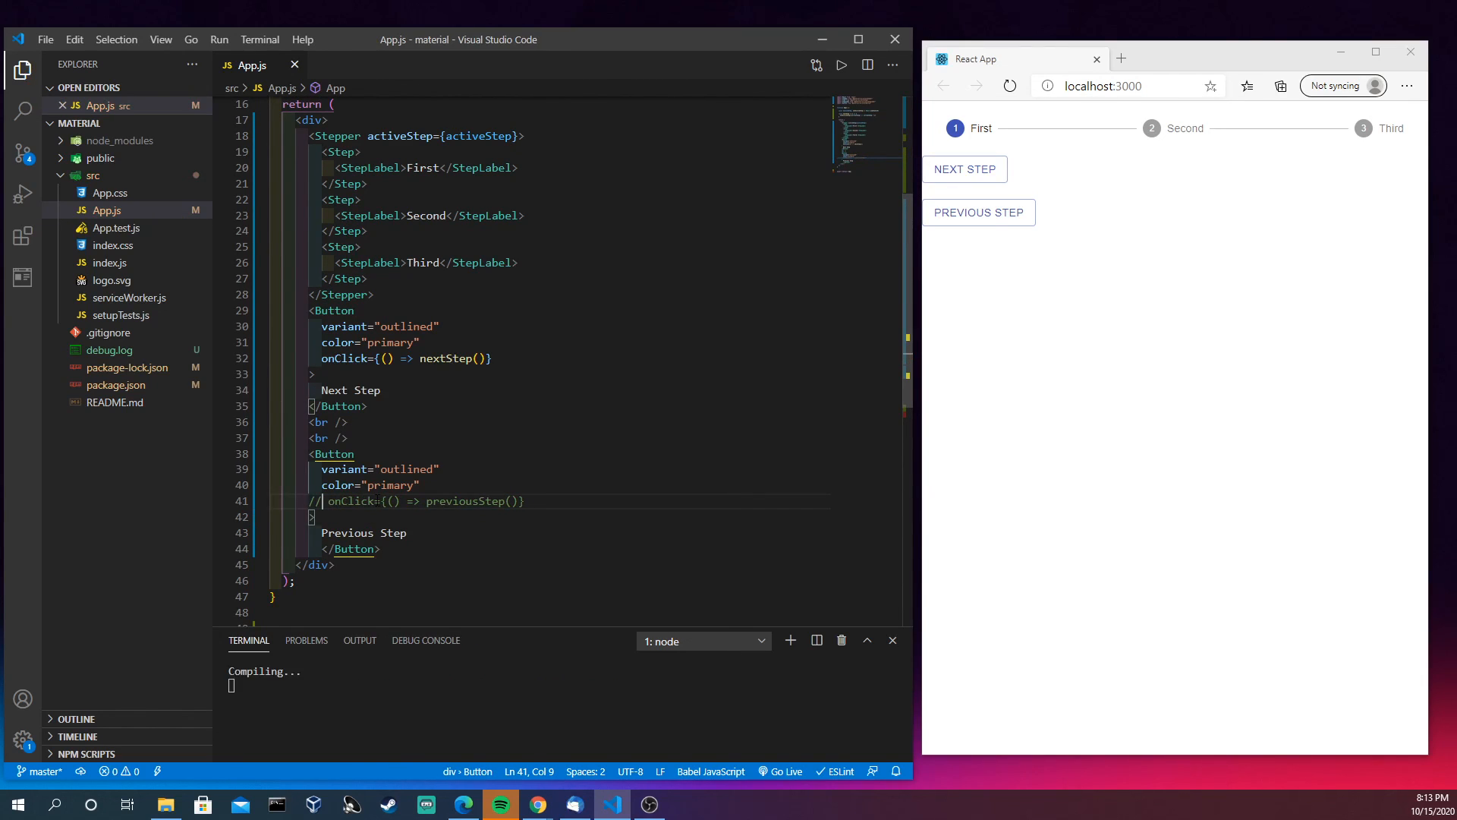
pyautogui.click(964, 169)
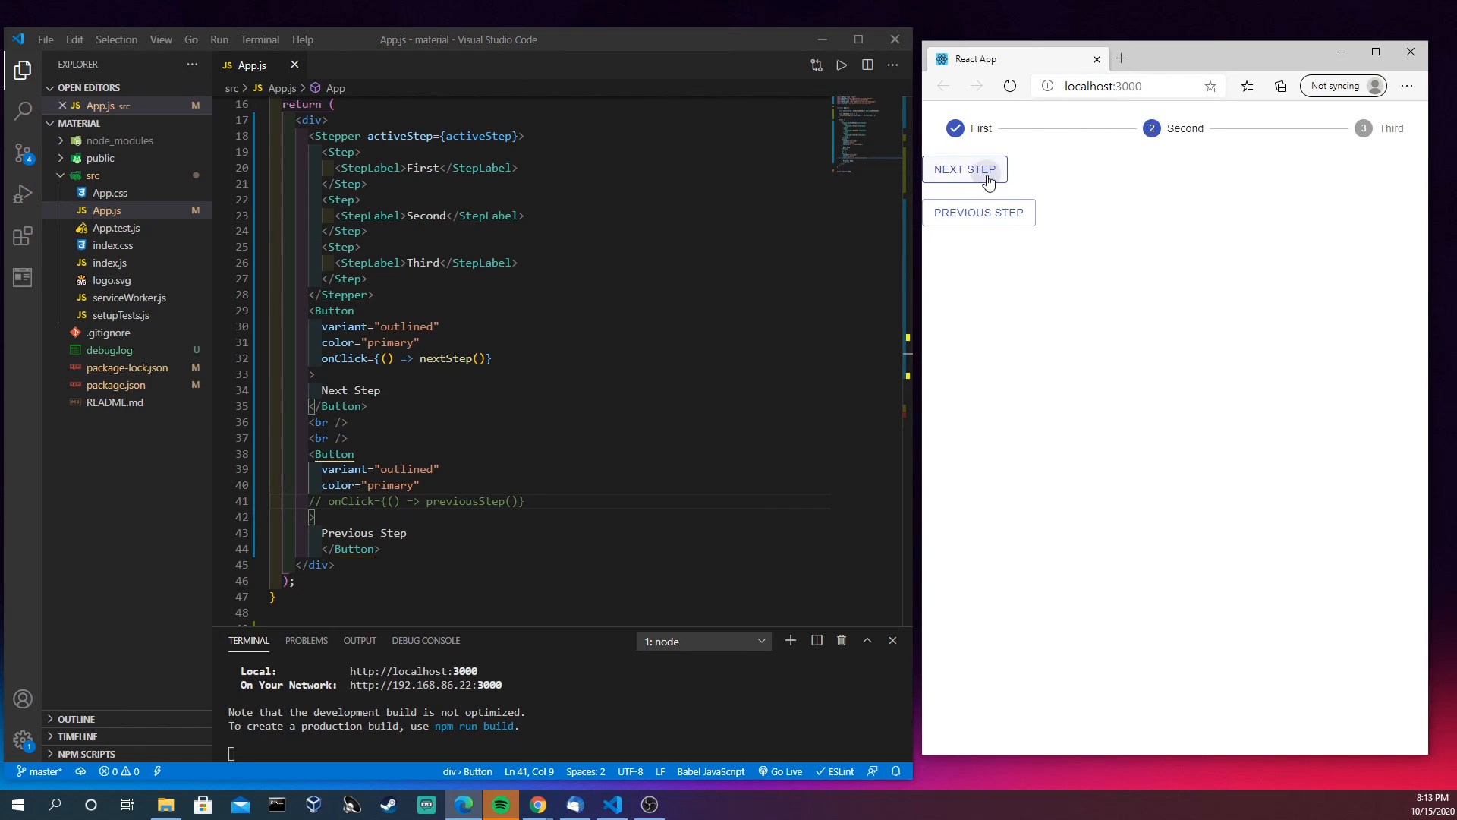
pyautogui.click(963, 168)
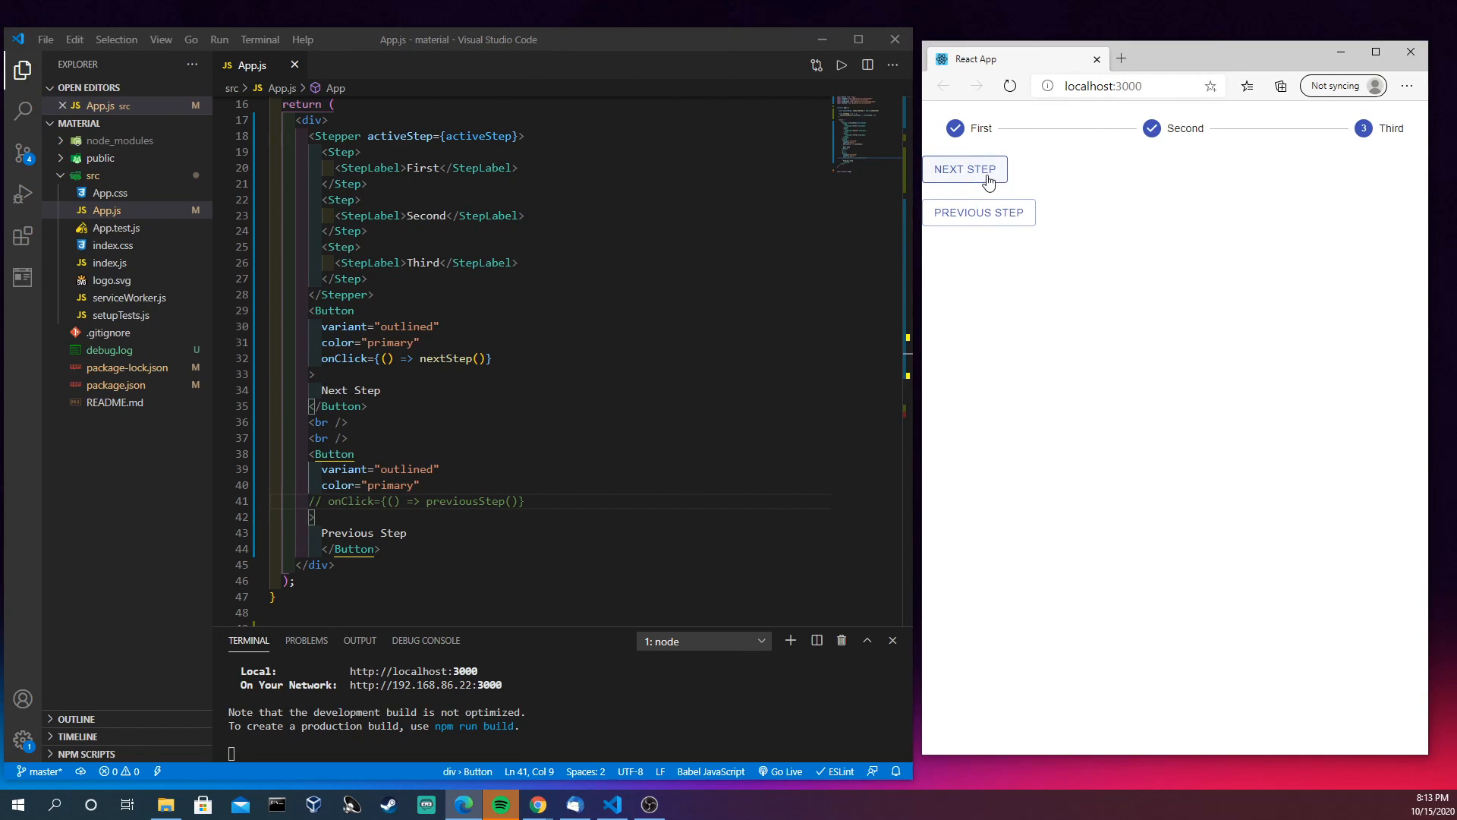
pyautogui.click(964, 169)
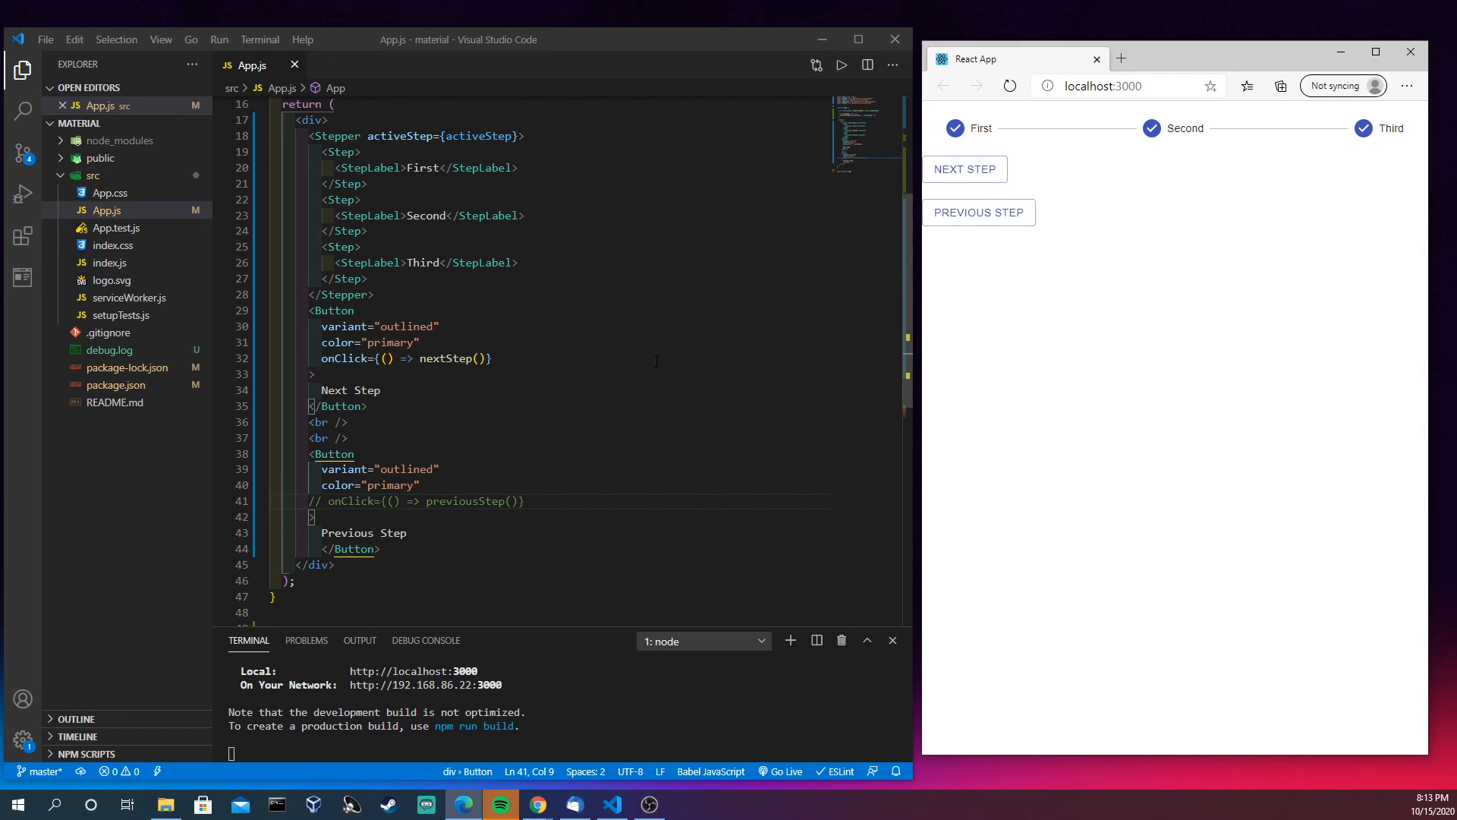
pyautogui.scroll(3)
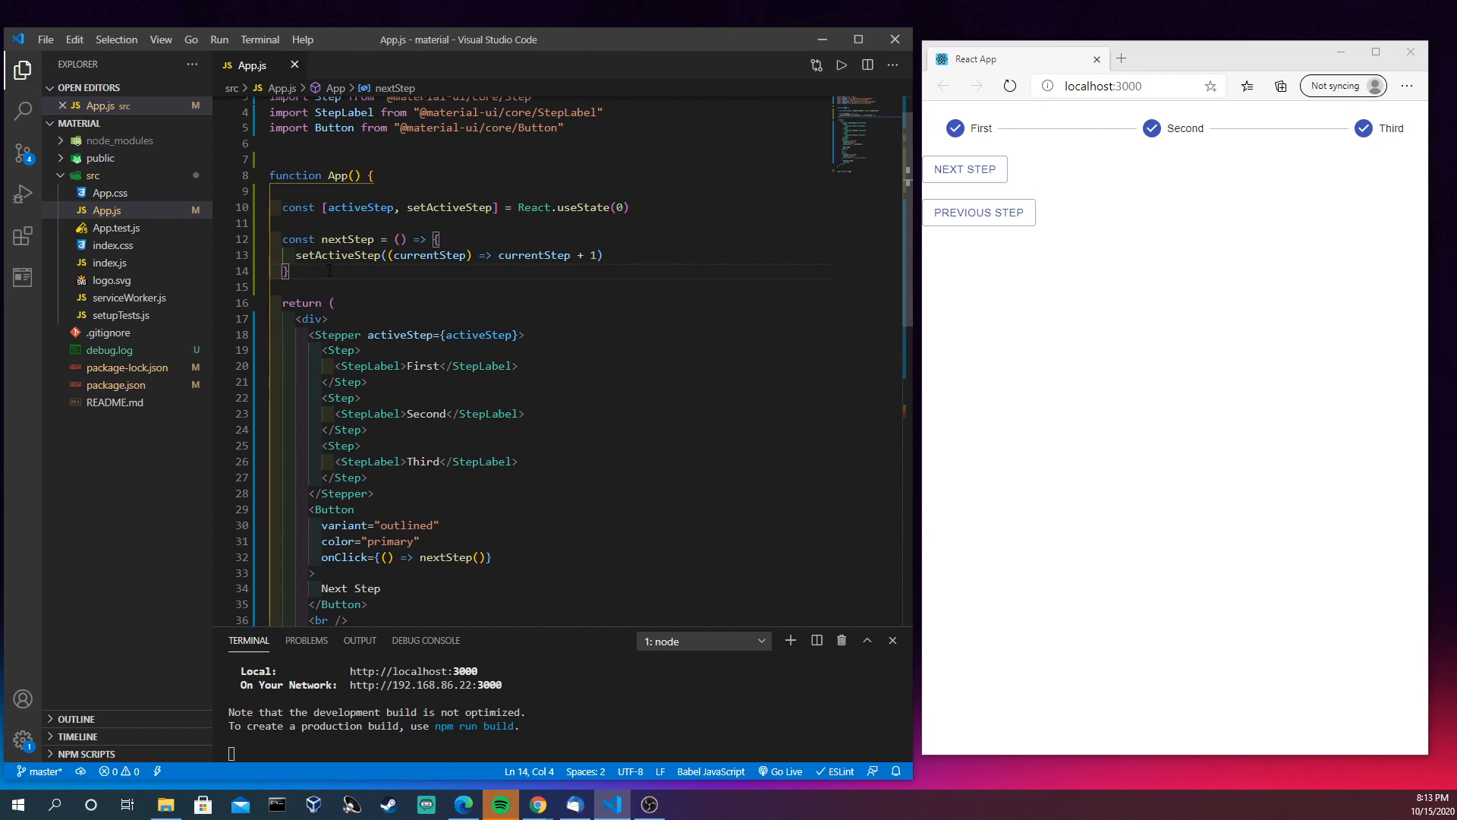
# Define previousStep setting activeStep to currentStep - 1, wire it to Previous Step, and save
pyautogui.write('const')
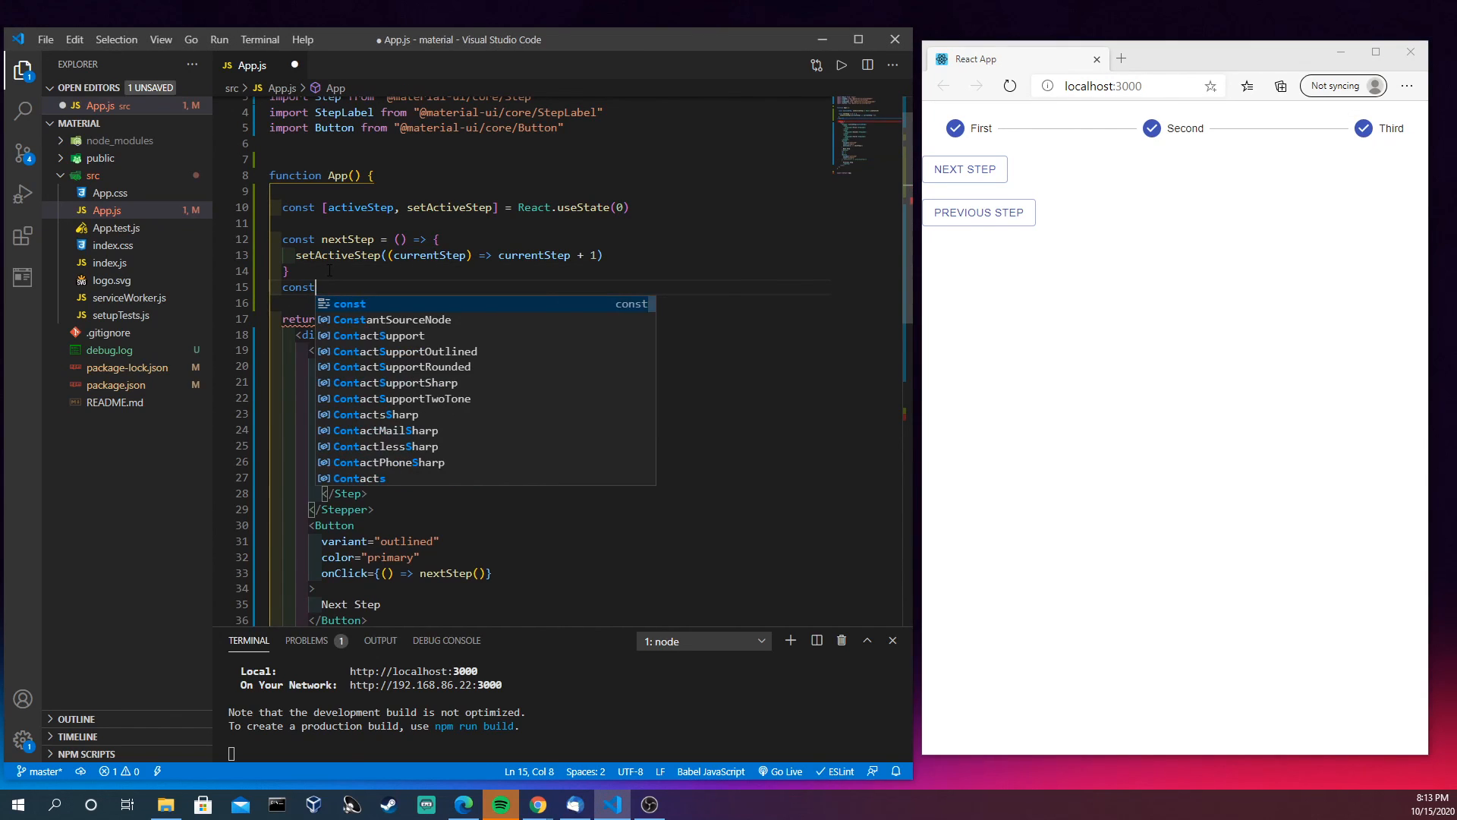
pyautogui.write('pre')
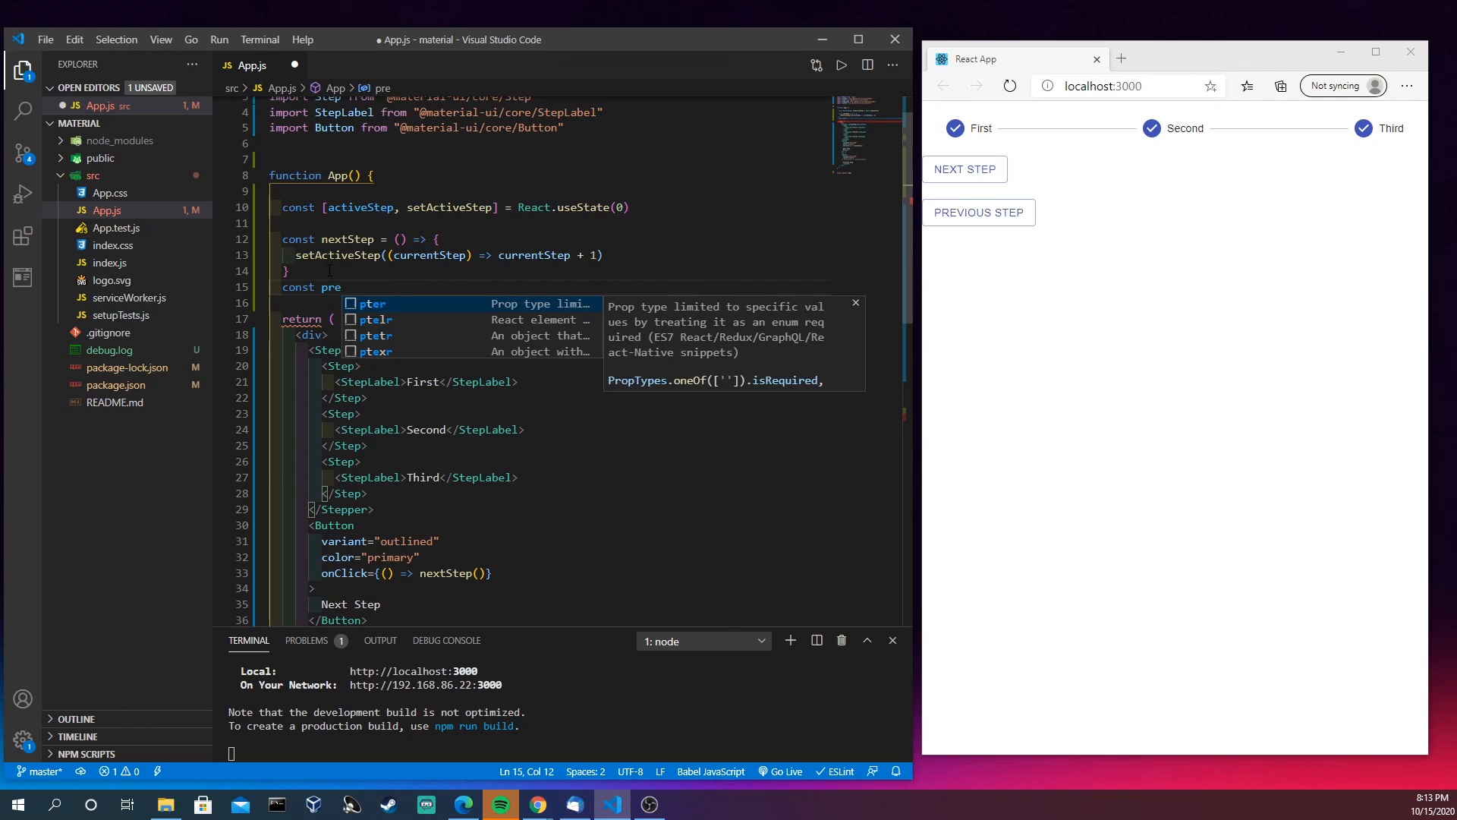
pyautogui.scroll(-3)
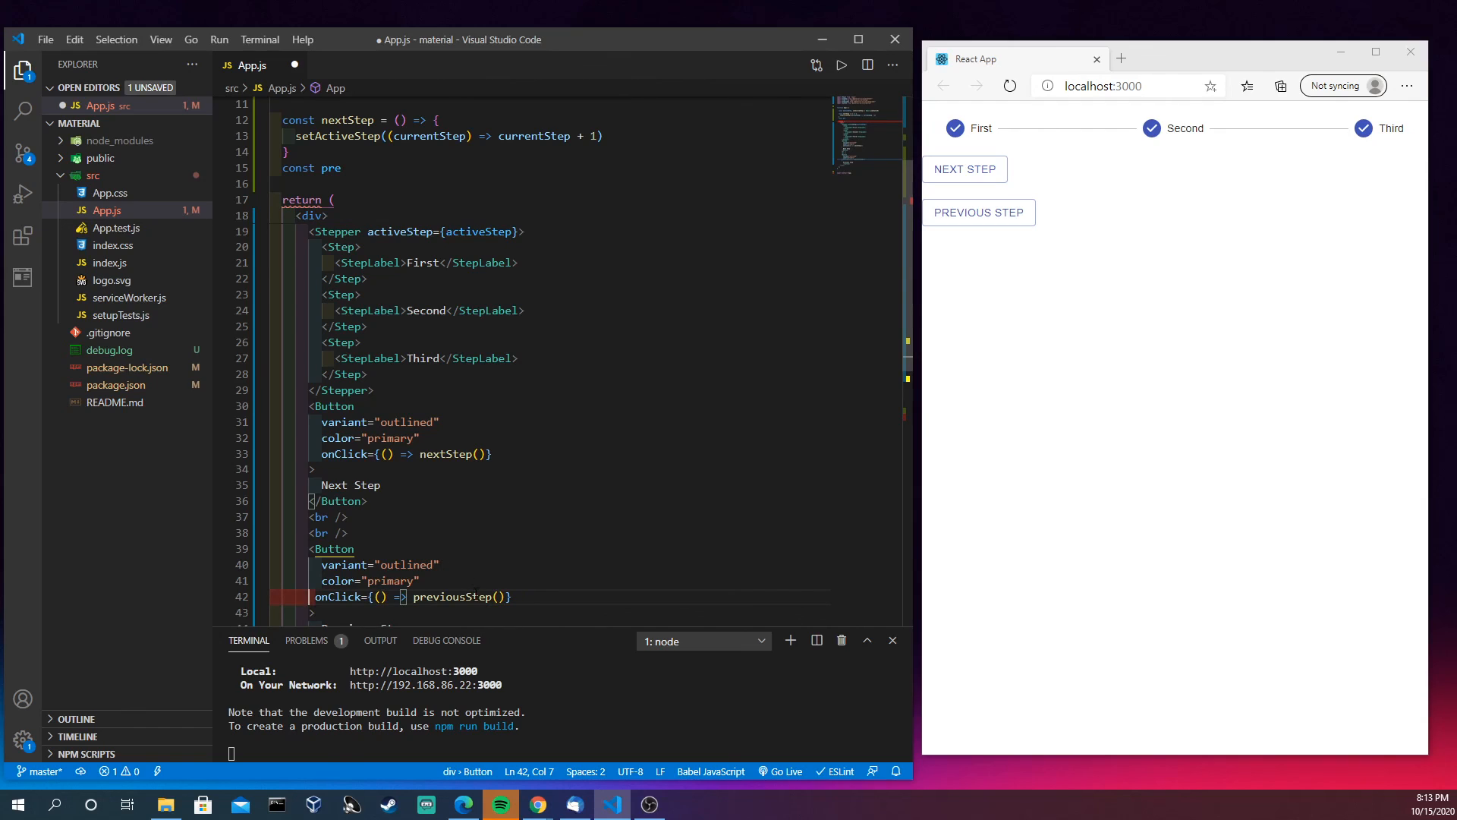
pyautogui.doubleClick(452, 596)
pyautogui.write('viousStep = () =>')
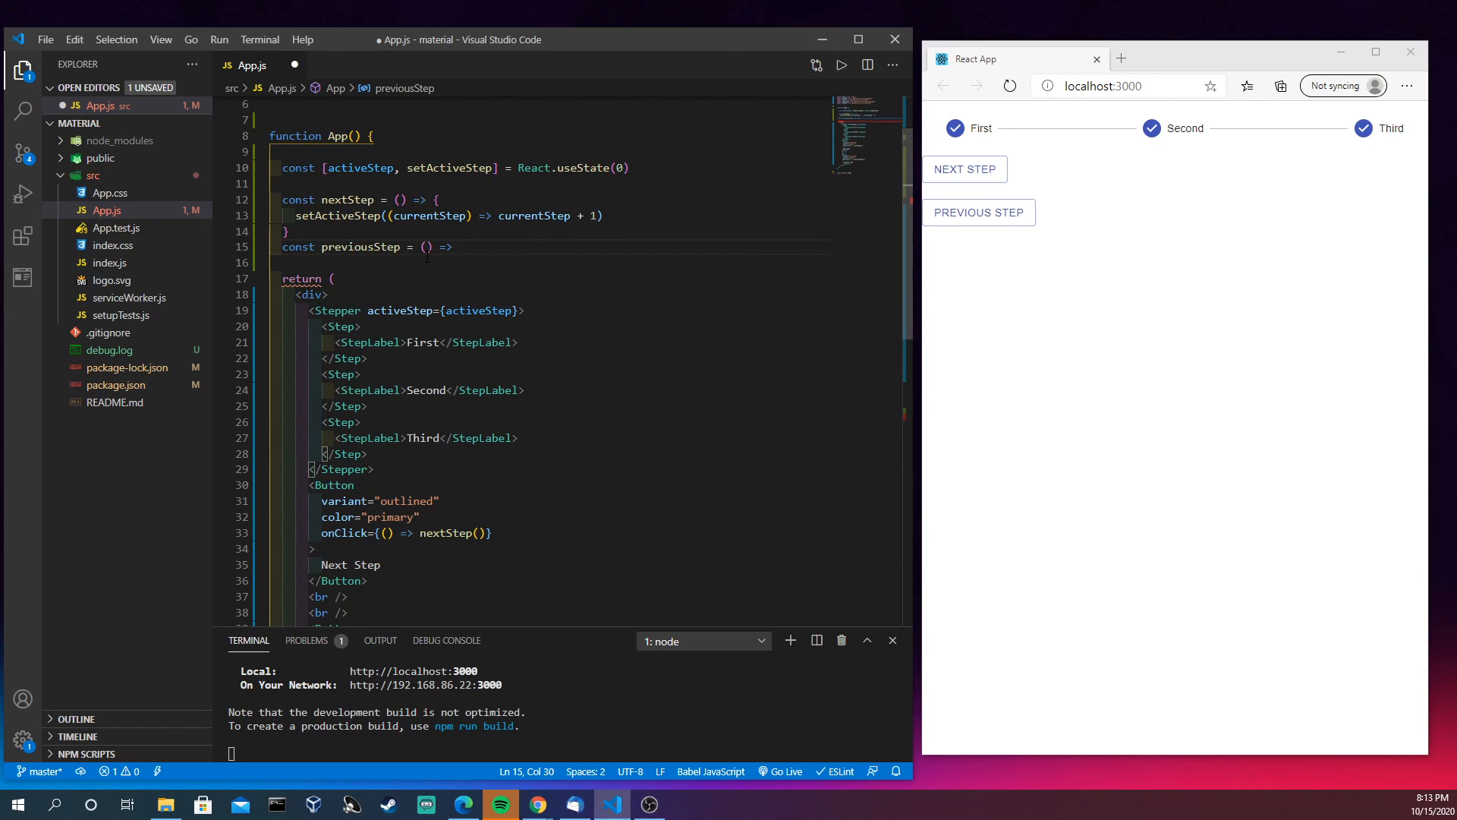
pyautogui.write('{')
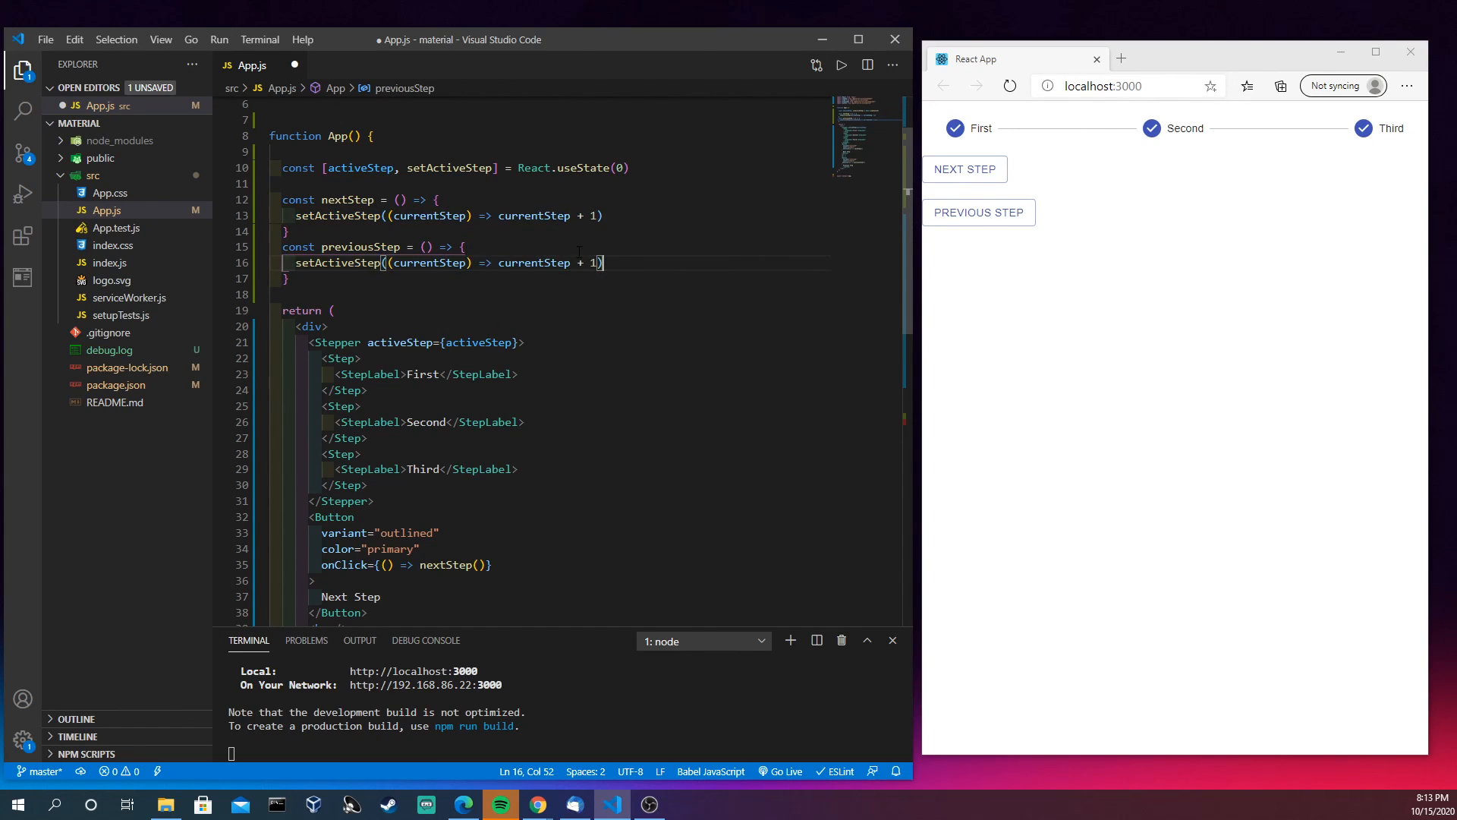
pyautogui.write('-')
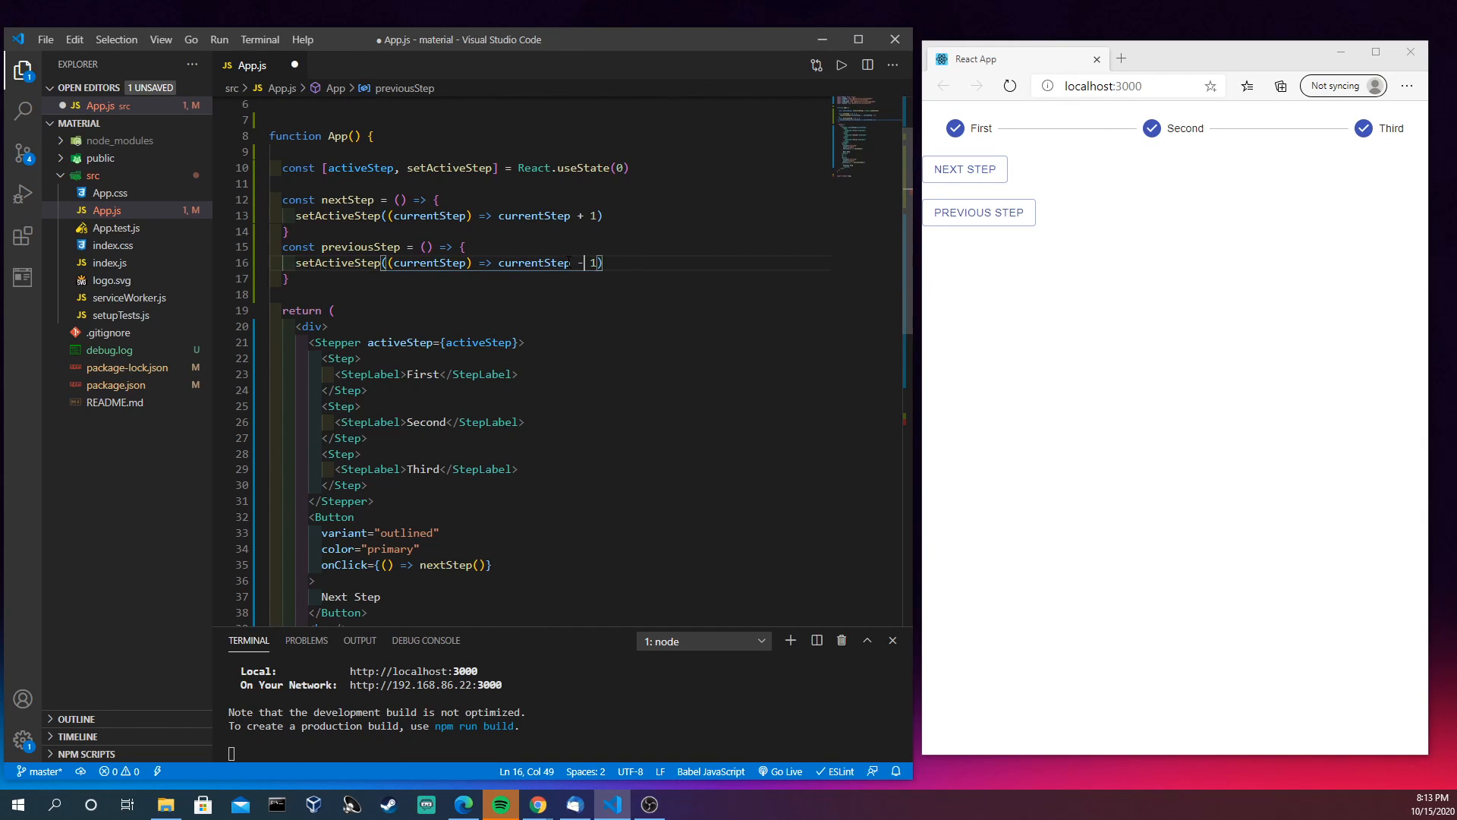
pyautogui.press('ctrl+s')
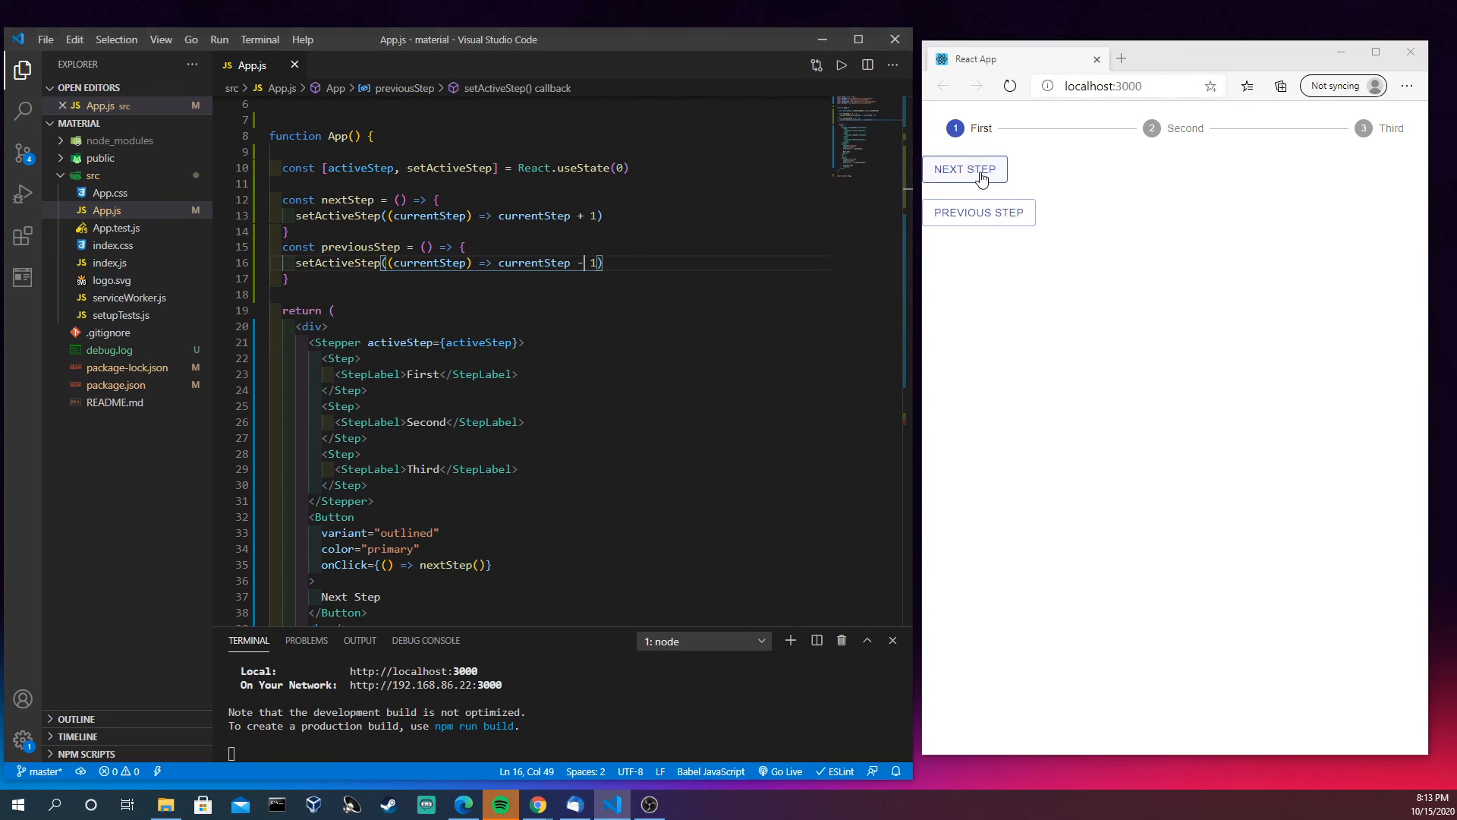
# Test the app by advancing one step and then going back one step
pyautogui.click(963, 169)
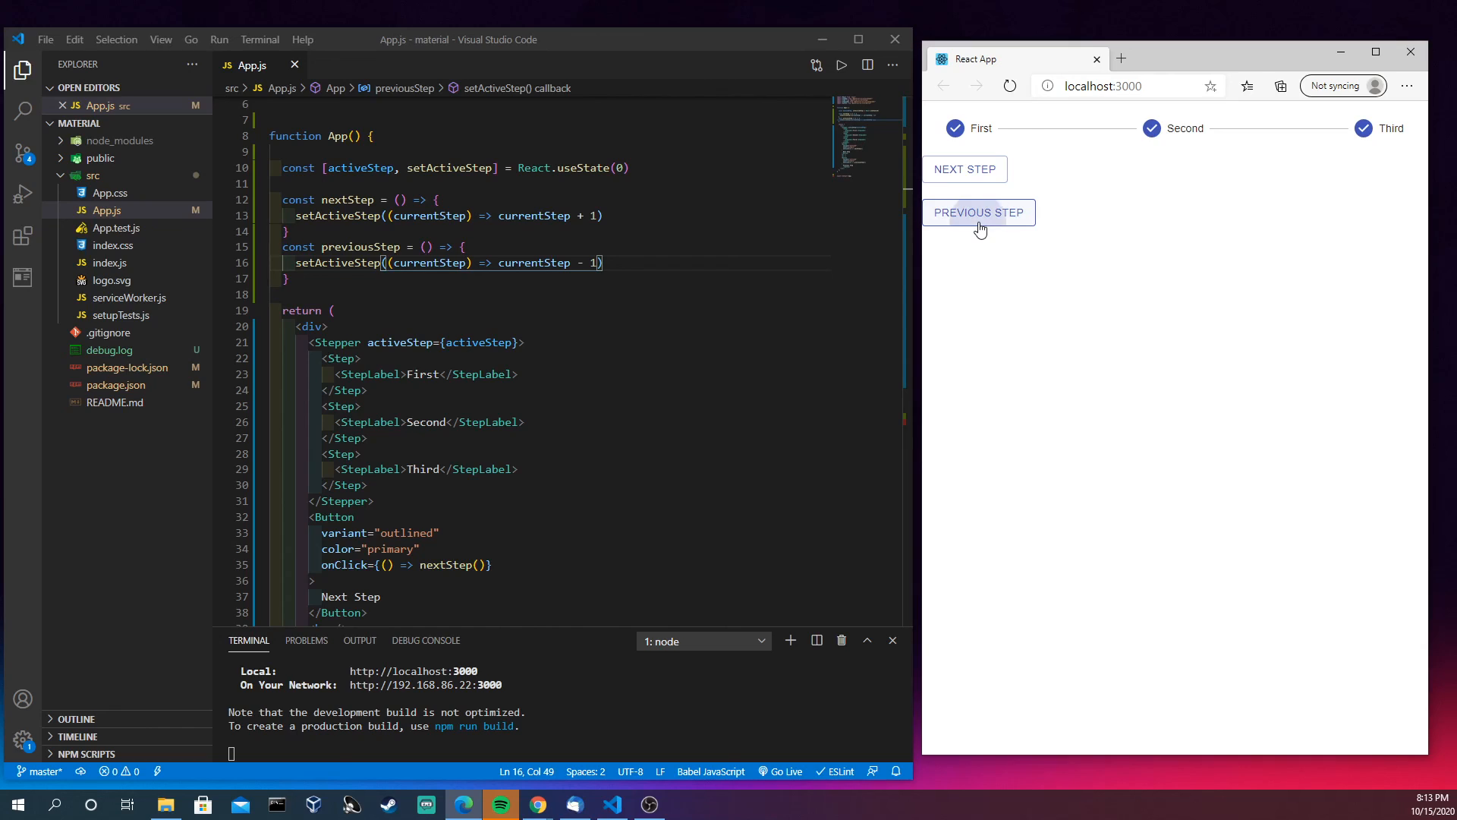
pyautogui.click(978, 212)
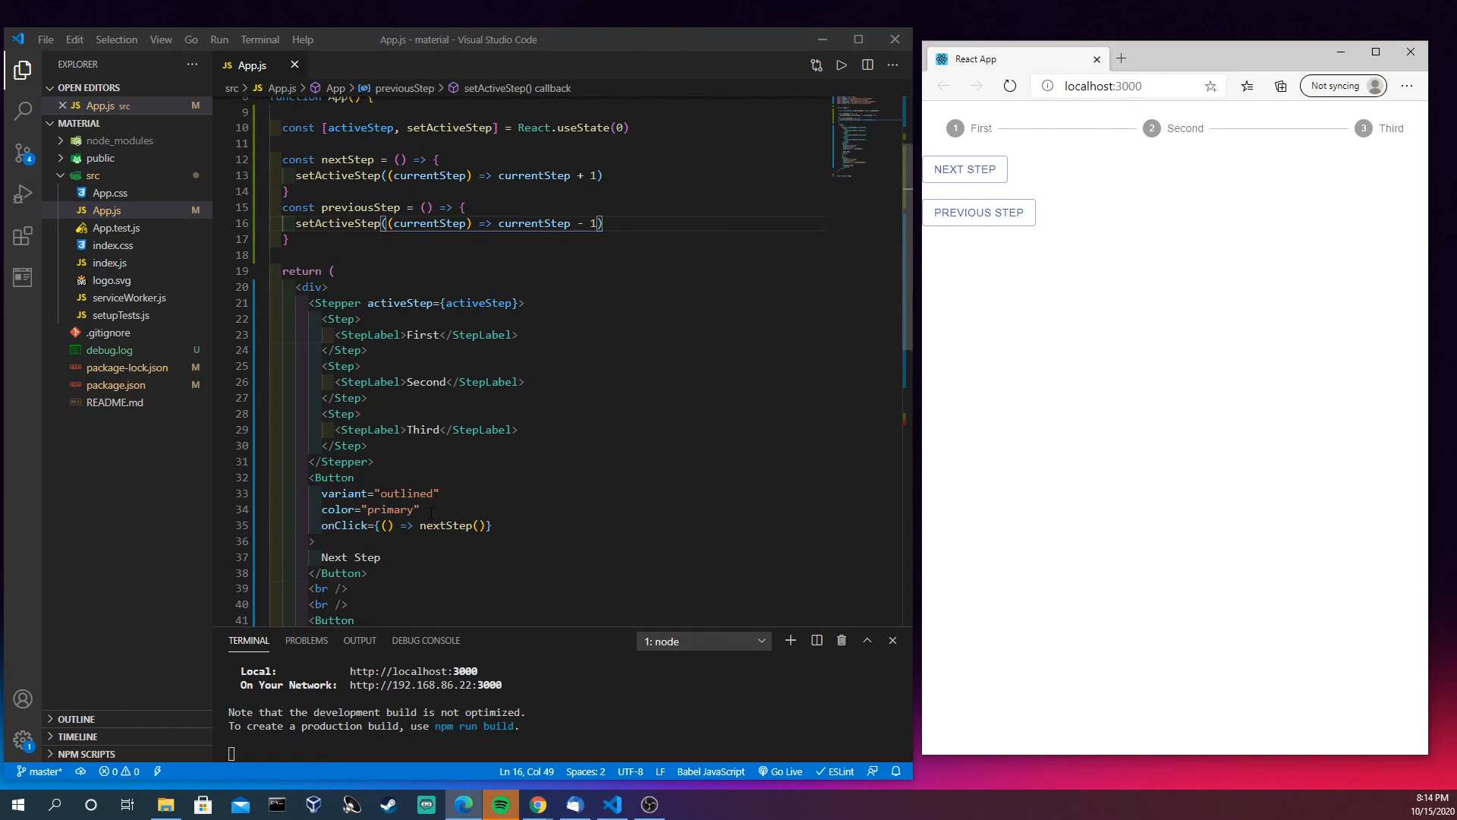
pyautogui.scroll(-3)
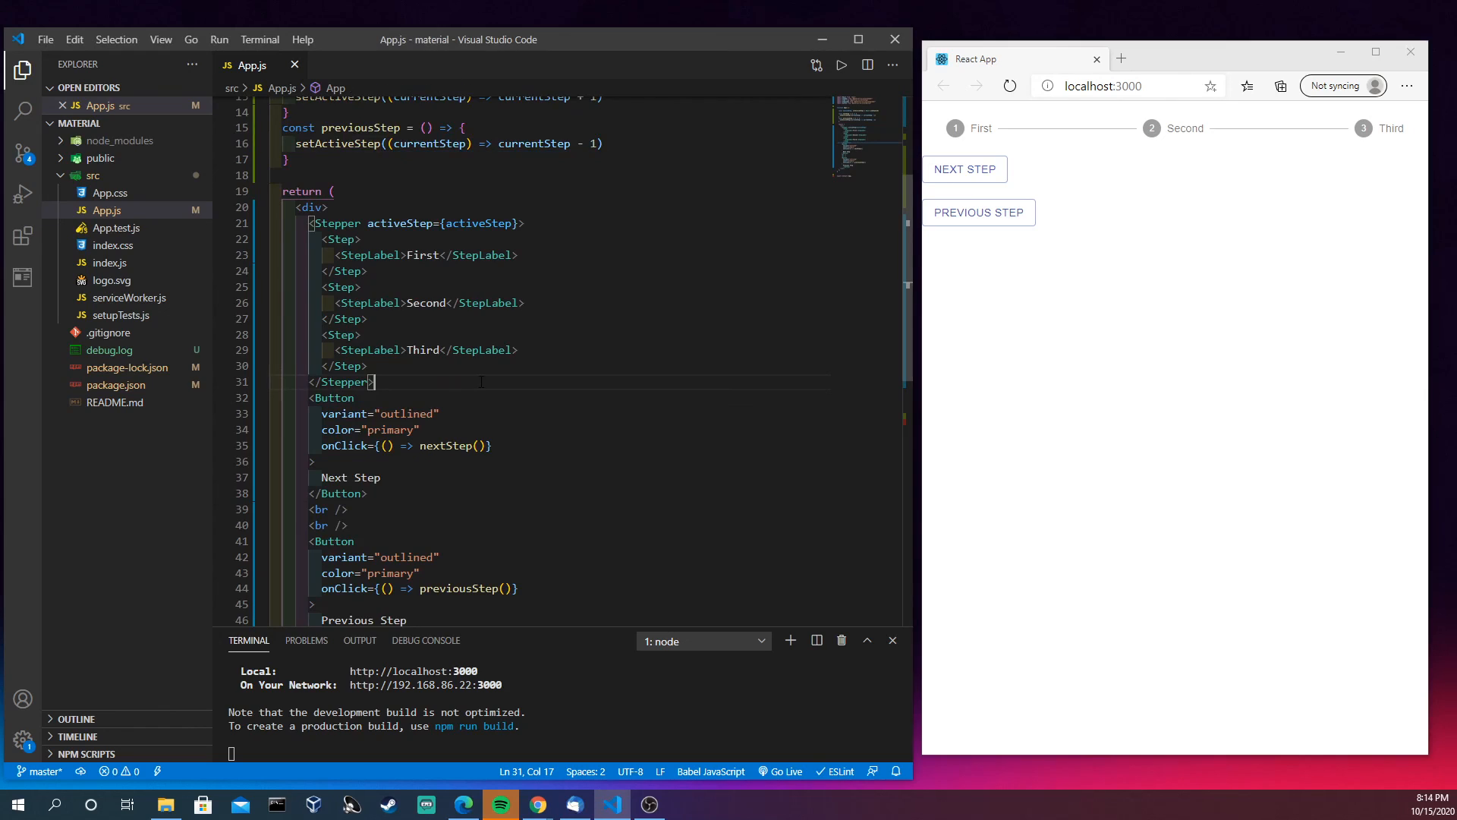
# Add <h3>{activeStep}</h3> below the Stepper in App.js
pyautogui.write('<h3>{}</h3>')
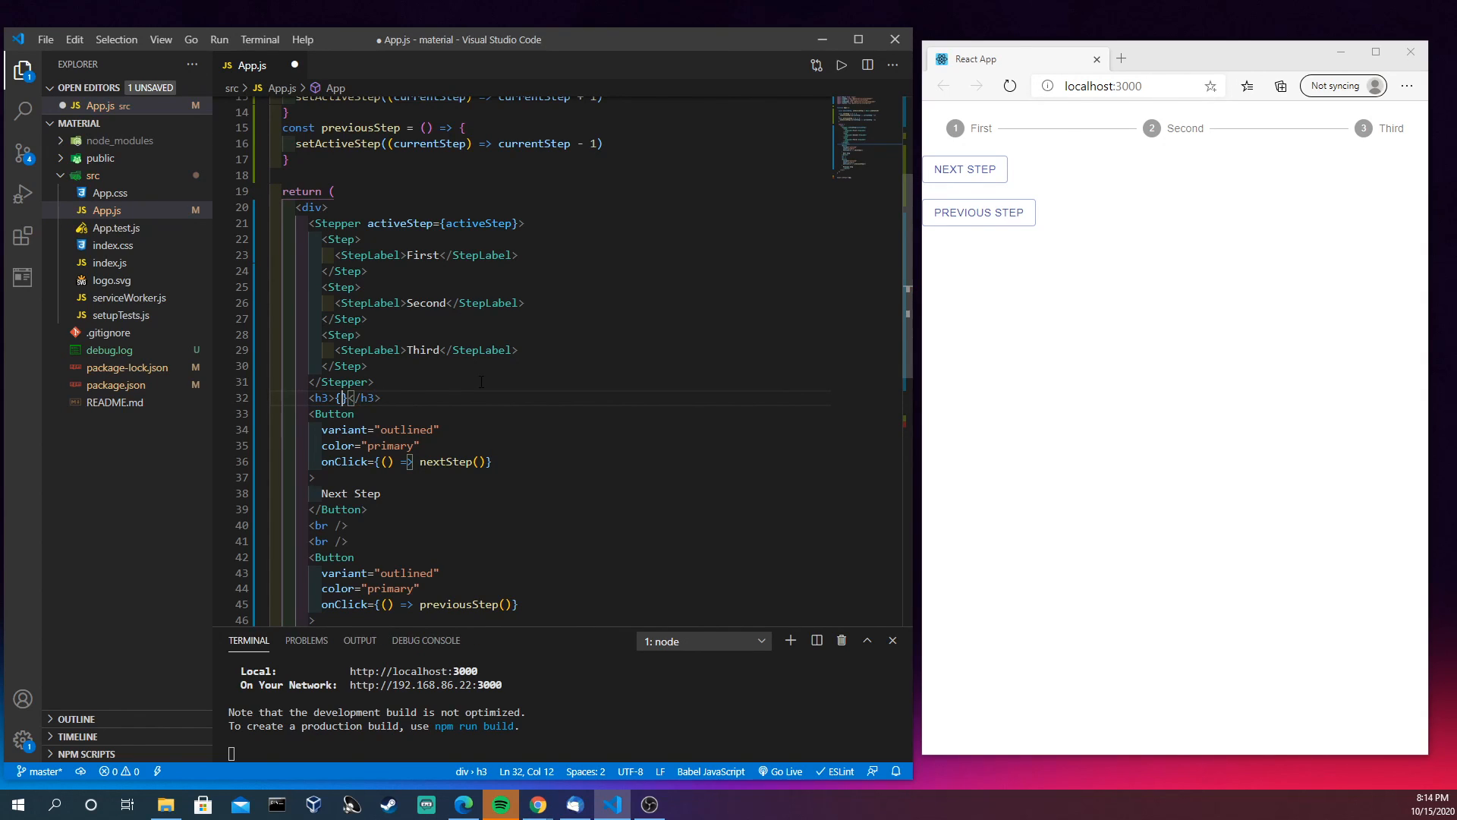
pyautogui.write('activeStep')
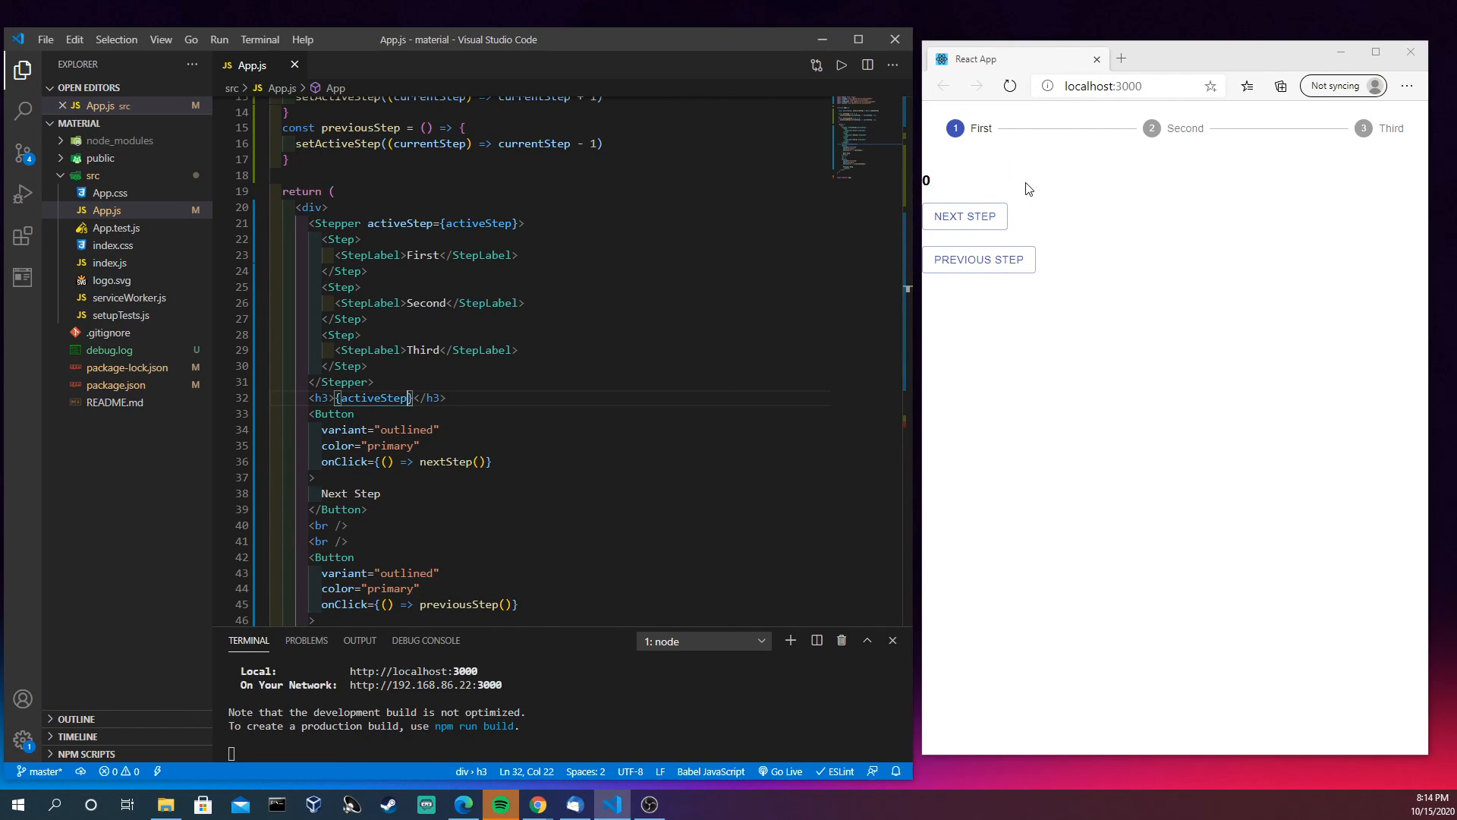
pyautogui.scroll(3)
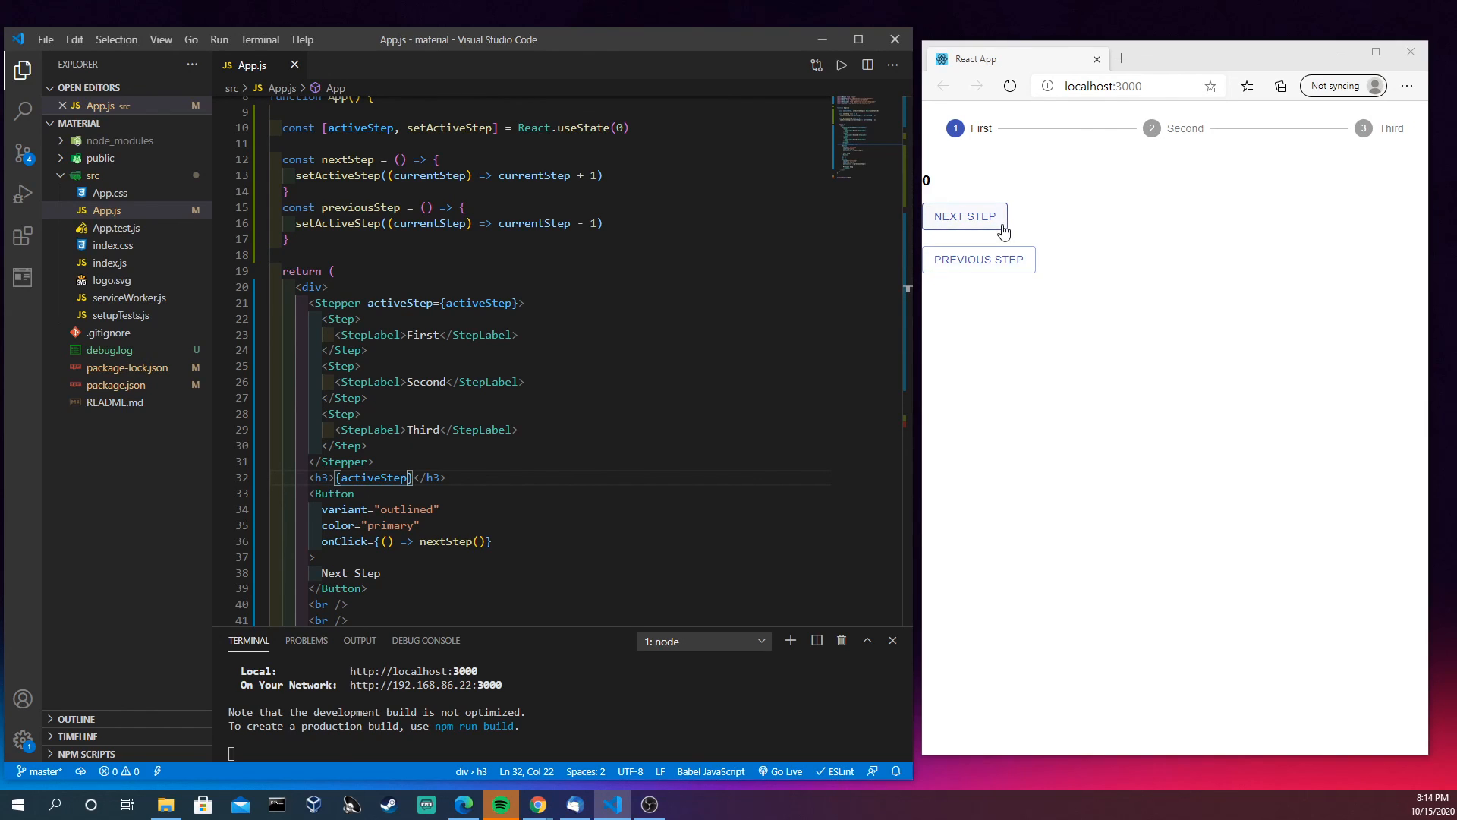
# Push the displayed step number past the last step, then back below zero
pyautogui.click(965, 216)
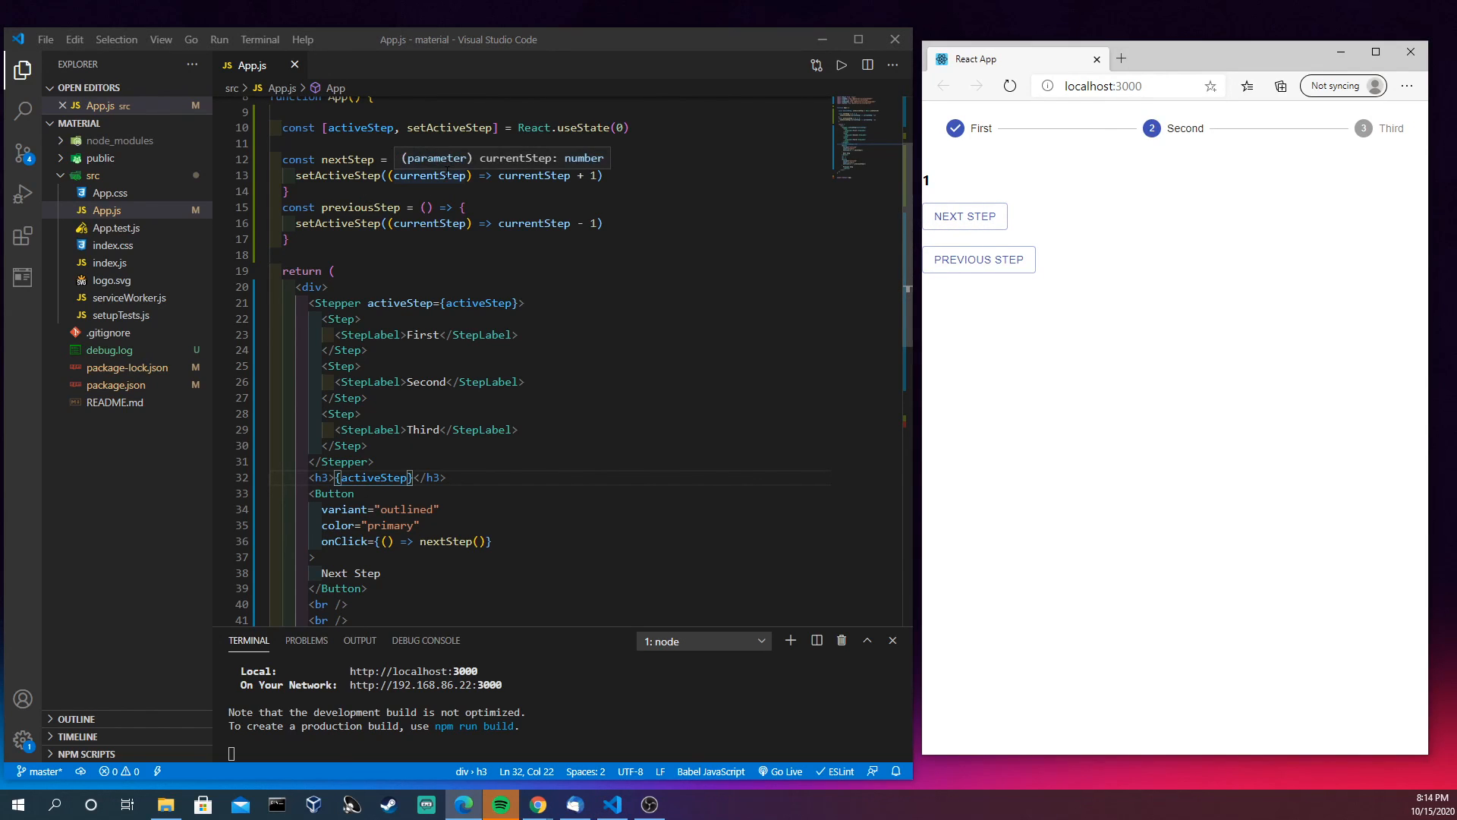
pyautogui.moveTo(887, 218)
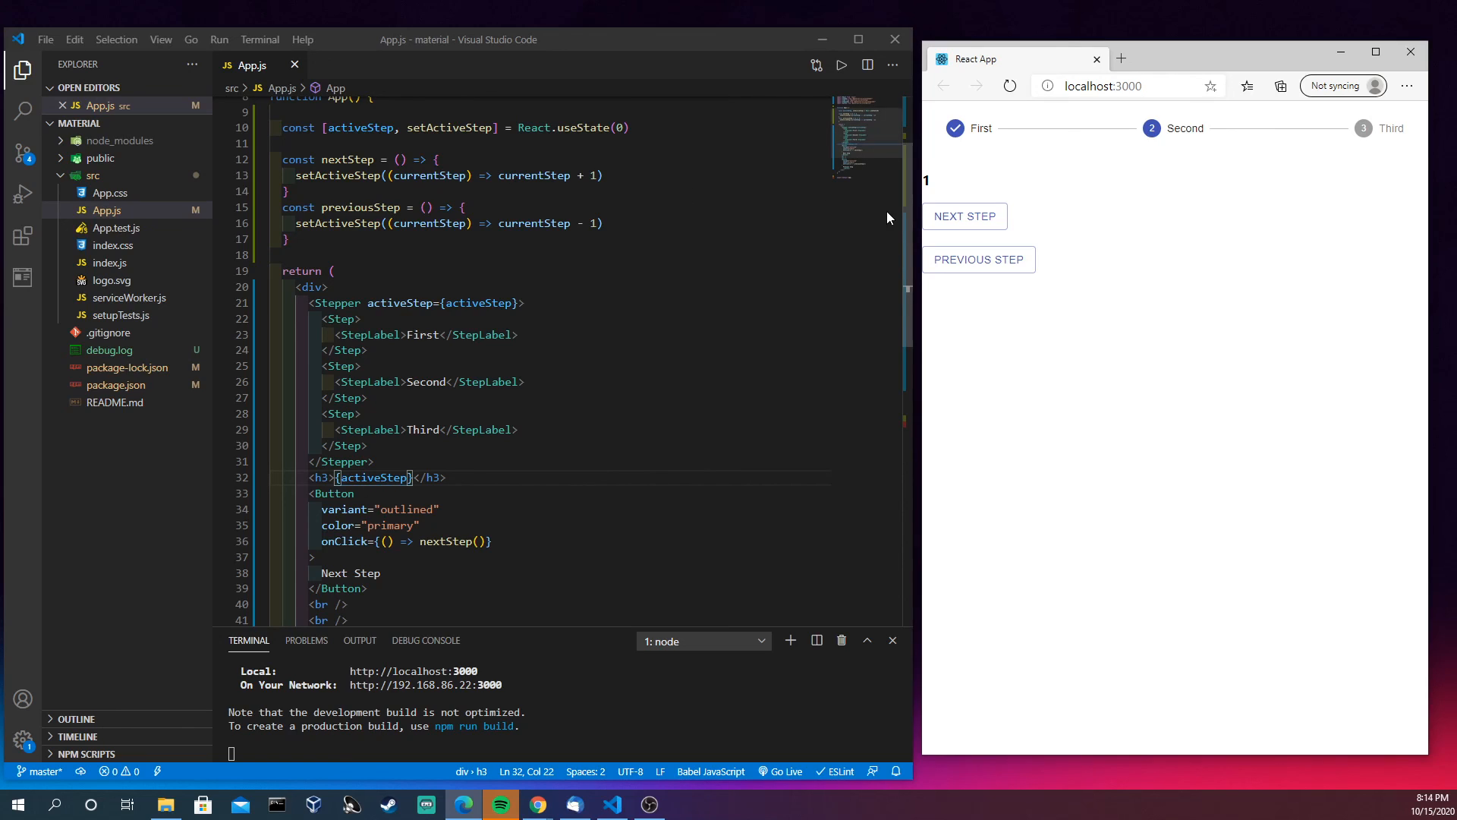
pyautogui.moveTo(965, 215)
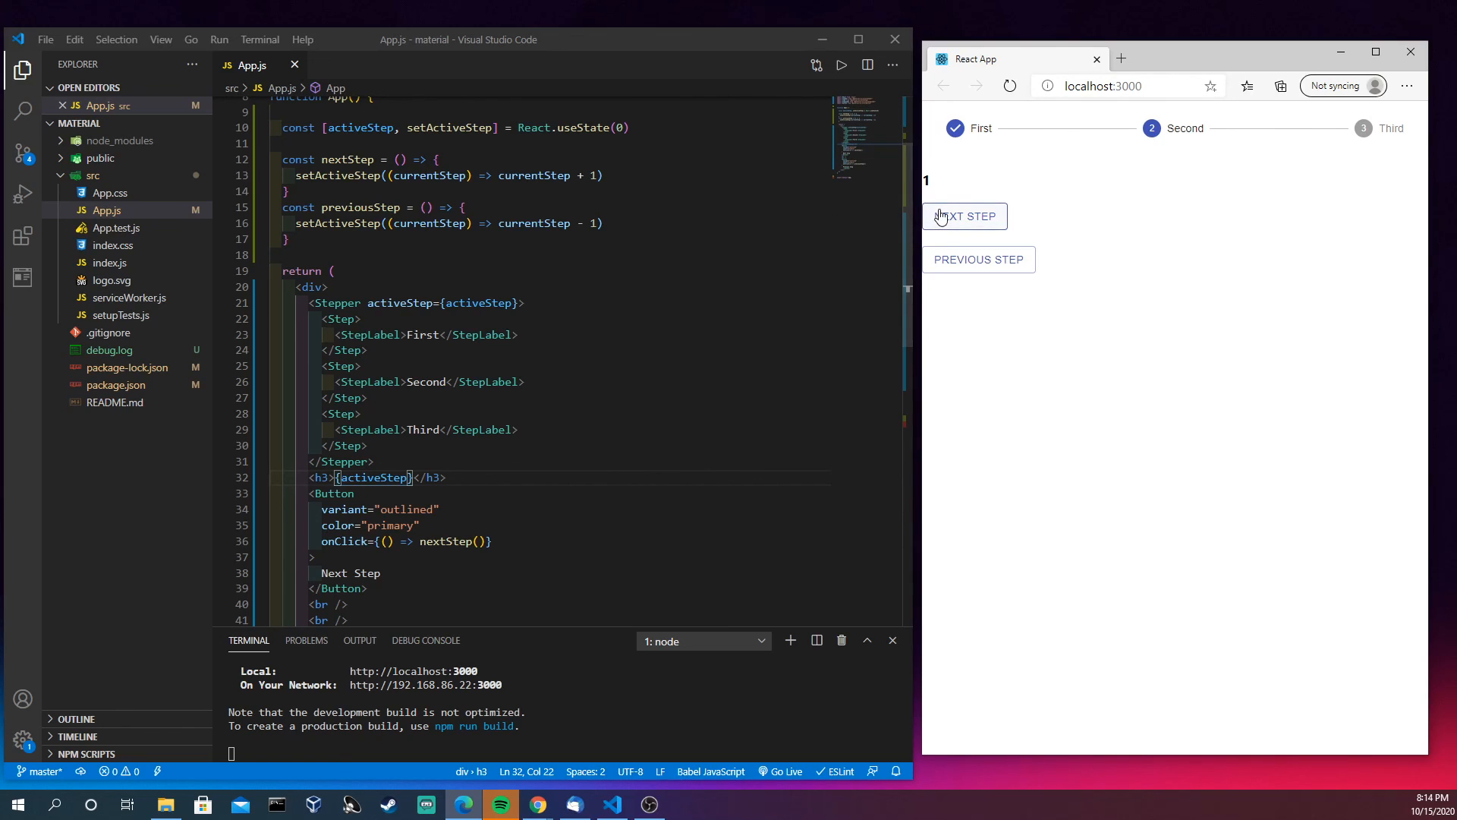
pyautogui.click(965, 215)
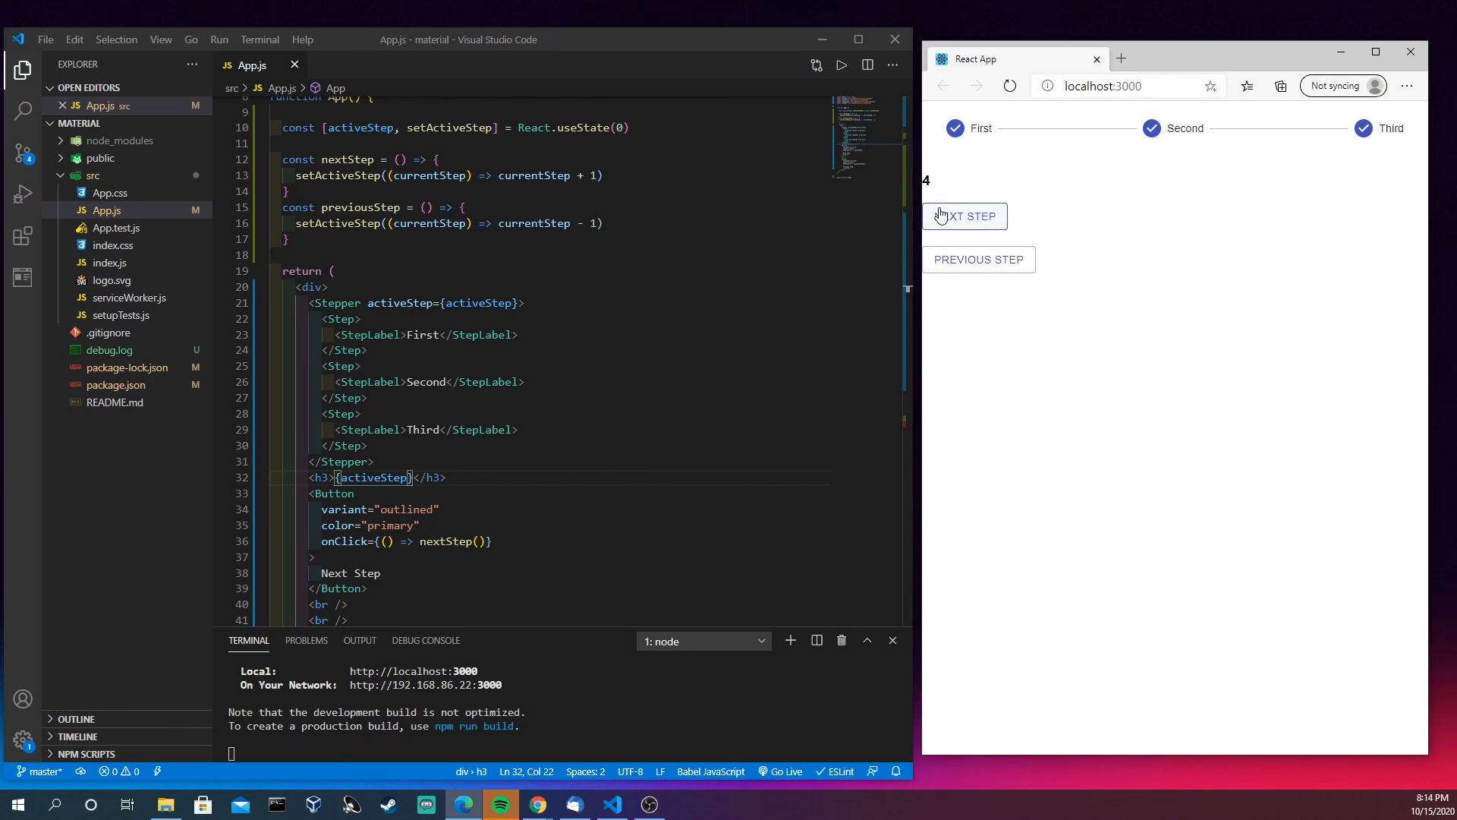
pyautogui.click(965, 216)
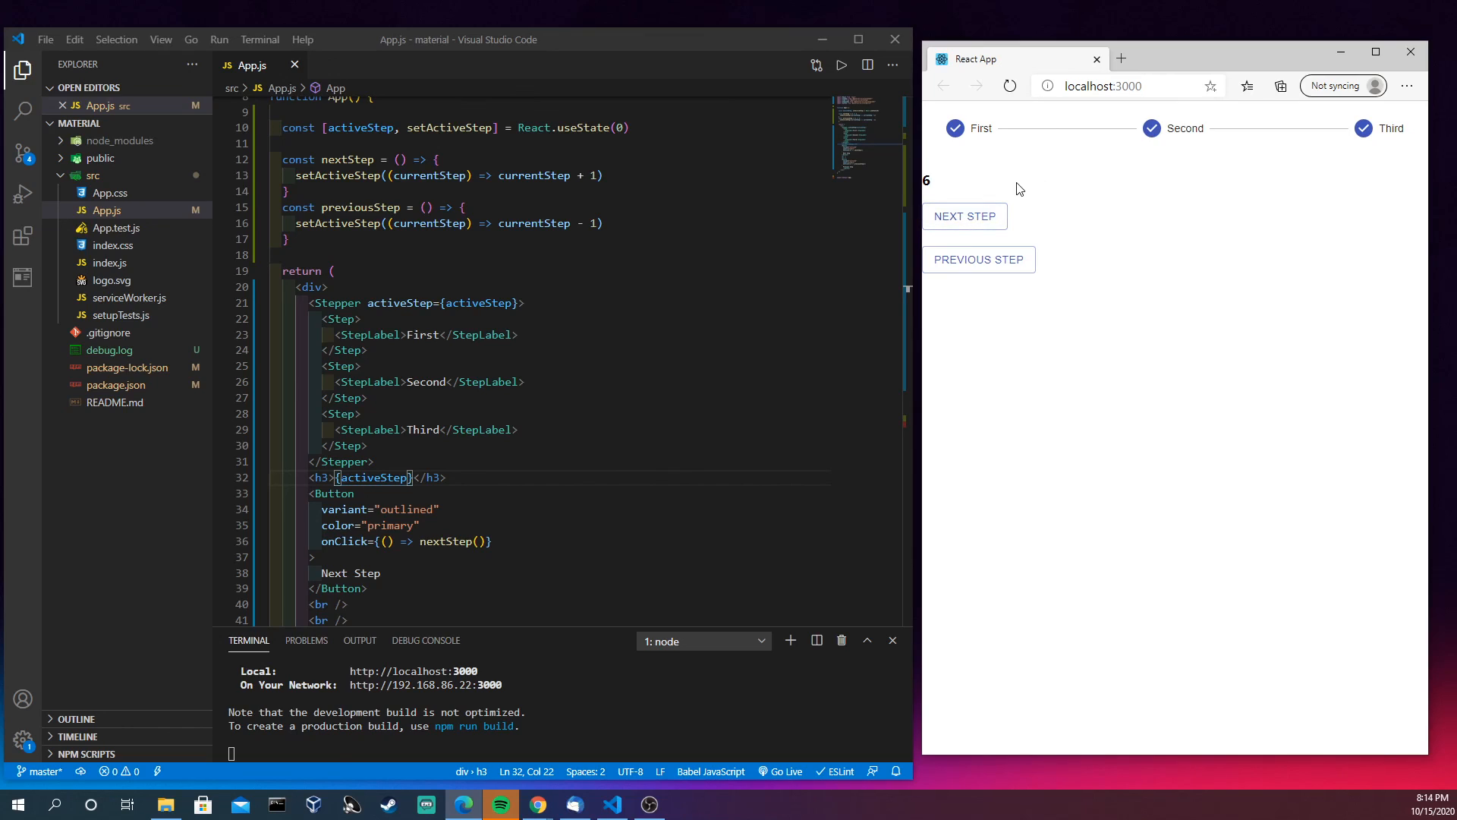
pyautogui.moveTo(372, 326)
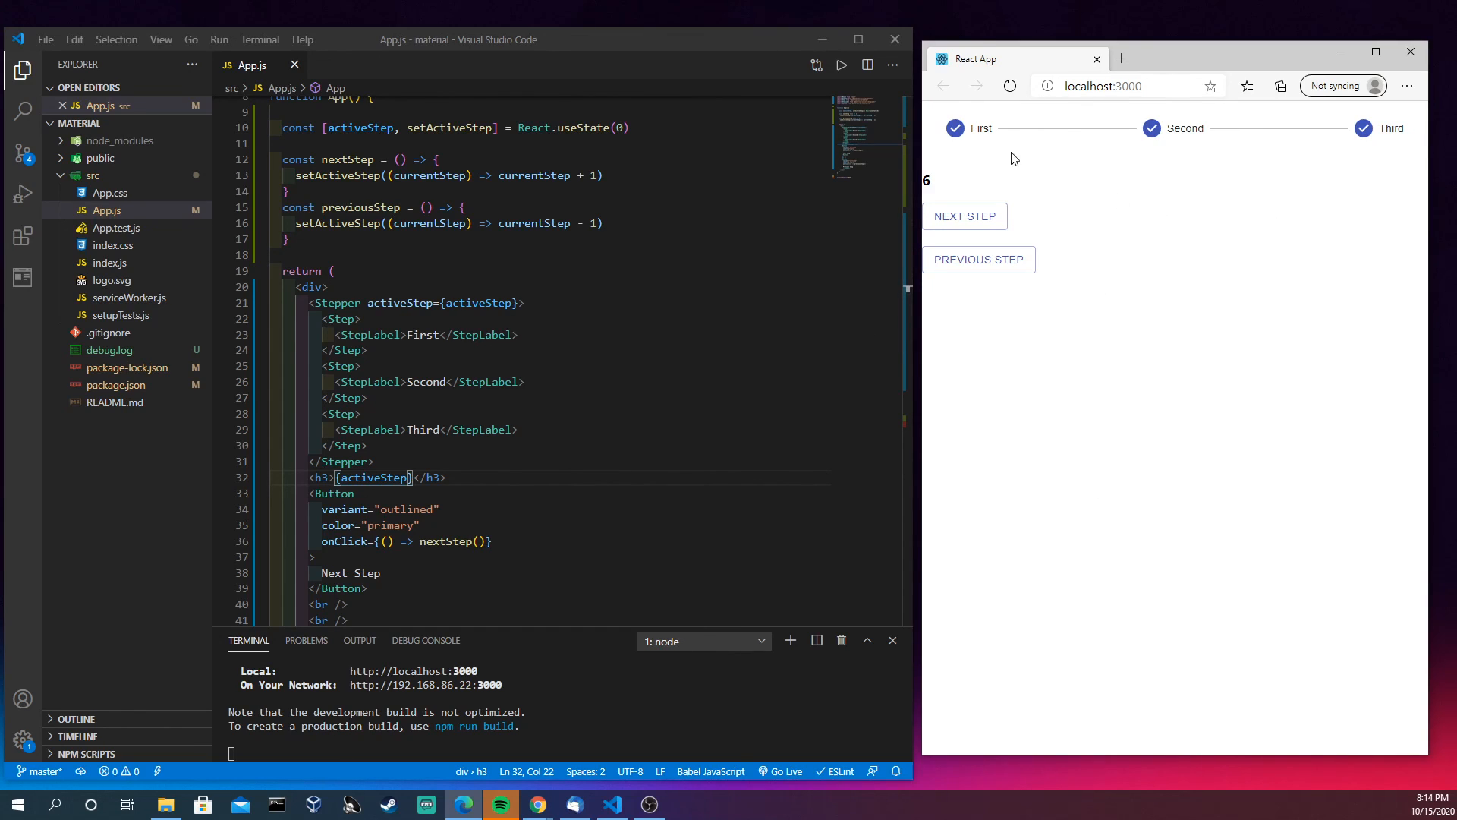
pyautogui.moveTo(957, 135)
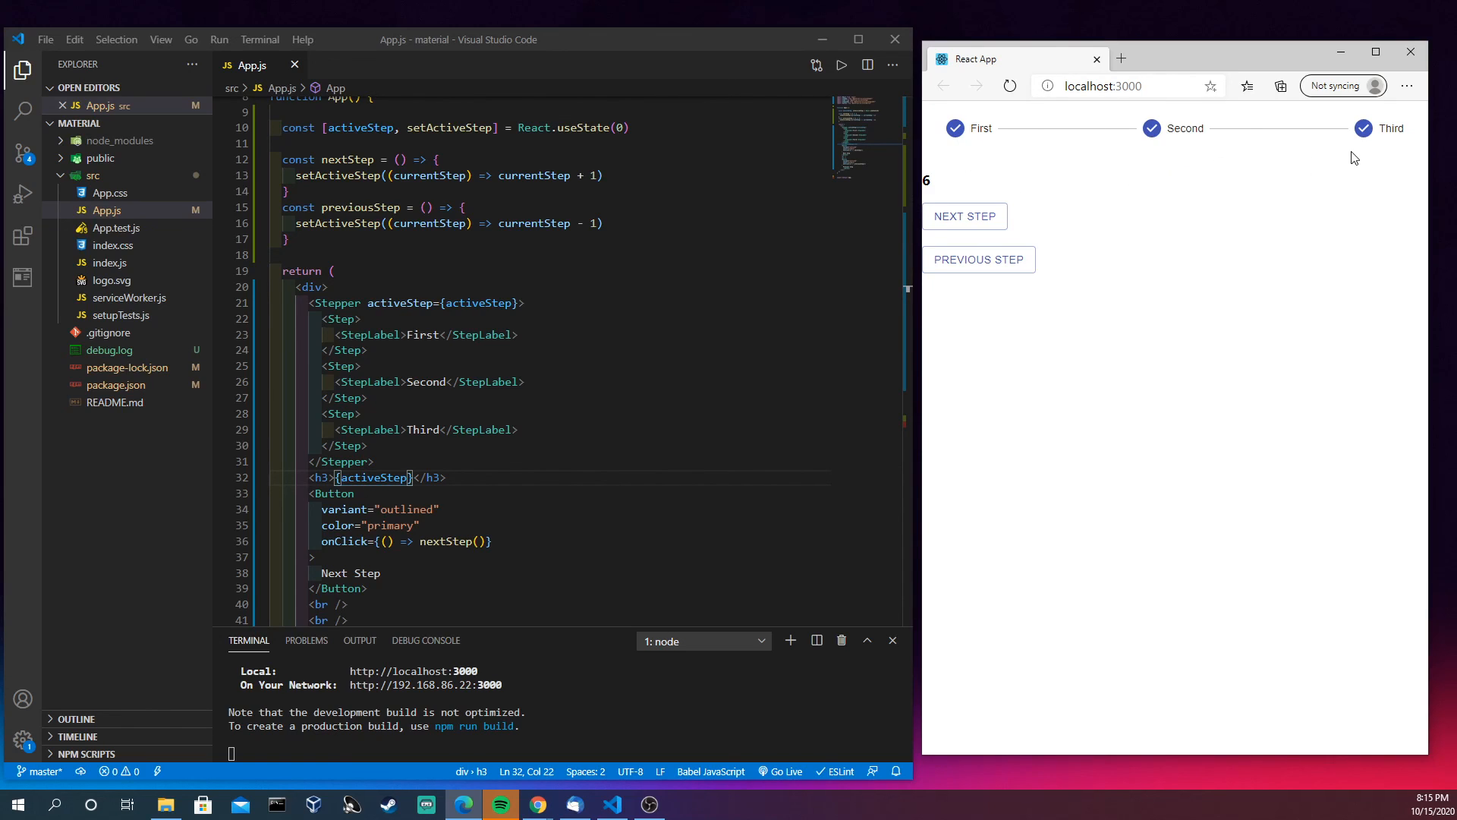
pyautogui.moveTo(1344, 158)
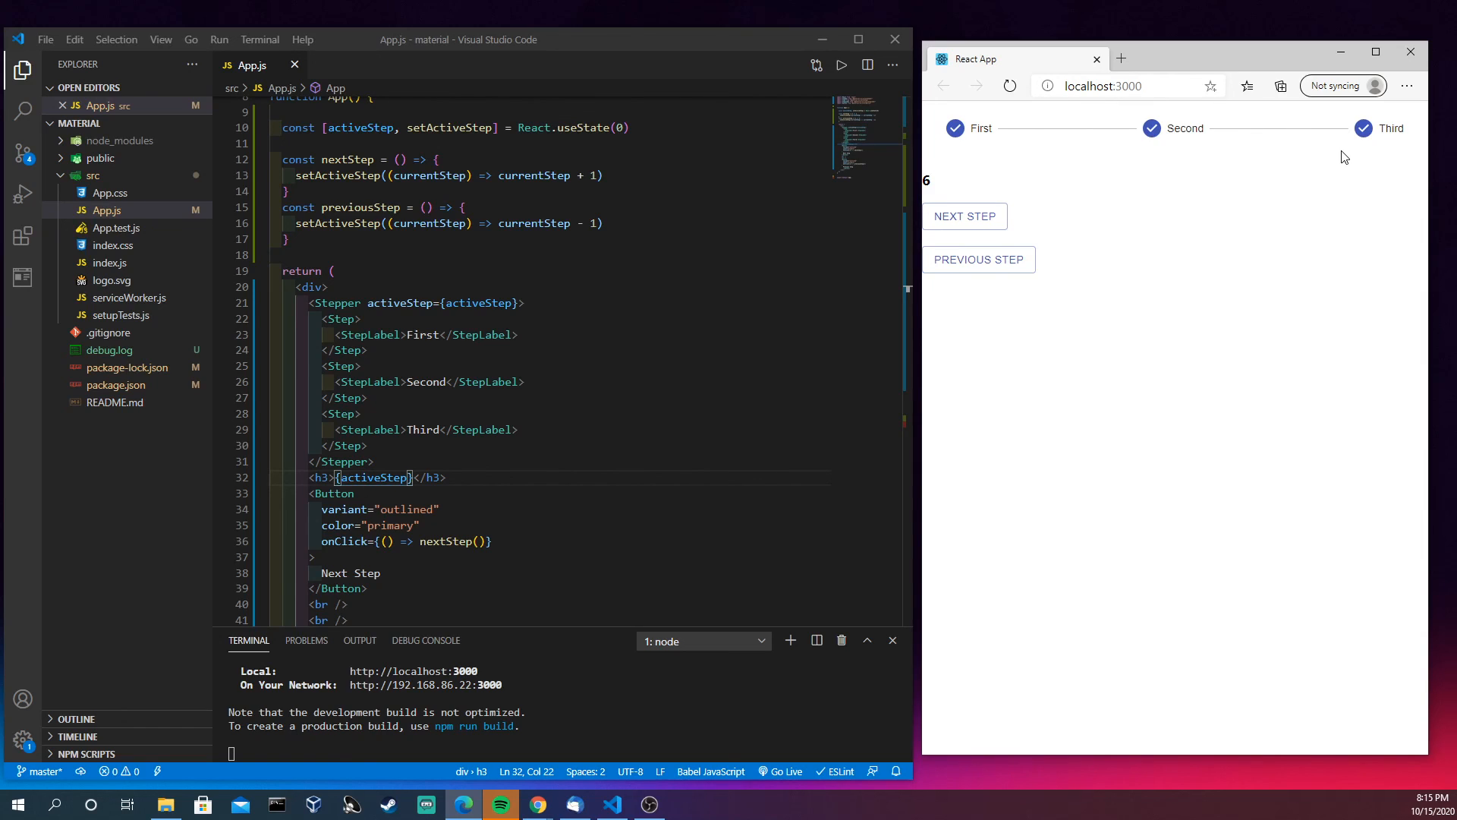
pyautogui.moveTo(978, 260)
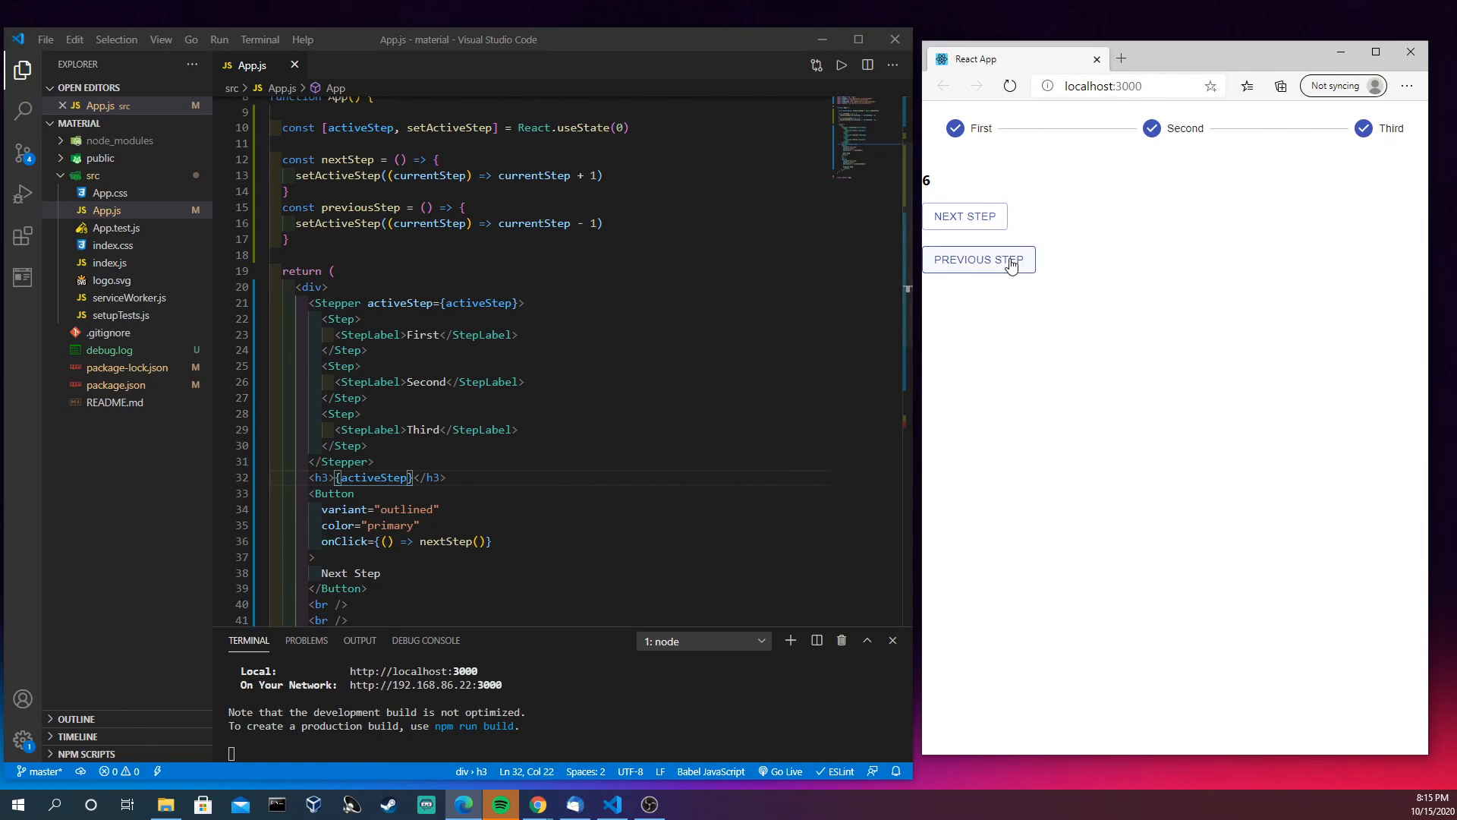
pyautogui.scroll(-3)
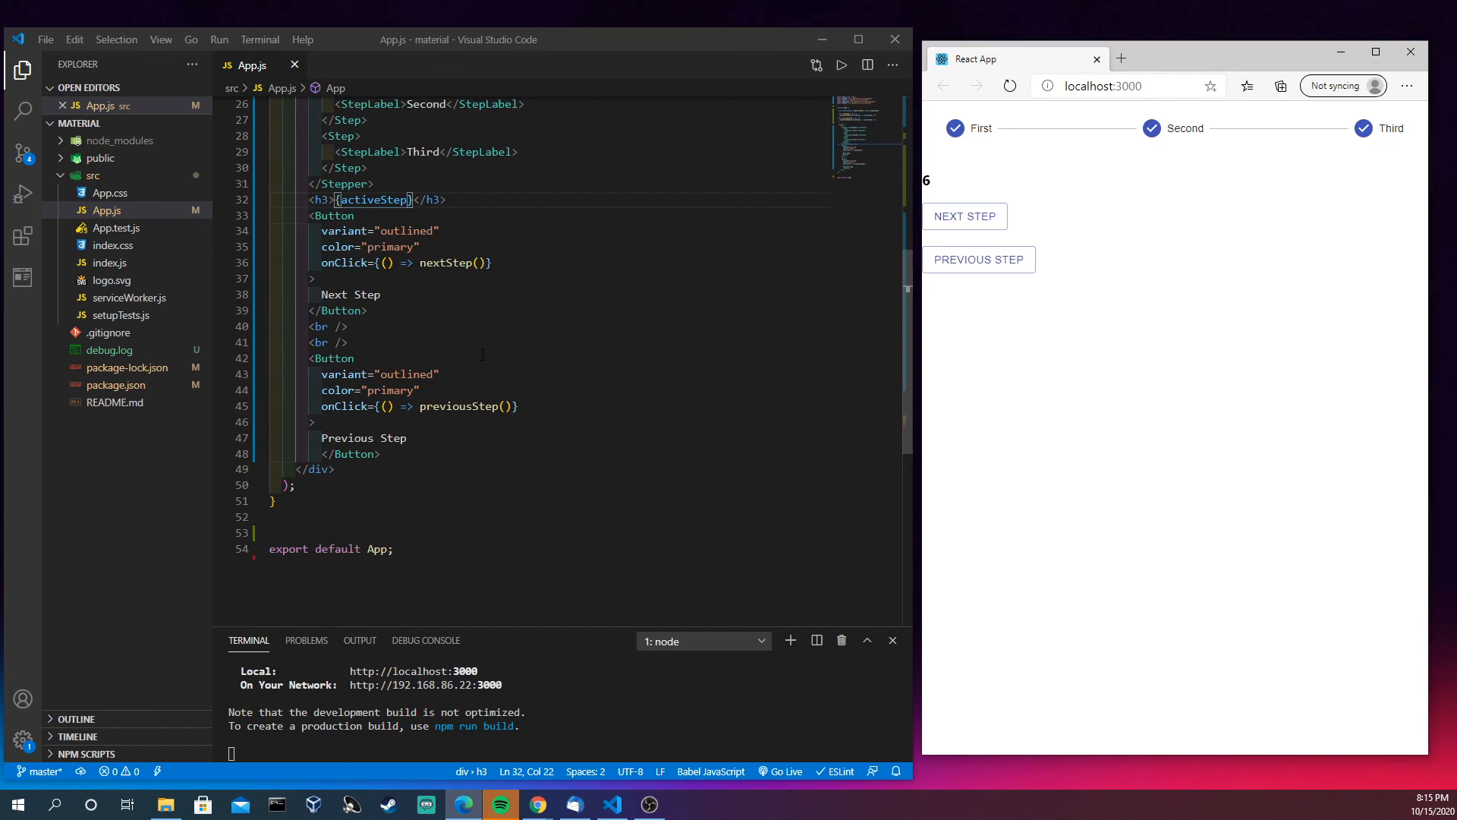
pyautogui.click(977, 259)
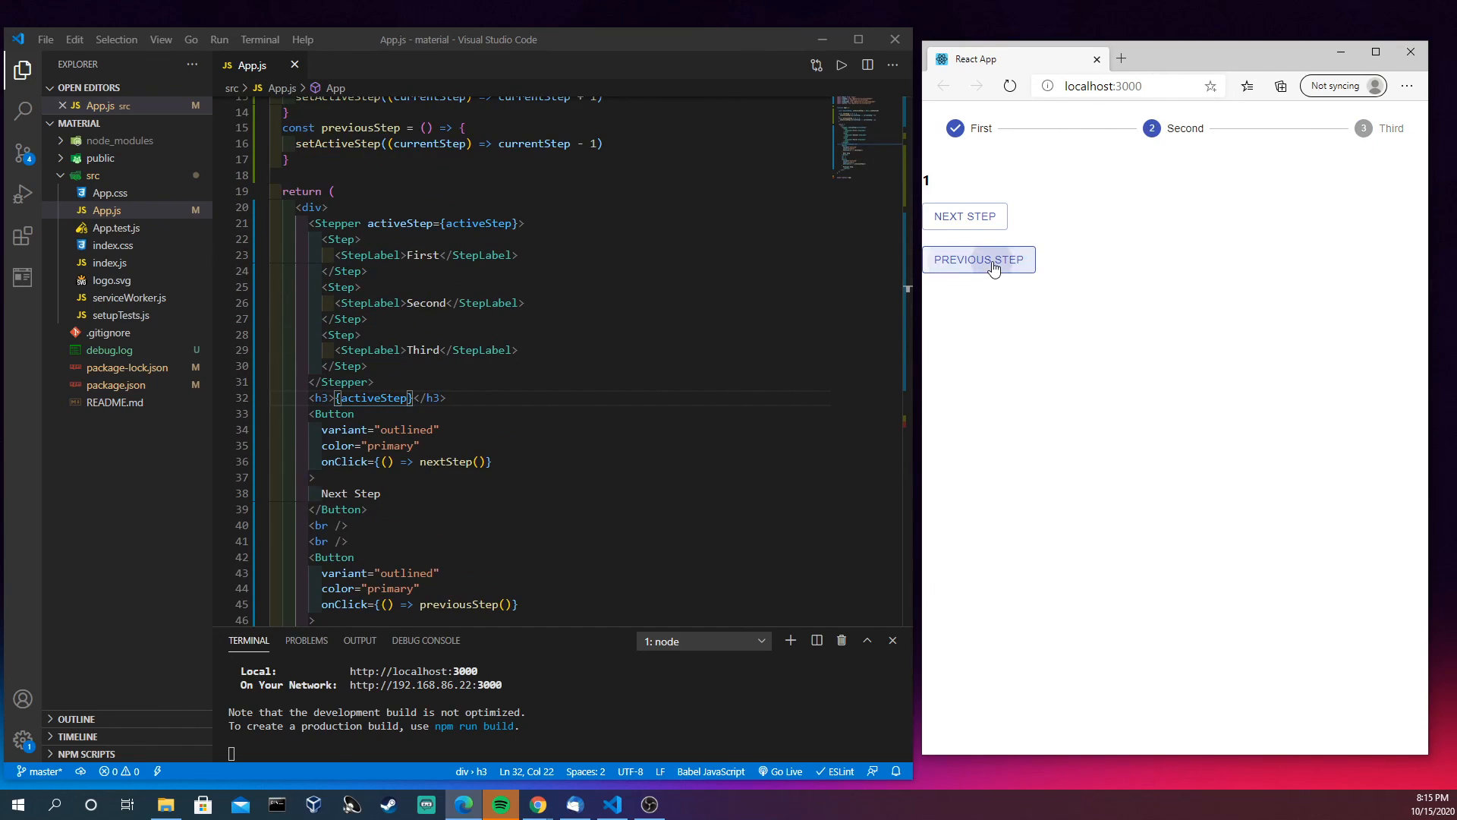
pyautogui.click(977, 260)
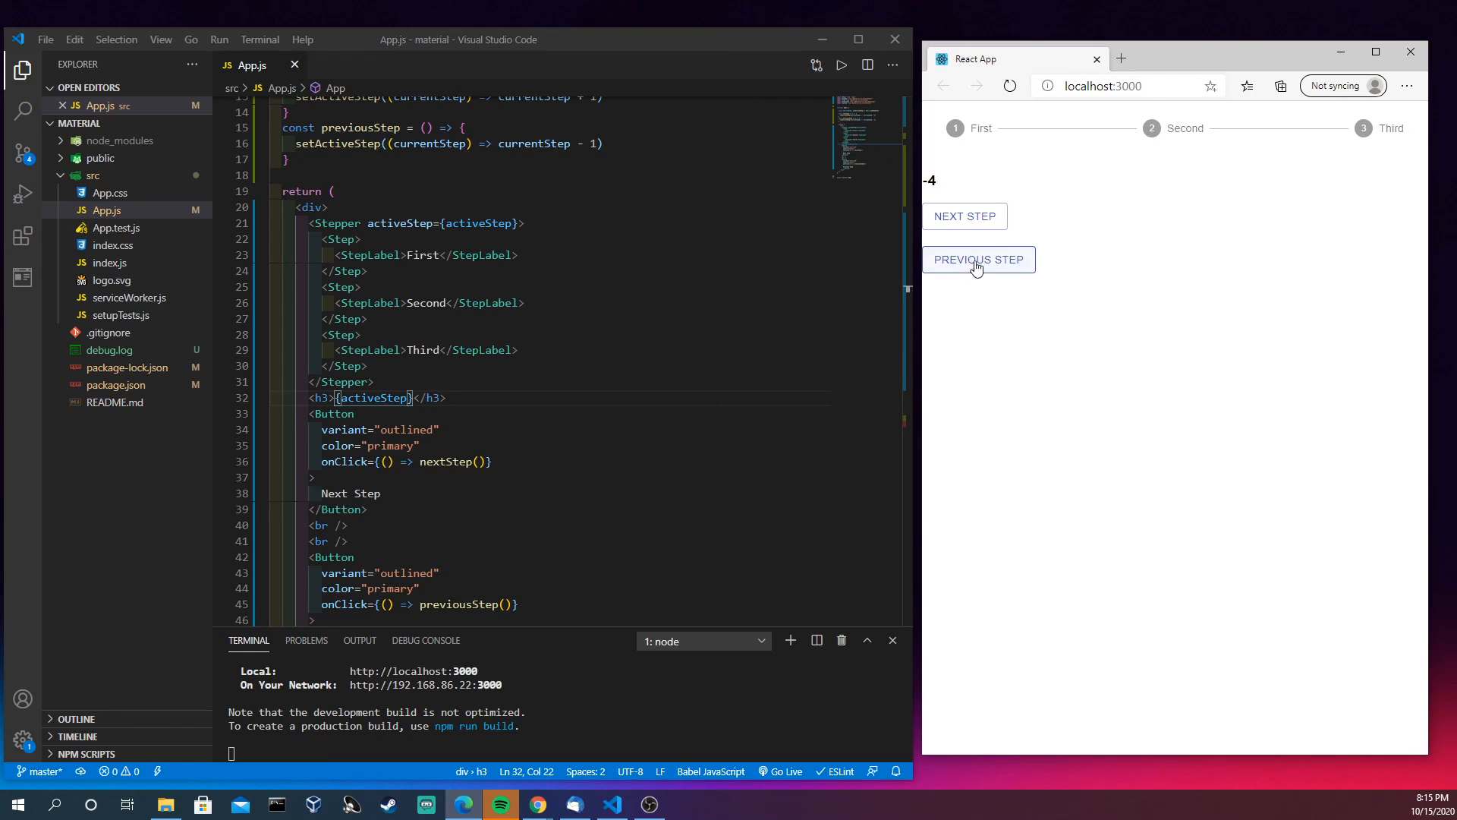
pyautogui.scroll(3)
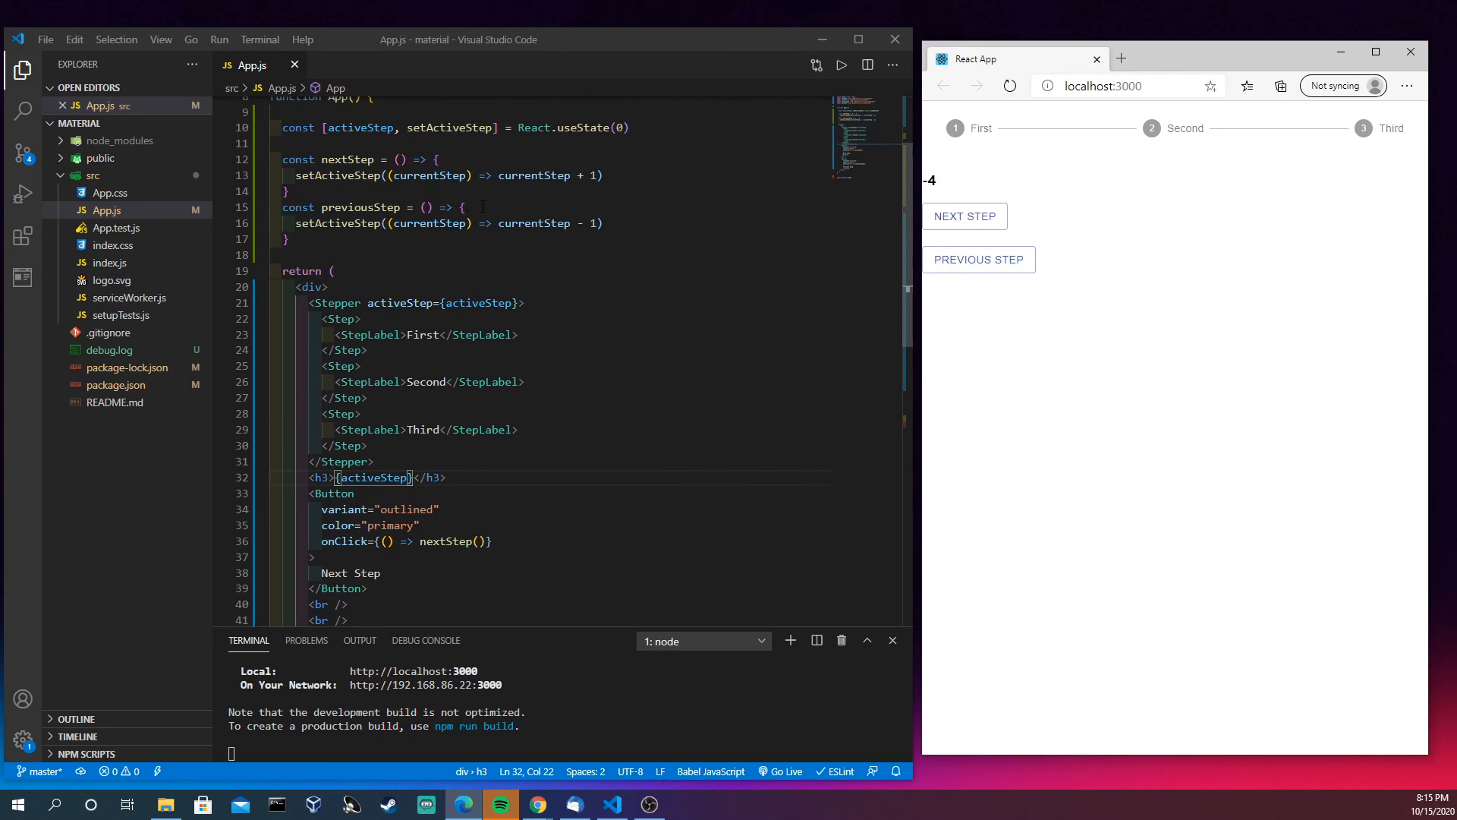
pyautogui.scroll(3)
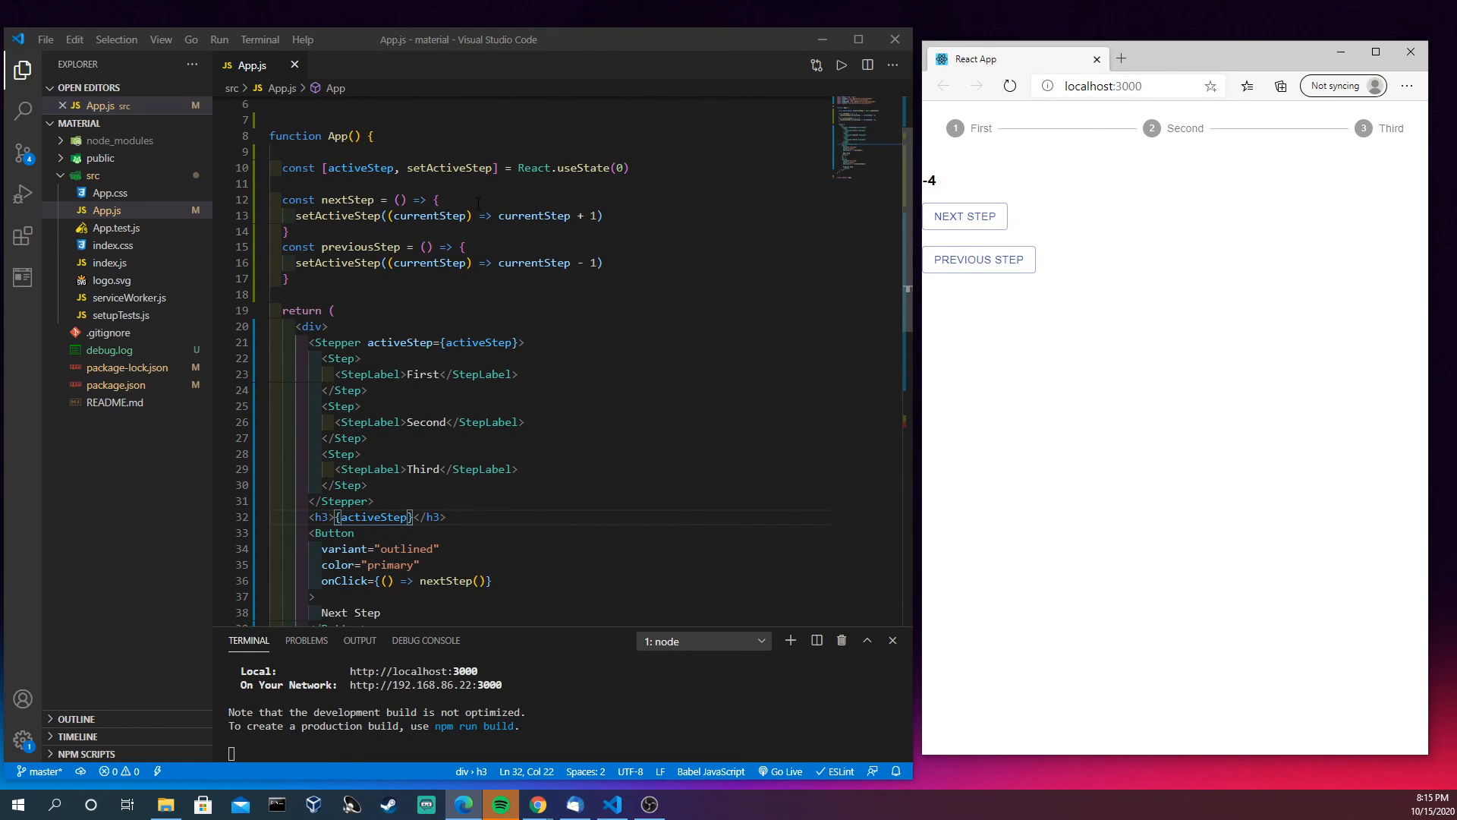
pyautogui.press('Enter')
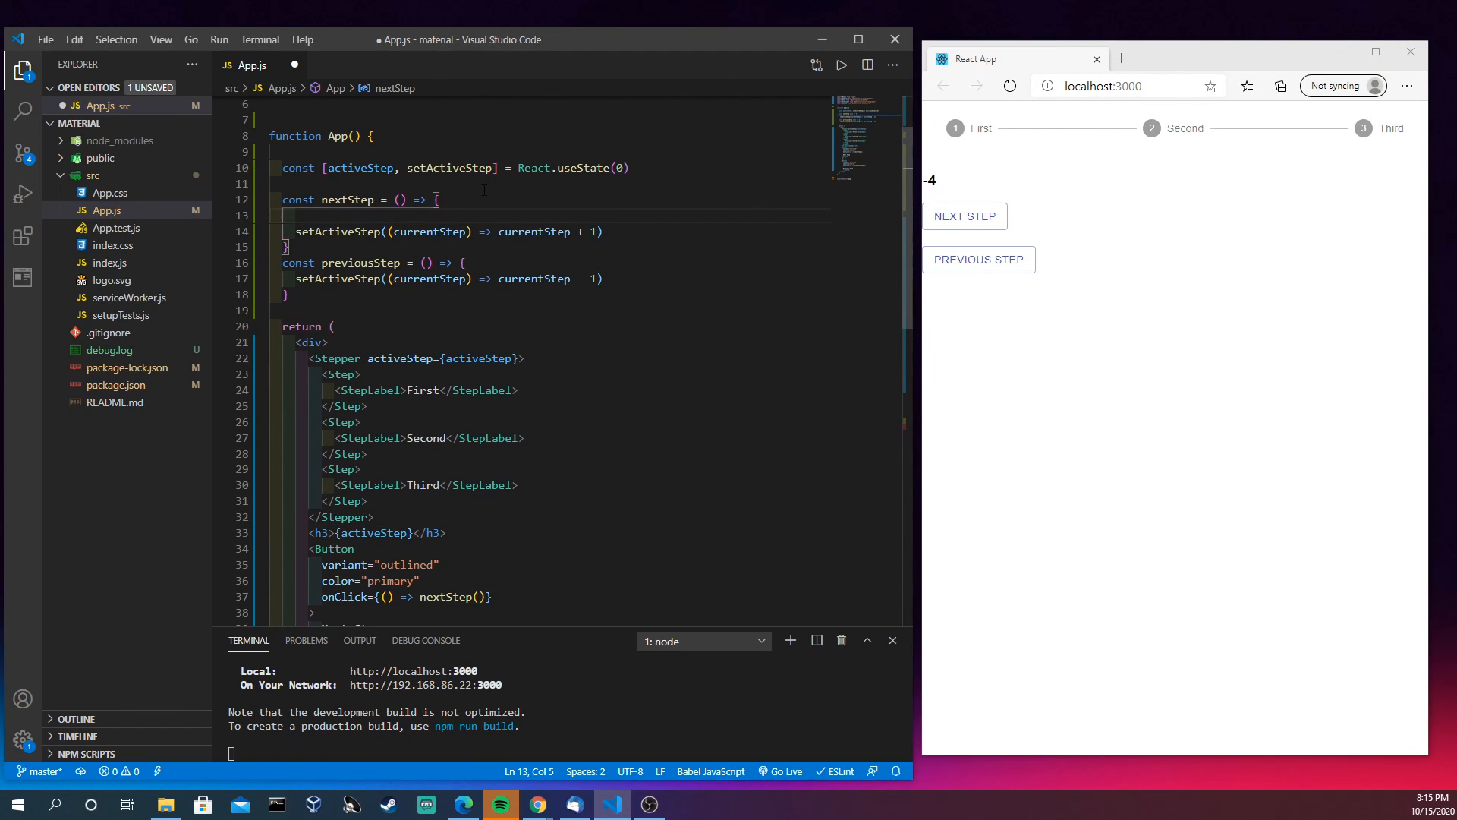
# Wrap nextStep in if (activeStep < 2) and previousStep in if (activeStep !== -1), then save
pyautogui.write('if(')
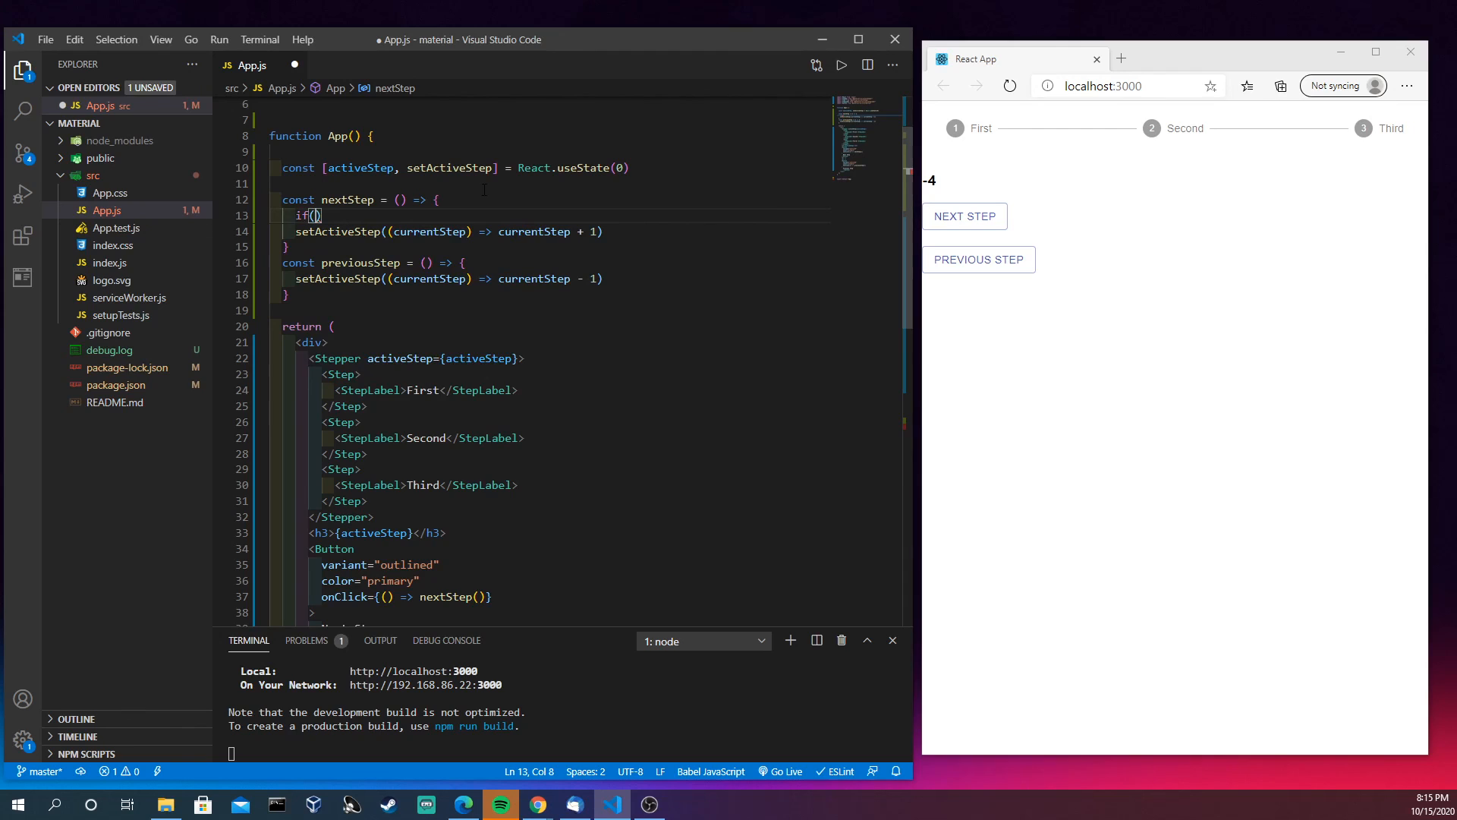
pyautogui.write('activeStep <')
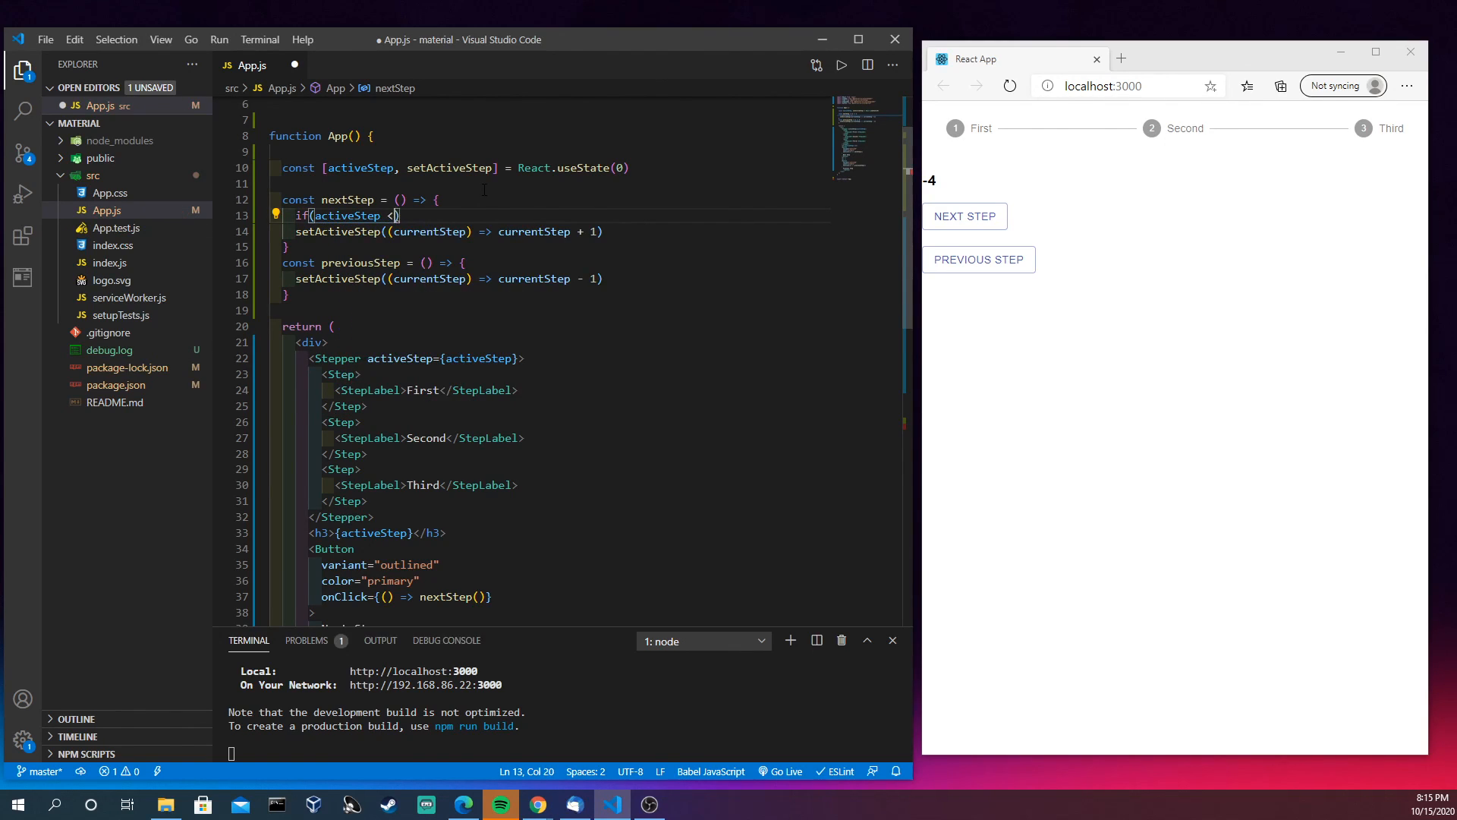
pyautogui.write('2')
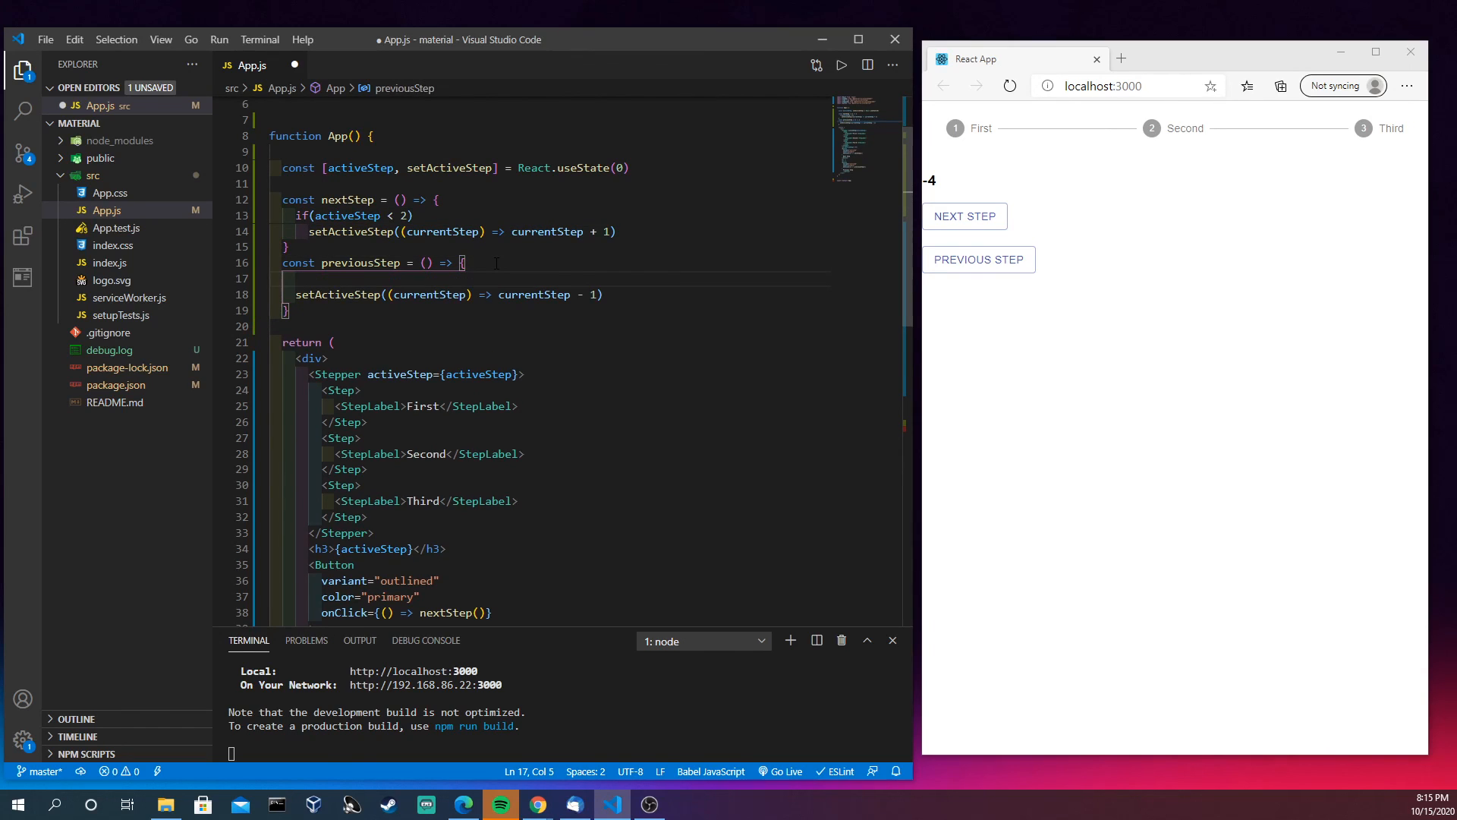
pyautogui.write('if(activeStep')
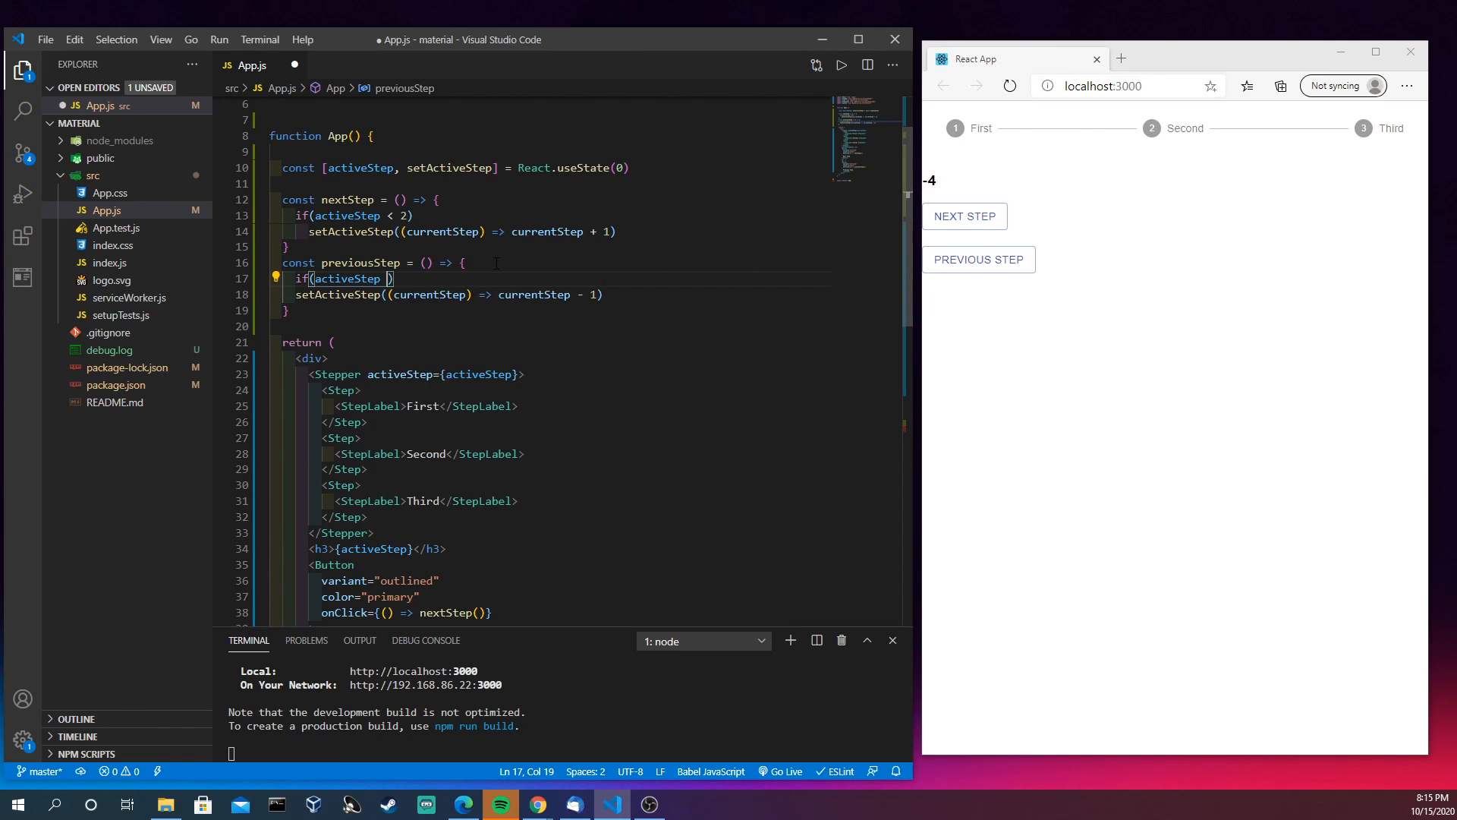
pyautogui.write('!==')
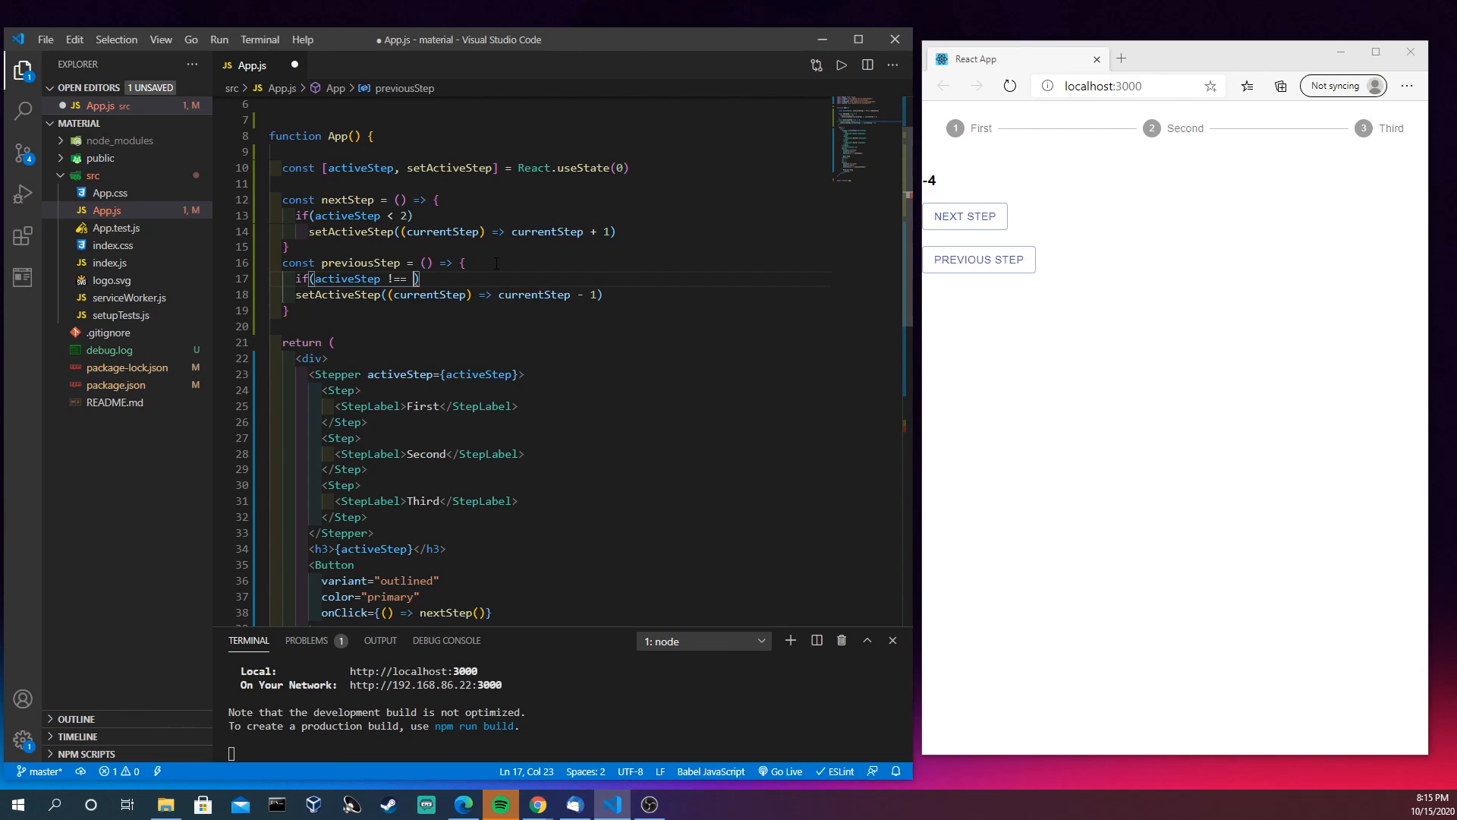
pyautogui.write('1')
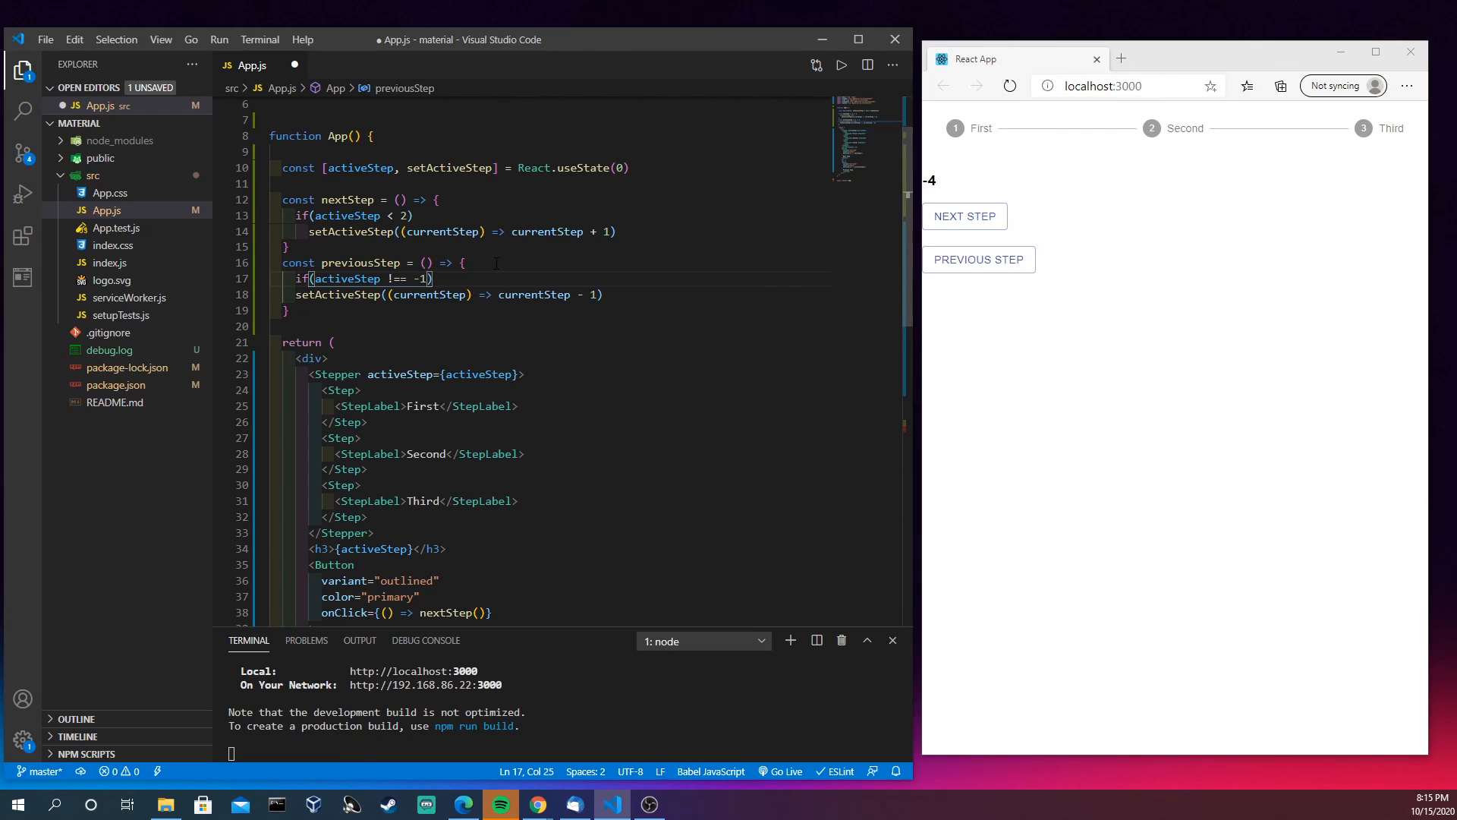
pyautogui.click(295, 295)
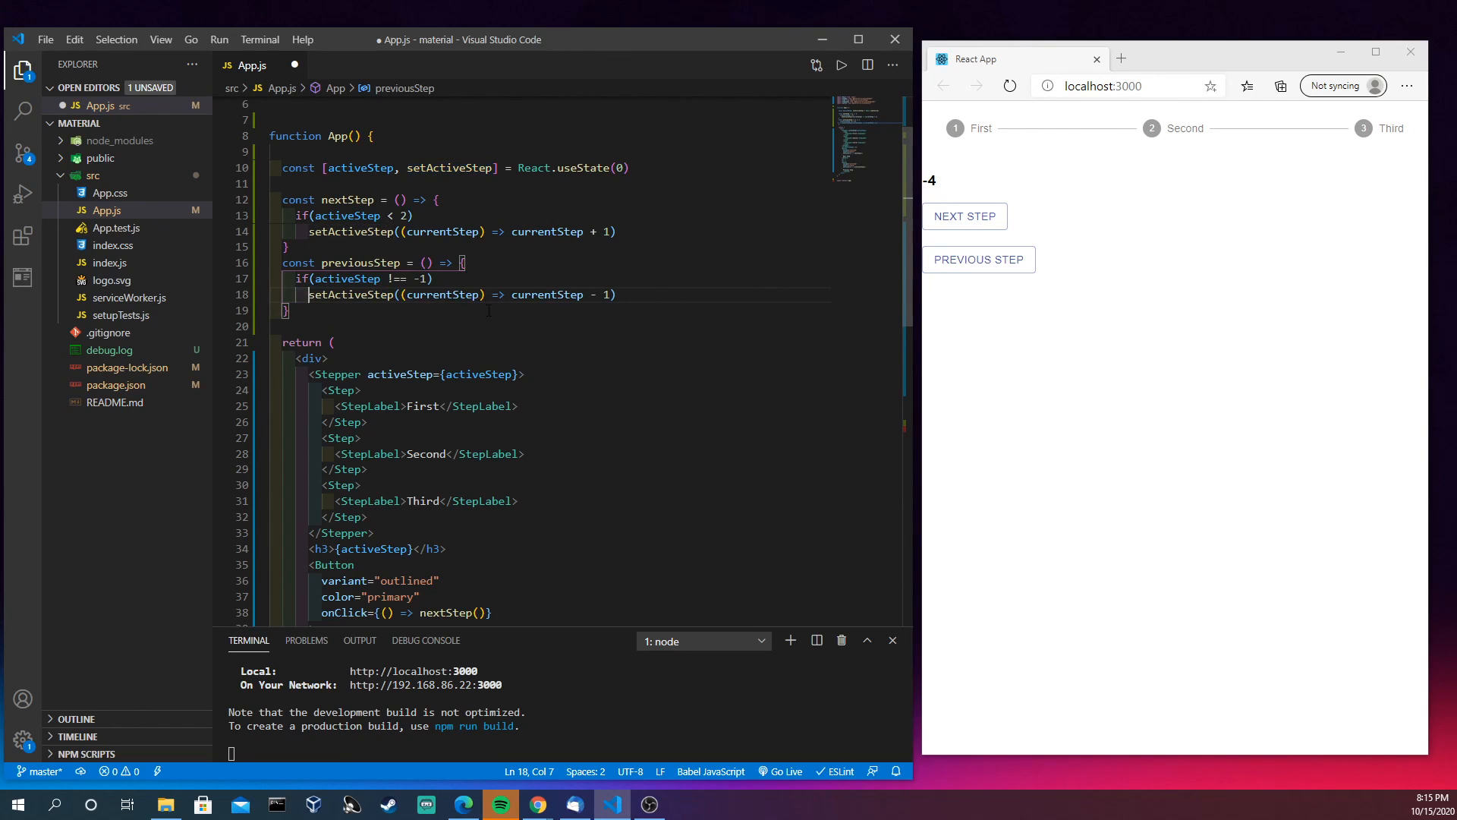
pyautogui.press('ctrl+s')
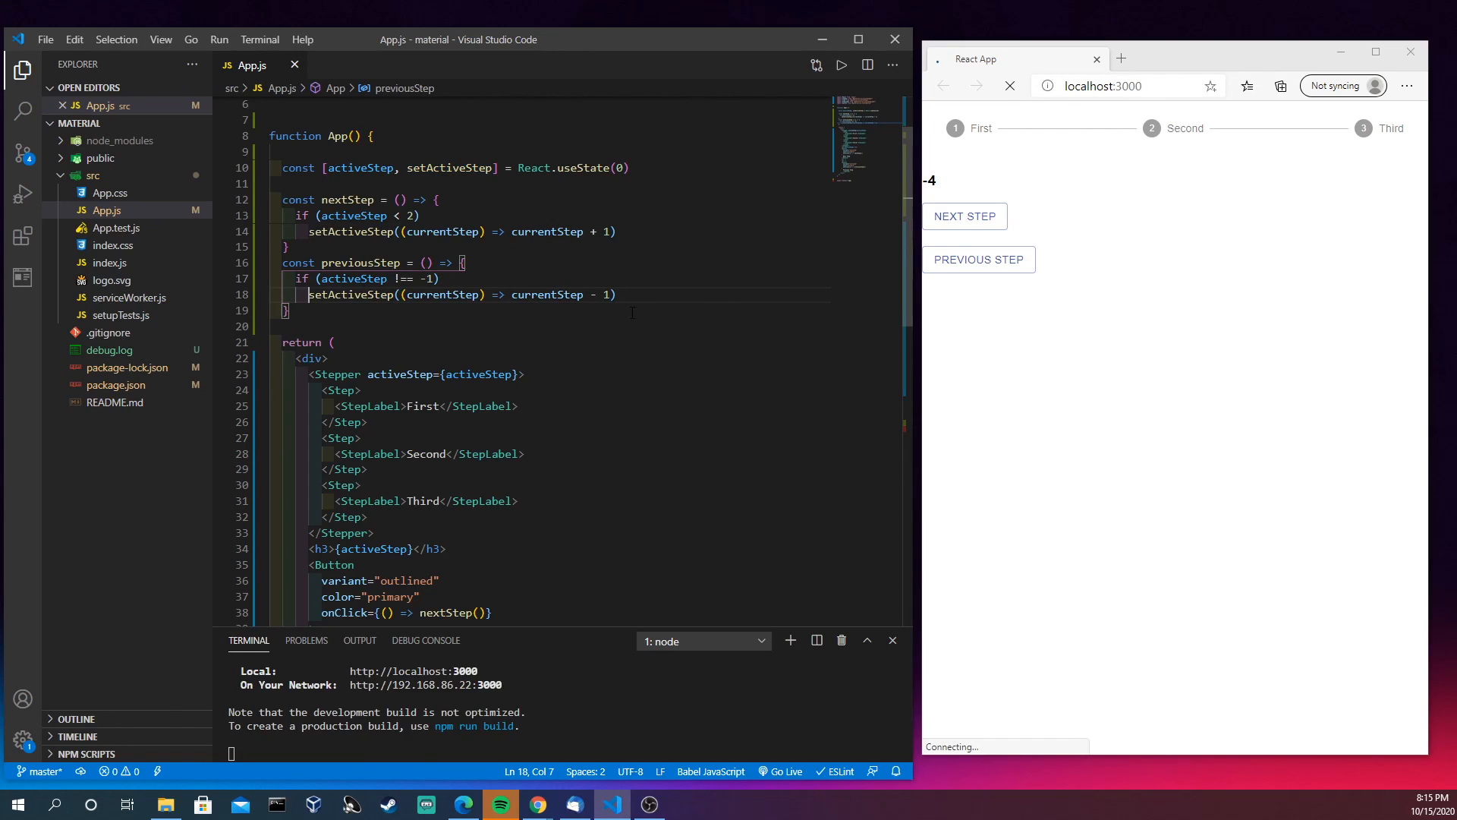
# Advance the stepper to Third, then step back three times, dropping the counter to -1
pyautogui.click(964, 216)
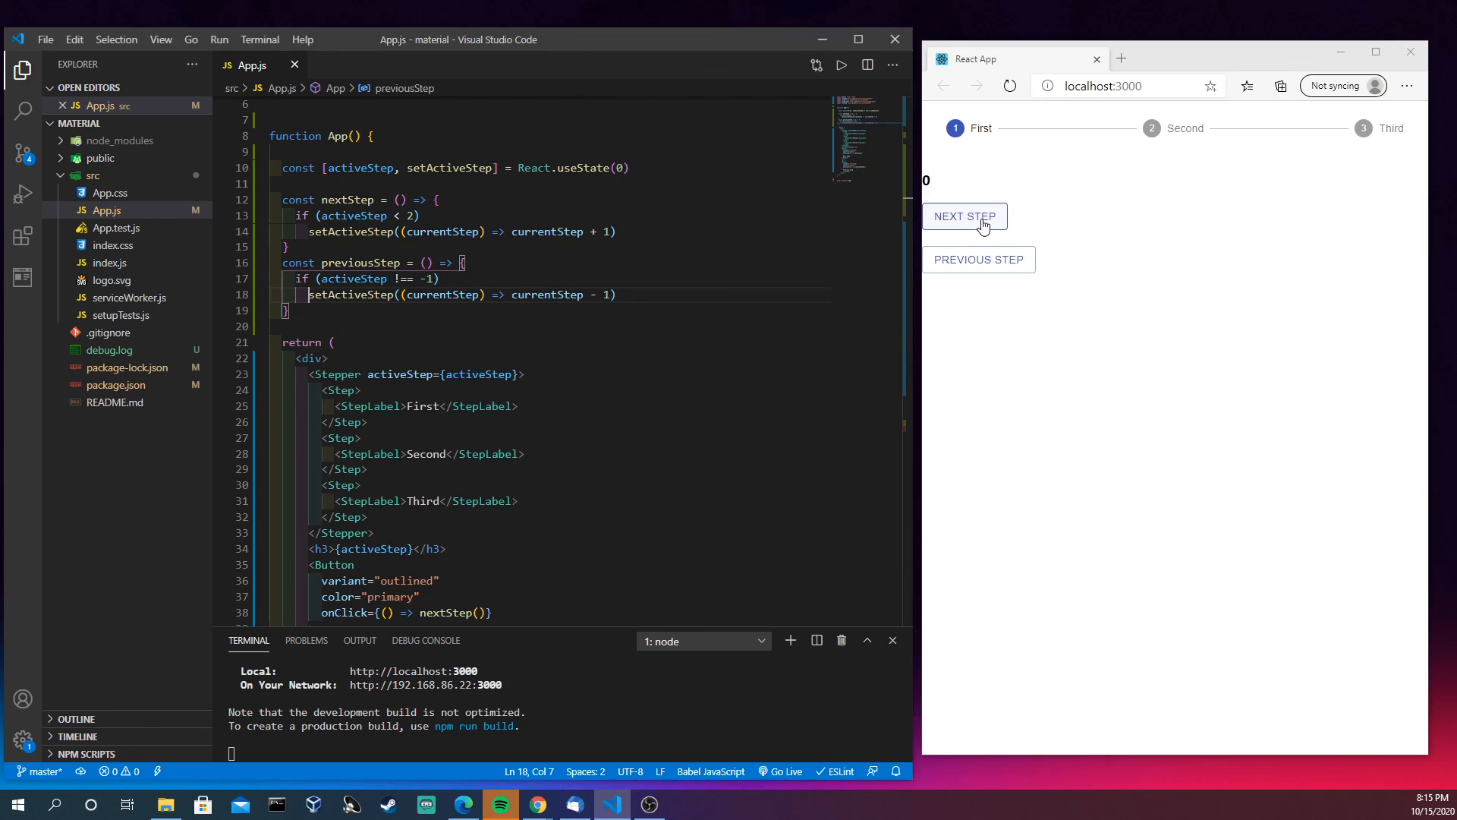
pyautogui.click(964, 216)
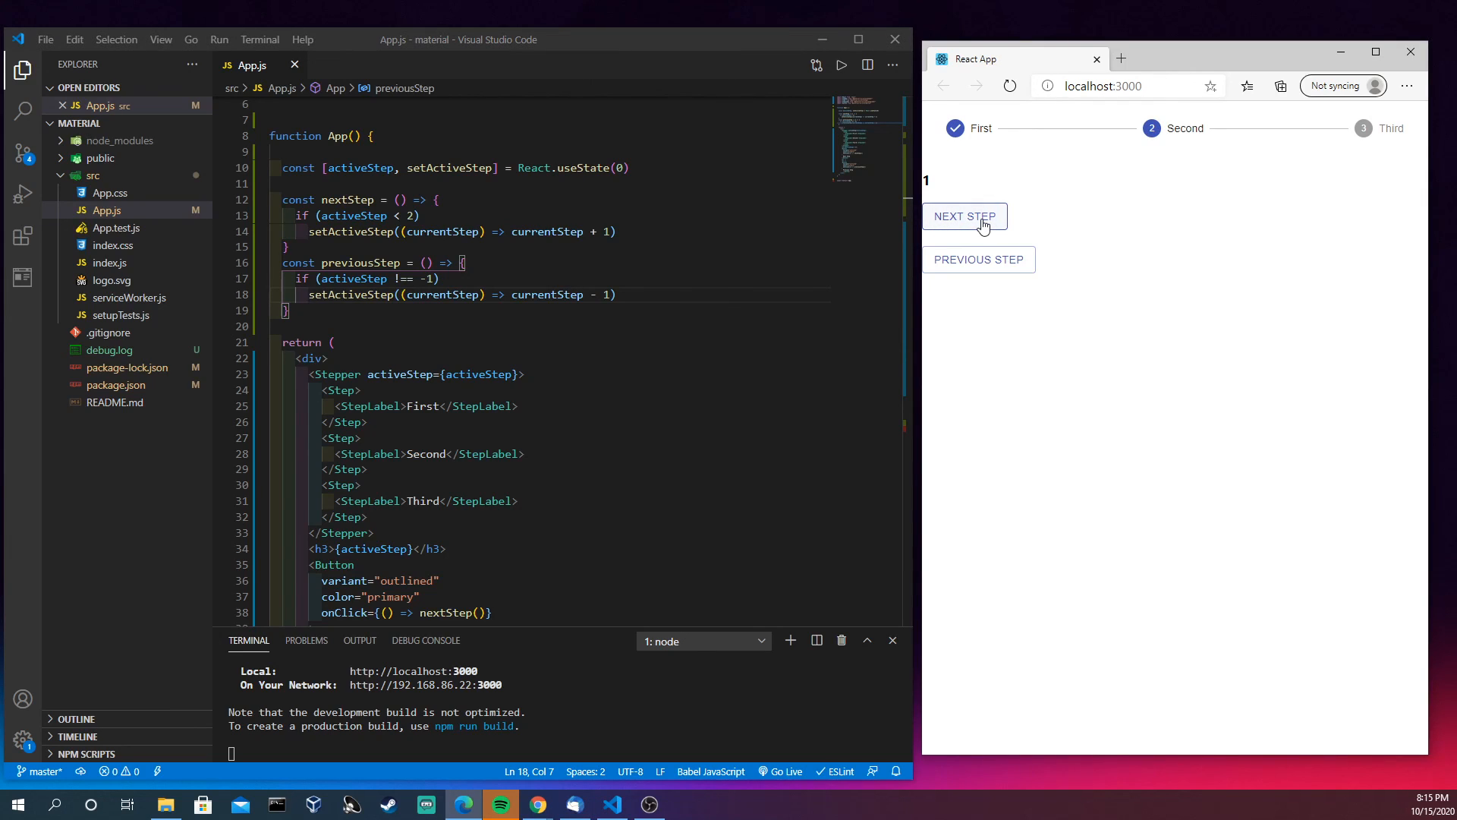
pyautogui.click(964, 216)
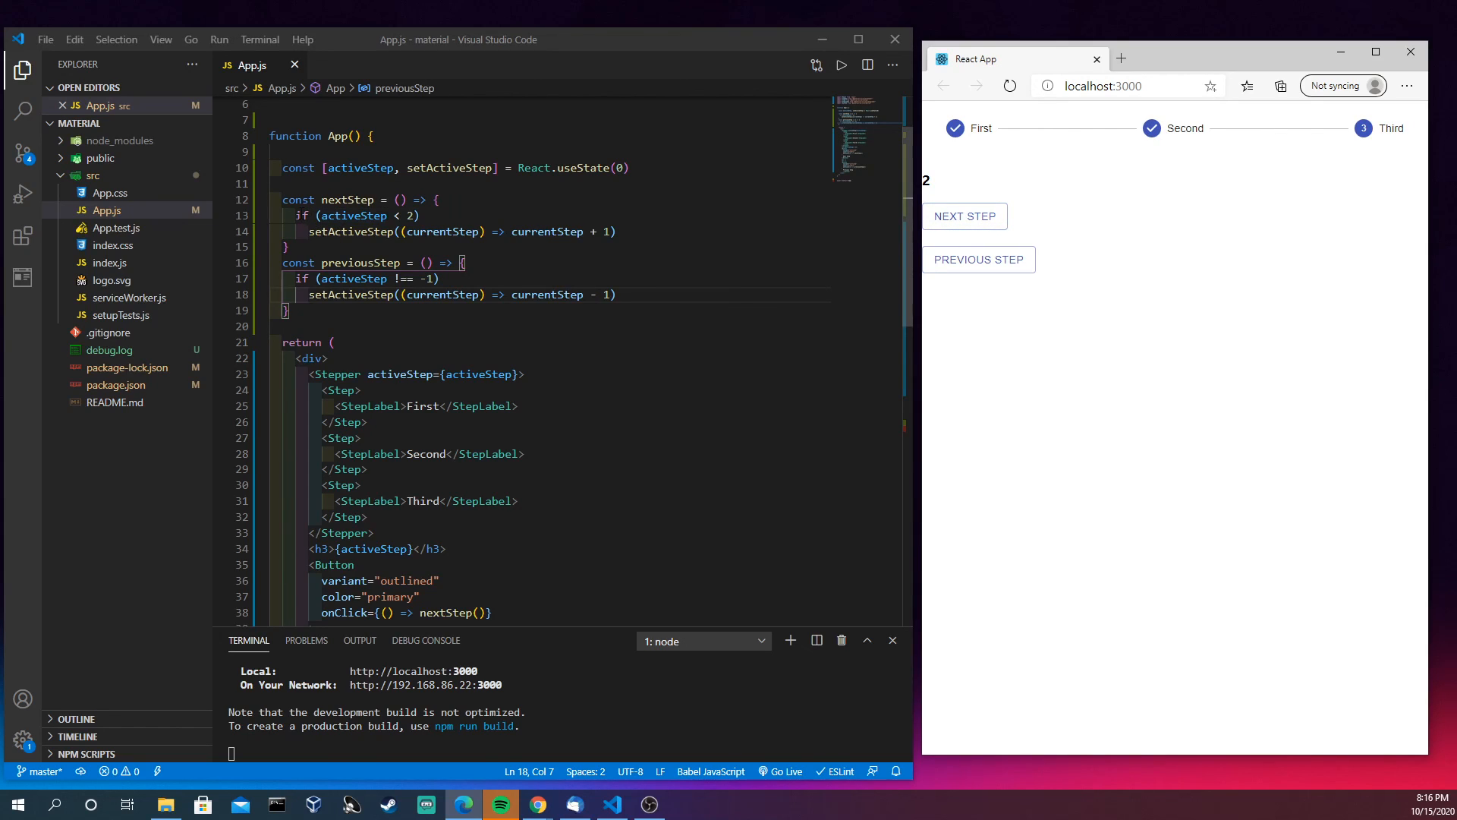
pyautogui.moveTo(882, 256)
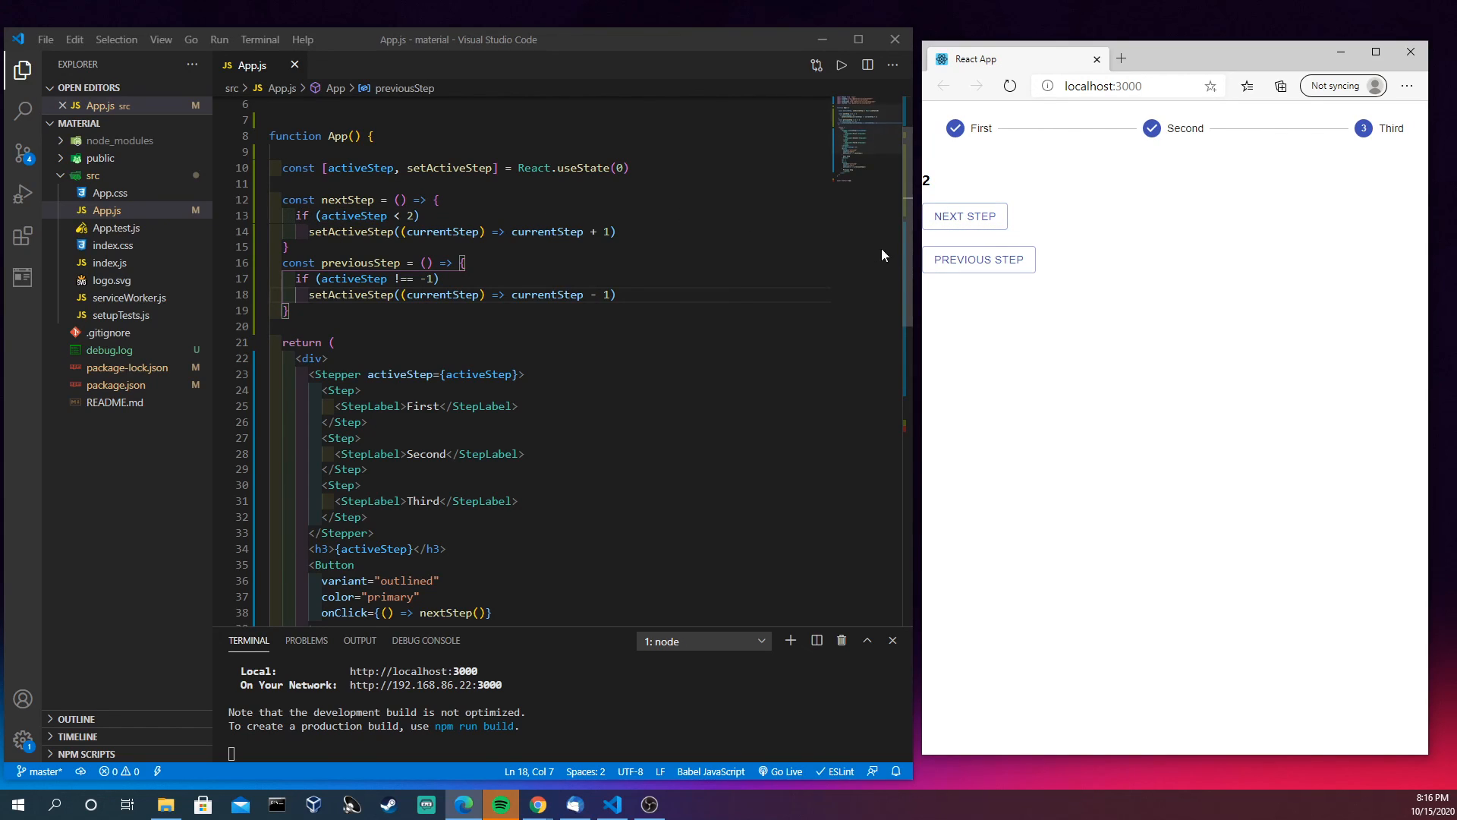
pyautogui.click(978, 260)
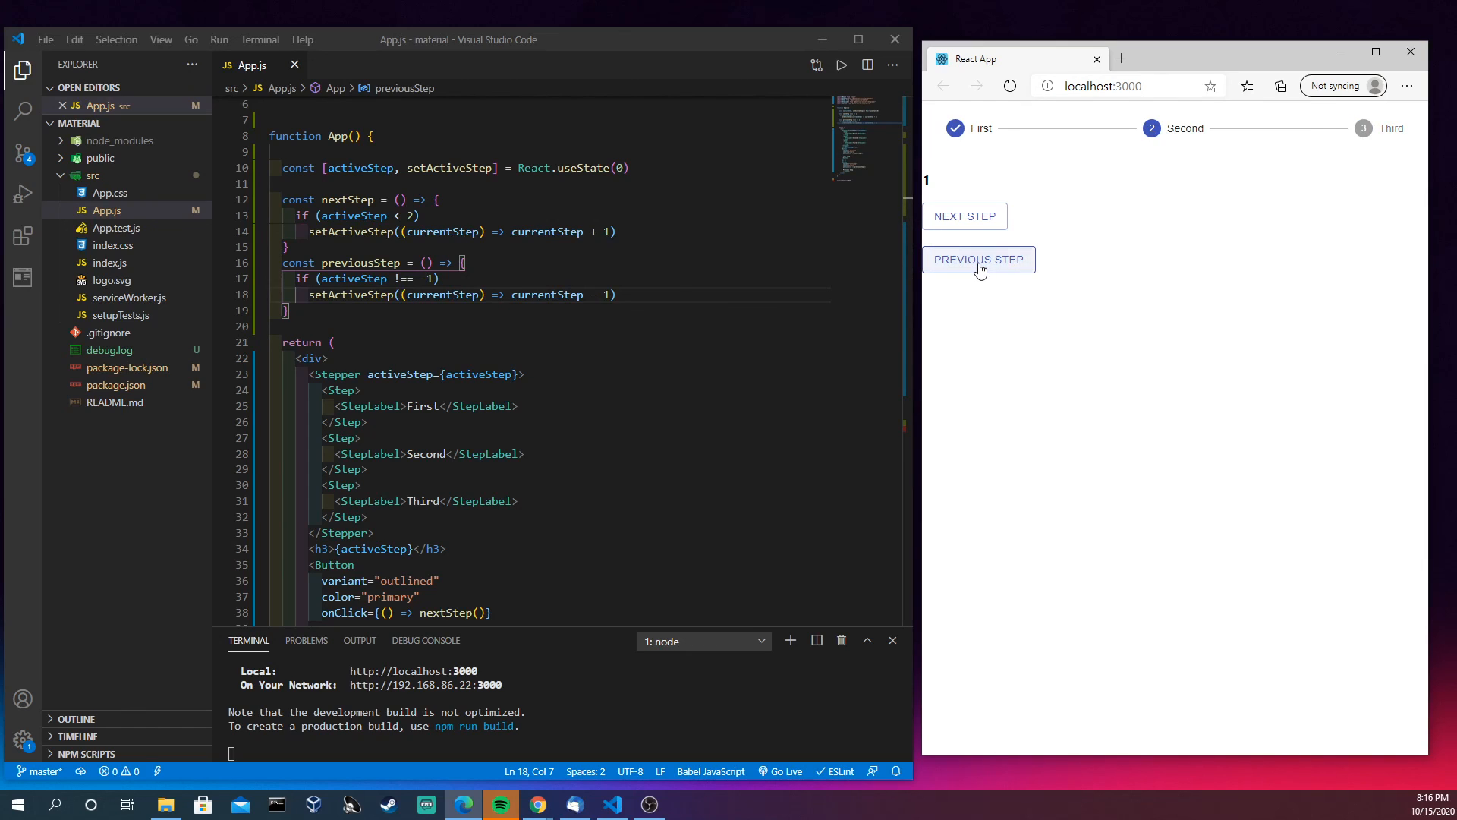
pyautogui.click(978, 259)
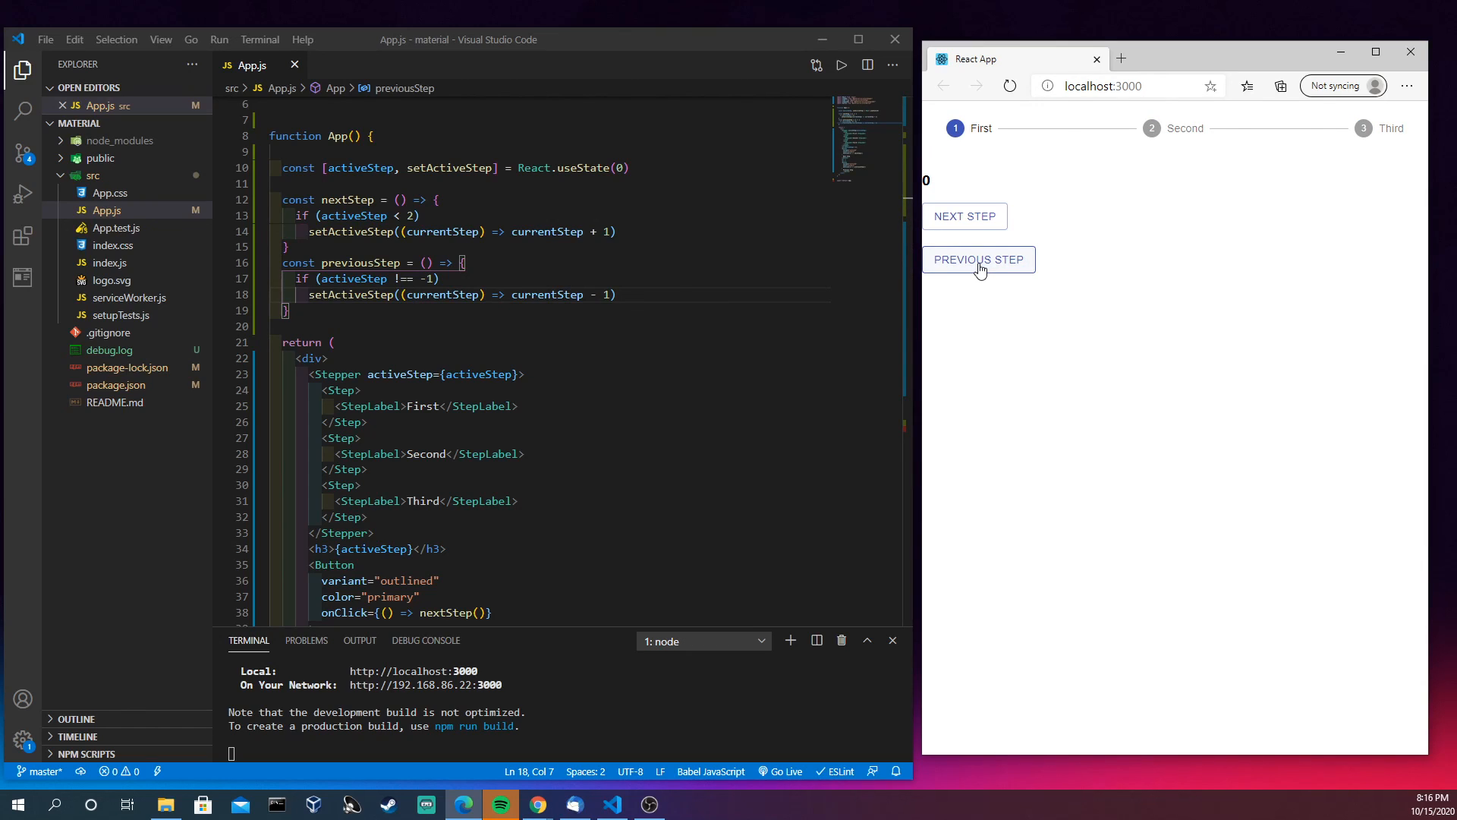
pyautogui.click(978, 259)
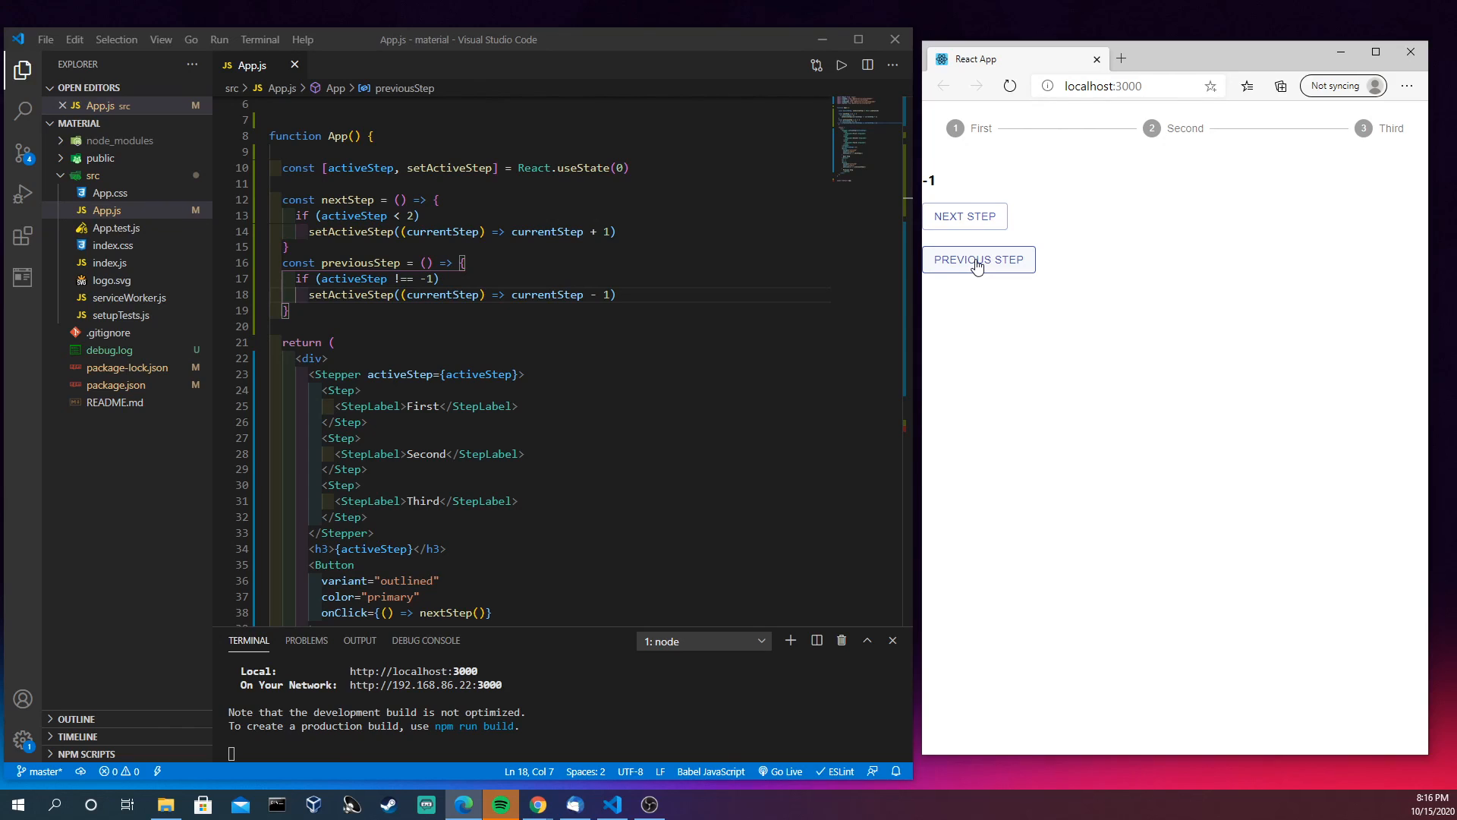
pyautogui.moveTo(1003, 185)
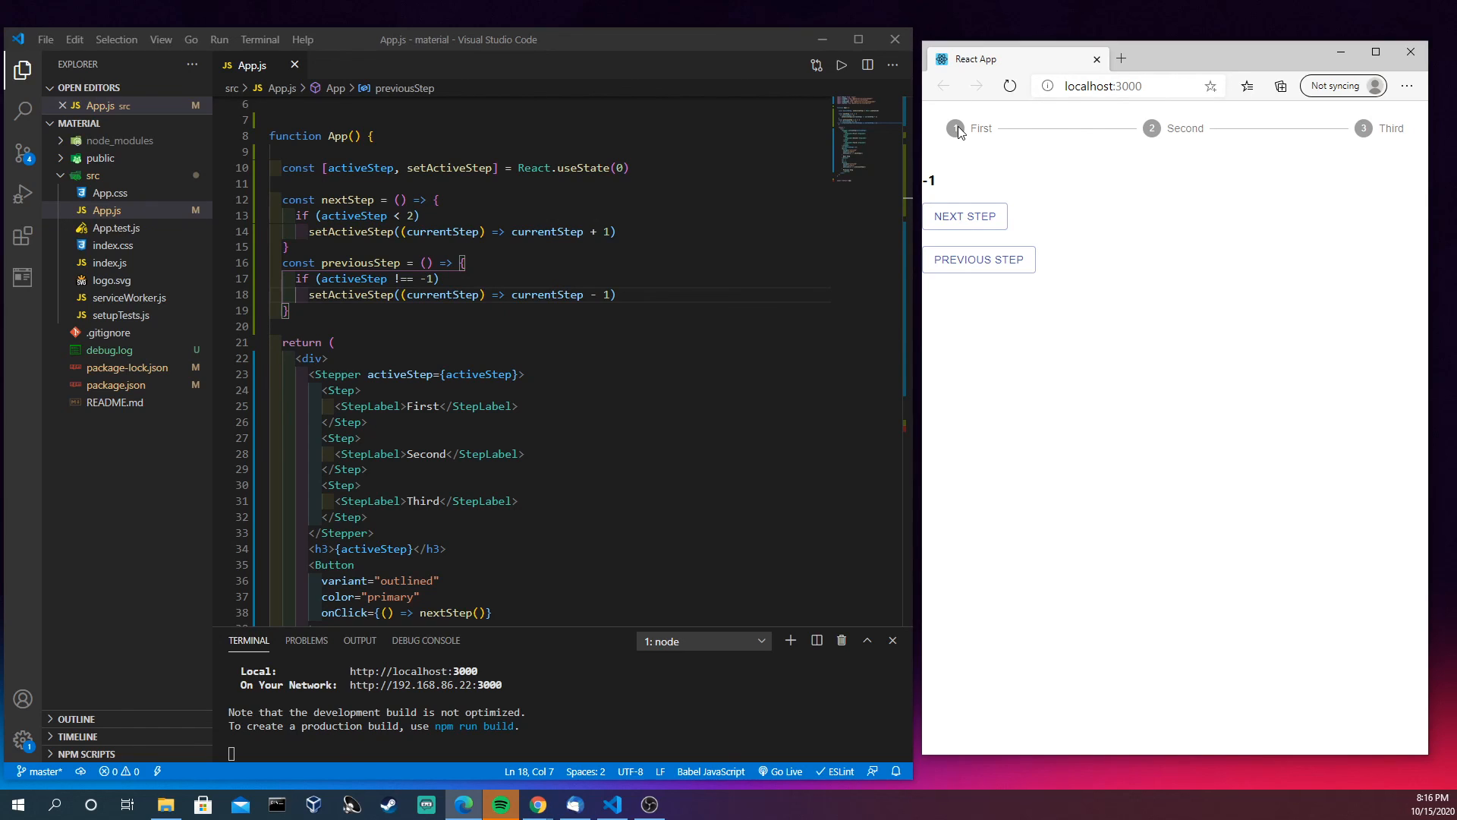
pyautogui.moveTo(981, 144)
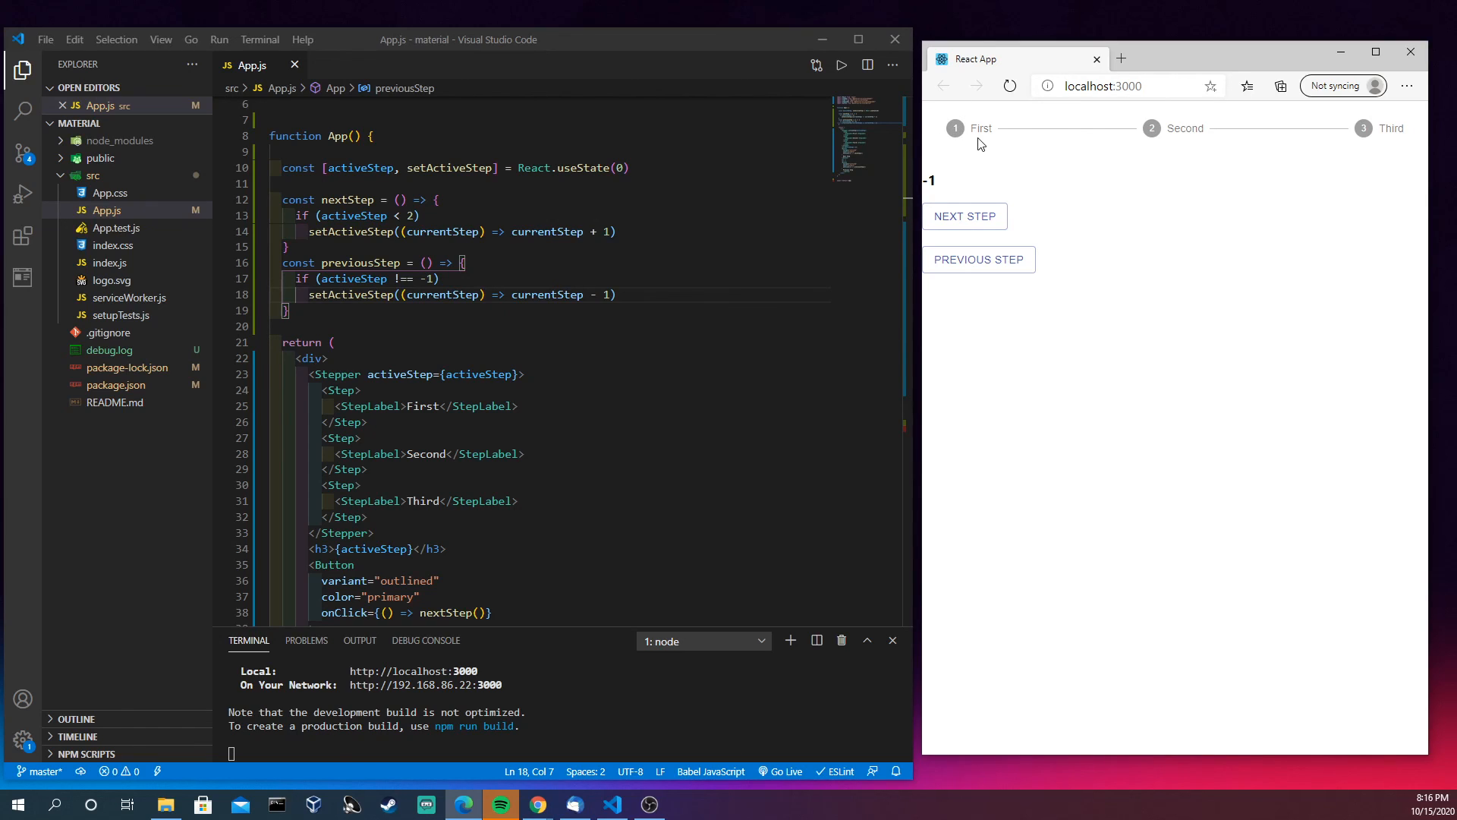
pyautogui.moveTo(960, 149)
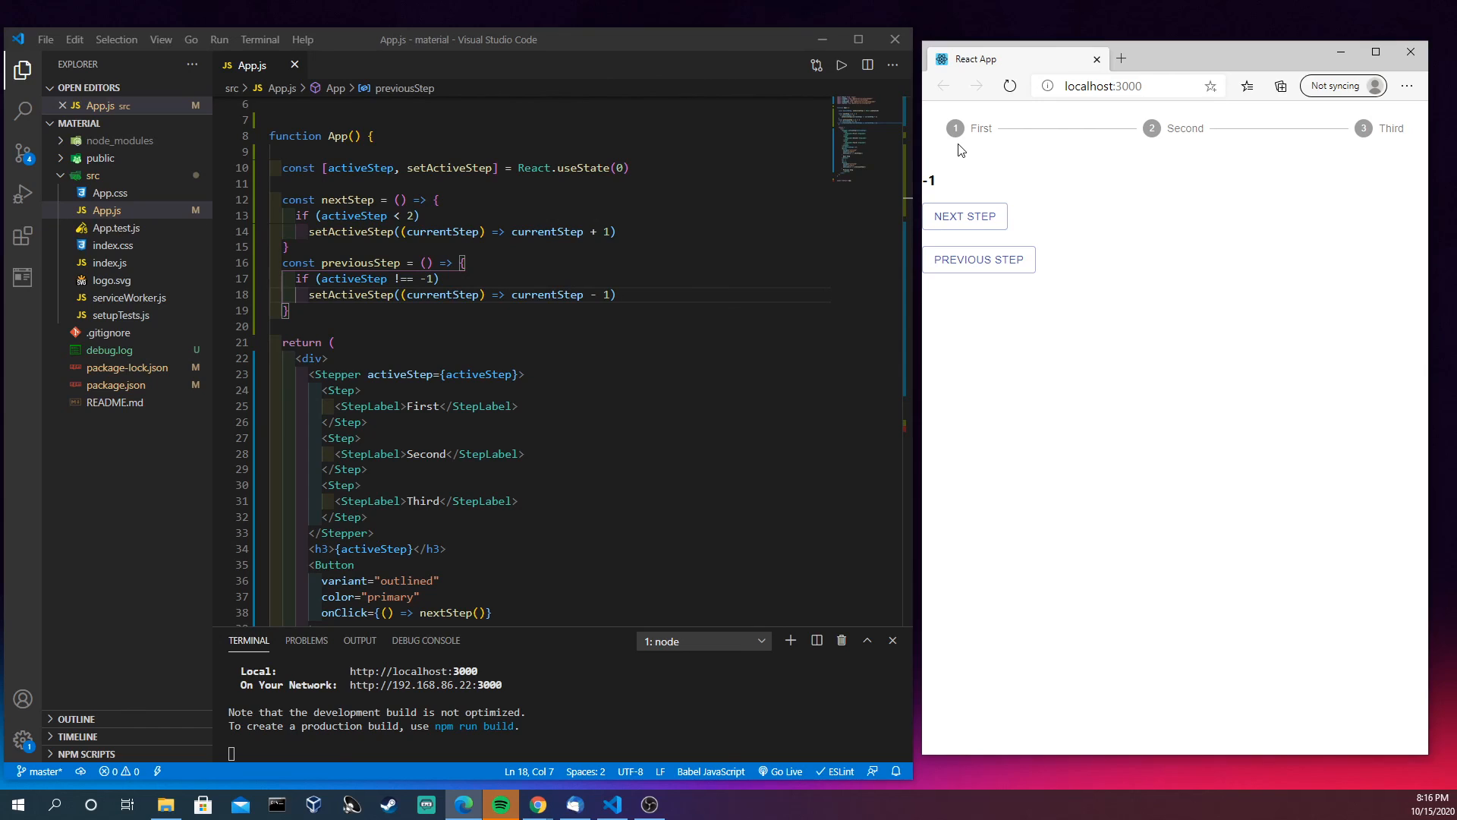
pyautogui.moveTo(954, 167)
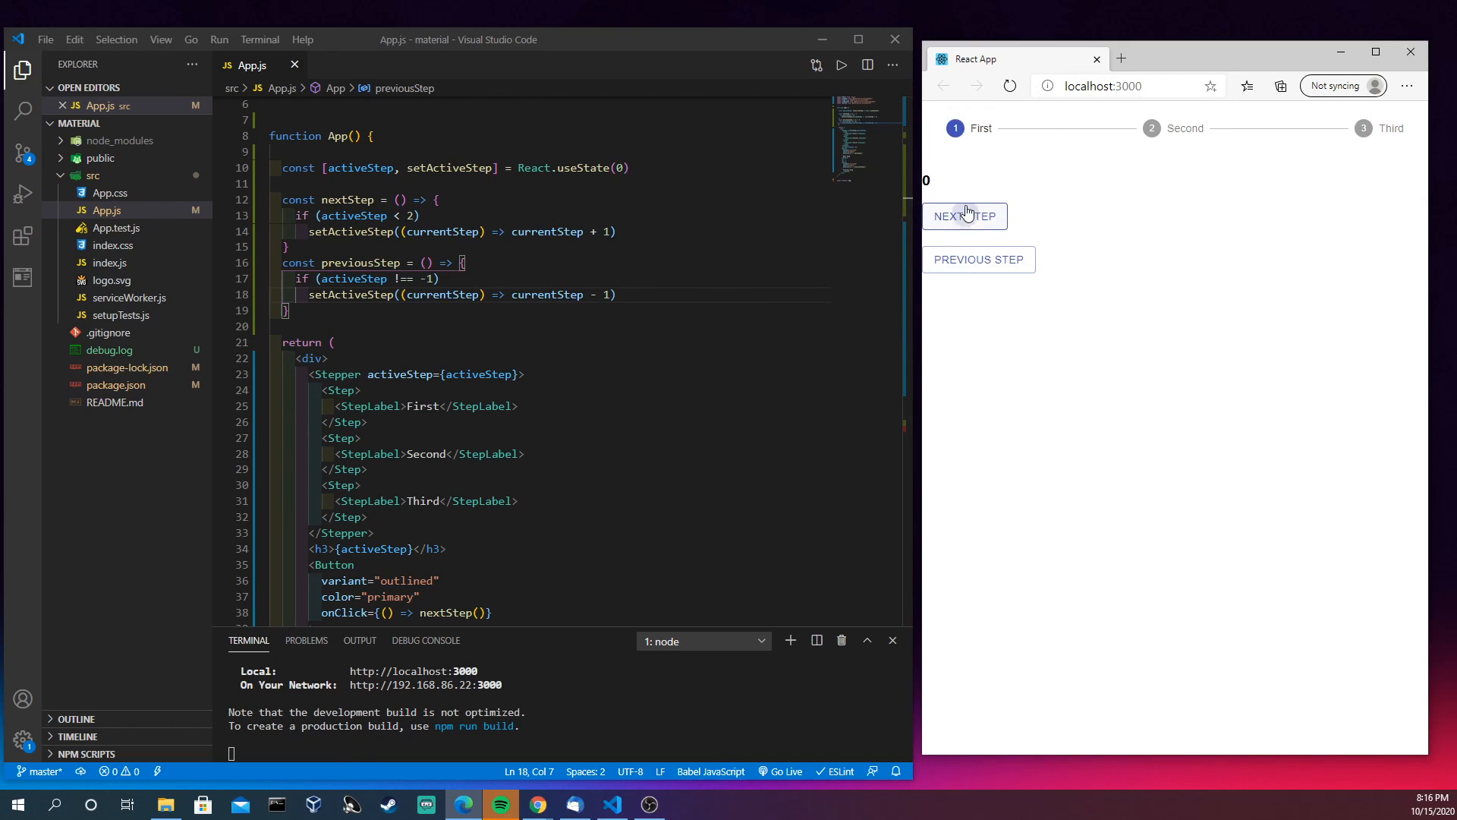
pyautogui.moveTo(976, 128)
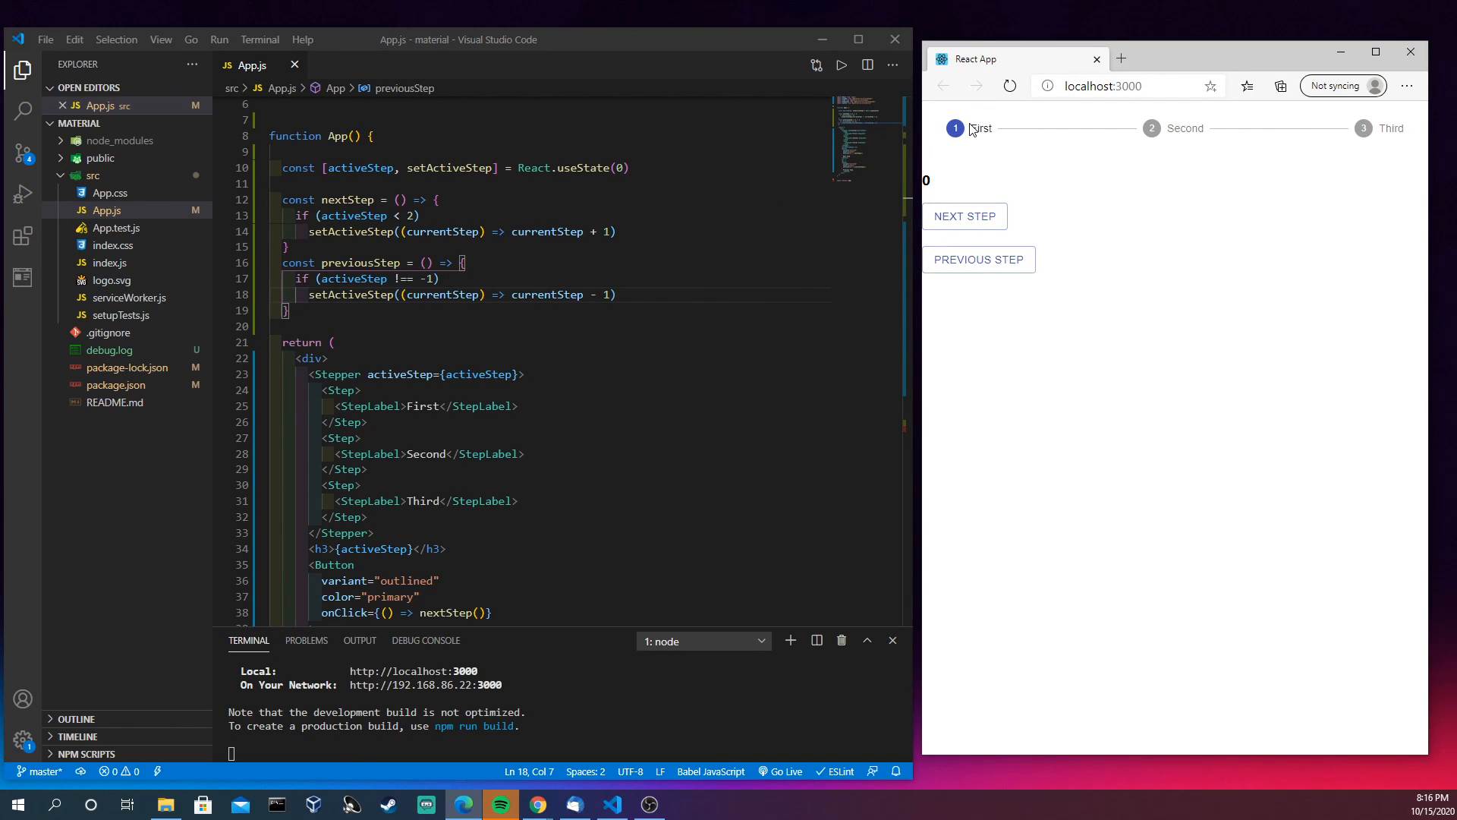
pyautogui.moveTo(971, 132)
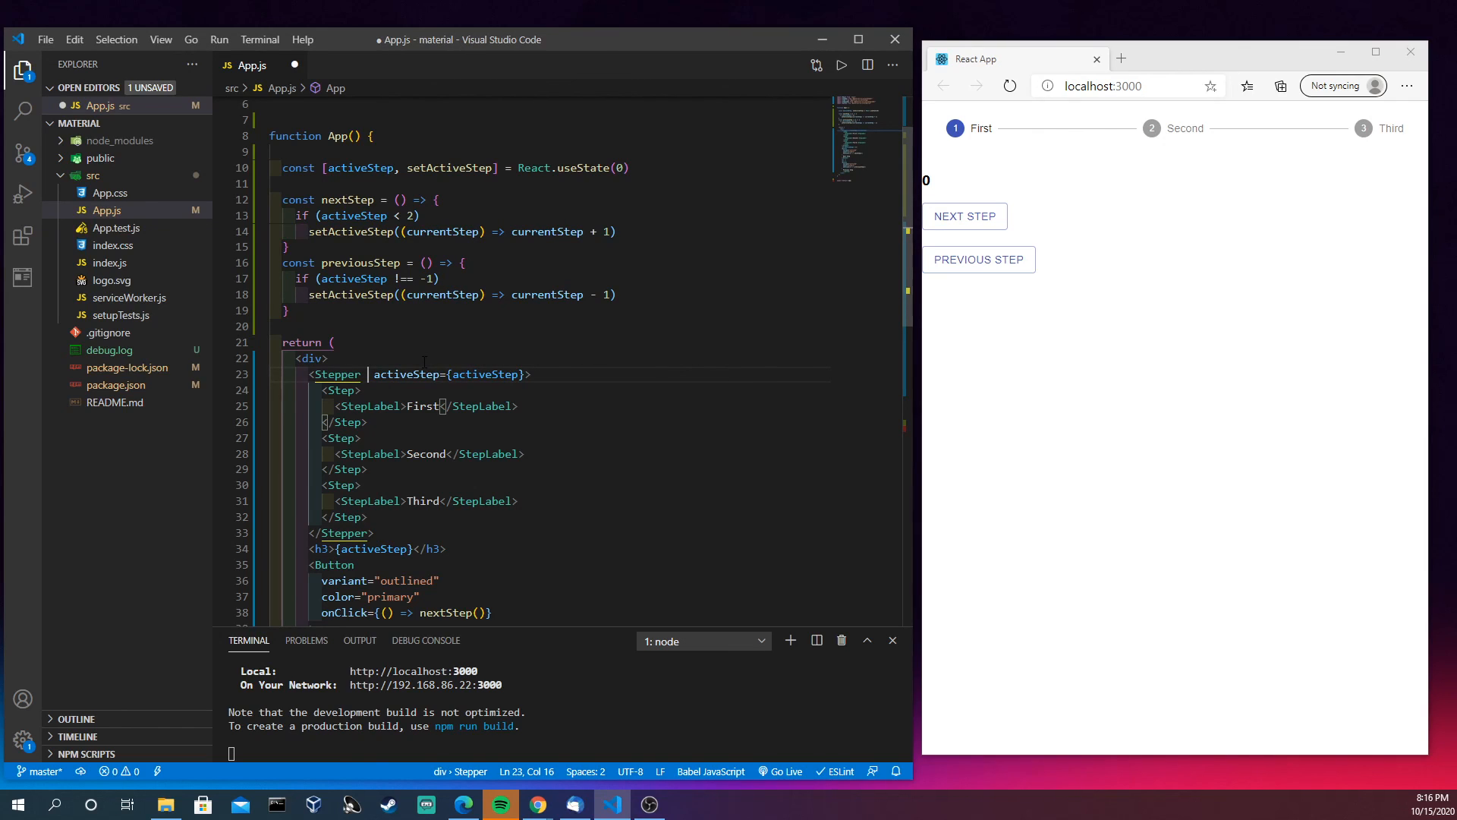
# Add orientation="vertical" to the Stepper tag, choosing vertical from IntelliSense
pyautogui.write('orientation="')
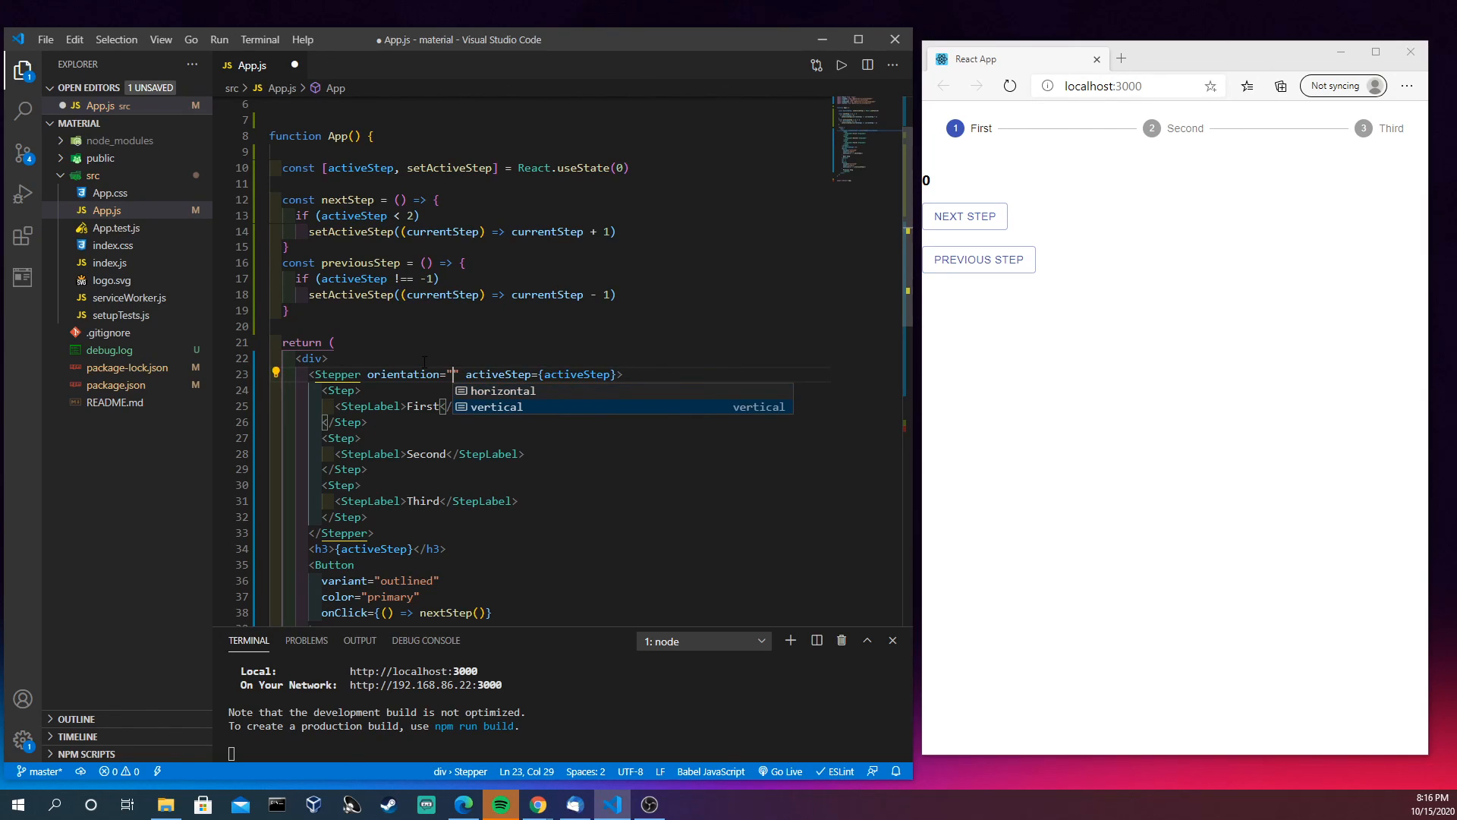
pyautogui.click(496, 406)
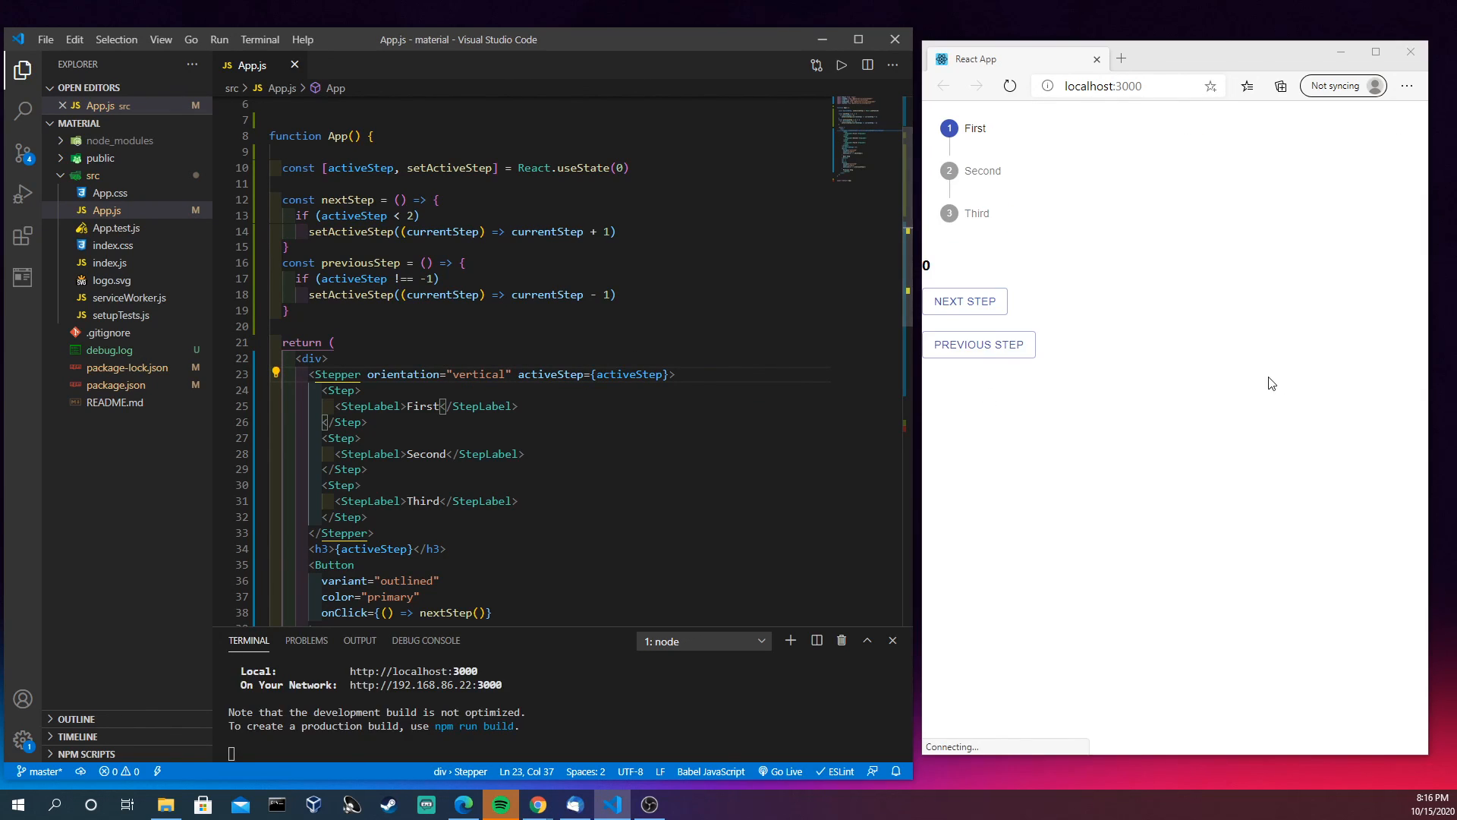